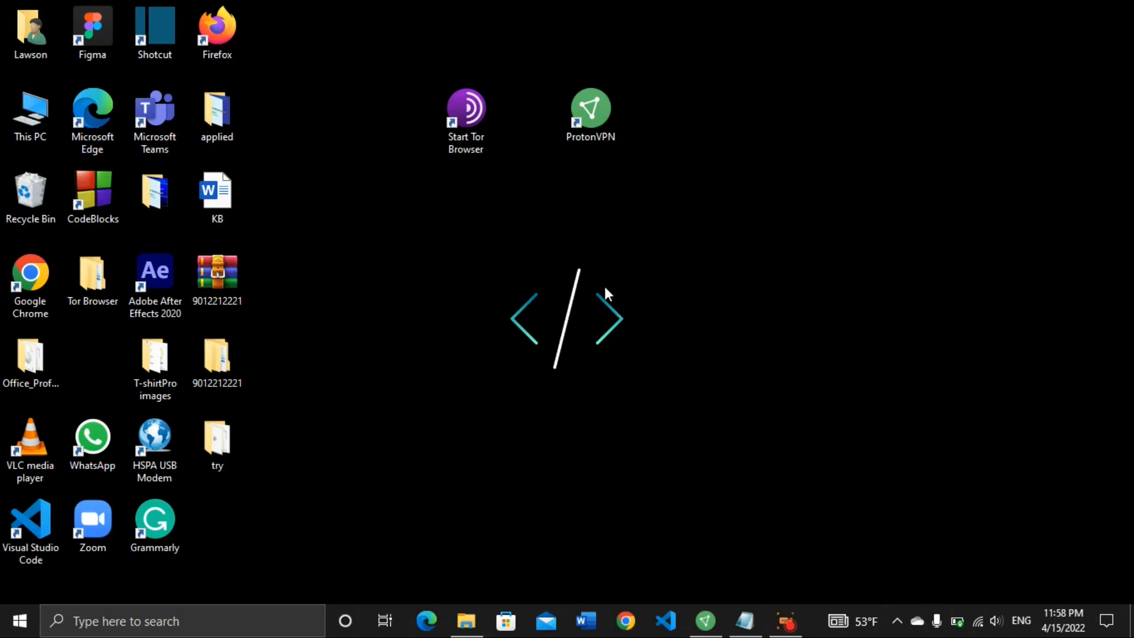
{"action": "mouse_move", "coordinate": [486, 232]}
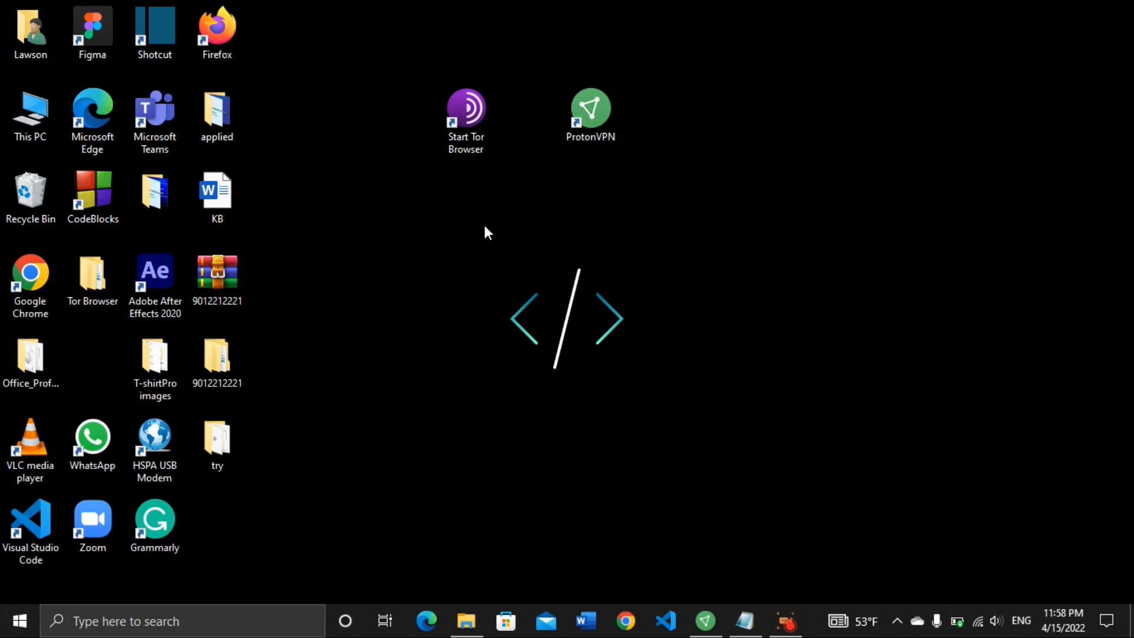
{"action": "mouse_move", "coordinate": [481, 233]}
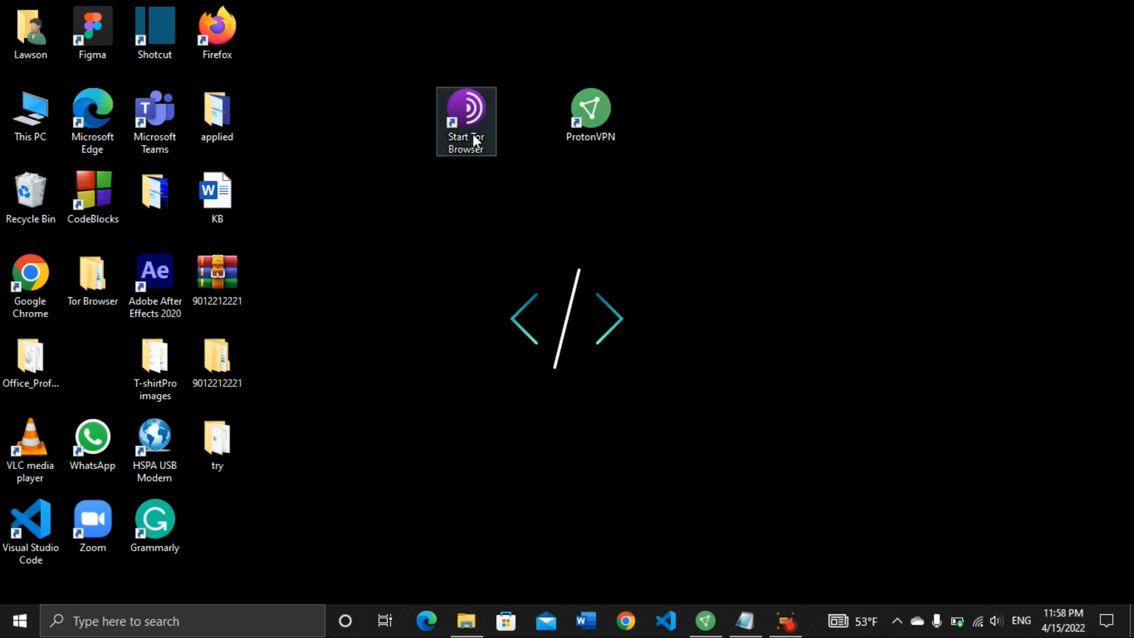
{"action": "mouse_move", "coordinate": [466, 156]}
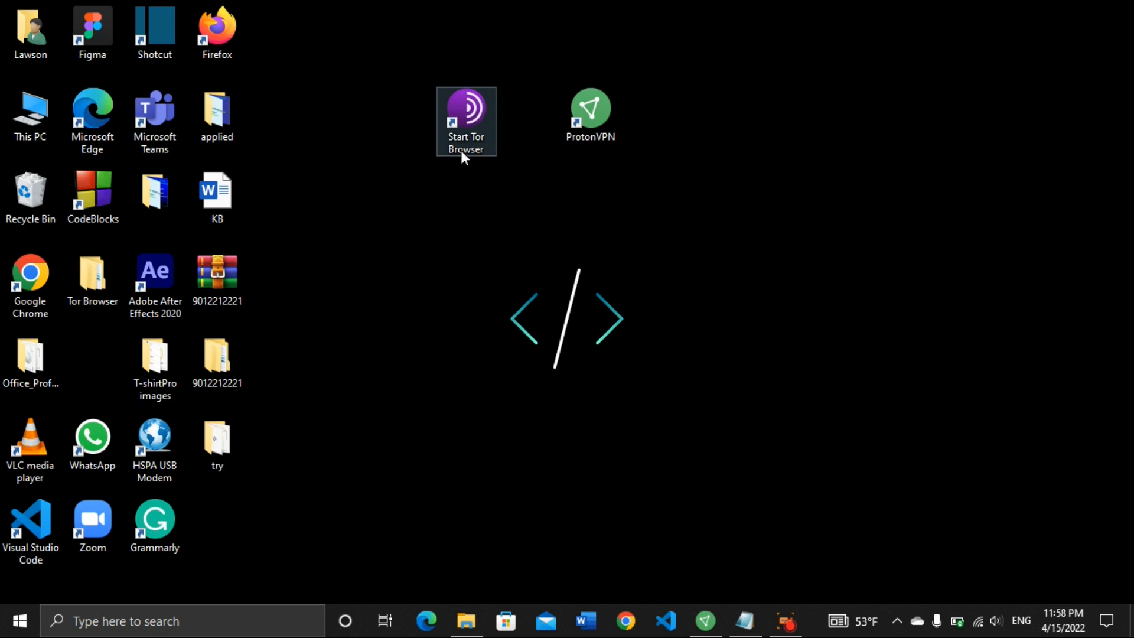
{"action": "mouse_move", "coordinate": [471, 186]}
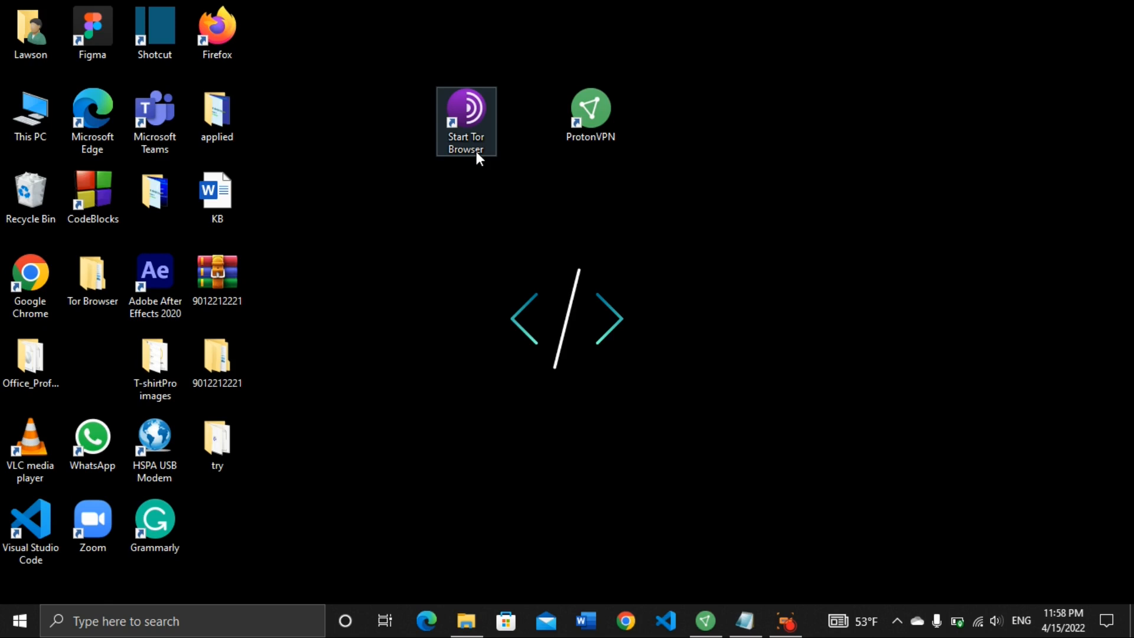
{"action": "mouse_move", "coordinate": [545, 155]}
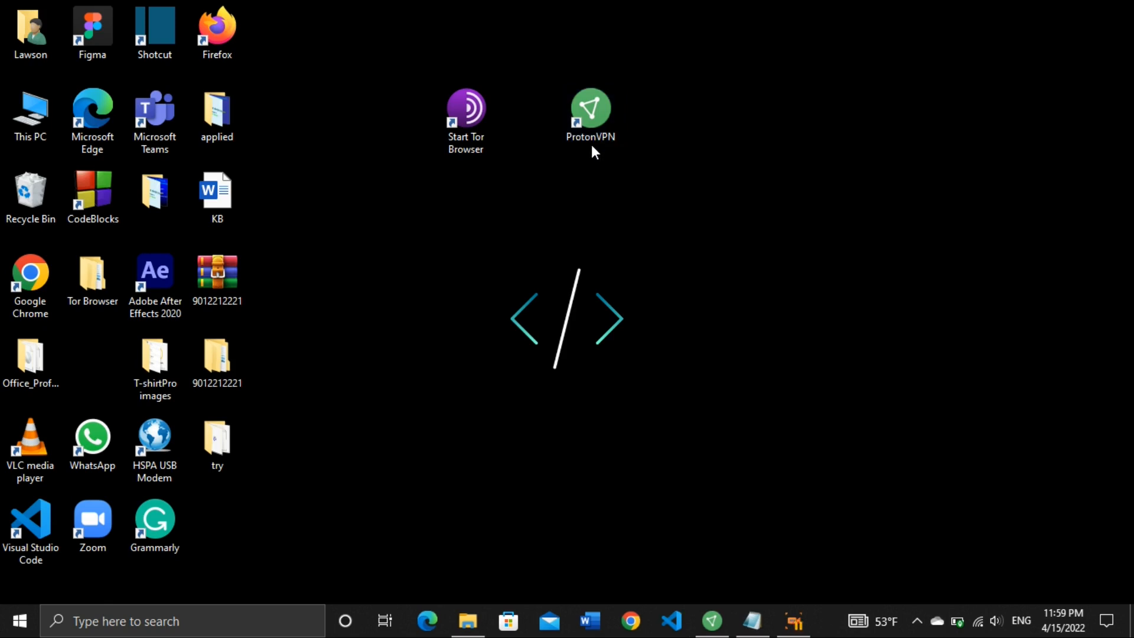
{"action": "mouse_move", "coordinate": [527, 136]}
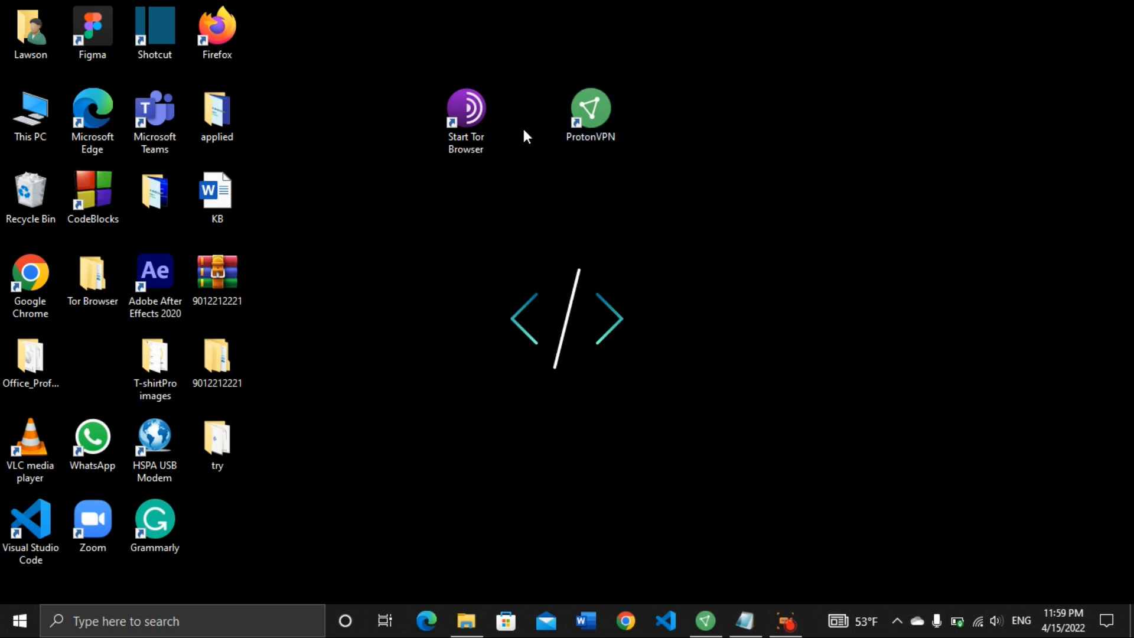
{"action": "mouse_move", "coordinate": [548, 190]}
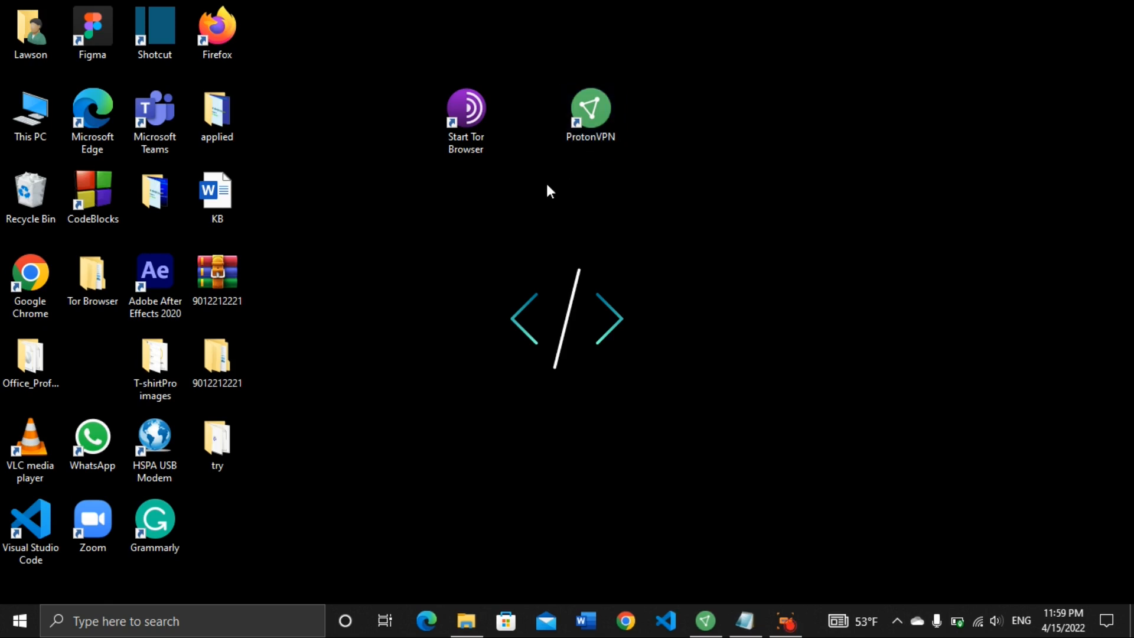
{"action": "mouse_move", "coordinate": [504, 192]}
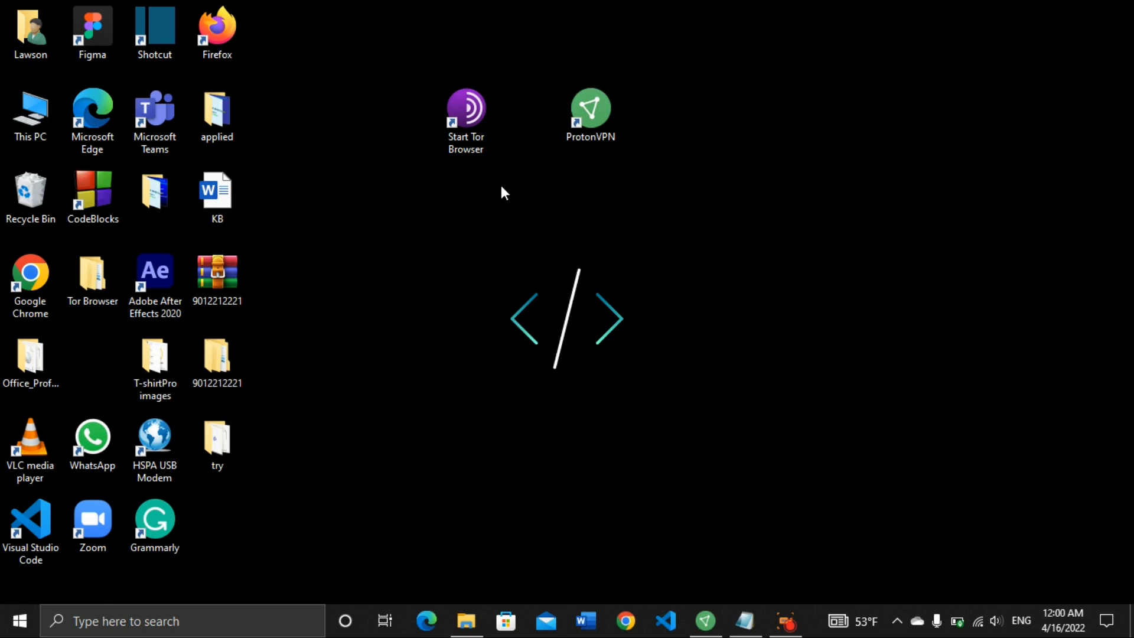
{"action": "mouse_move", "coordinate": [472, 213]}
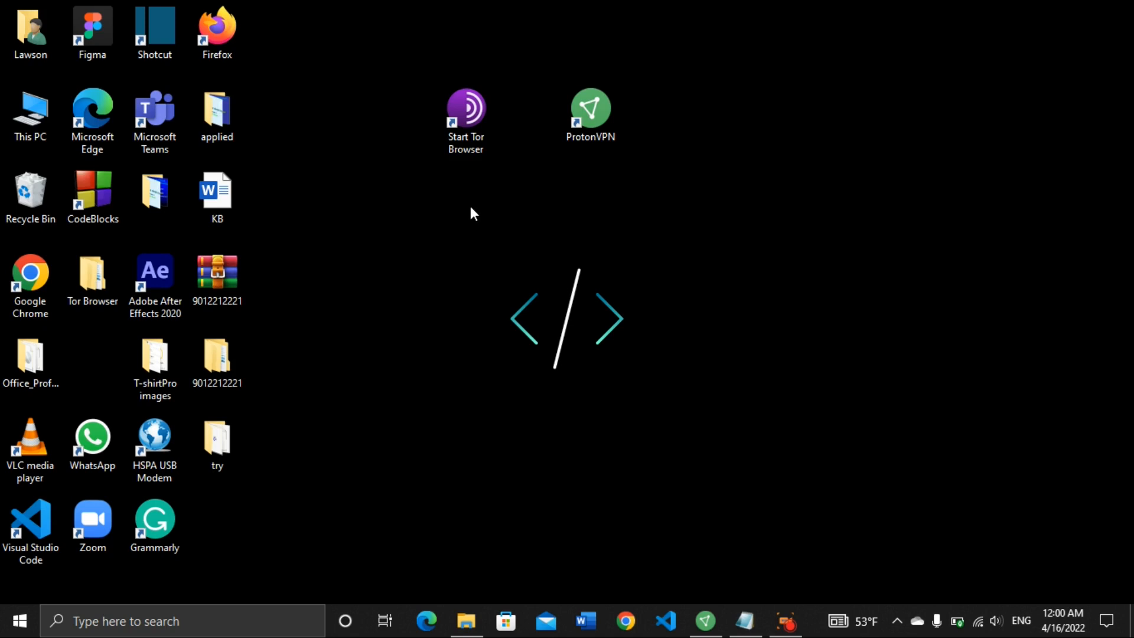
{"action": "mouse_move", "coordinate": [559, 212]}
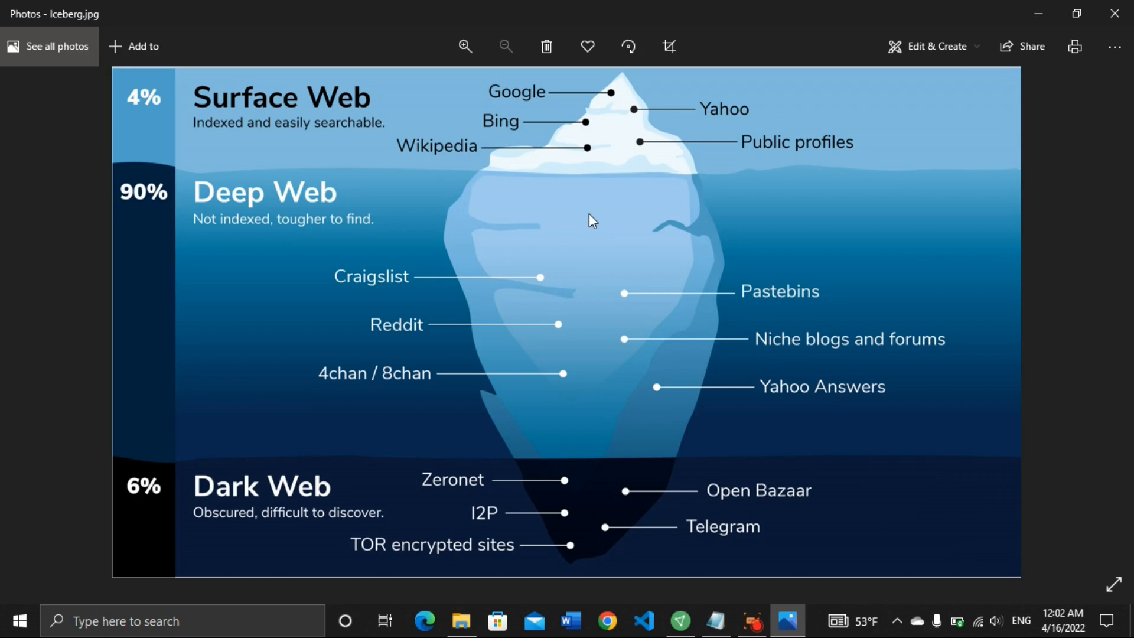
{"action": "mouse_move", "coordinate": [581, 233]}
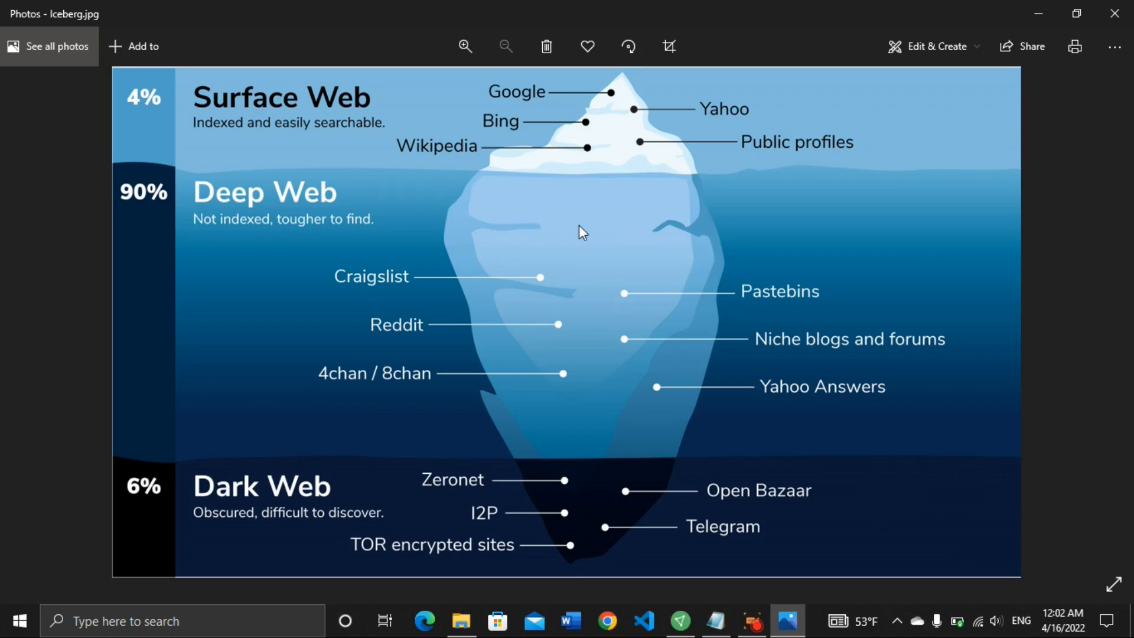
{"action": "mouse_move", "coordinate": [605, 221]}
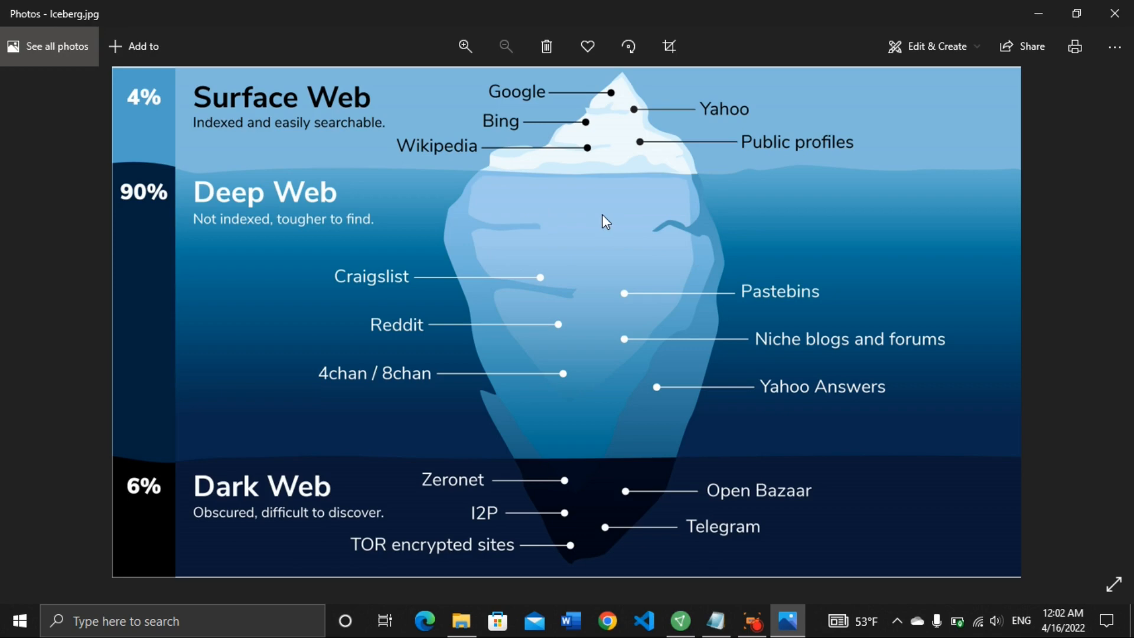
{"action": "mouse_move", "coordinate": [556, 264]}
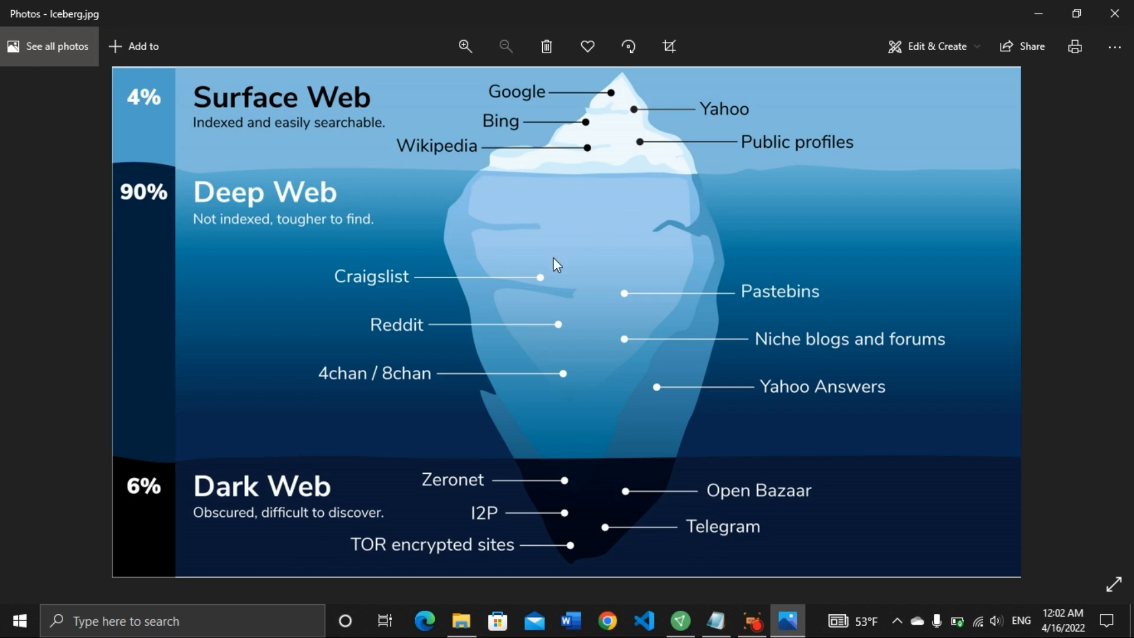
{"action": "mouse_move", "coordinate": [463, 107]}
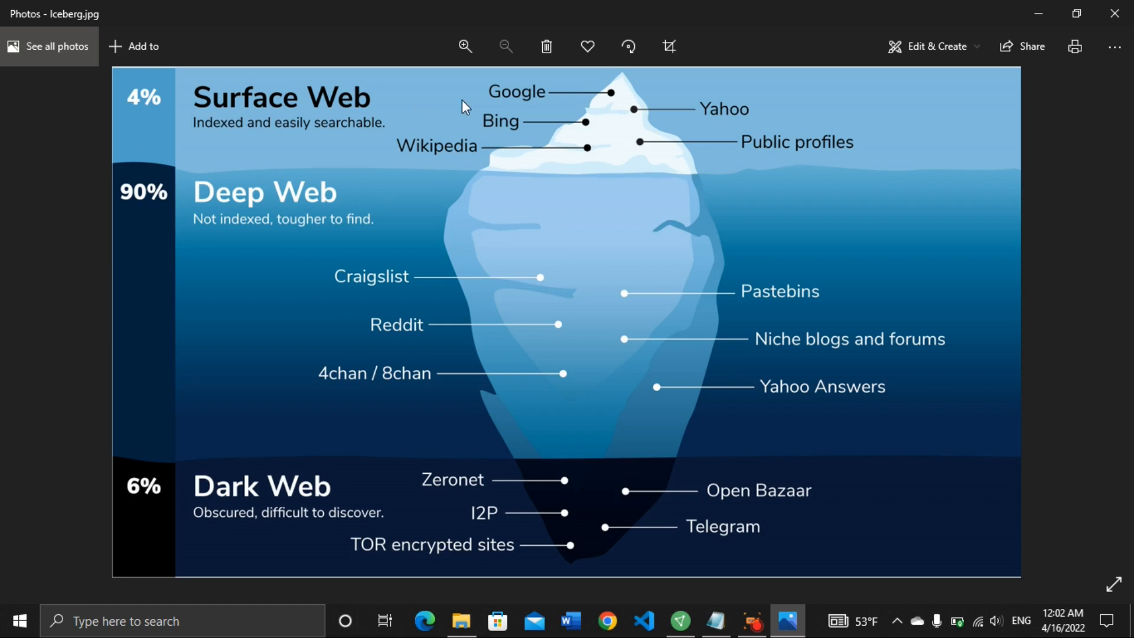
{"action": "mouse_move", "coordinate": [170, 451]}
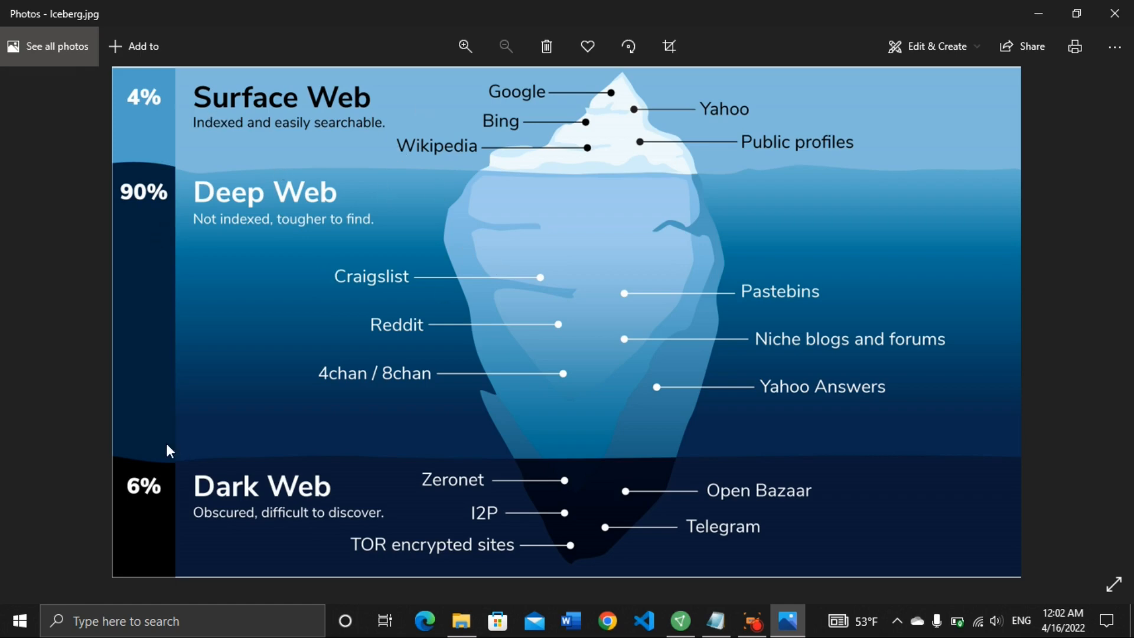
{"action": "mouse_move", "coordinate": [206, 168]}
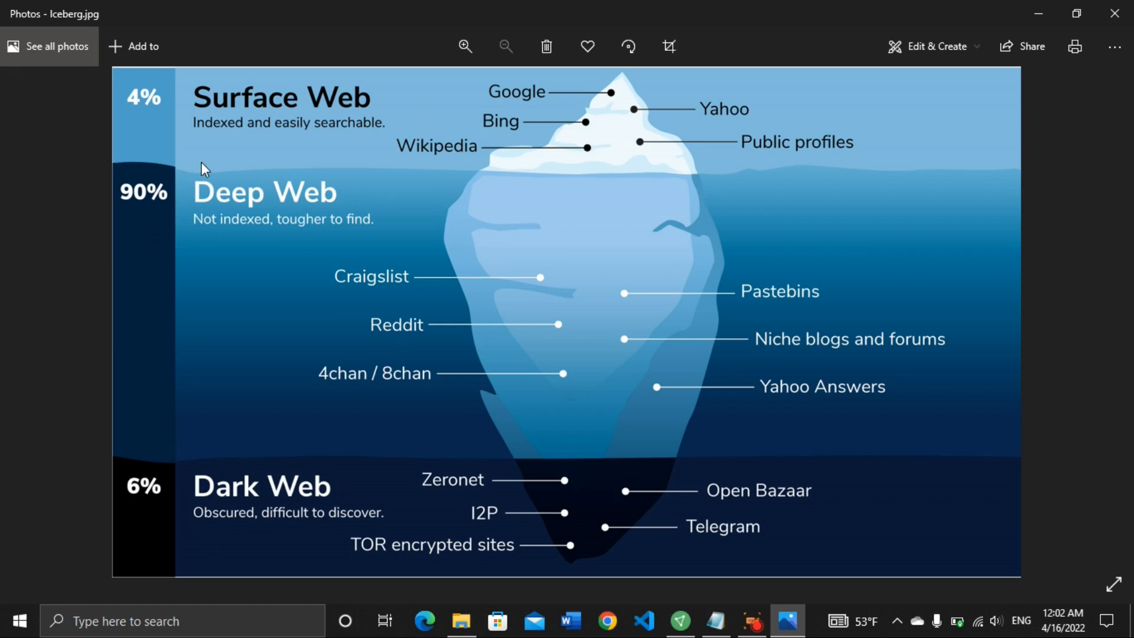
{"action": "mouse_move", "coordinate": [273, 159]}
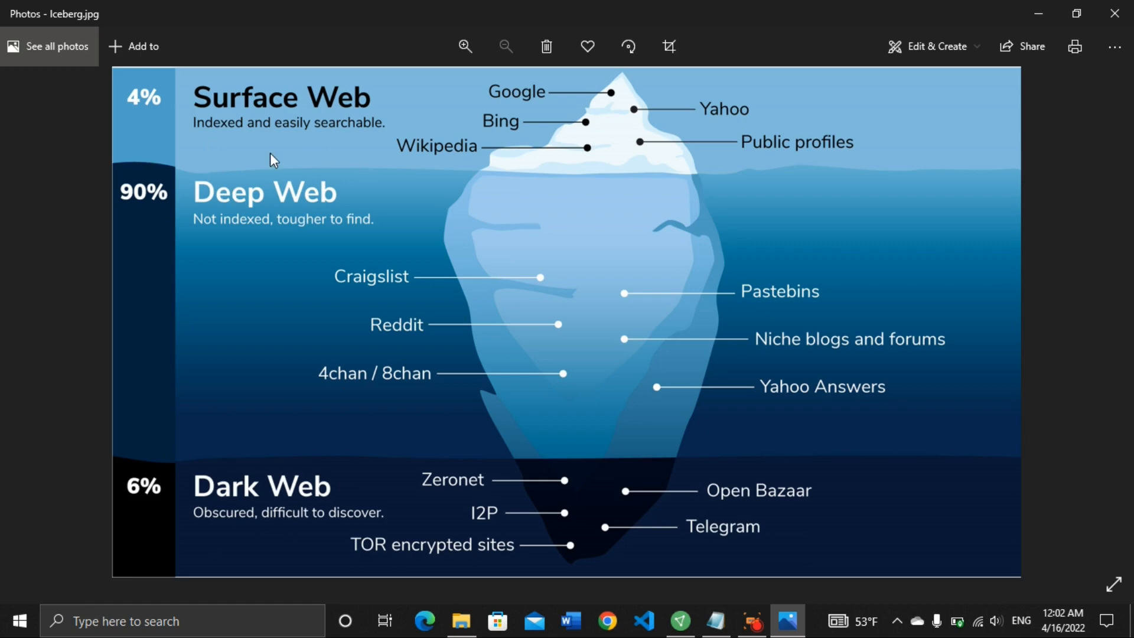
{"action": "mouse_move", "coordinate": [342, 152]}
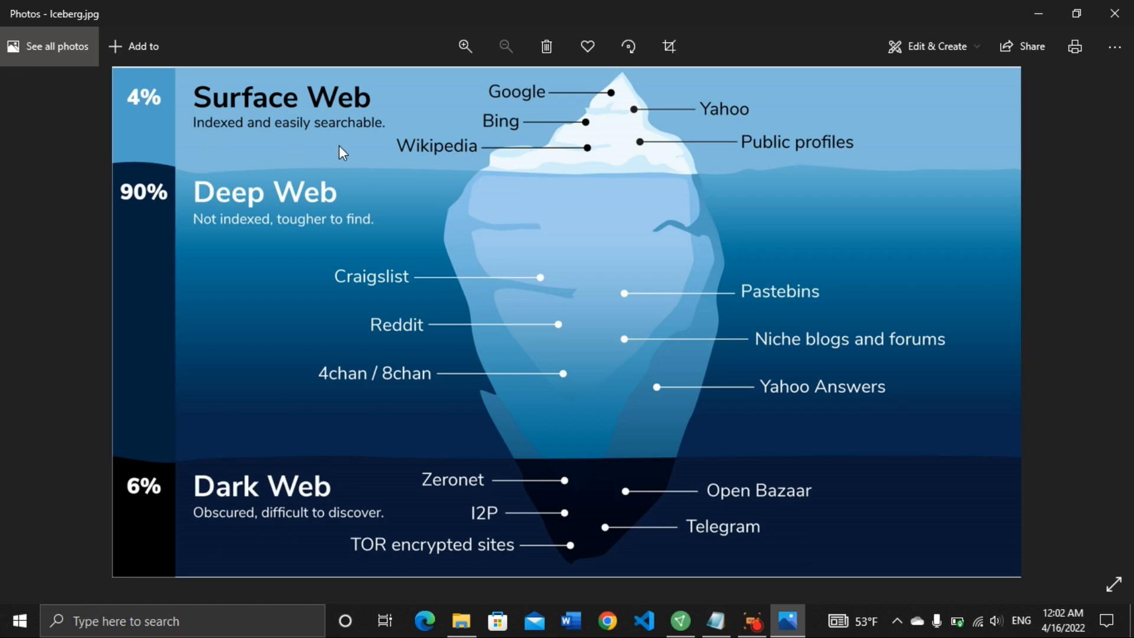
{"action": "mouse_move", "coordinate": [571, 119]}
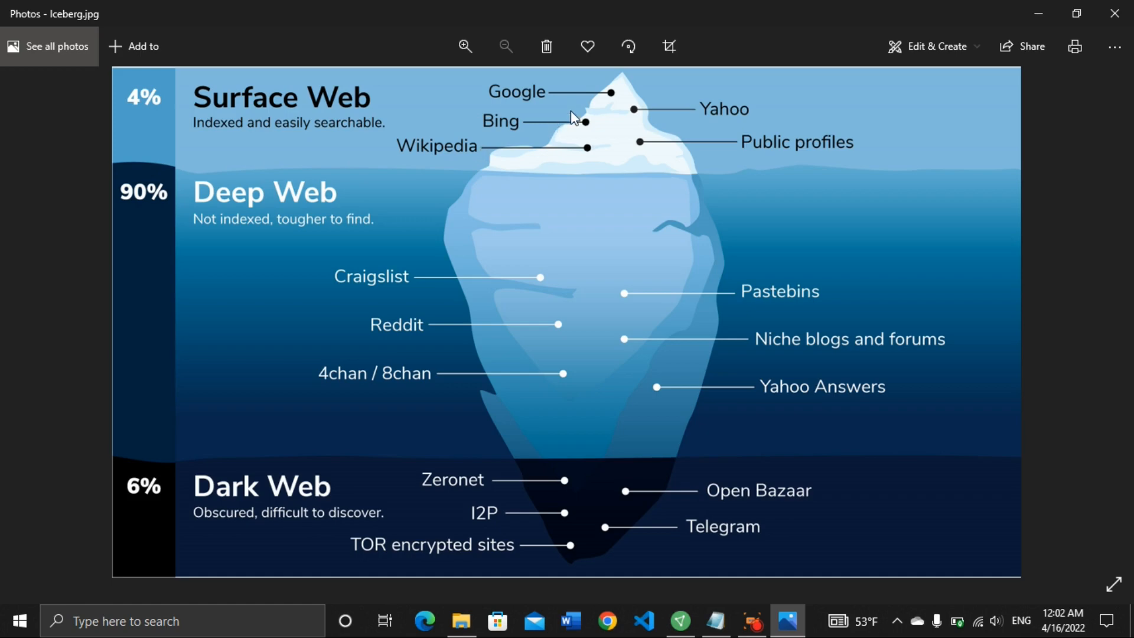
{"action": "mouse_move", "coordinate": [642, 92]}
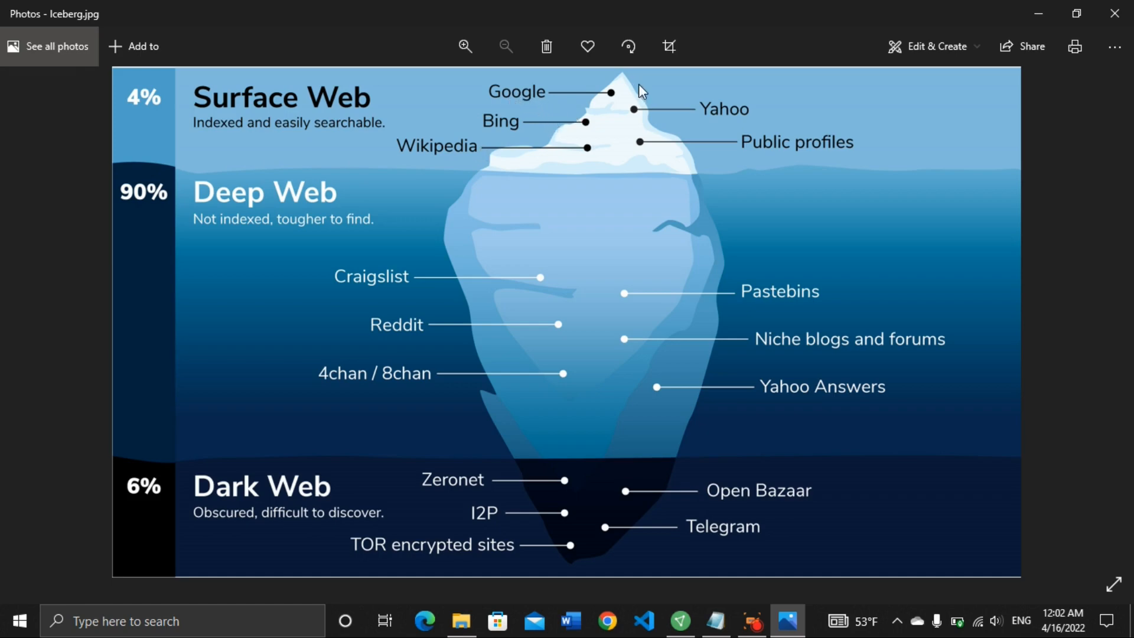
{"action": "mouse_move", "coordinate": [772, 116]}
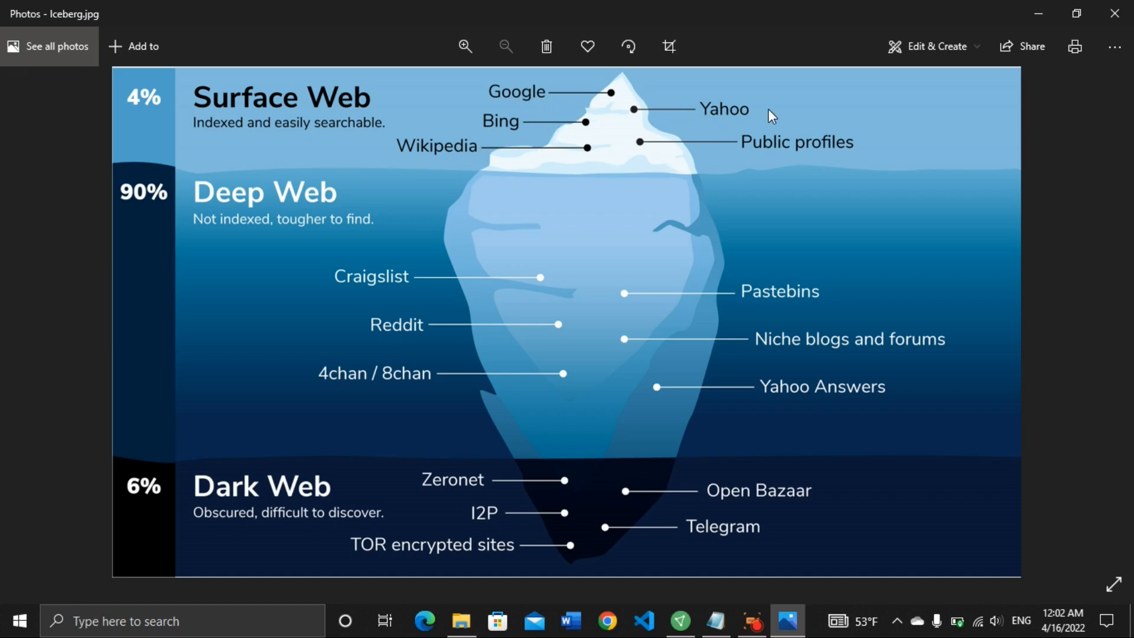
{"action": "mouse_move", "coordinate": [715, 141]}
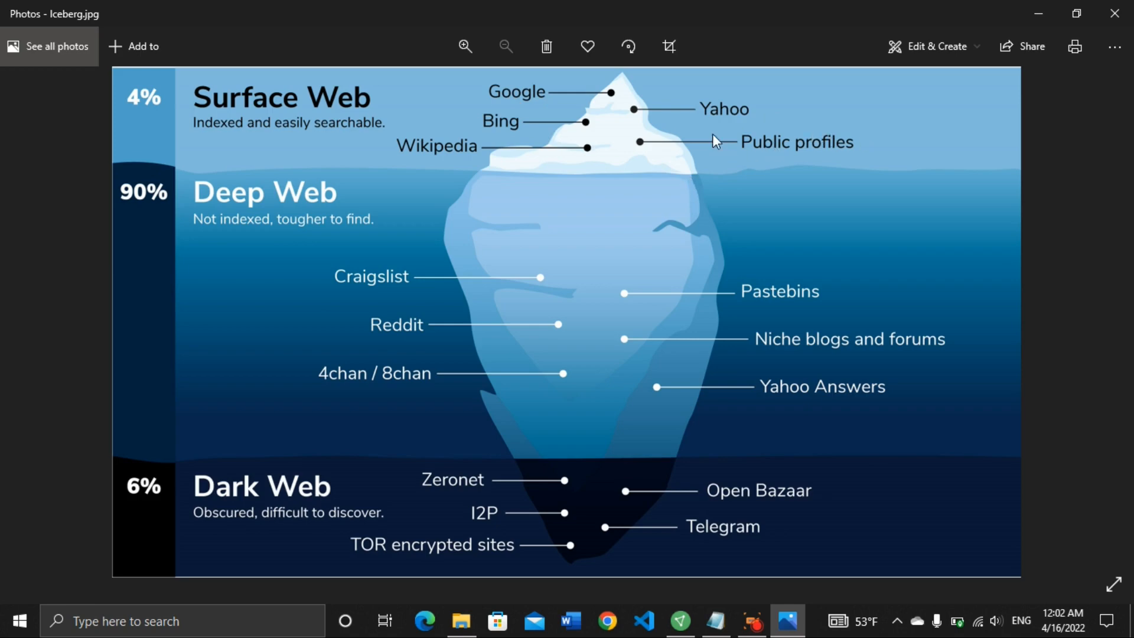
{"action": "mouse_move", "coordinate": [573, 139]}
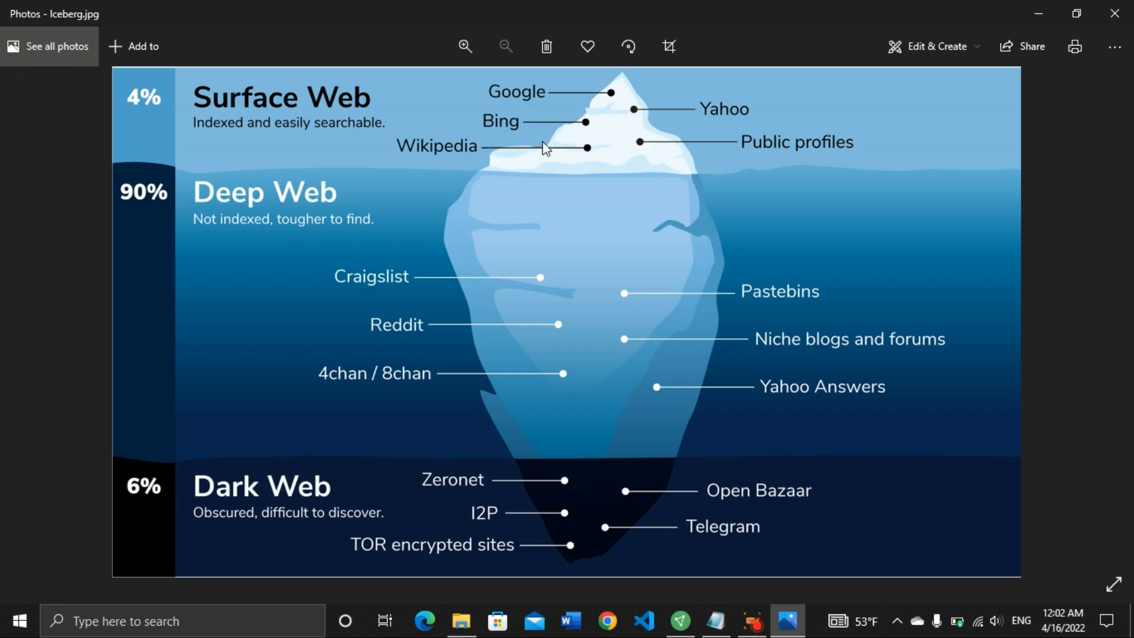
{"action": "mouse_move", "coordinate": [354, 139]}
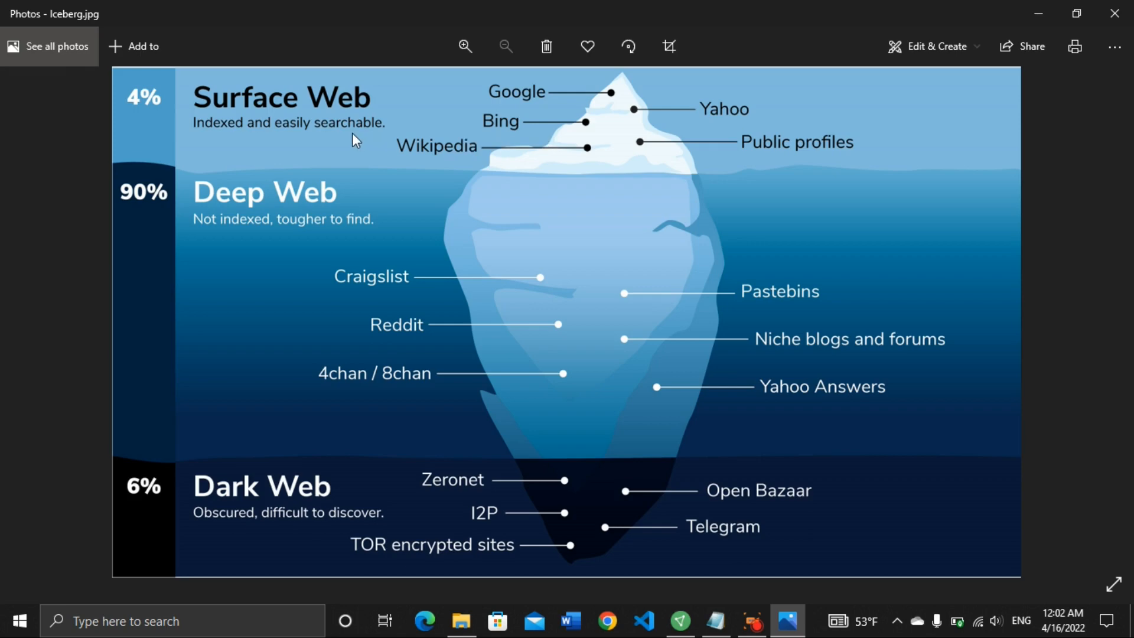
{"action": "mouse_move", "coordinate": [460, 136]}
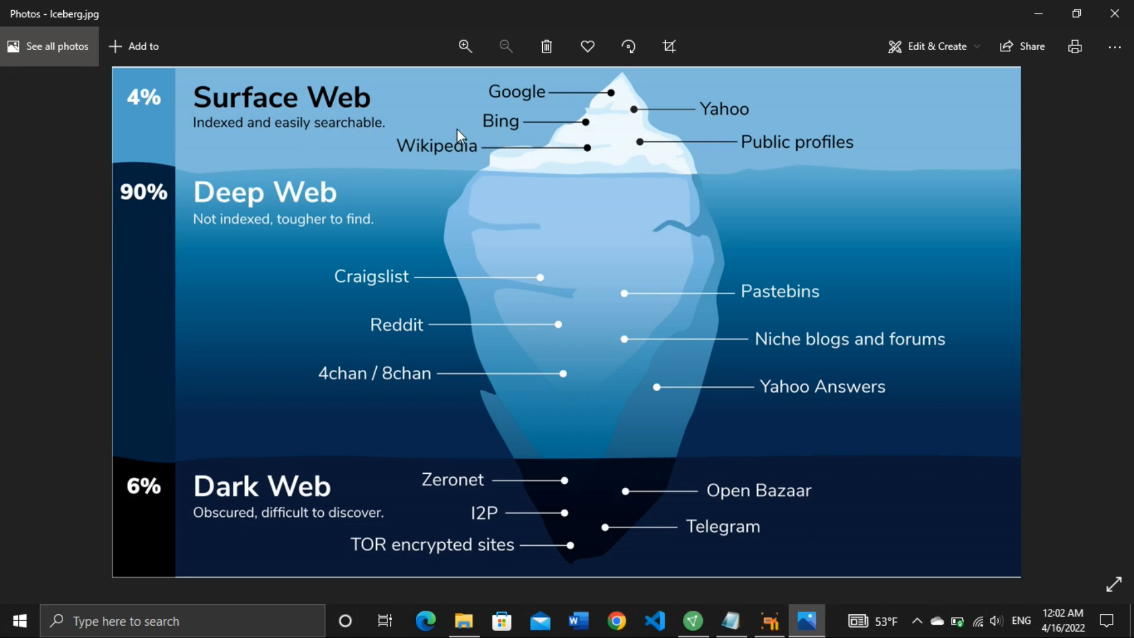
{"action": "mouse_move", "coordinate": [546, 157]}
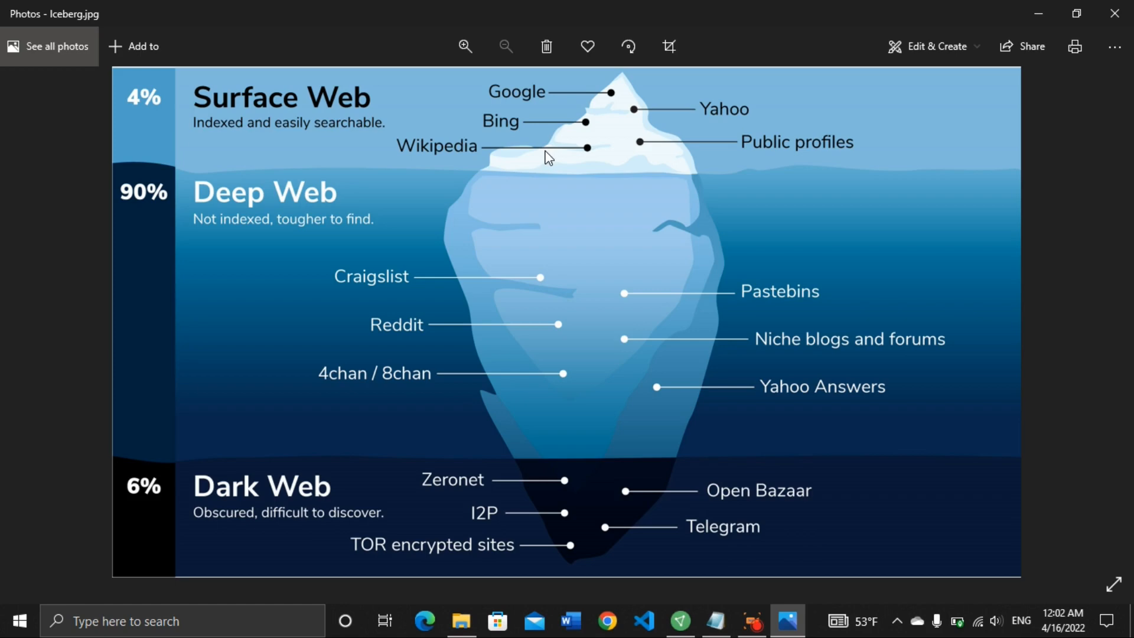
{"action": "mouse_move", "coordinate": [415, 257]}
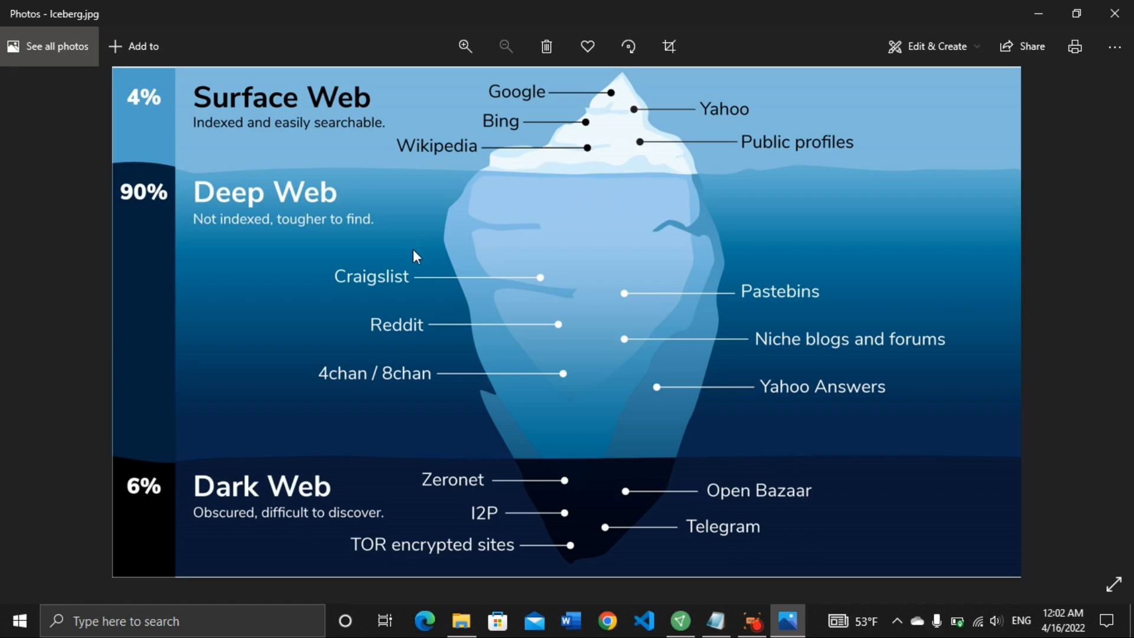
{"action": "mouse_move", "coordinate": [161, 223]}
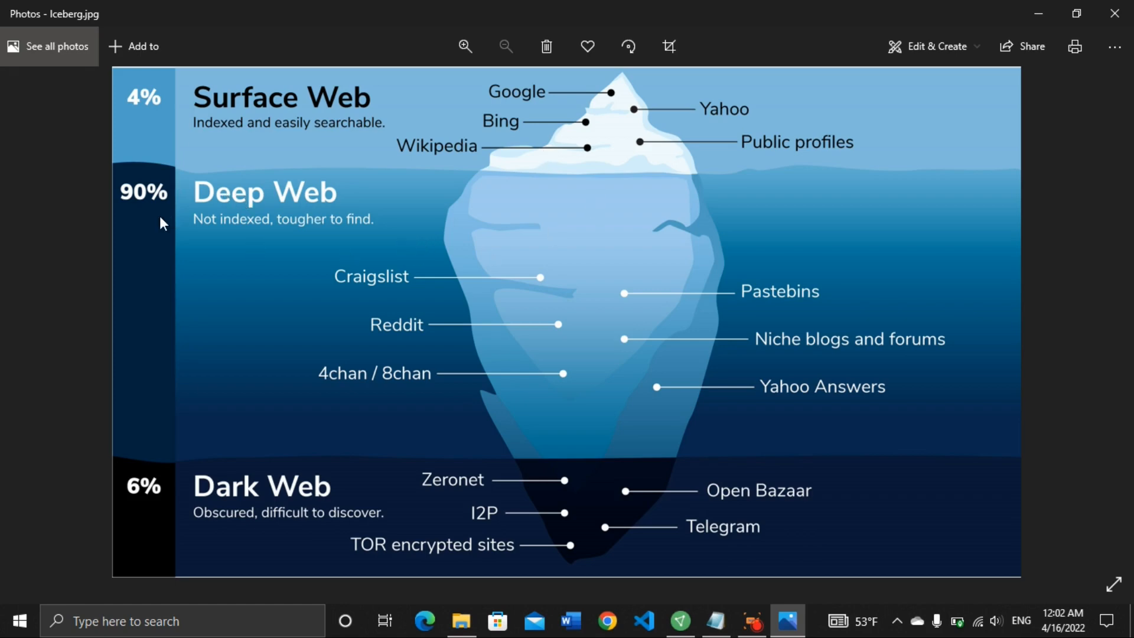
{"action": "mouse_move", "coordinate": [165, 249]}
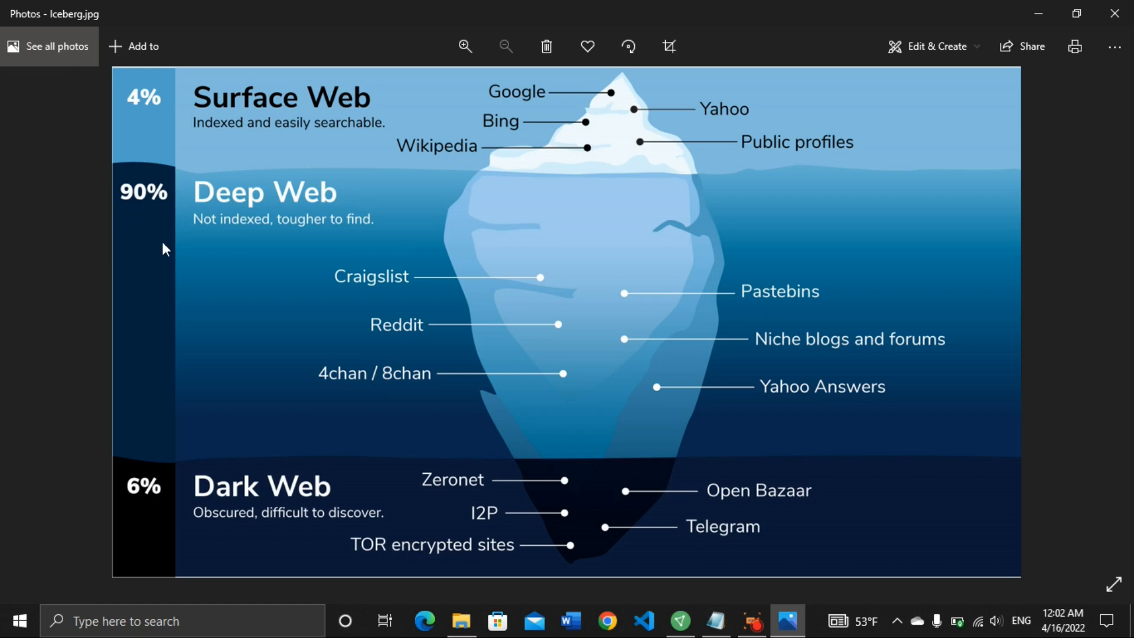
{"action": "mouse_move", "coordinate": [182, 258]}
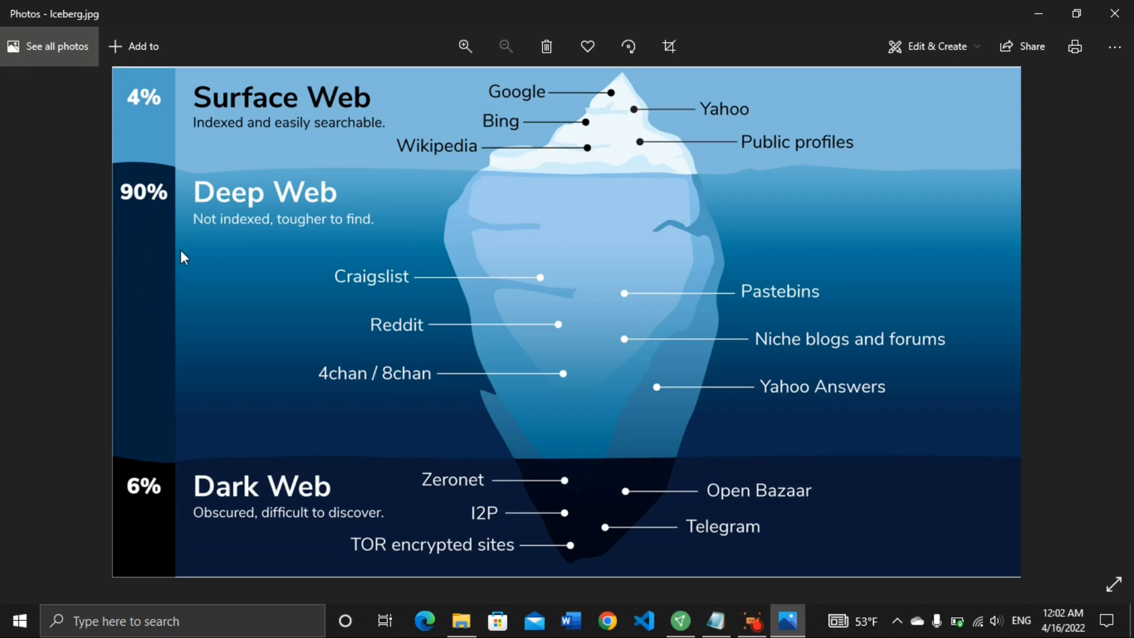
{"action": "mouse_move", "coordinate": [156, 122]}
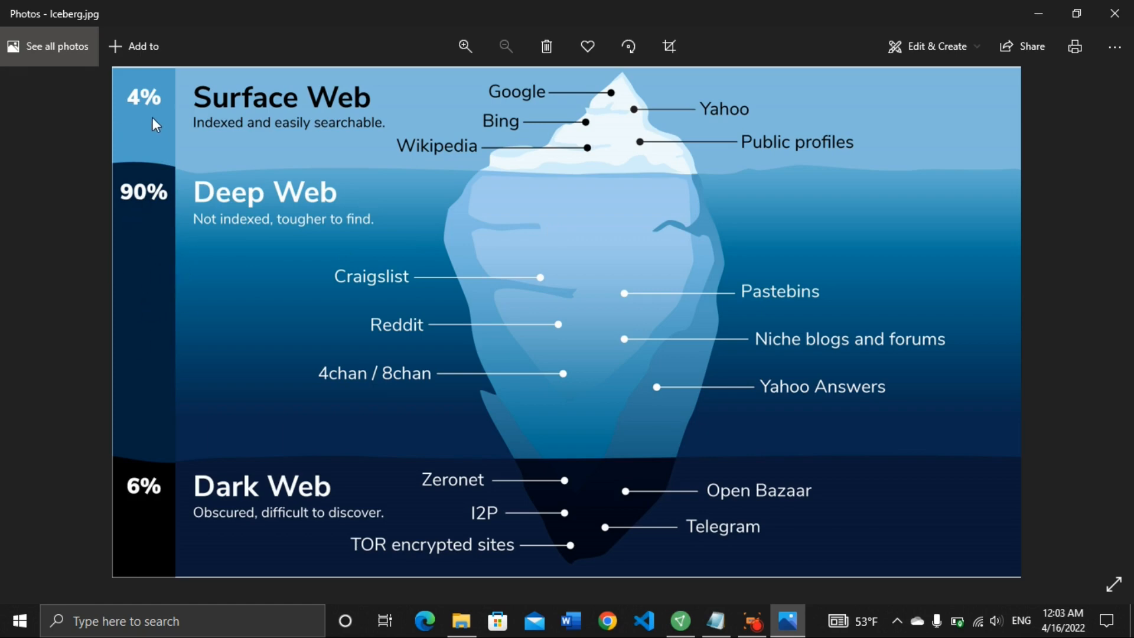
{"action": "mouse_move", "coordinate": [195, 124]}
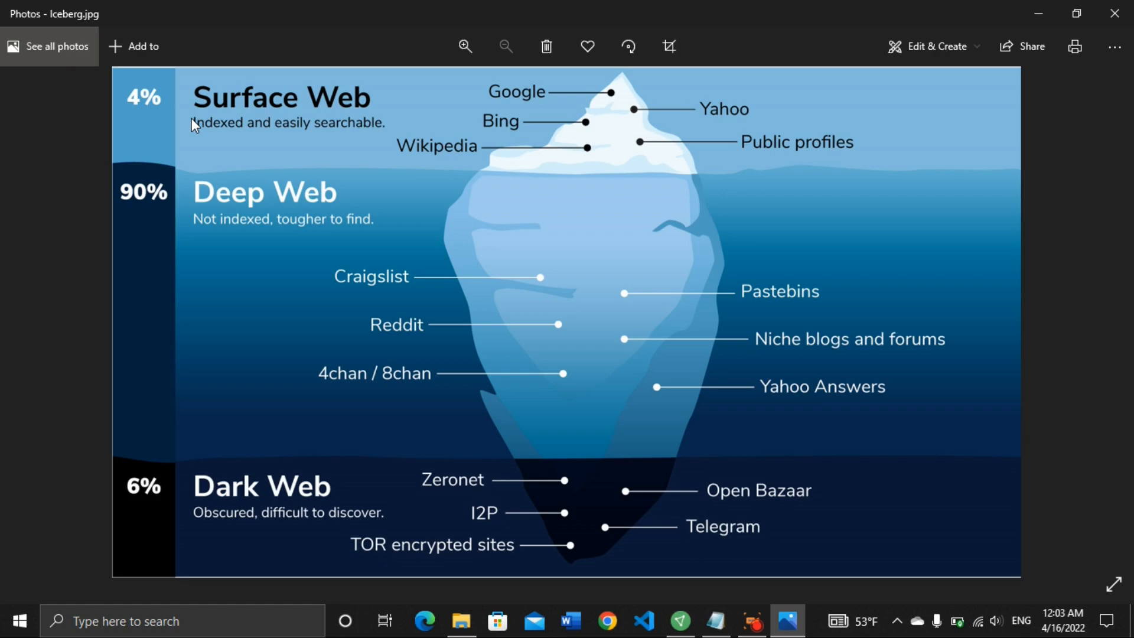
{"action": "mouse_move", "coordinate": [143, 201]}
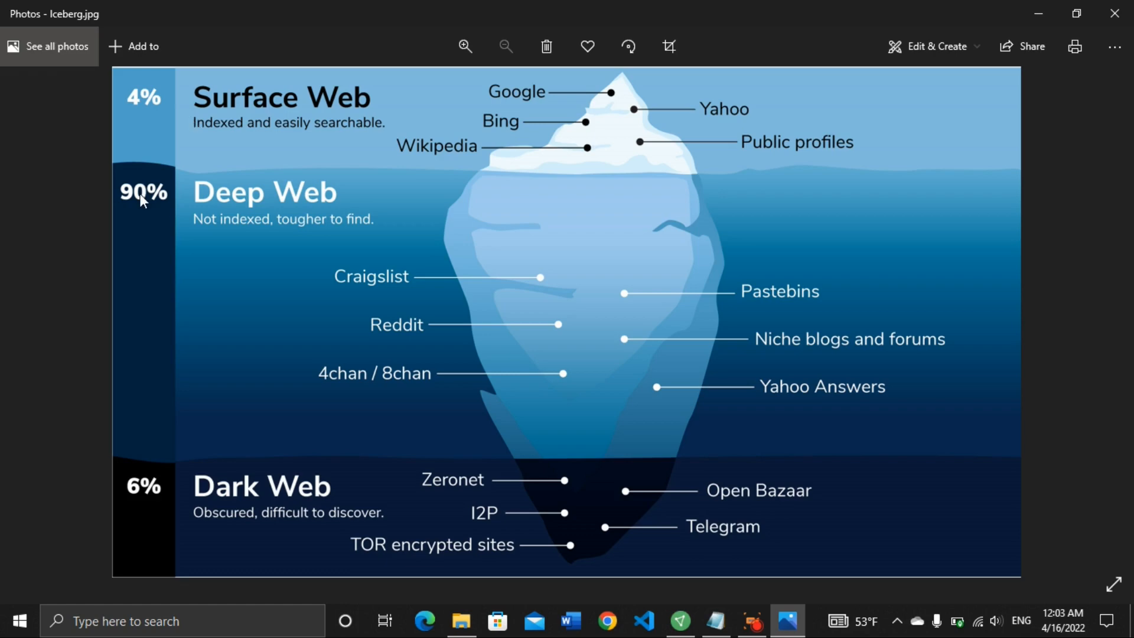
{"action": "mouse_move", "coordinate": [307, 219]}
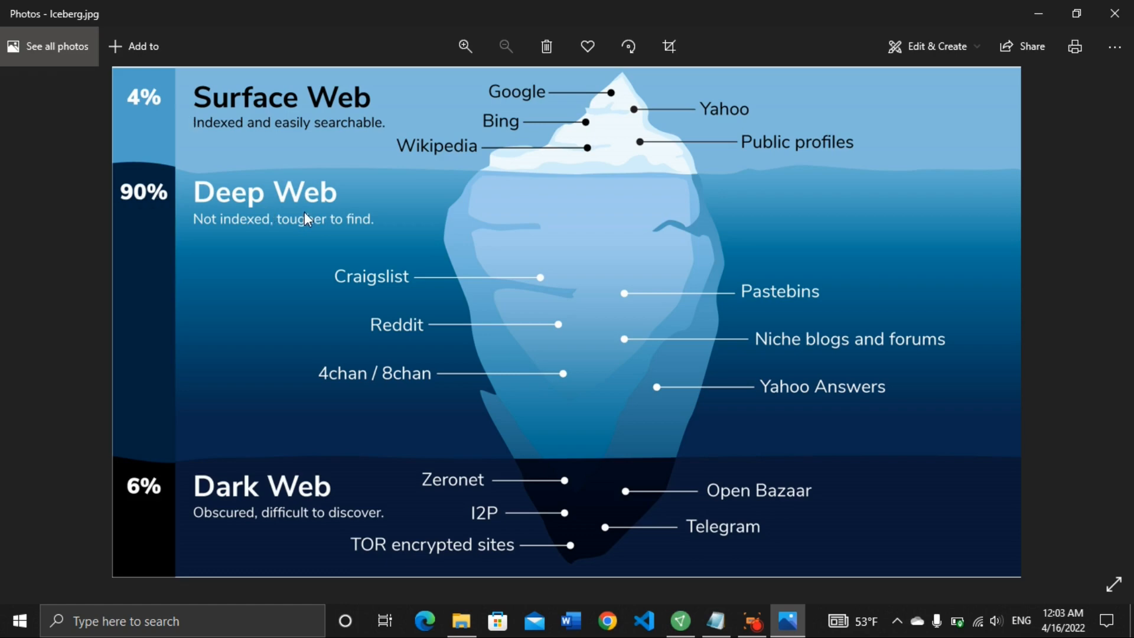
{"action": "mouse_move", "coordinate": [228, 226]}
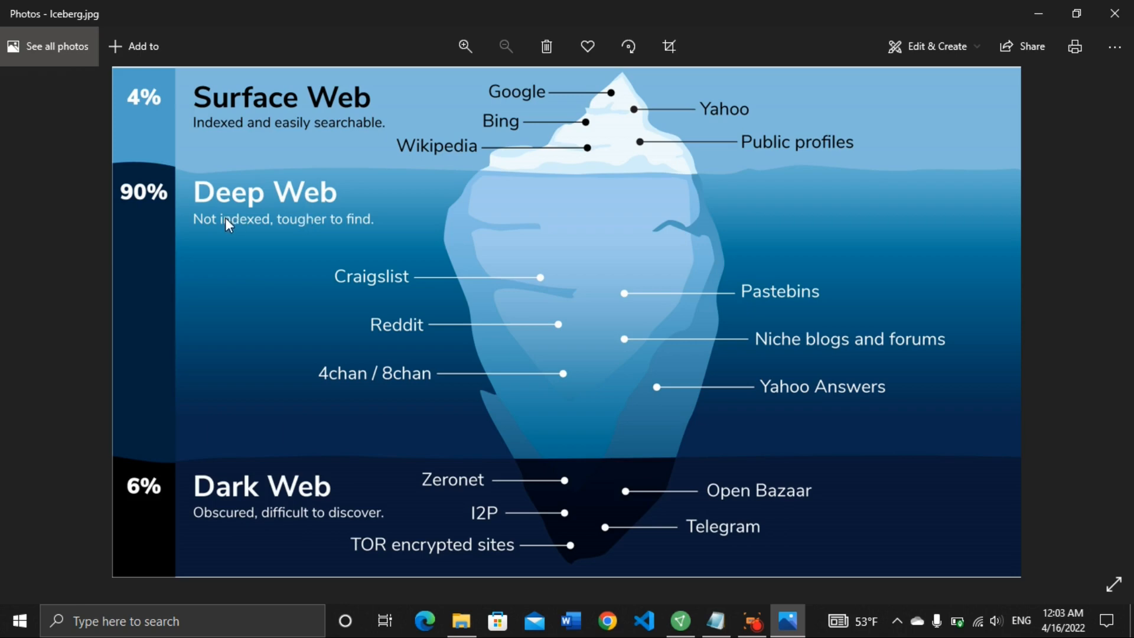
{"action": "mouse_move", "coordinate": [398, 303]}
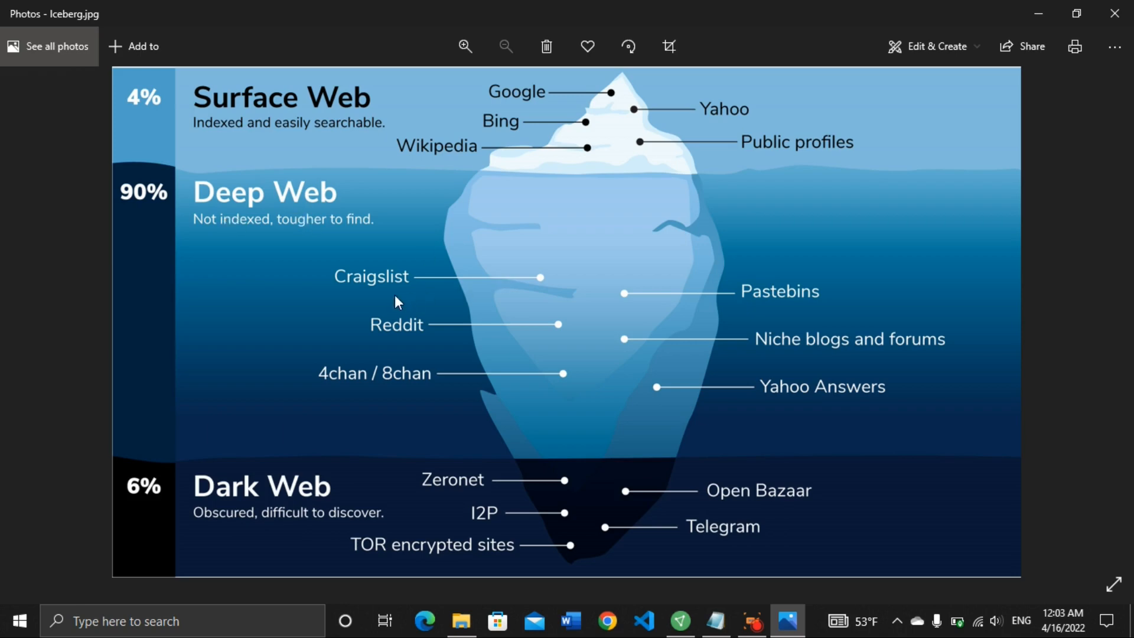
{"action": "mouse_move", "coordinate": [430, 346]}
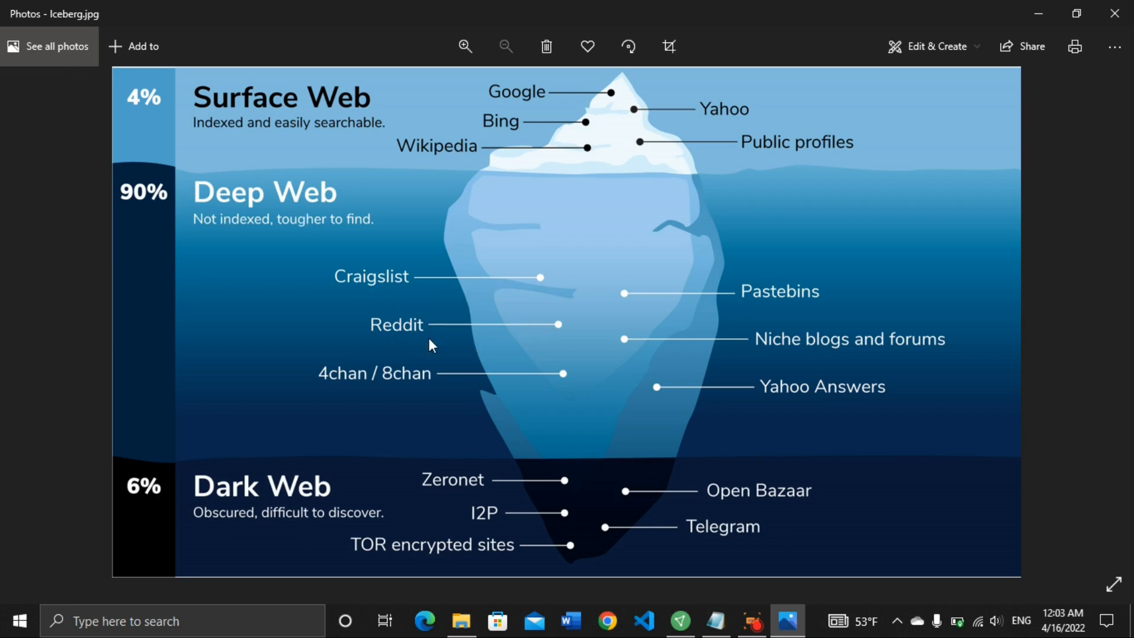
{"action": "mouse_move", "coordinate": [532, 357]}
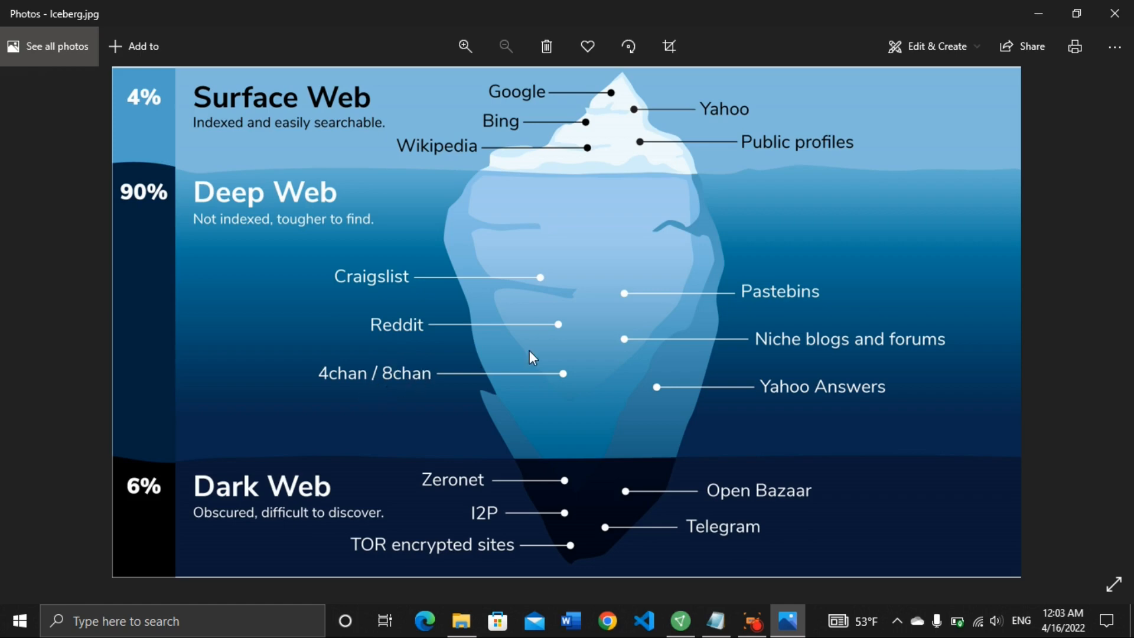
{"action": "mouse_move", "coordinate": [863, 295]}
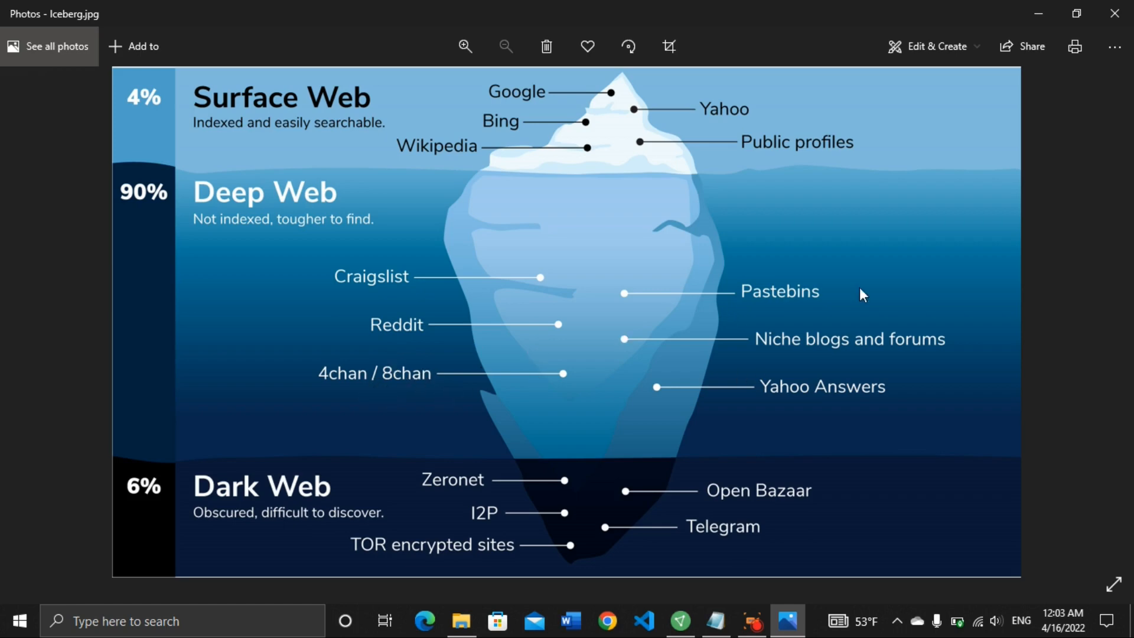
{"action": "mouse_move", "coordinate": [881, 365]}
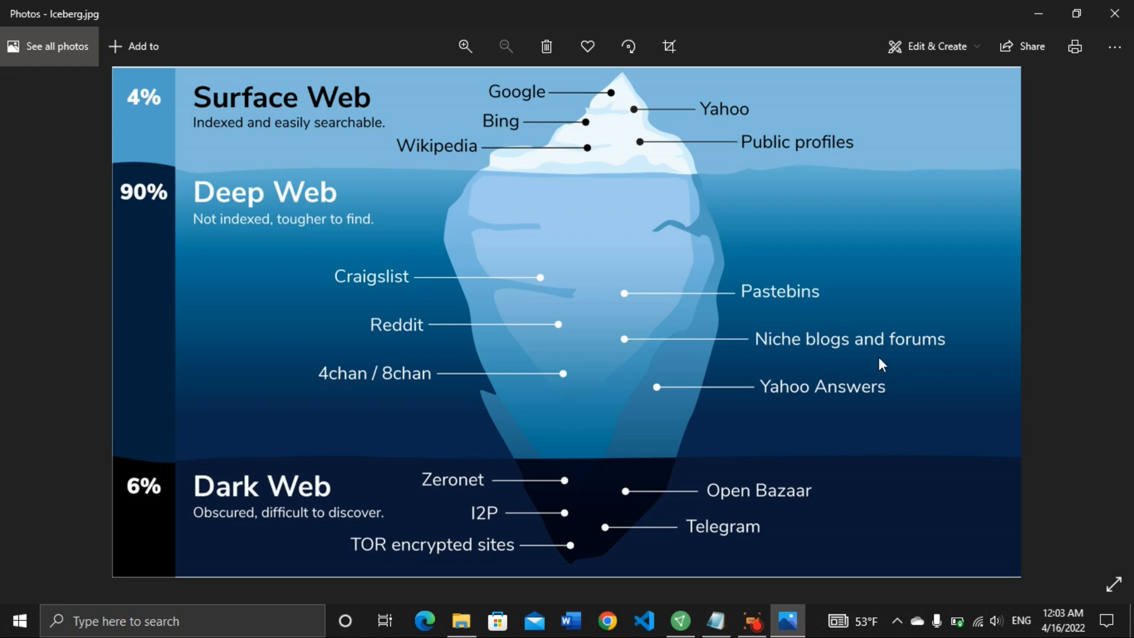
{"action": "mouse_move", "coordinate": [599, 331]}
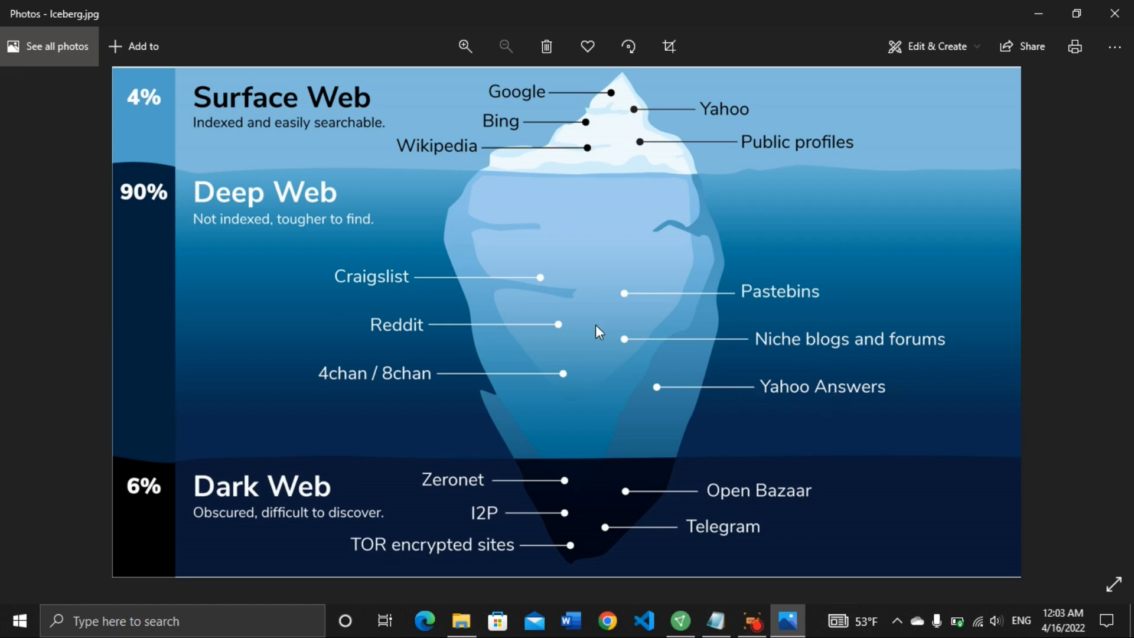
{"action": "mouse_move", "coordinate": [534, 294]}
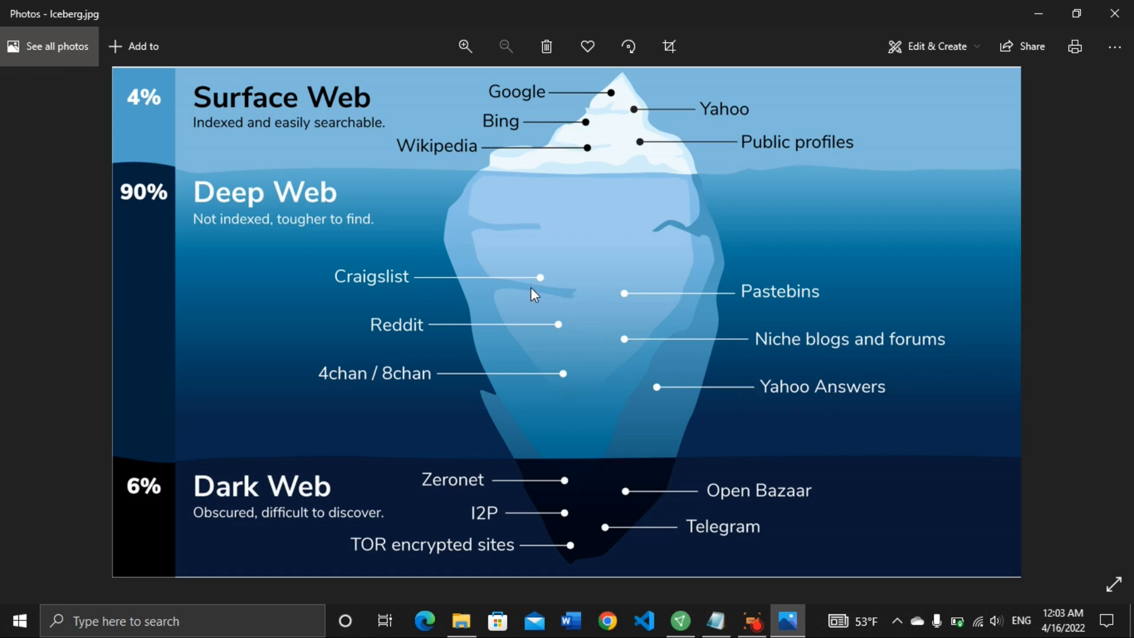
{"action": "mouse_move", "coordinate": [568, 307]}
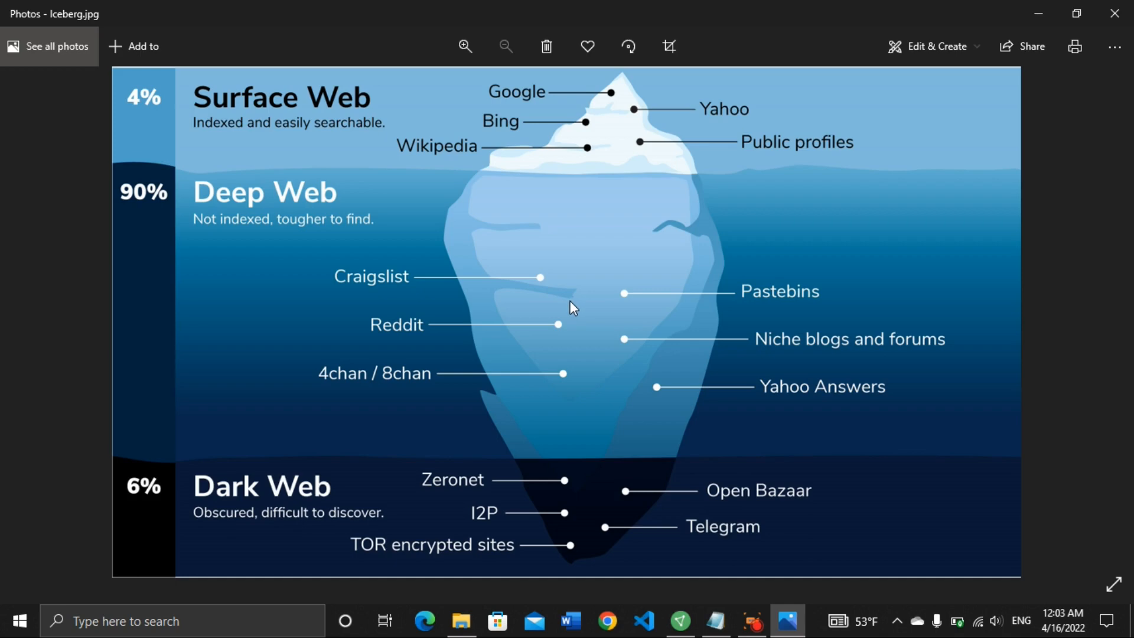
{"action": "mouse_move", "coordinate": [462, 323]}
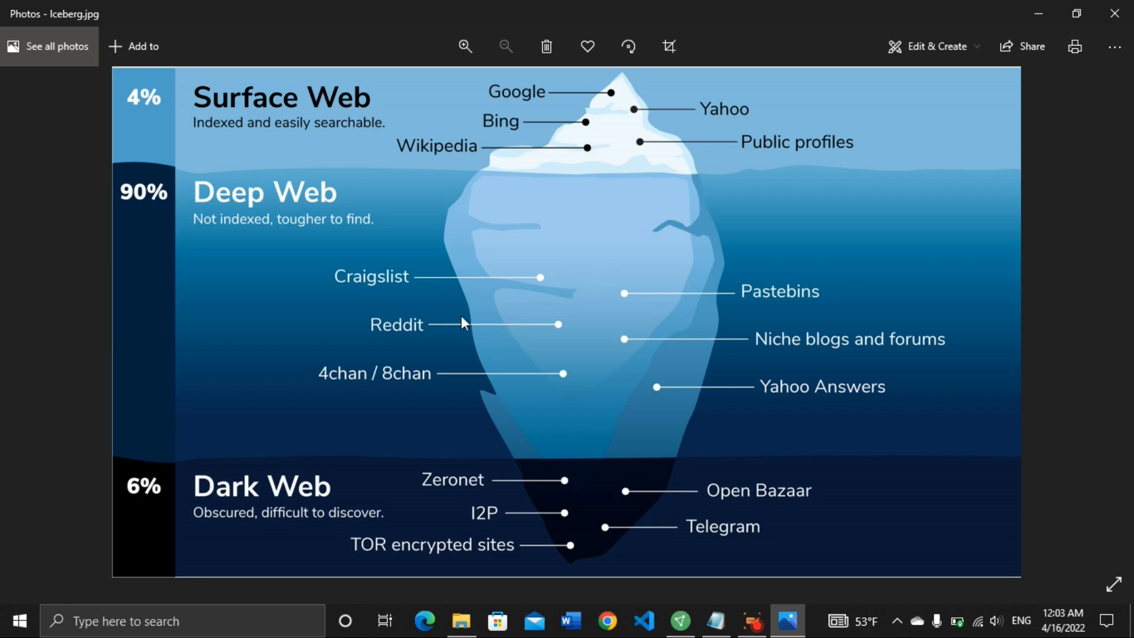
{"action": "mouse_move", "coordinate": [536, 297]}
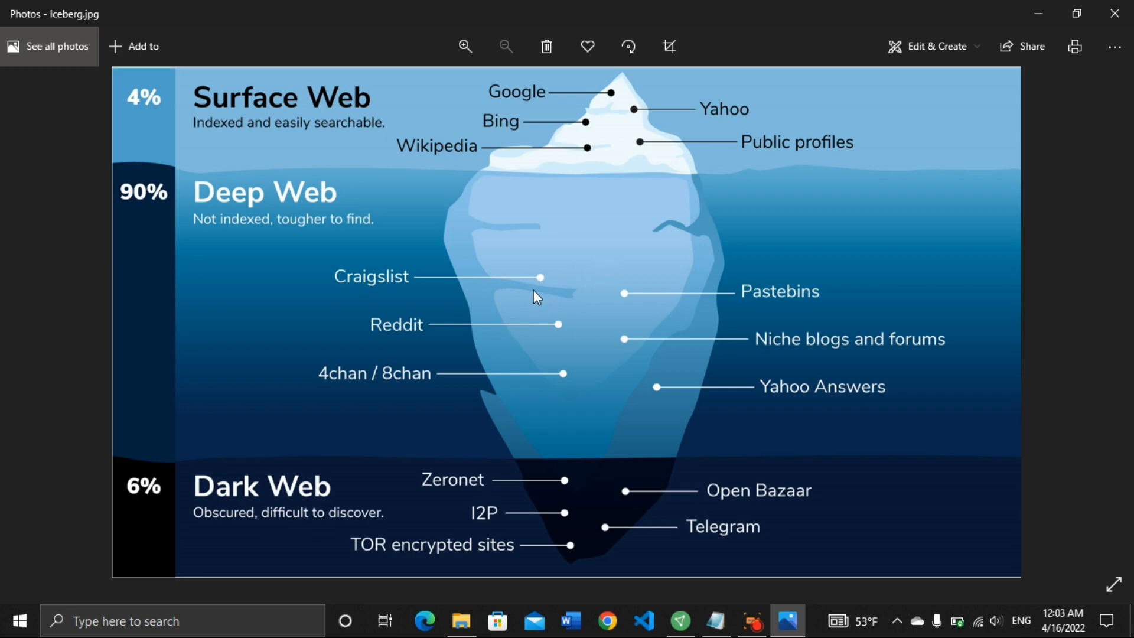
{"action": "mouse_move", "coordinate": [436, 282]}
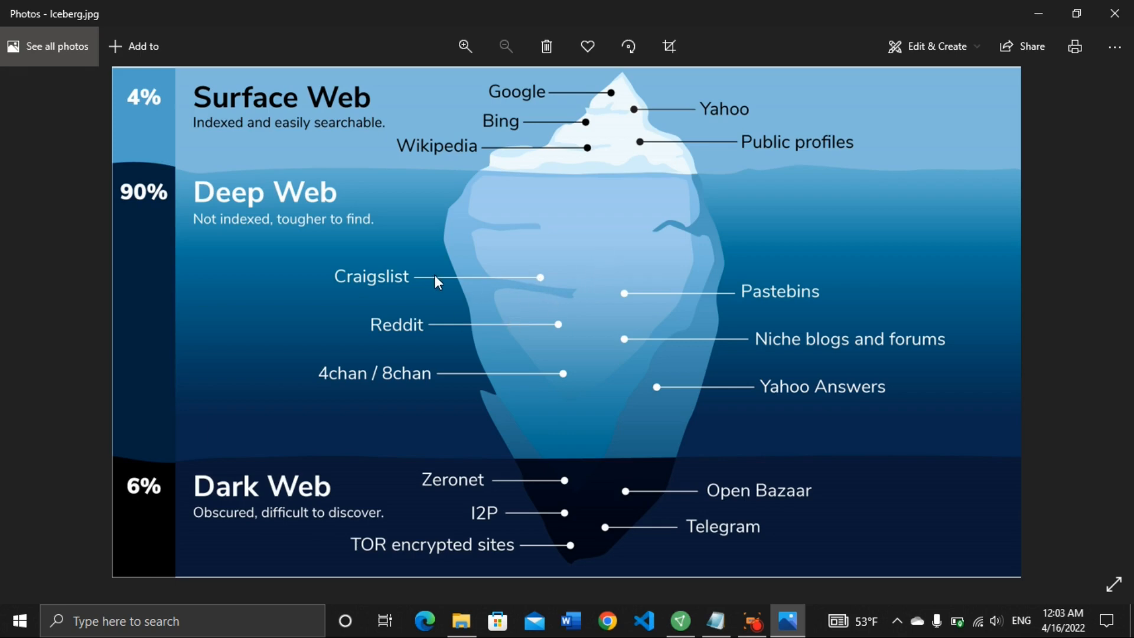
{"action": "mouse_move", "coordinate": [381, 545]}
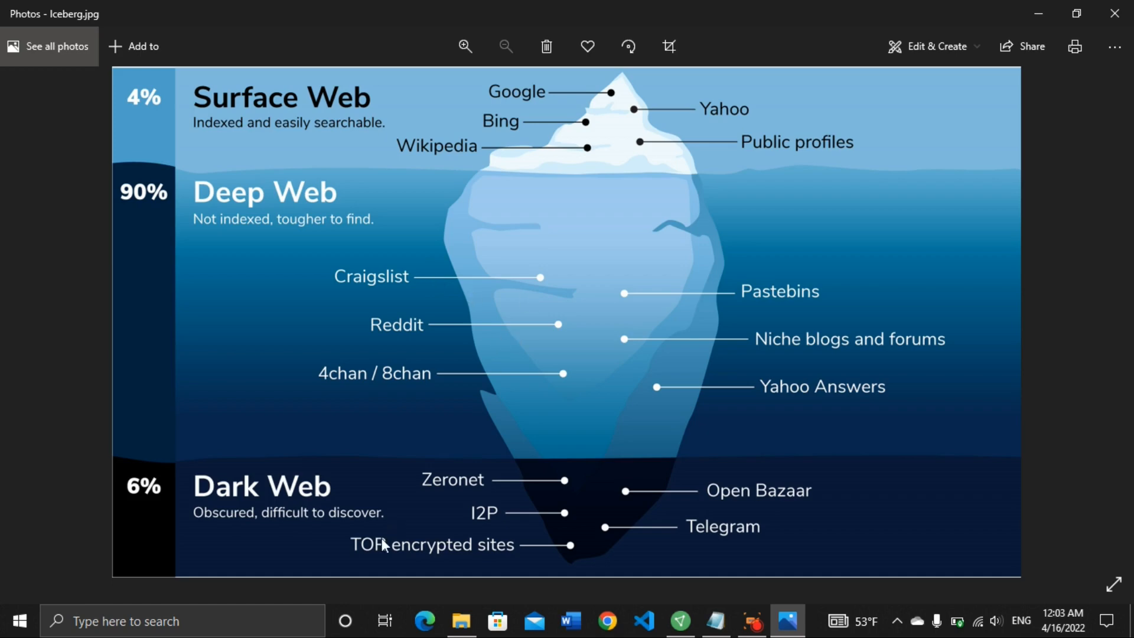
{"action": "mouse_move", "coordinate": [606, 526]}
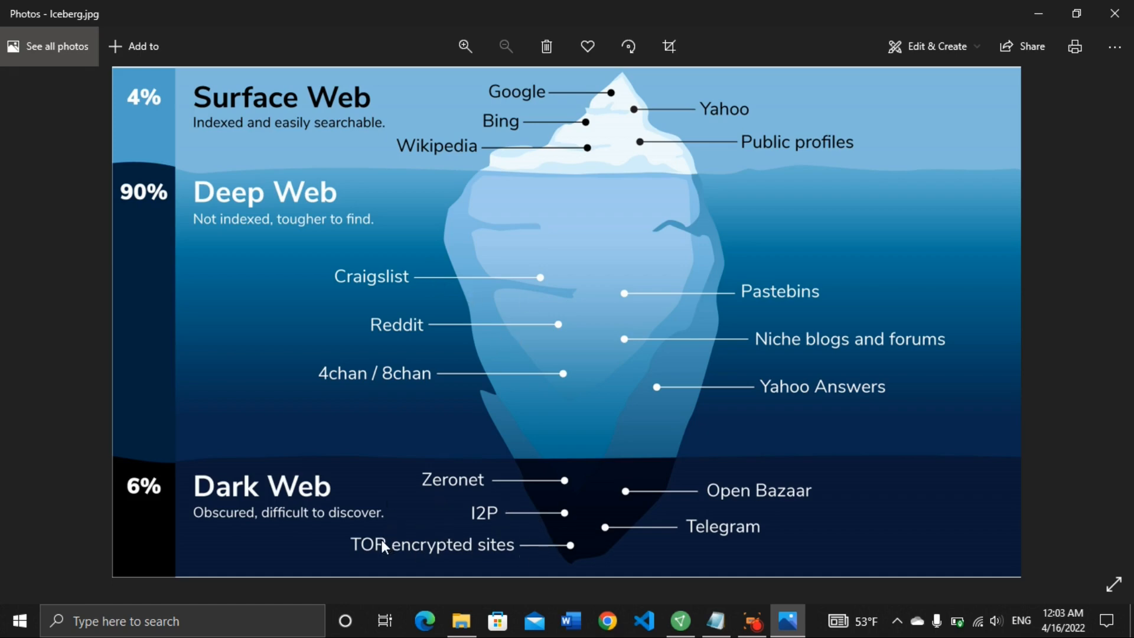
{"action": "mouse_move", "coordinate": [129, 519]}
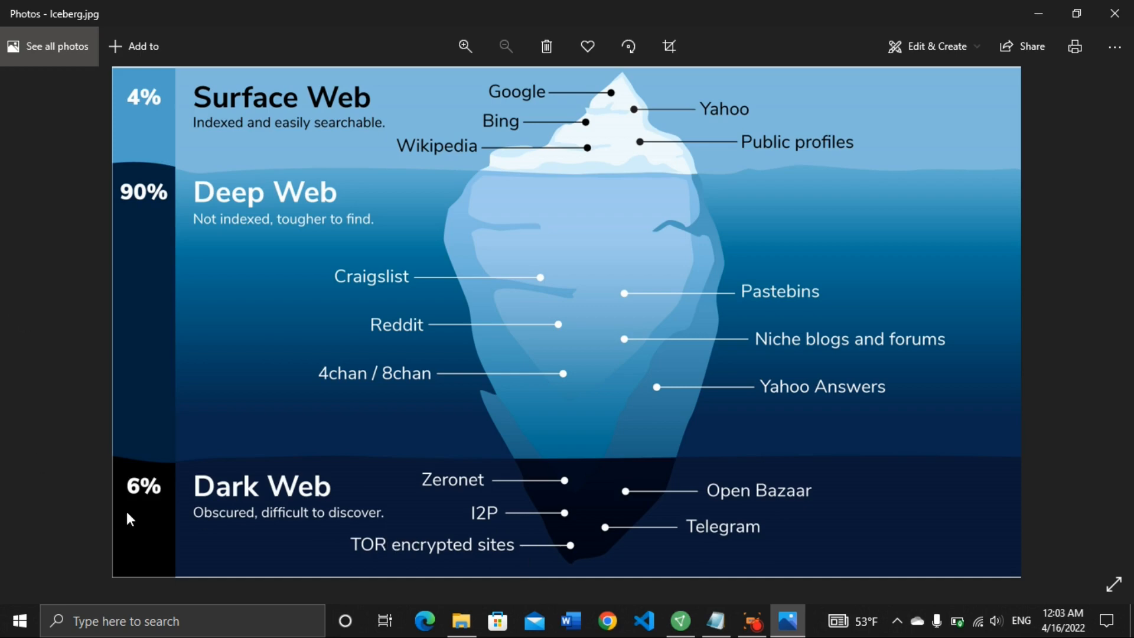
{"action": "mouse_move", "coordinate": [163, 508]}
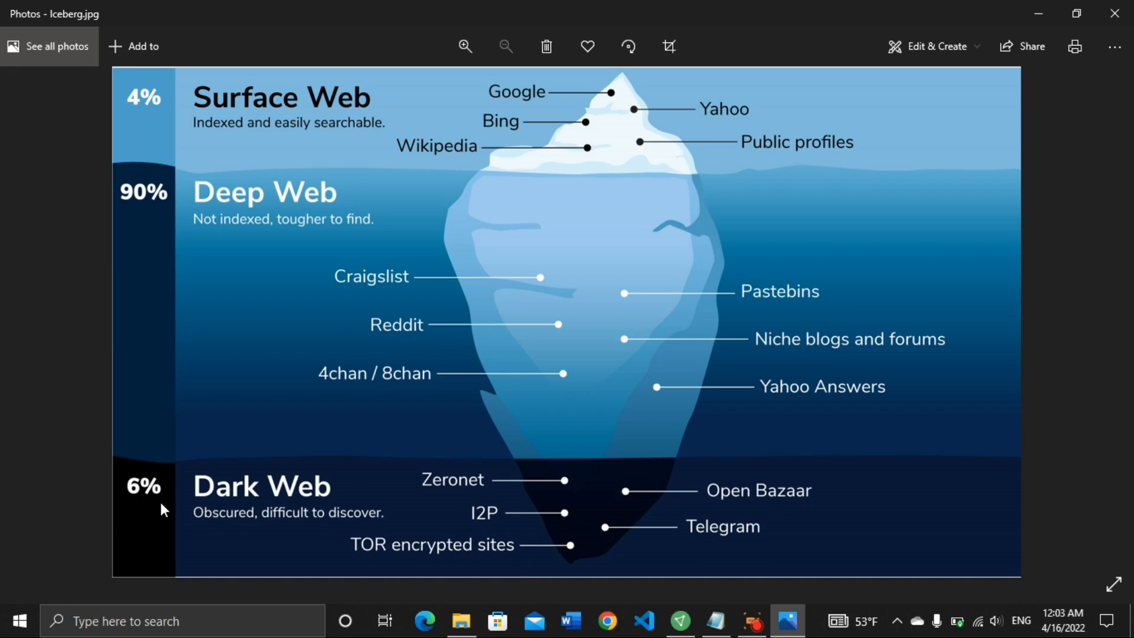
{"action": "mouse_move", "coordinate": [407, 522]}
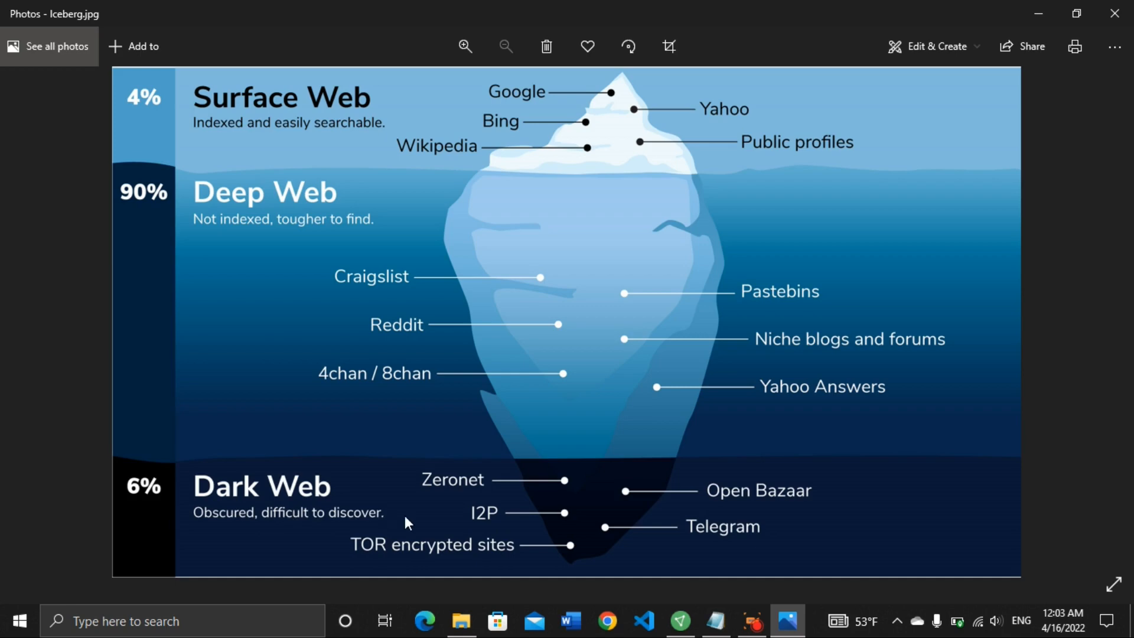
{"action": "mouse_move", "coordinate": [508, 508]}
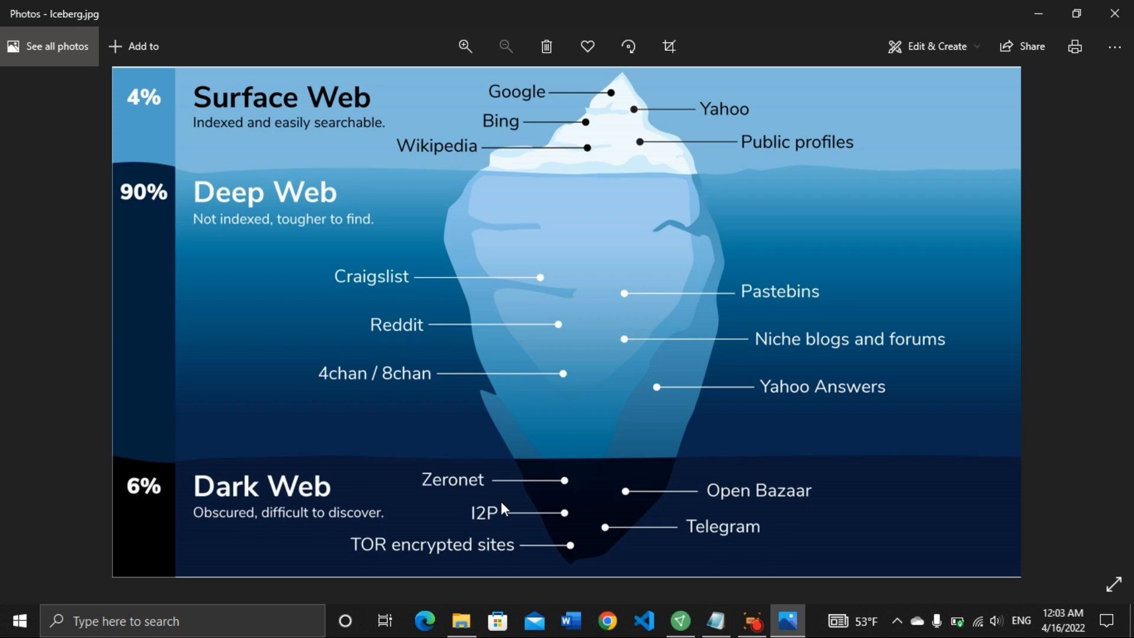
{"action": "mouse_move", "coordinate": [607, 497]}
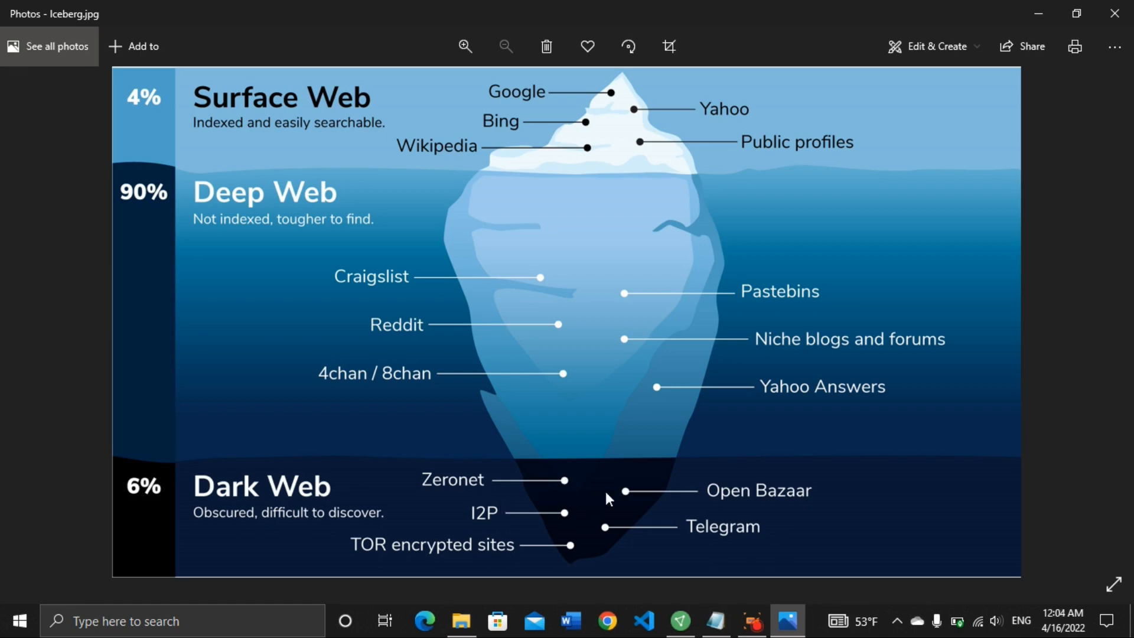
{"action": "mouse_move", "coordinate": [584, 498]}
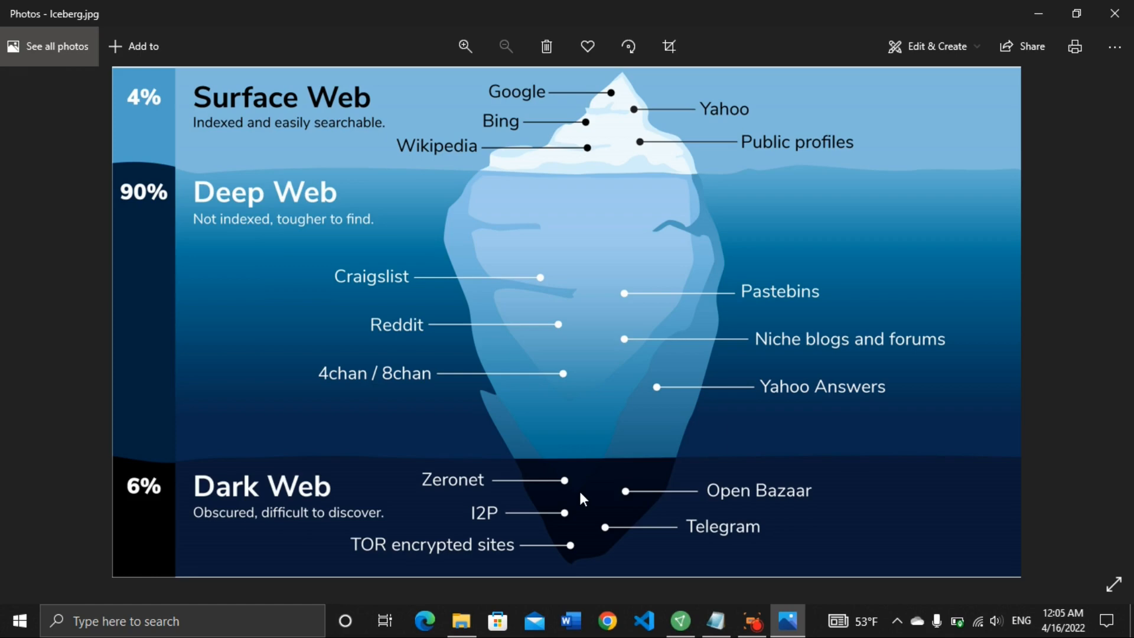
{"action": "mouse_move", "coordinate": [525, 506]}
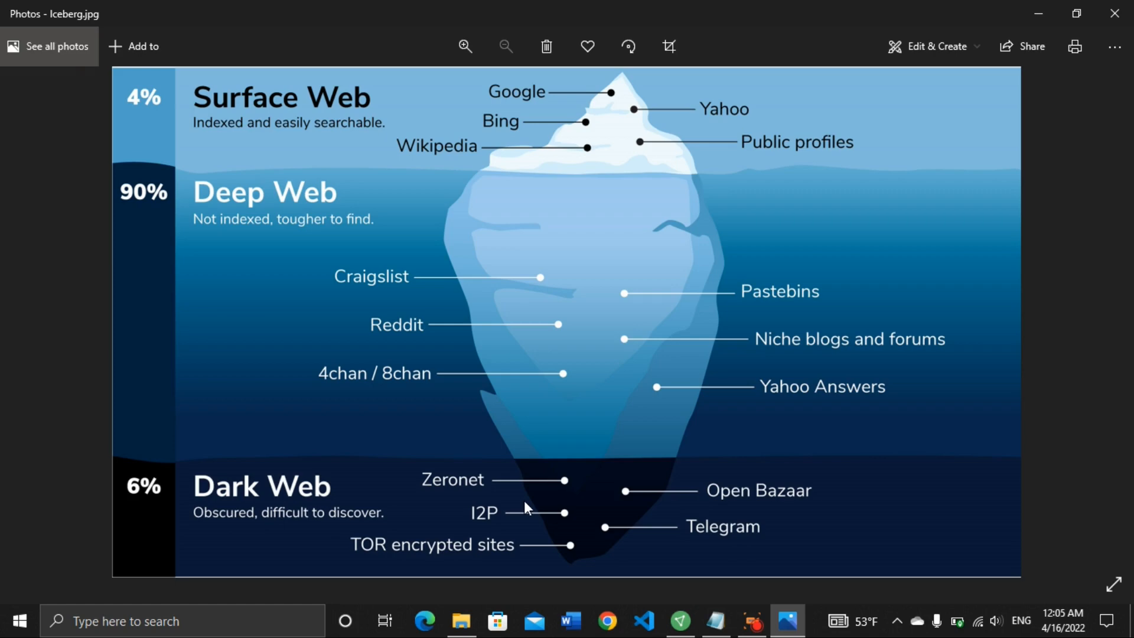
{"action": "mouse_move", "coordinate": [538, 505]}
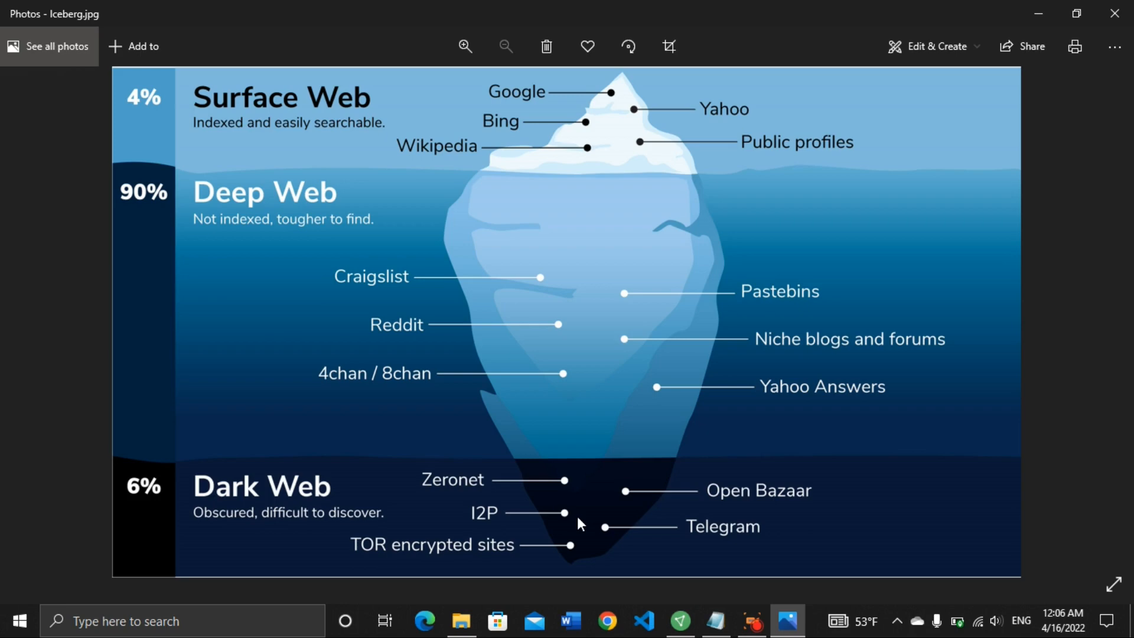
{"action": "mouse_move", "coordinate": [525, 219]}
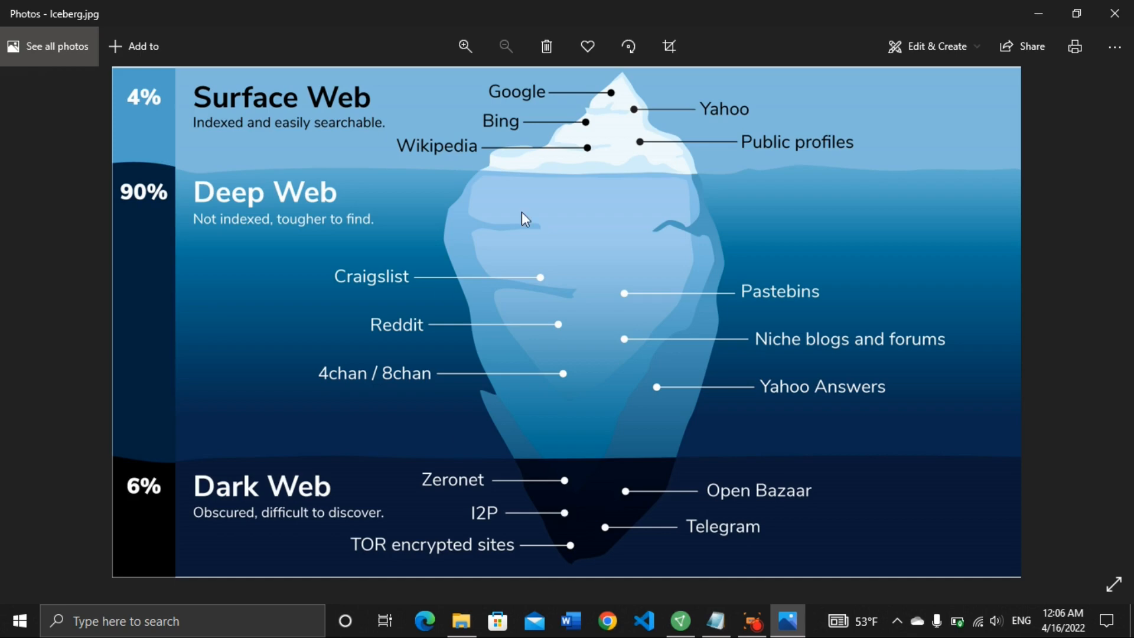
{"action": "mouse_move", "coordinate": [546, 468]}
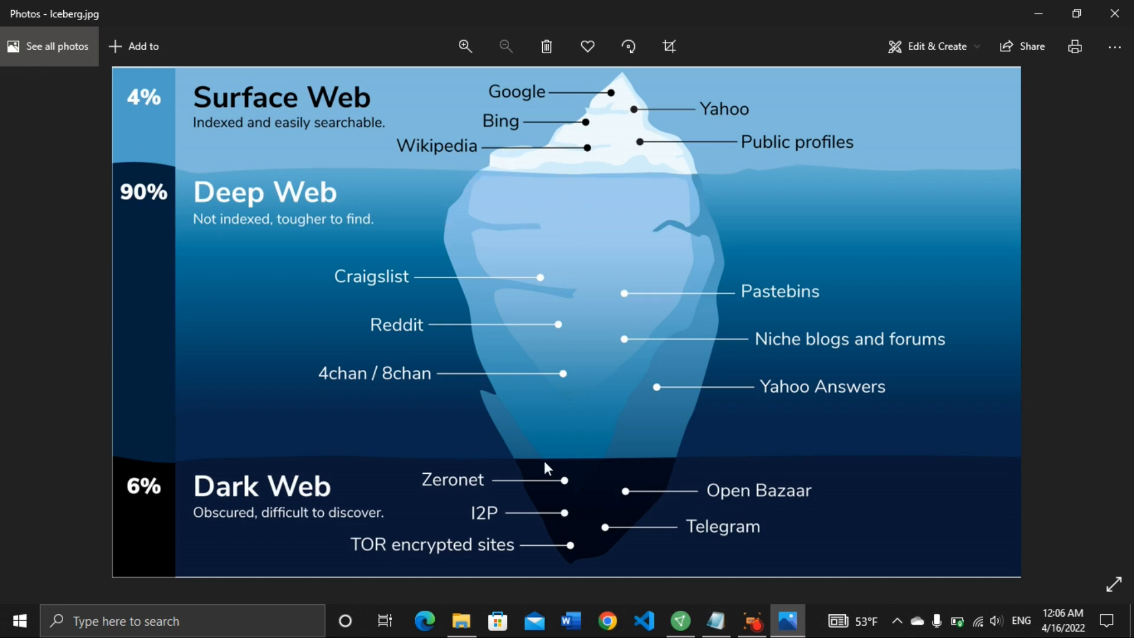
{"action": "mouse_move", "coordinate": [592, 521]}
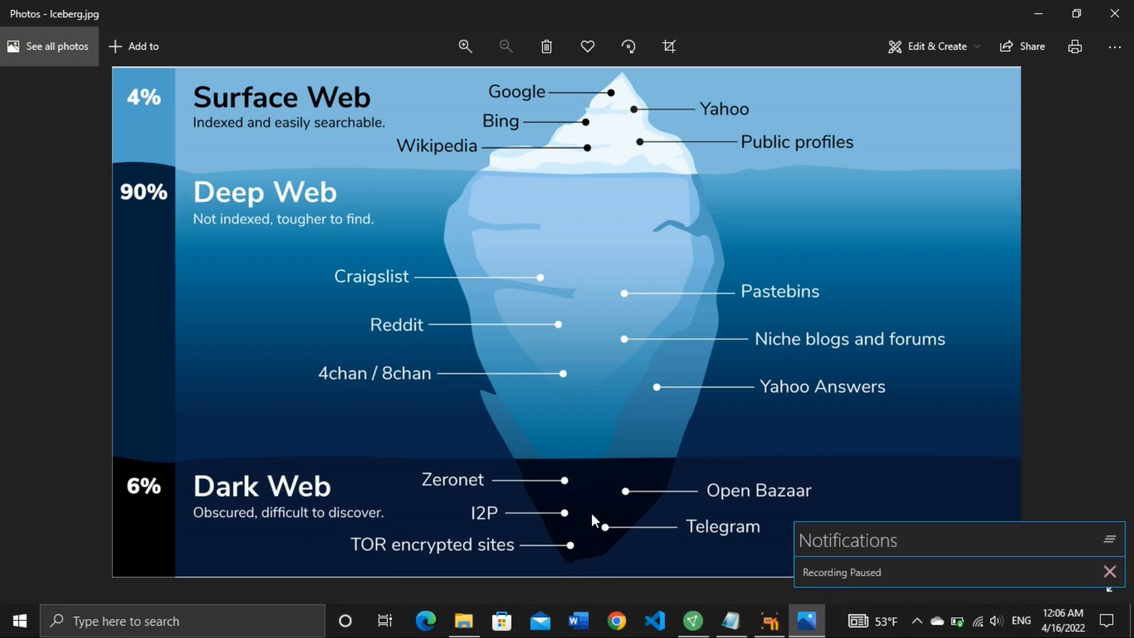
- View the Iceberg.jpg diagram of Surface Web, Deep Web and Dark Web layers in Photos
{"action": "left_click", "coordinate": [1110, 571]}
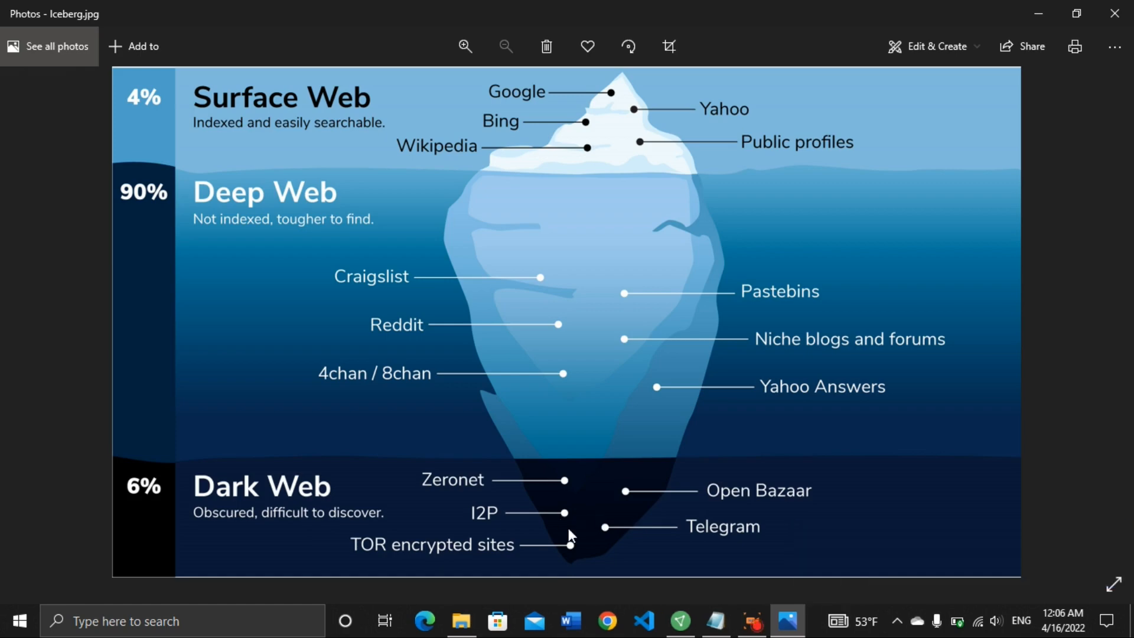
{"action": "mouse_move", "coordinate": [604, 538]}
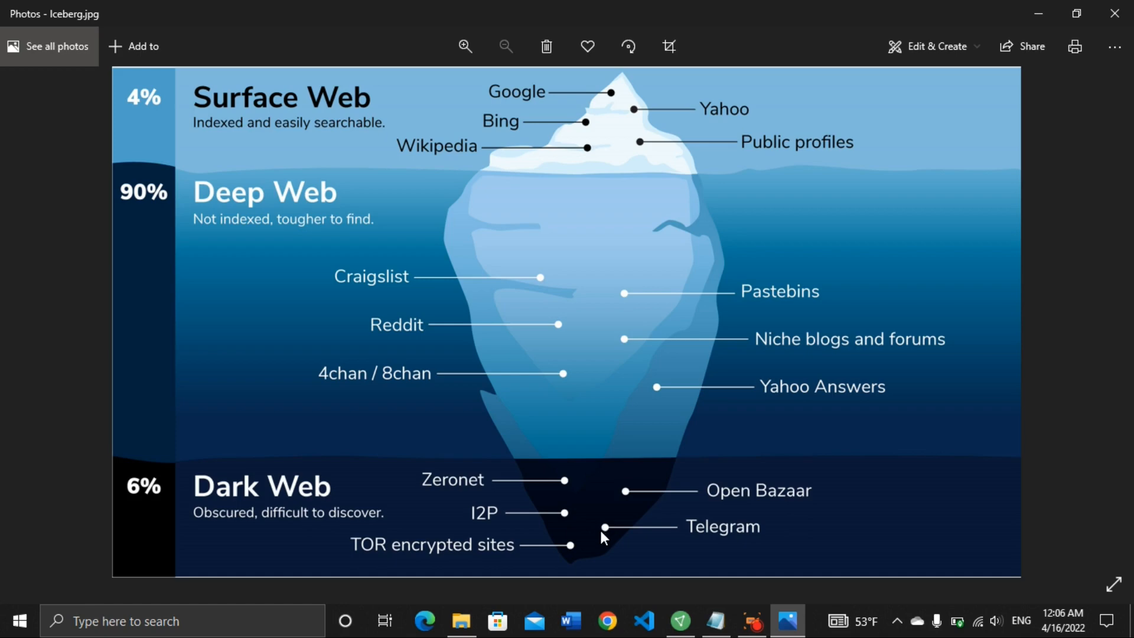
{"action": "mouse_move", "coordinate": [664, 513]}
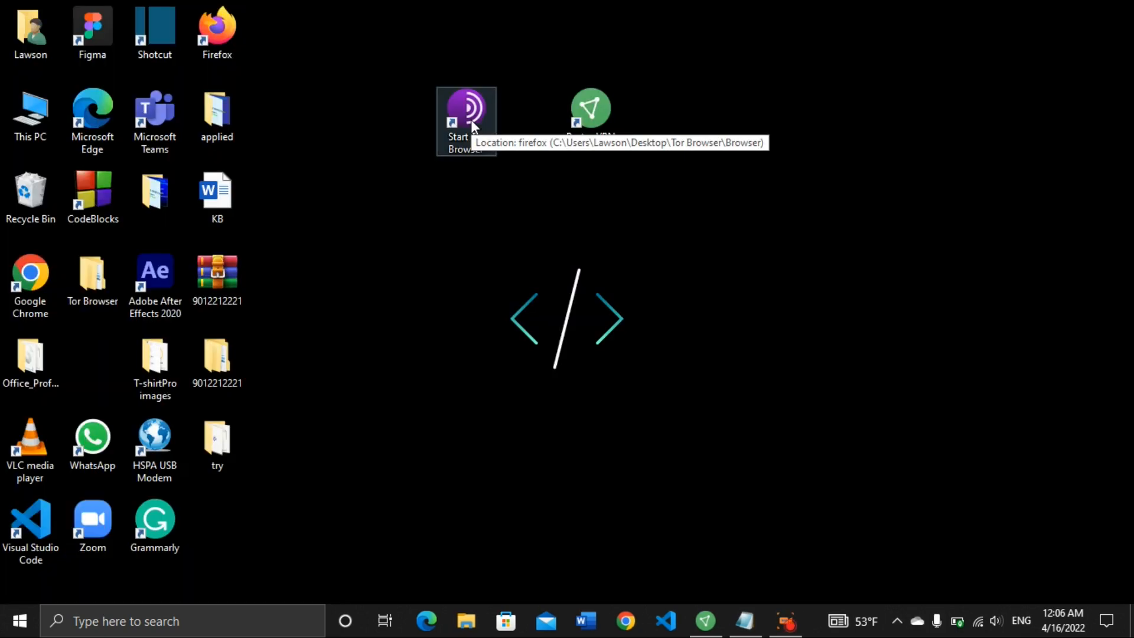
{"action": "mouse_move", "coordinate": [477, 149]}
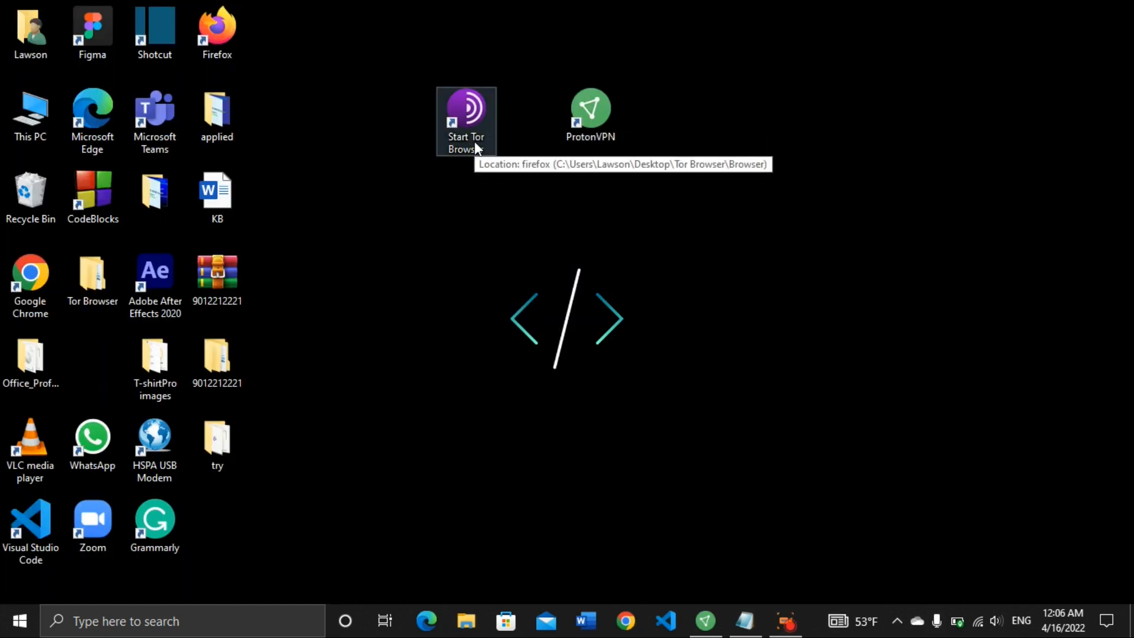
{"action": "mouse_move", "coordinate": [590, 116]}
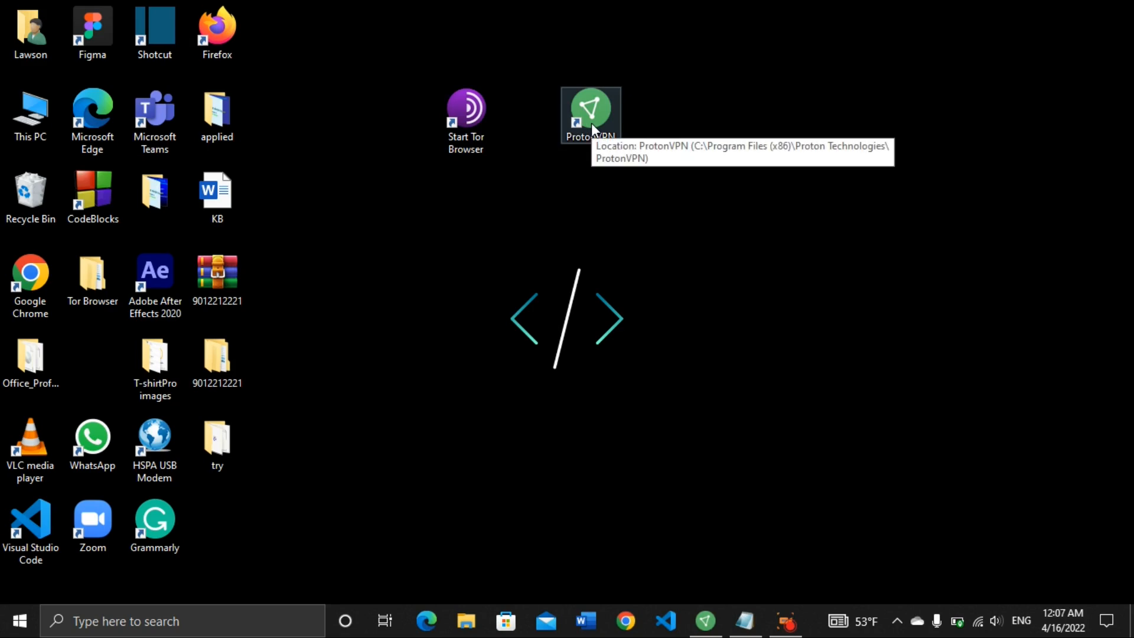
{"action": "mouse_move", "coordinate": [592, 128]}
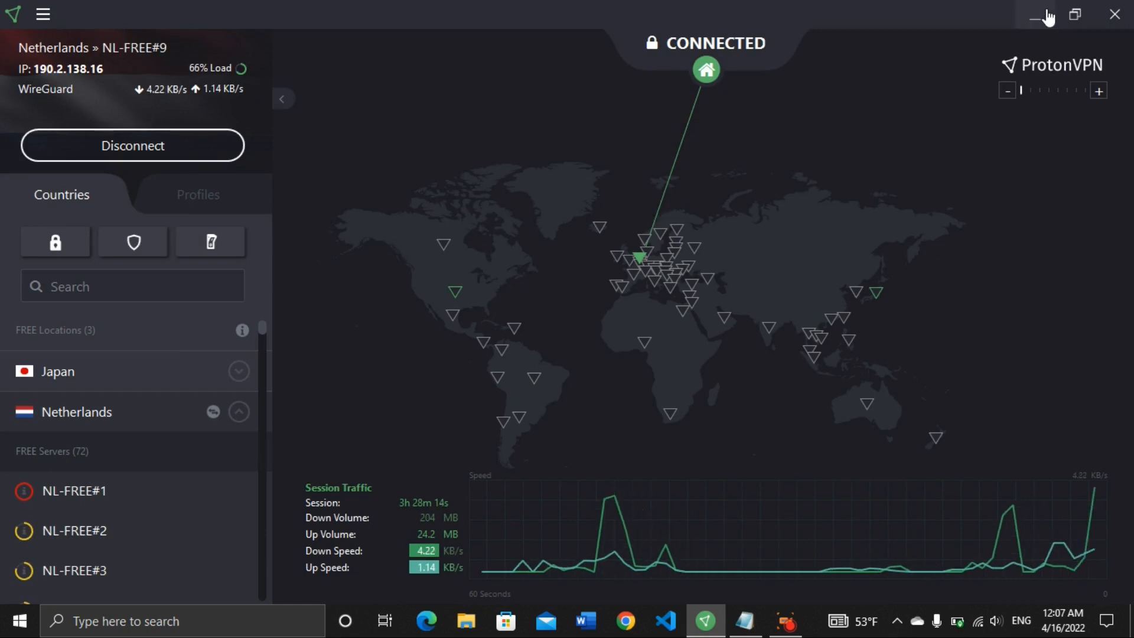
{"action": "mouse_move", "coordinate": [1038, 15]}
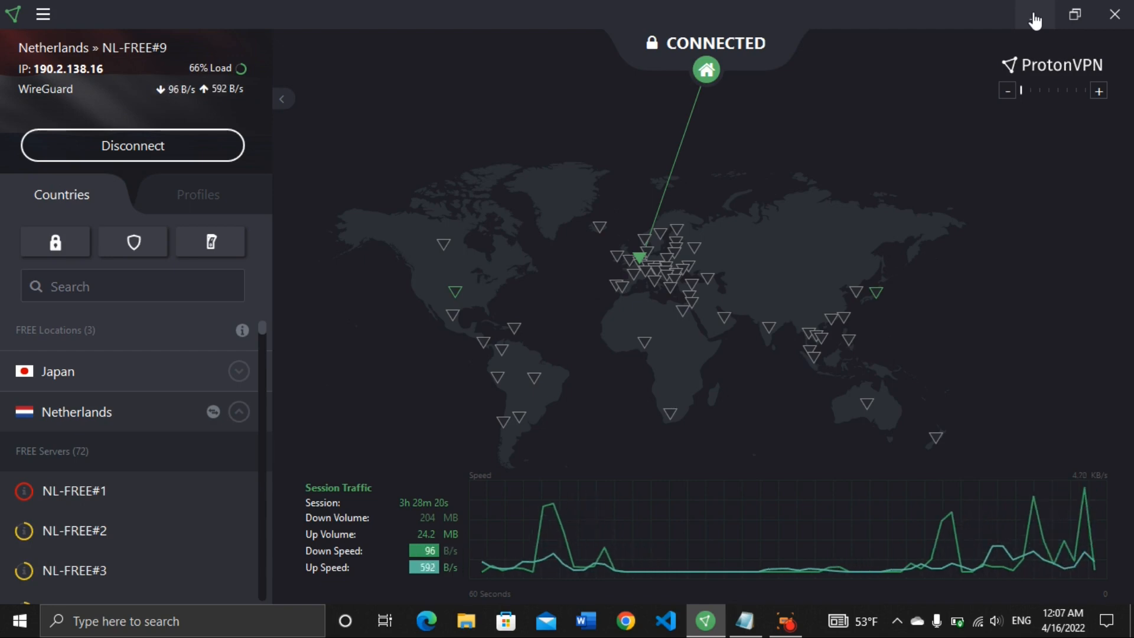
- Minimize the ProtonVPN window once it shows connected to Netherlands NL-FREE#9
{"action": "left_click", "coordinate": [1036, 14]}
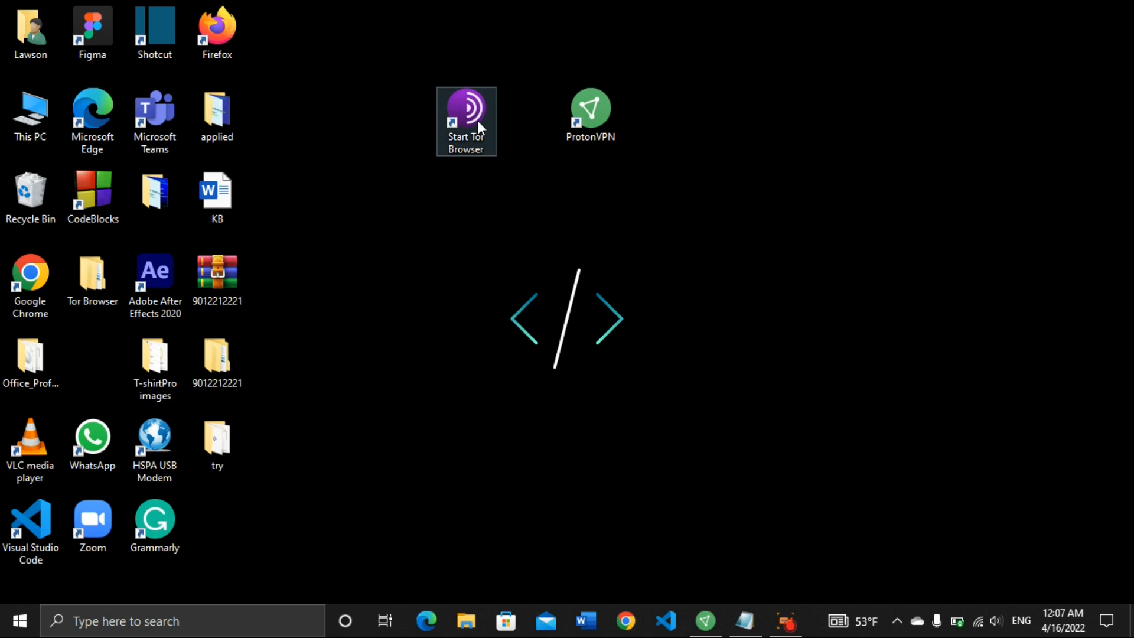
{"action": "mouse_move", "coordinate": [466, 184]}
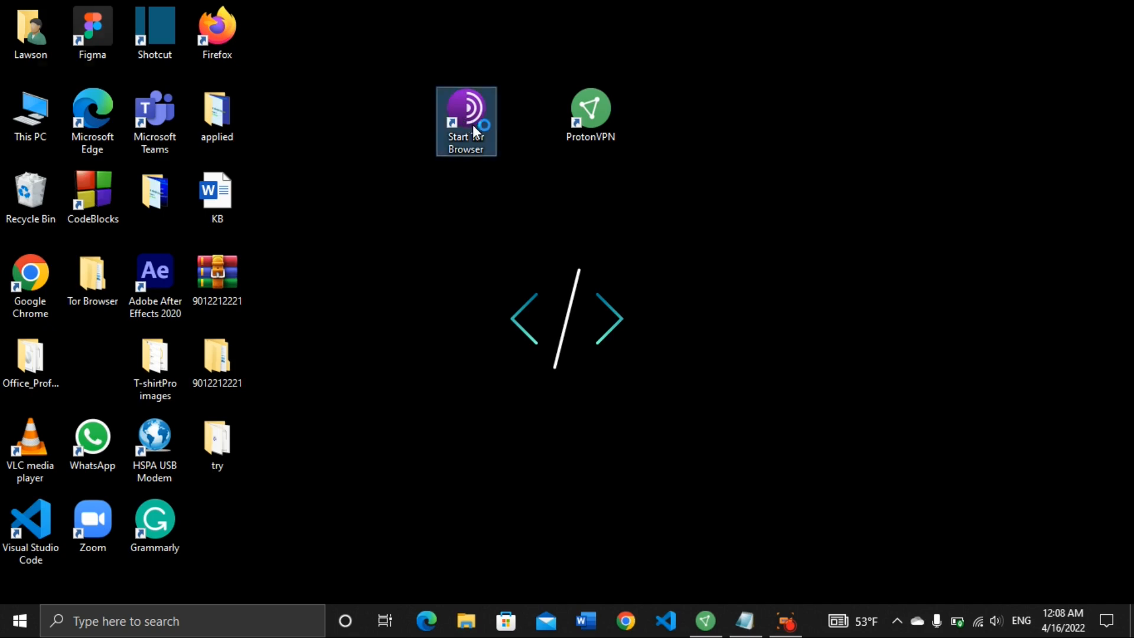
- Launch Tor Browser from the Start Tor Browser desktop shortcut
{"action": "double_click", "coordinate": [466, 121]}
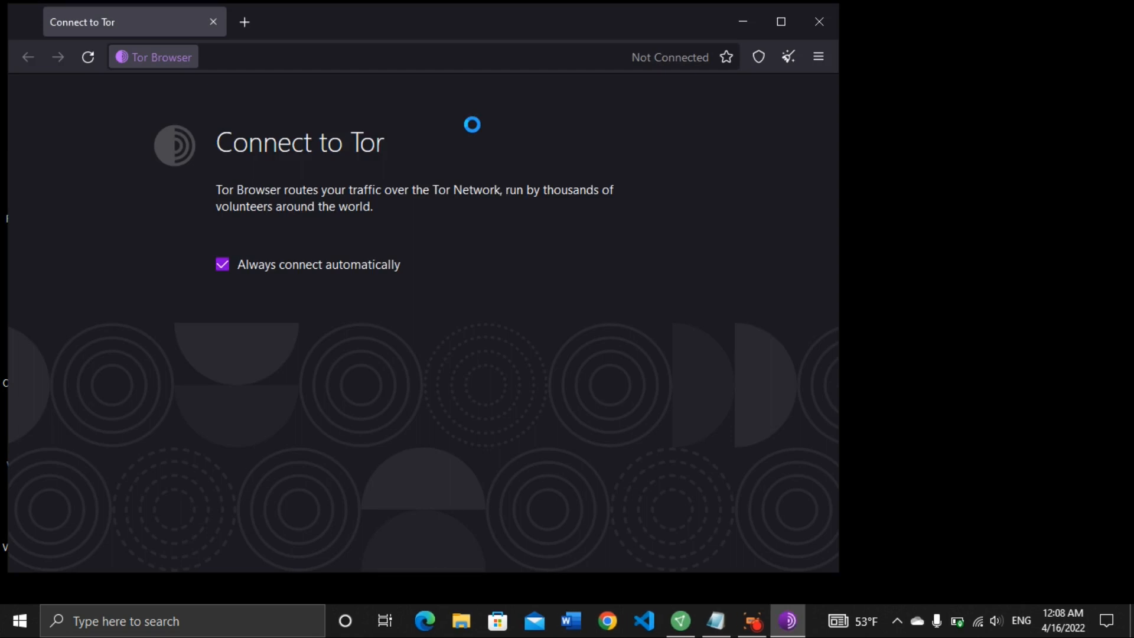
- Connect Tor Browser to the Tor network from the Connect to Tor screen
{"action": "left_click", "coordinate": [471, 124]}
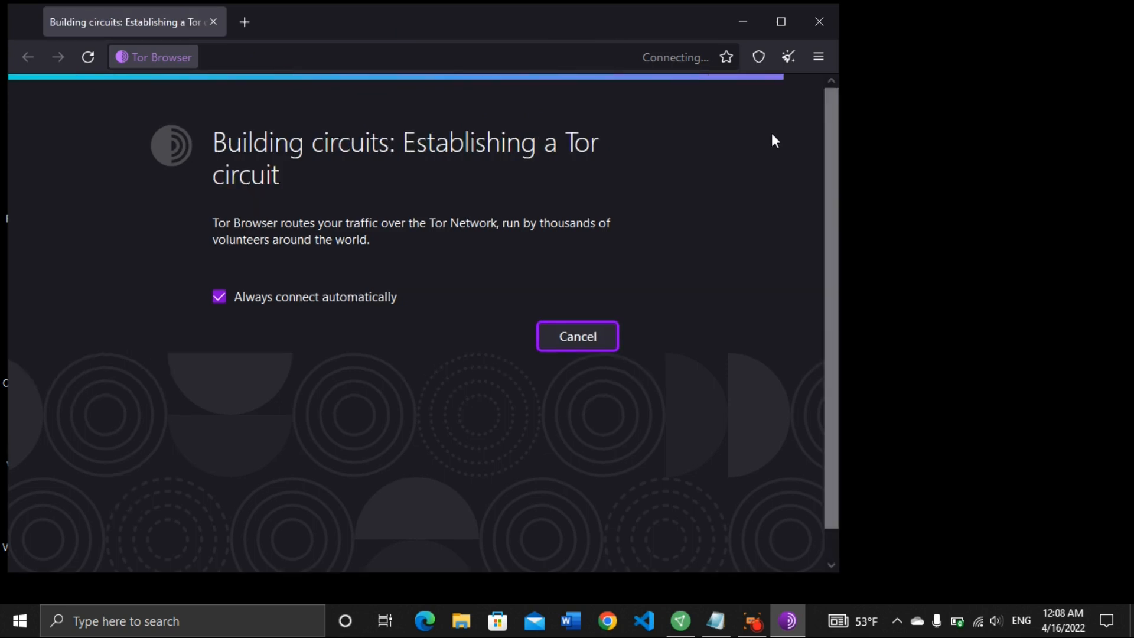
{"action": "mouse_move", "coordinate": [628, 32]}
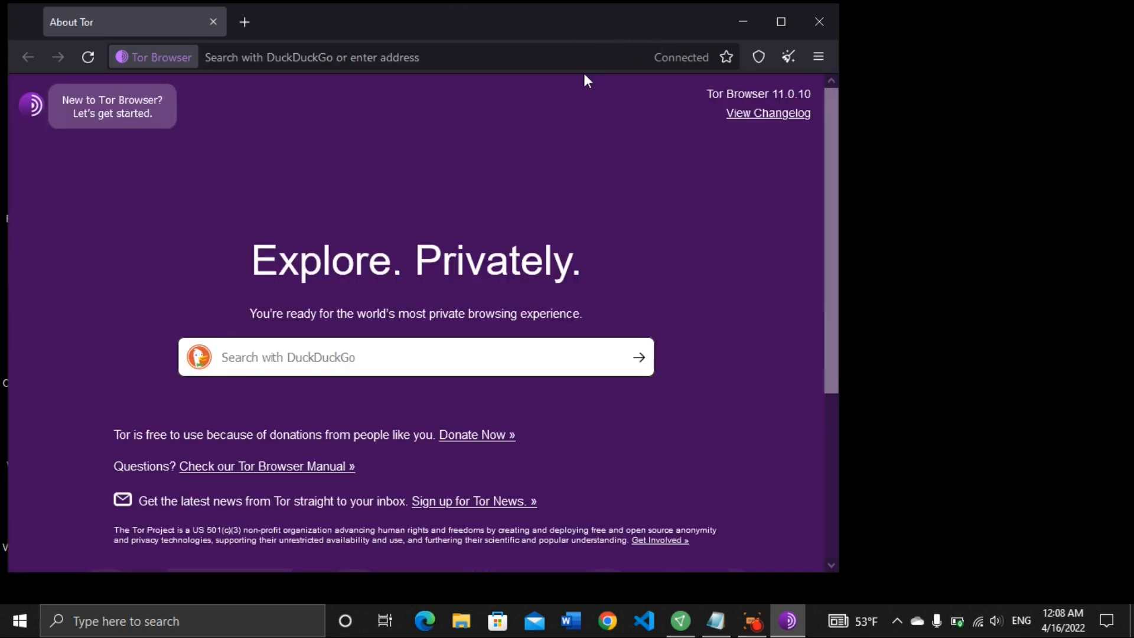
{"action": "mouse_move", "coordinate": [858, 49]}
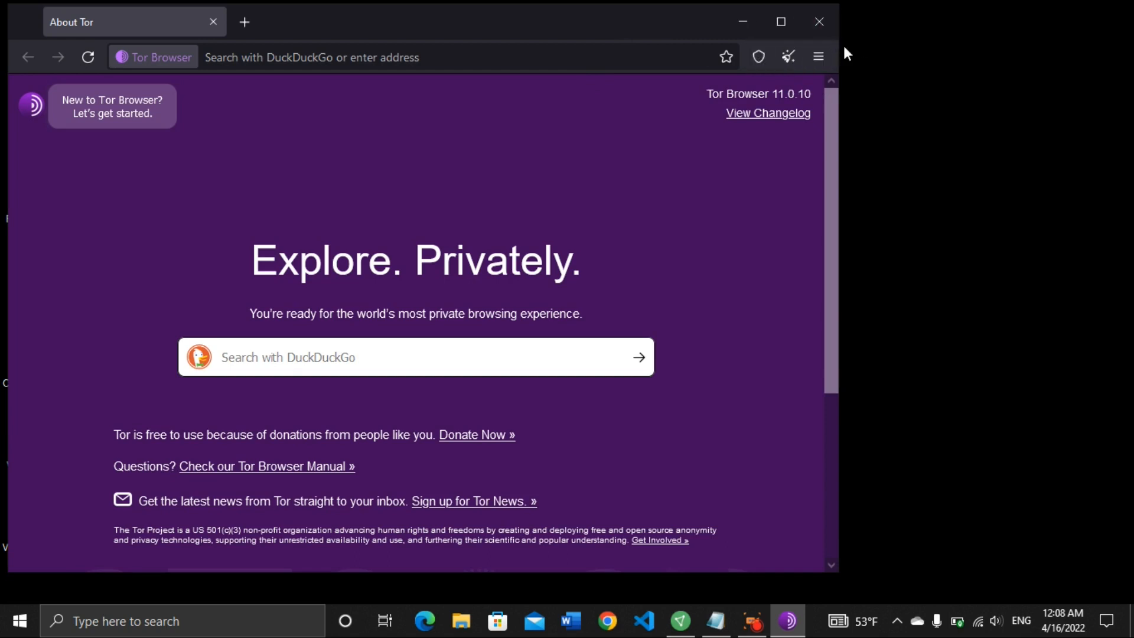
{"action": "mouse_move", "coordinate": [642, 128]}
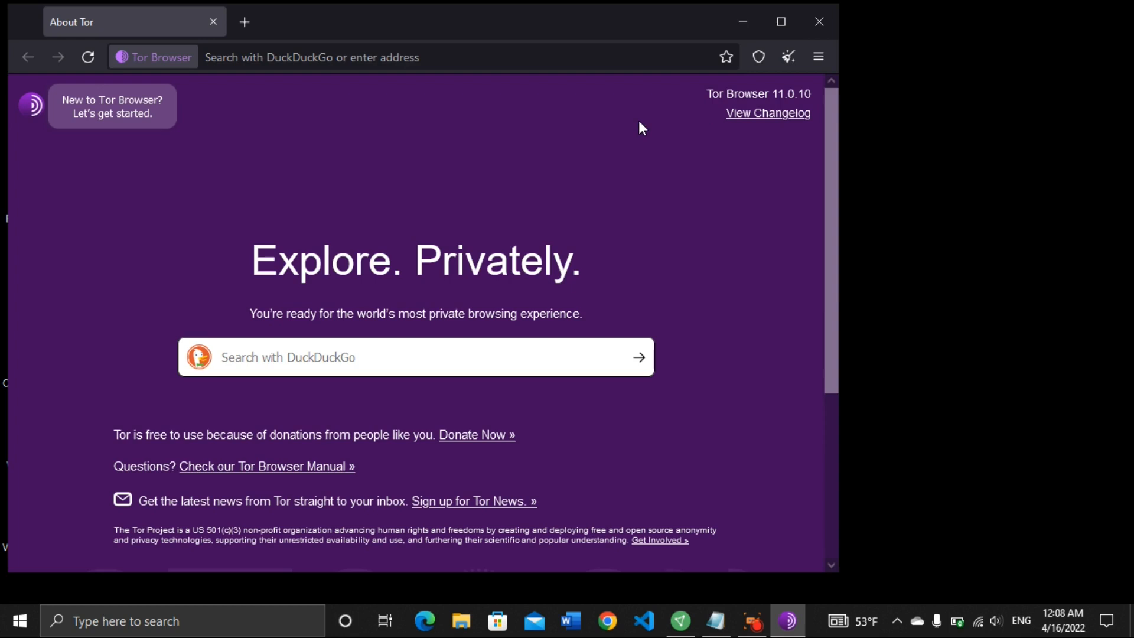
{"action": "mouse_move", "coordinate": [623, 83]}
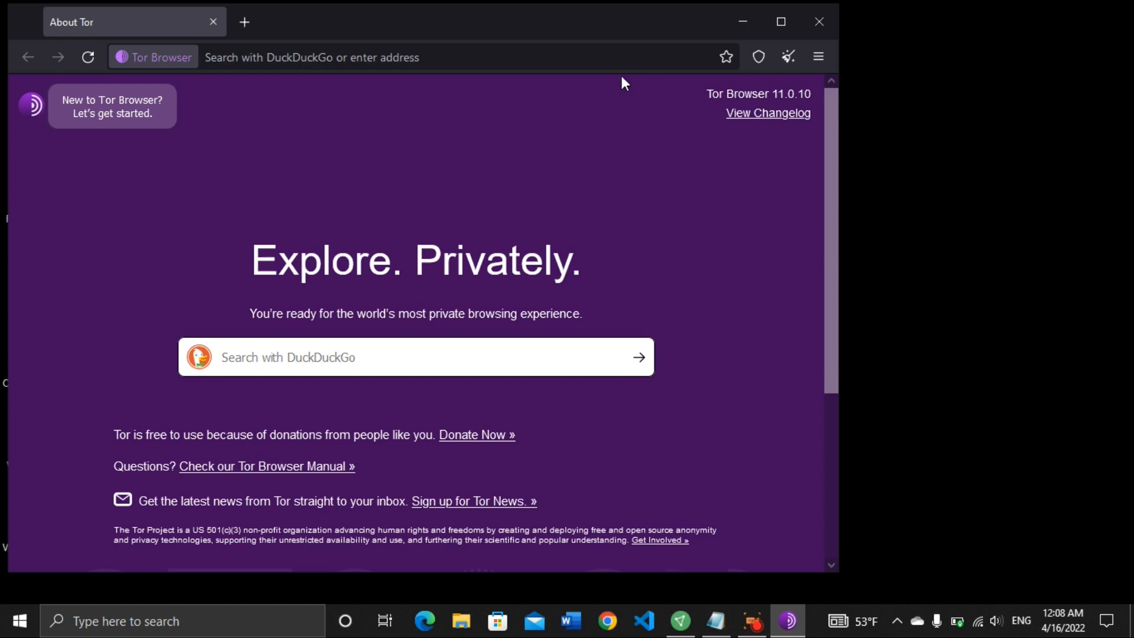
{"action": "mouse_move", "coordinate": [758, 56]}
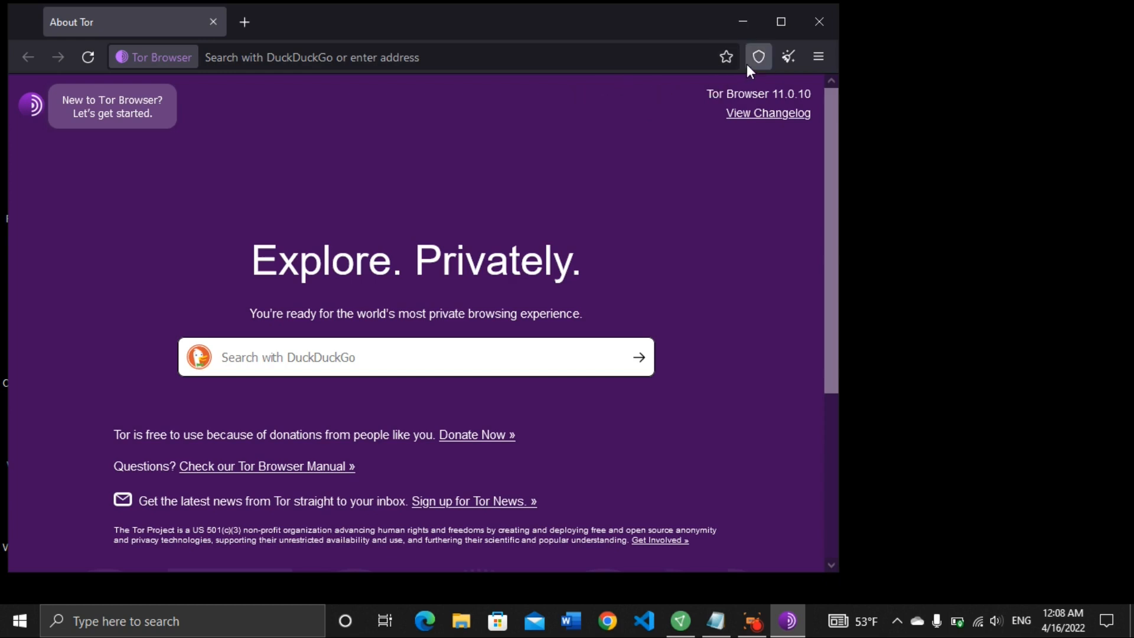
{"action": "mouse_move", "coordinate": [758, 56]}
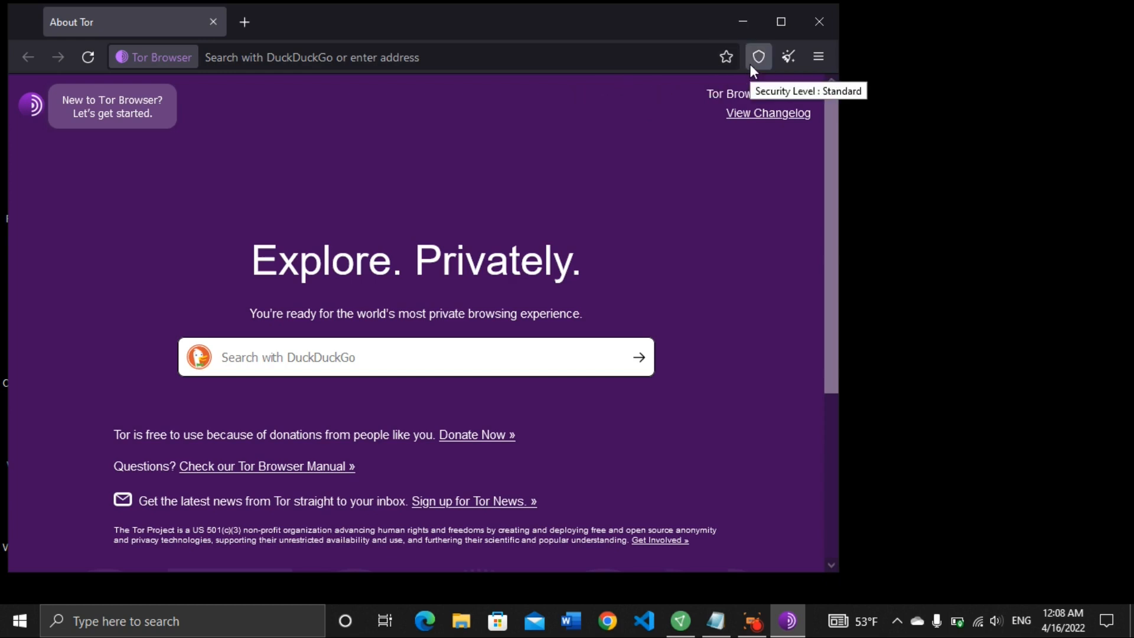
- Set the Tor Browser security level to Safest and close the Settings tab
{"action": "left_click", "coordinate": [758, 57]}
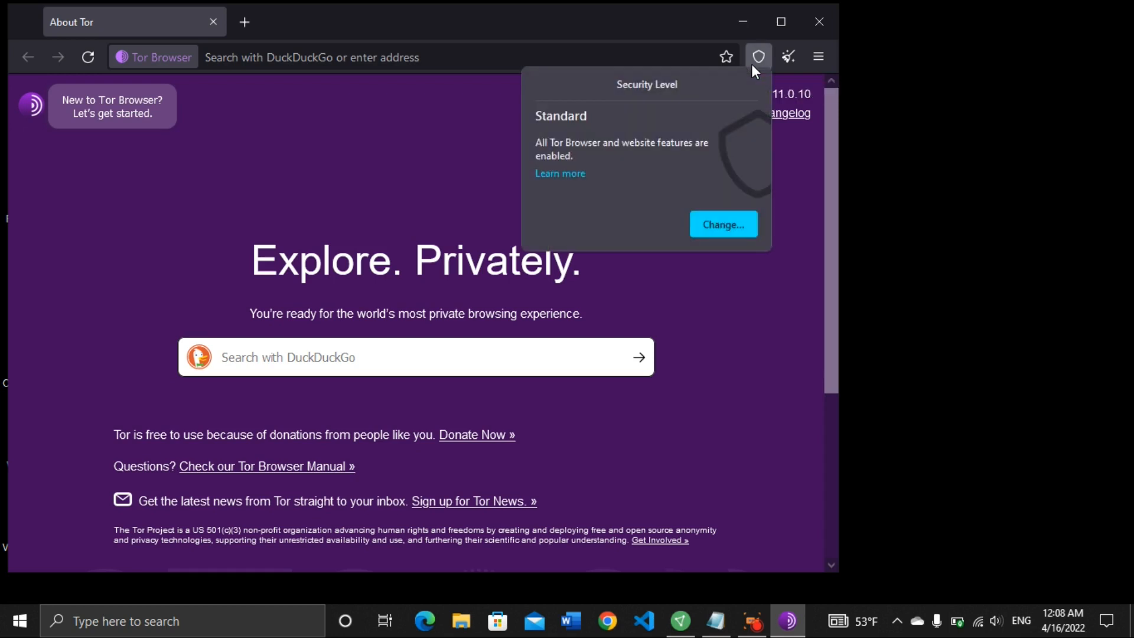
{"action": "mouse_move", "coordinate": [722, 224]}
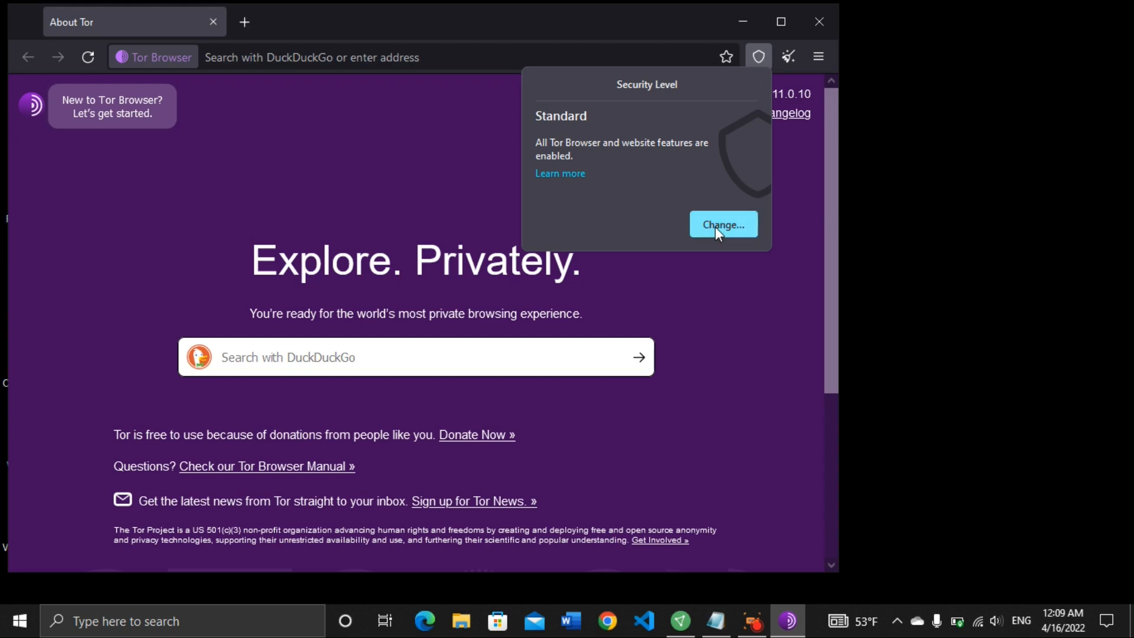
{"action": "left_click", "coordinate": [722, 224]}
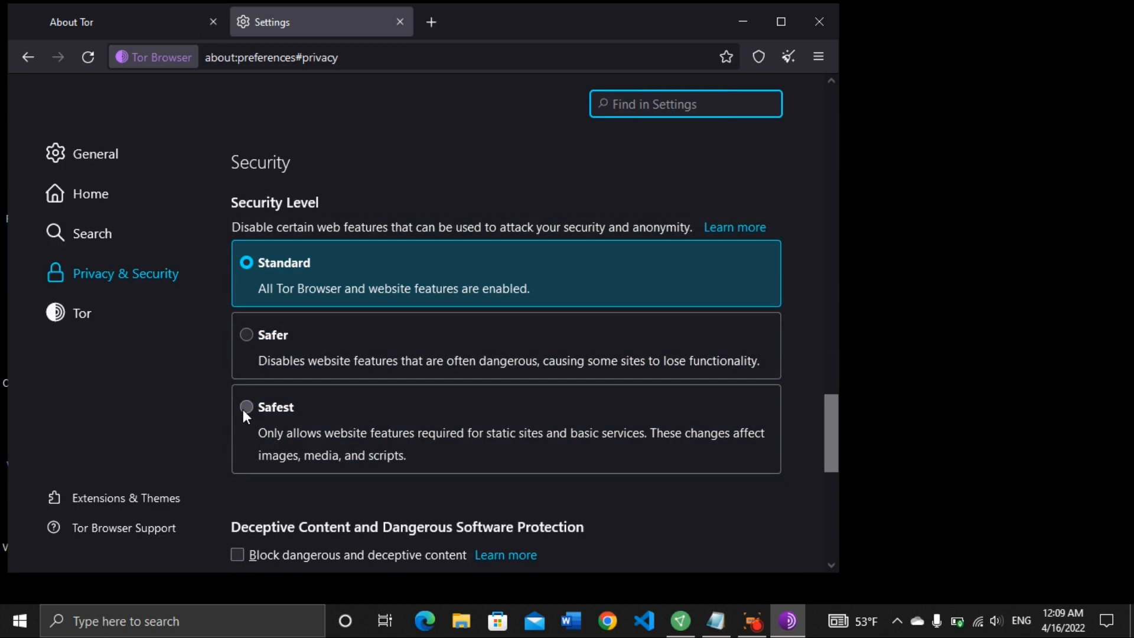
{"action": "left_click", "coordinate": [247, 408]}
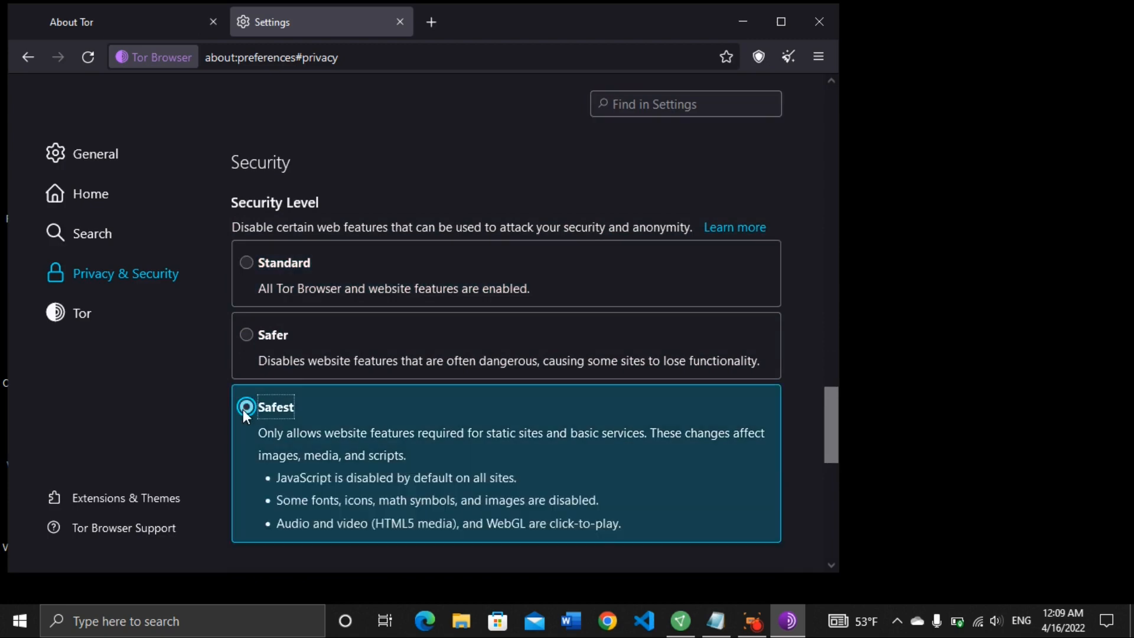
{"action": "scroll", "scroll_direction": "down", "scroll_amount": 3}
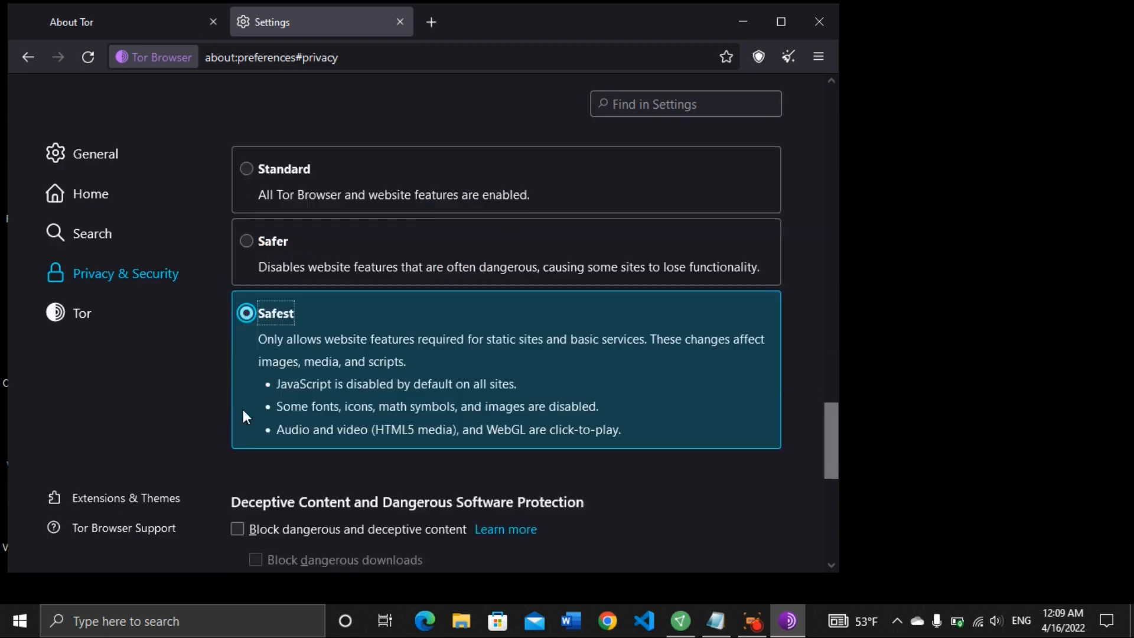
{"action": "scroll", "scroll_direction": "down", "scroll_amount": 3}
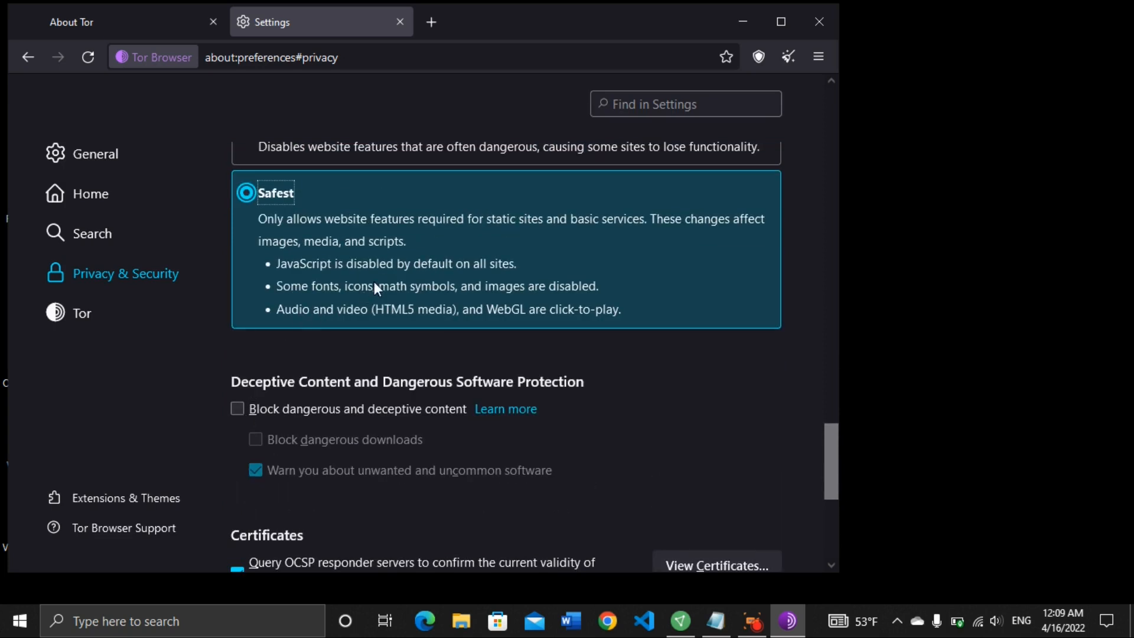
{"action": "mouse_move", "coordinate": [400, 273]}
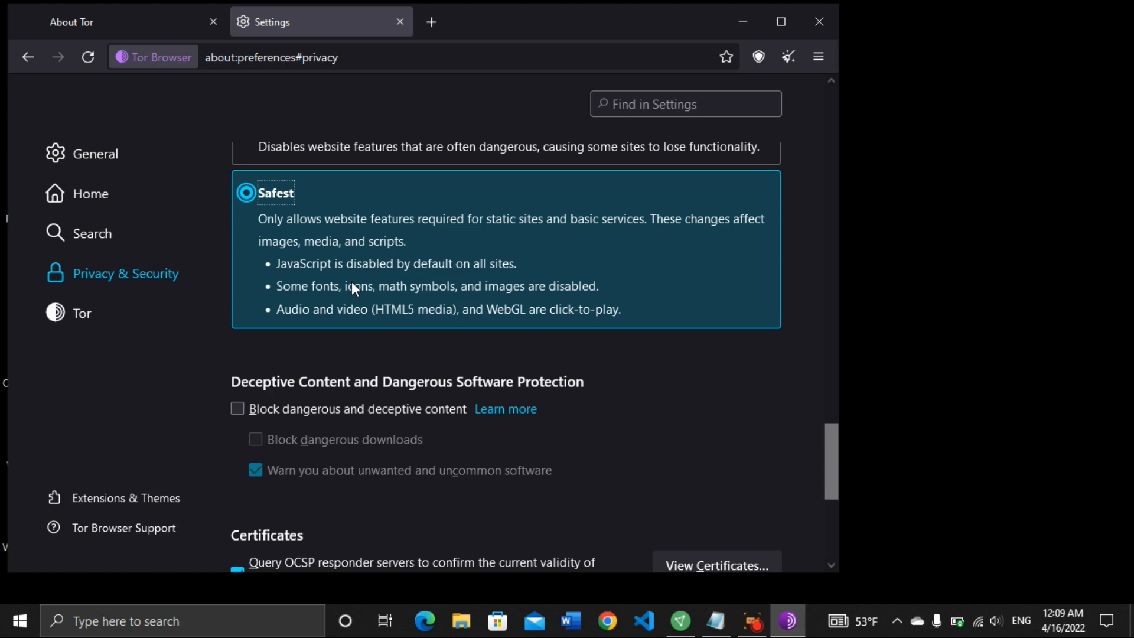
{"action": "mouse_move", "coordinate": [394, 269]}
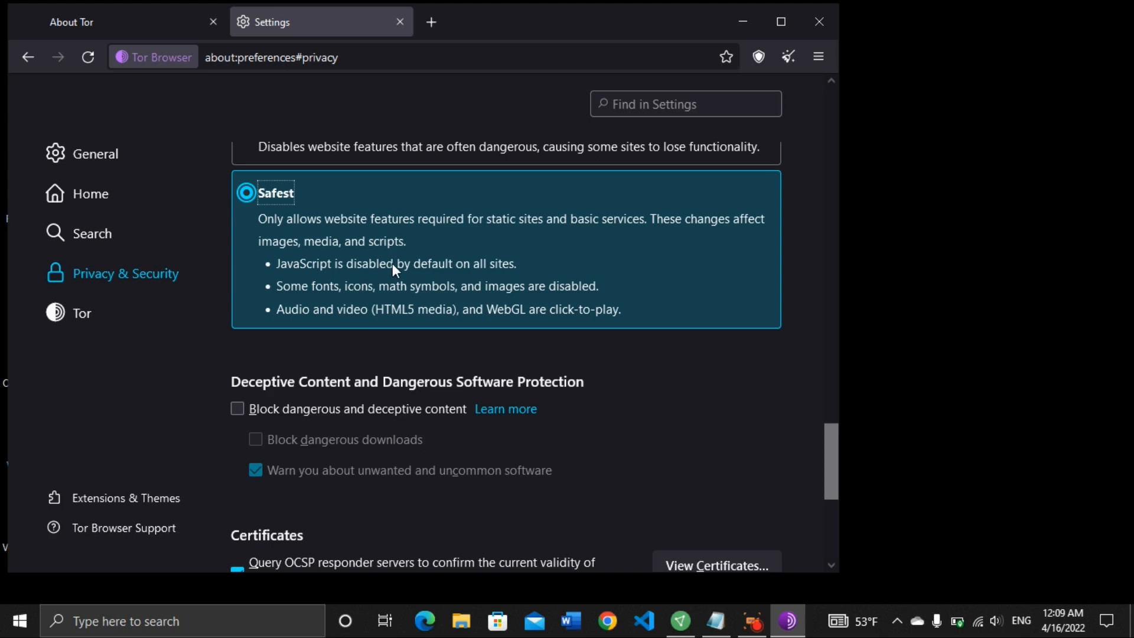
{"action": "mouse_move", "coordinate": [511, 244]}
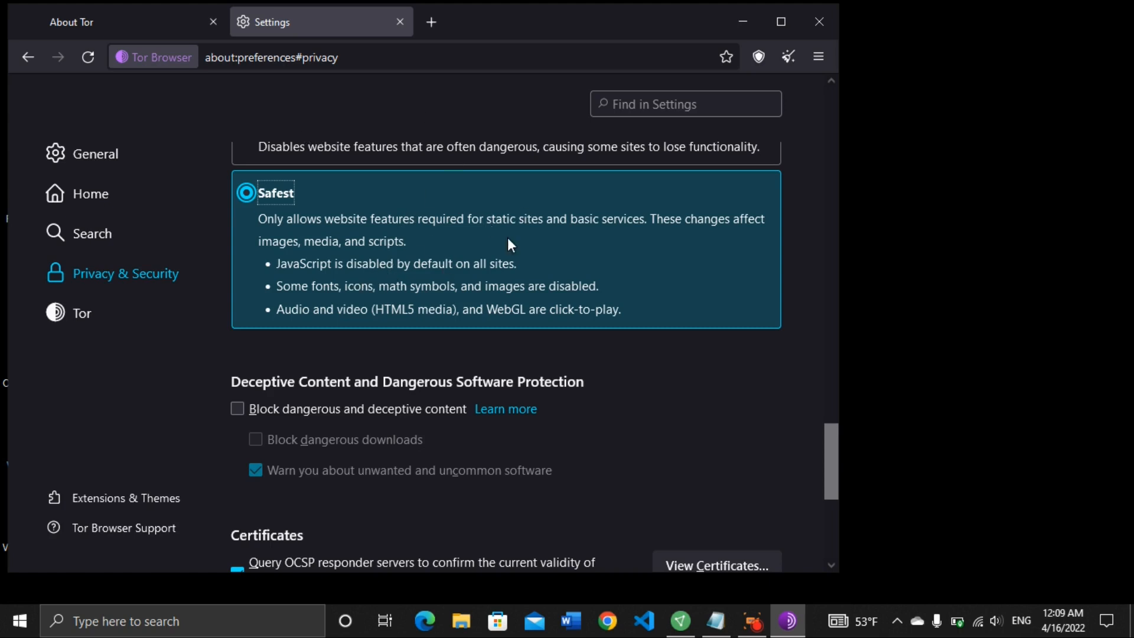
{"action": "mouse_move", "coordinate": [600, 323]}
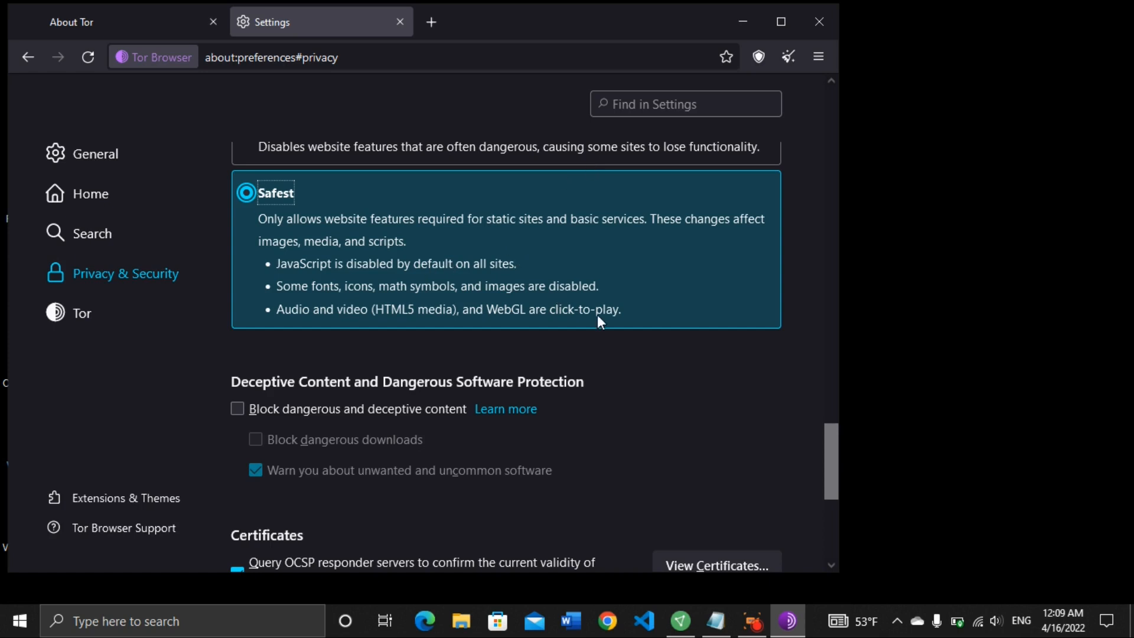
{"action": "mouse_move", "coordinate": [514, 279]}
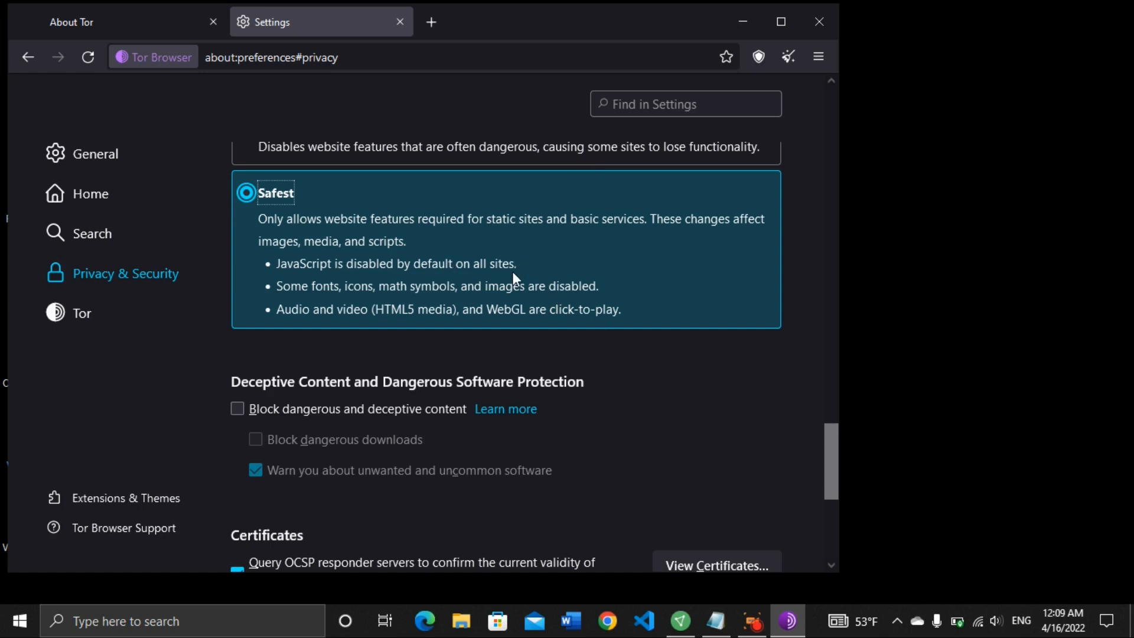
{"action": "left_click", "coordinate": [398, 21]}
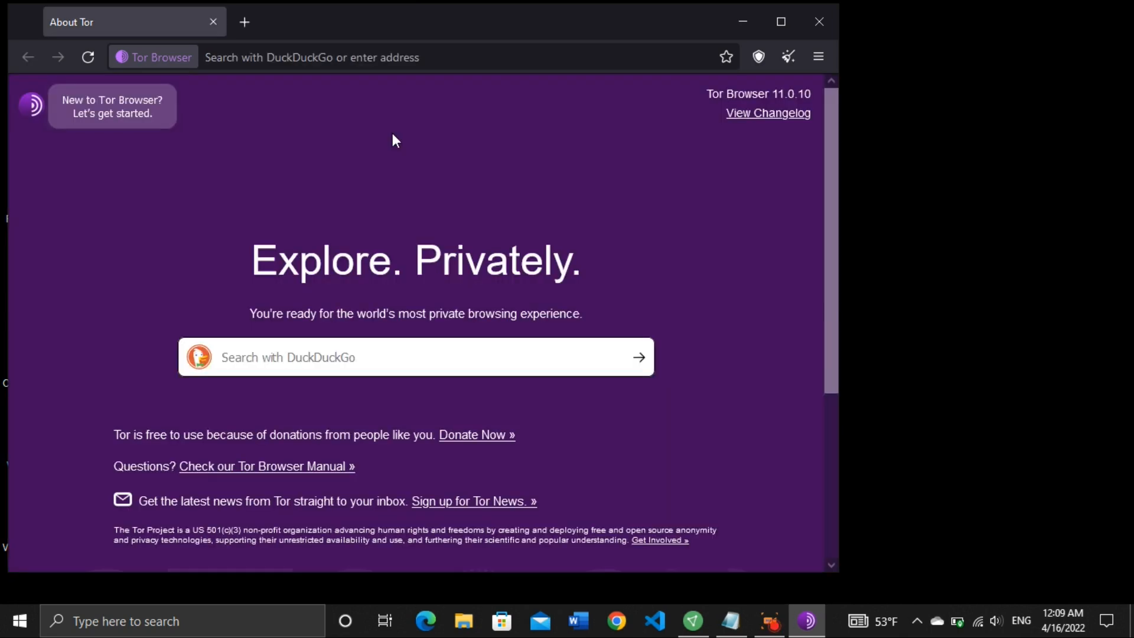
{"action": "mouse_move", "coordinate": [391, 223]}
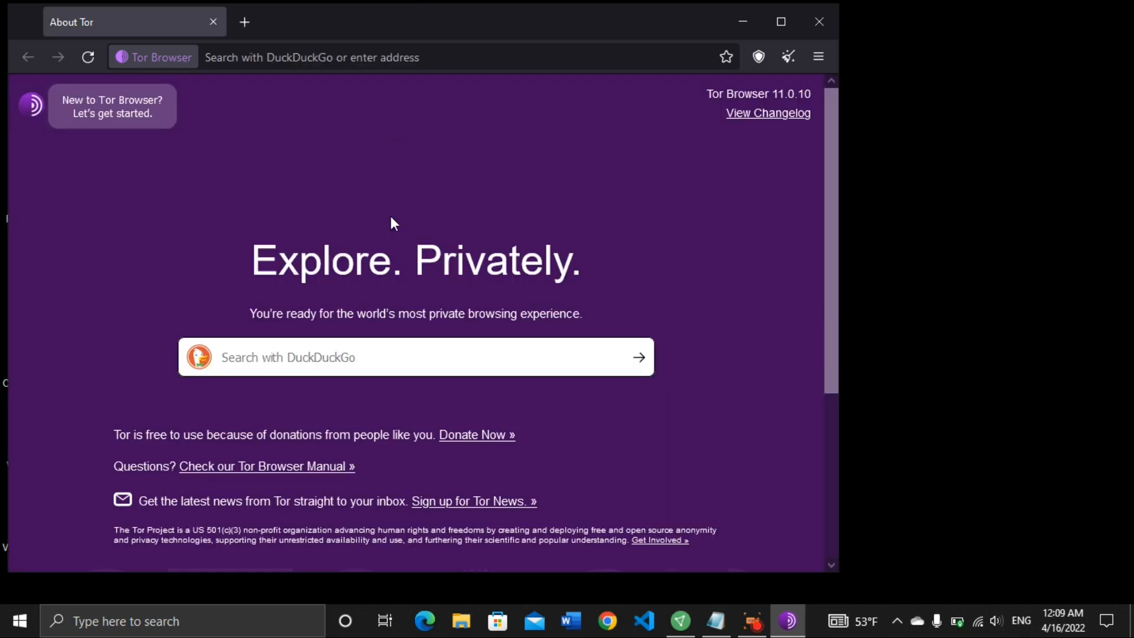
{"action": "mouse_move", "coordinate": [477, 114]}
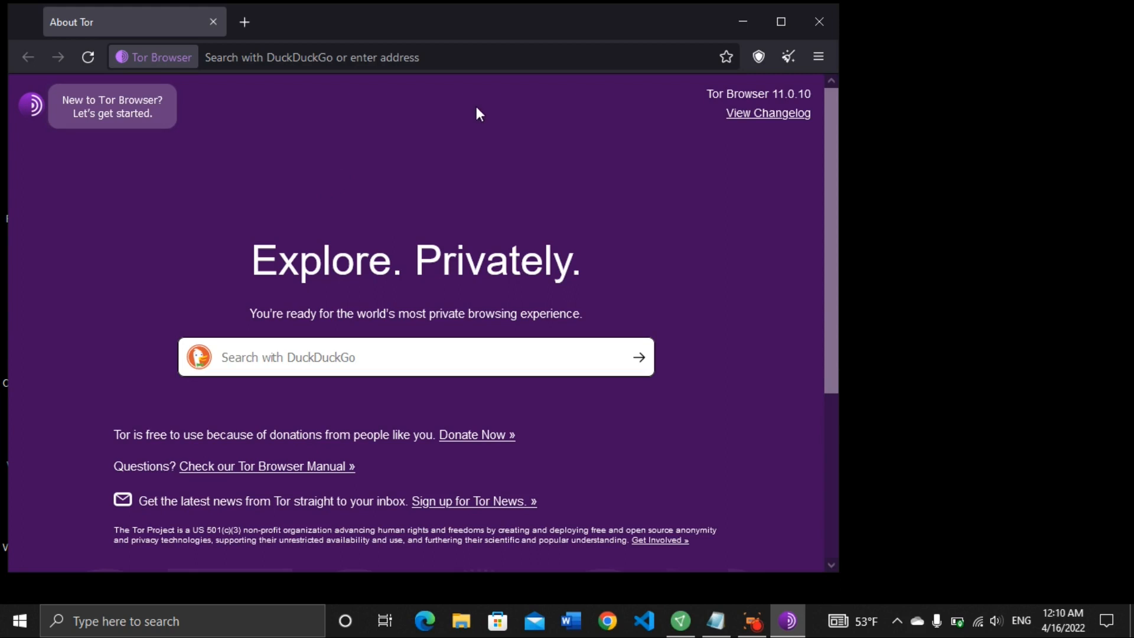
{"action": "mouse_move", "coordinate": [607, 245]}
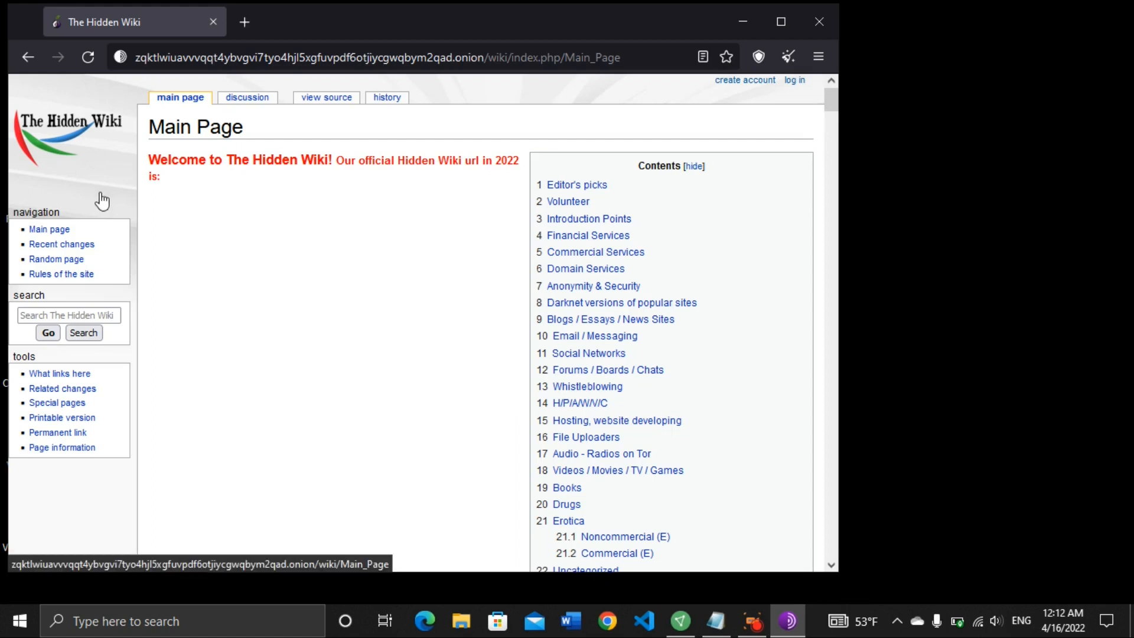
{"action": "mouse_move", "coordinate": [239, 256]}
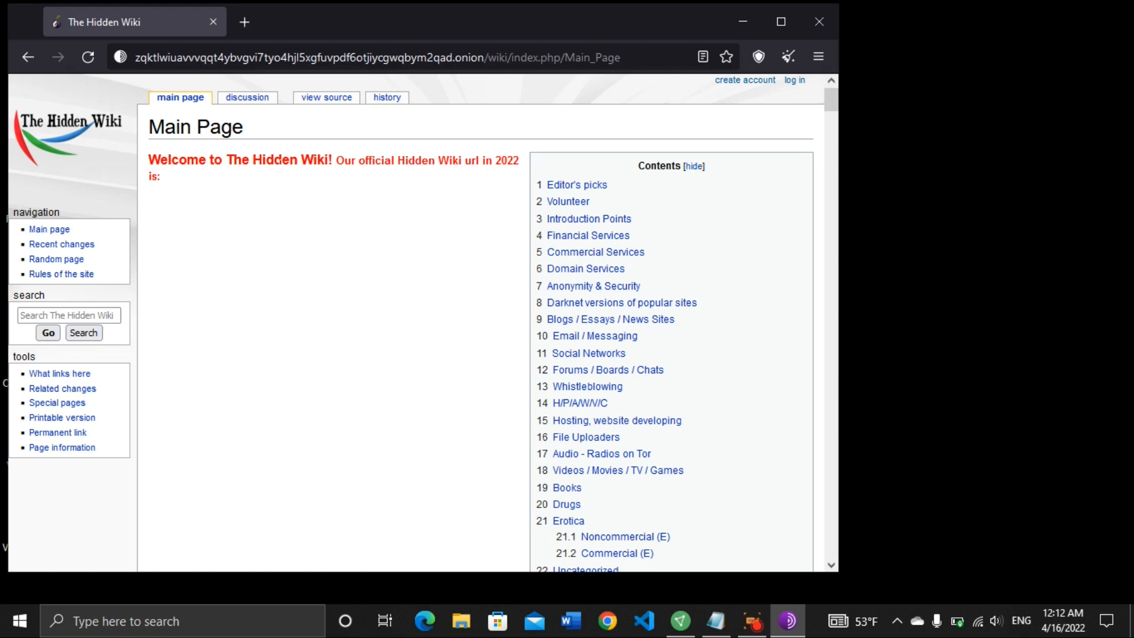
{"action": "mouse_move", "coordinate": [240, 175]}
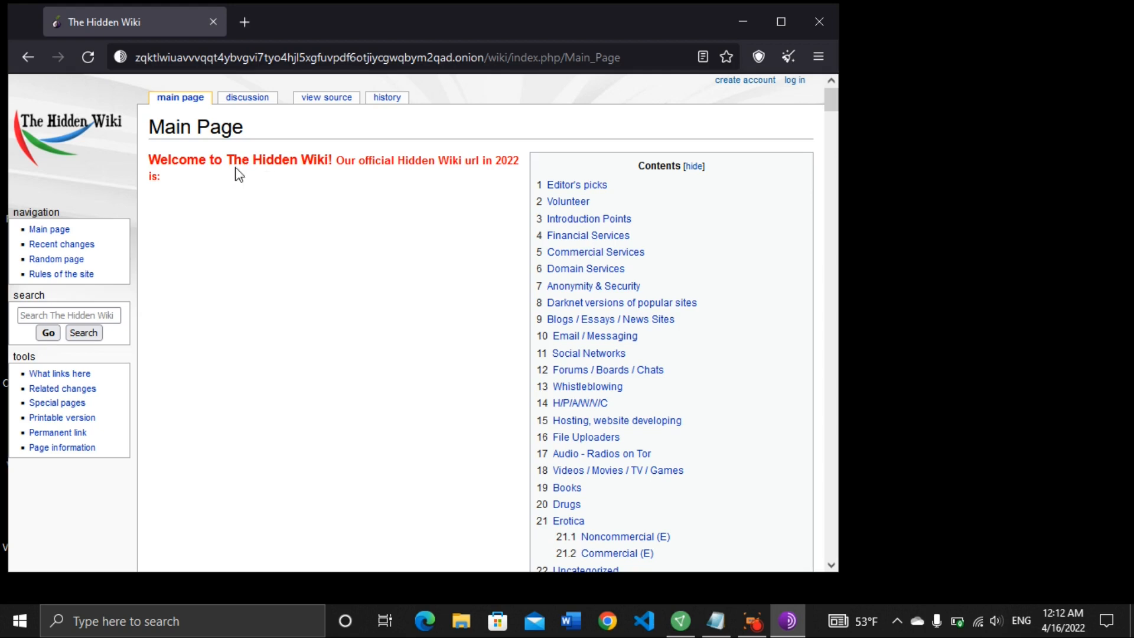
{"action": "mouse_move", "coordinate": [102, 133]}
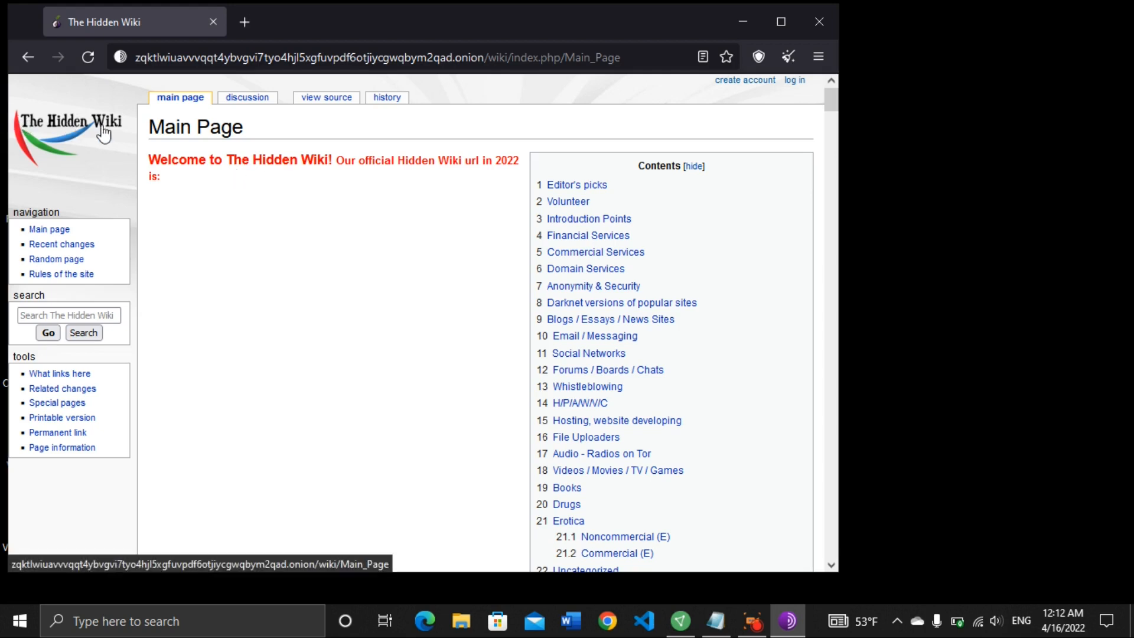
{"action": "mouse_move", "coordinate": [326, 215]}
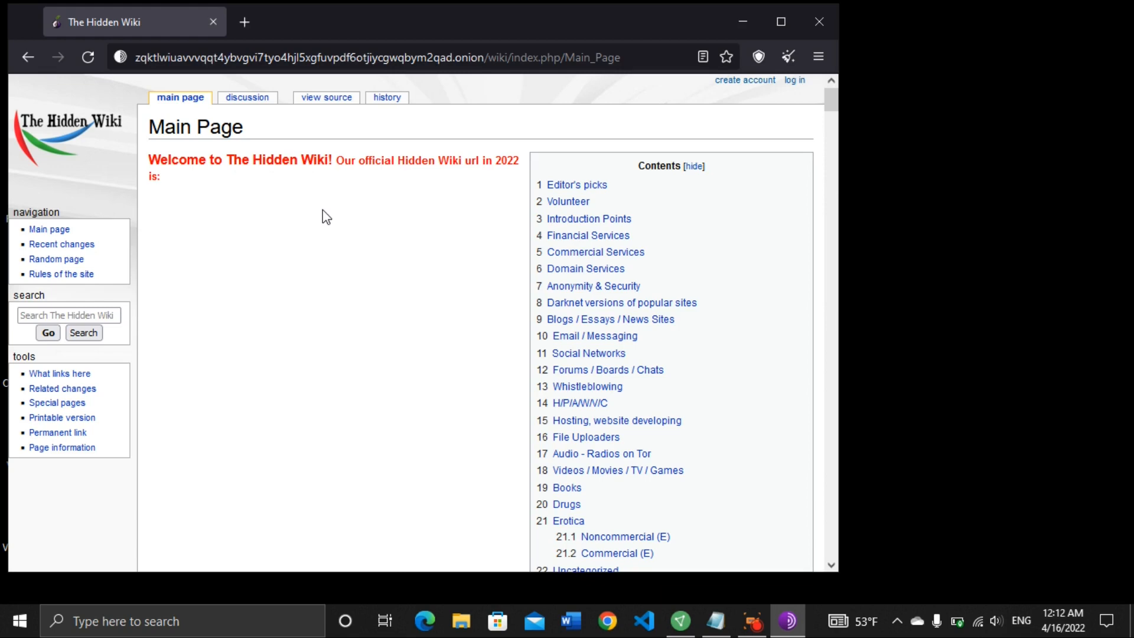
- Scroll The Hidden Wiki Main Page down toward its Editor's picks section
{"action": "scroll", "scroll_direction": "down", "scroll_amount": 3}
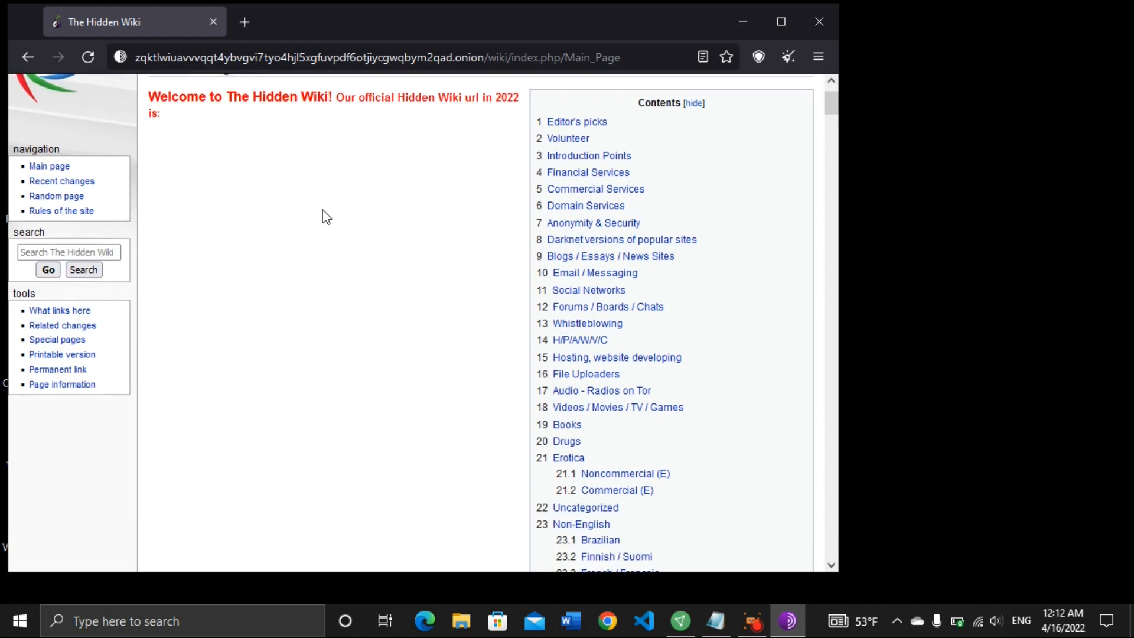
{"action": "scroll", "scroll_direction": "up", "scroll_amount": 3}
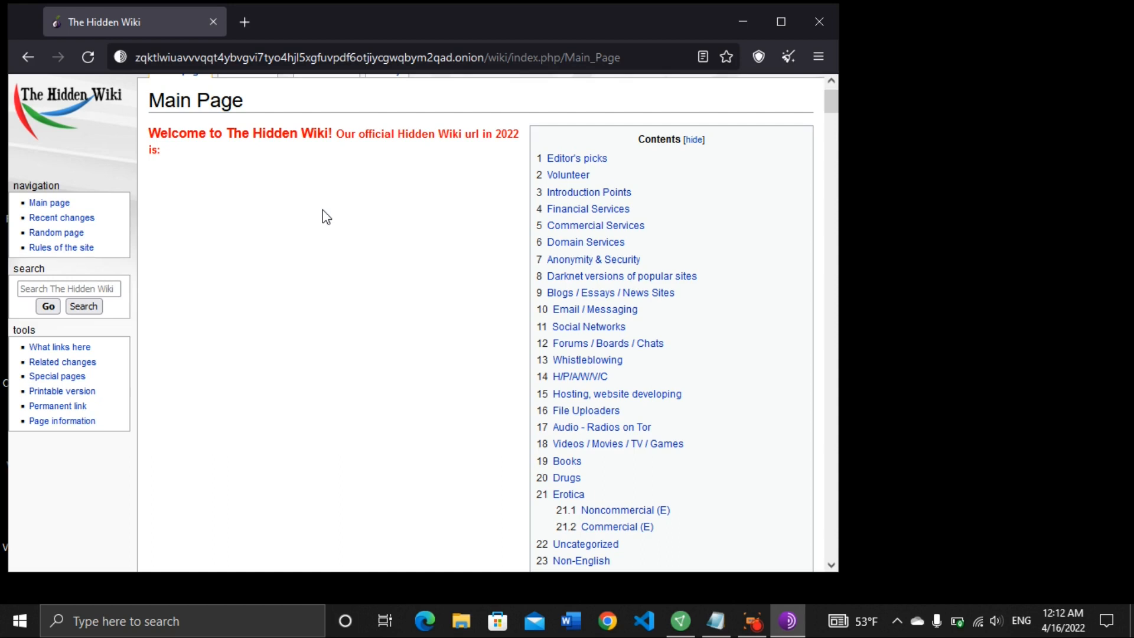
{"action": "scroll", "scroll_direction": "down", "scroll_amount": 3}
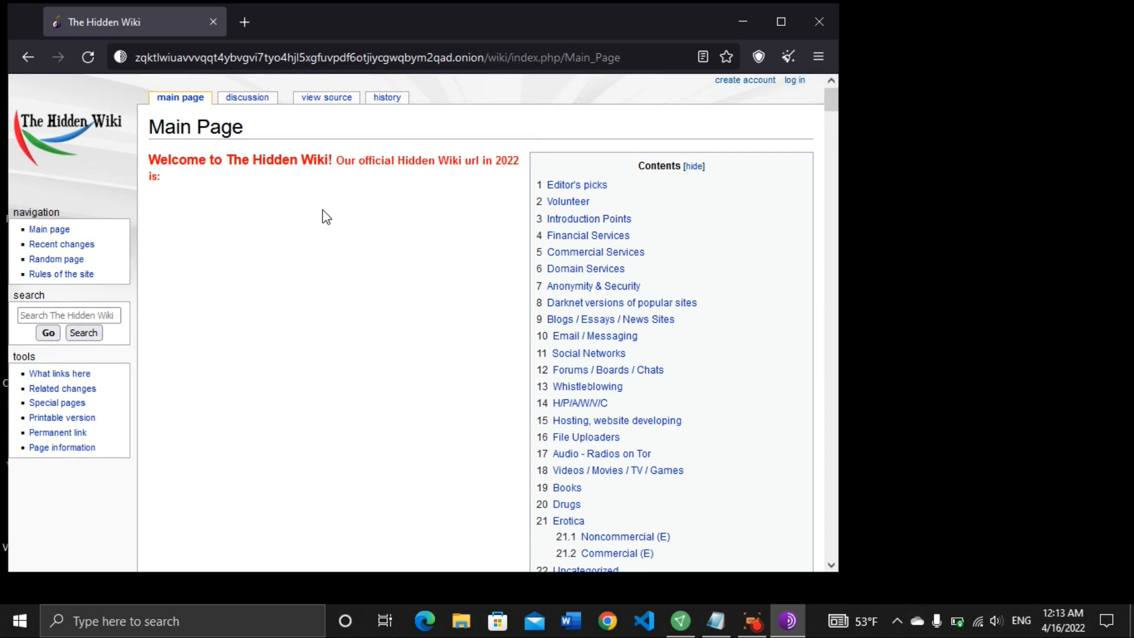
{"action": "mouse_move", "coordinate": [430, 90]}
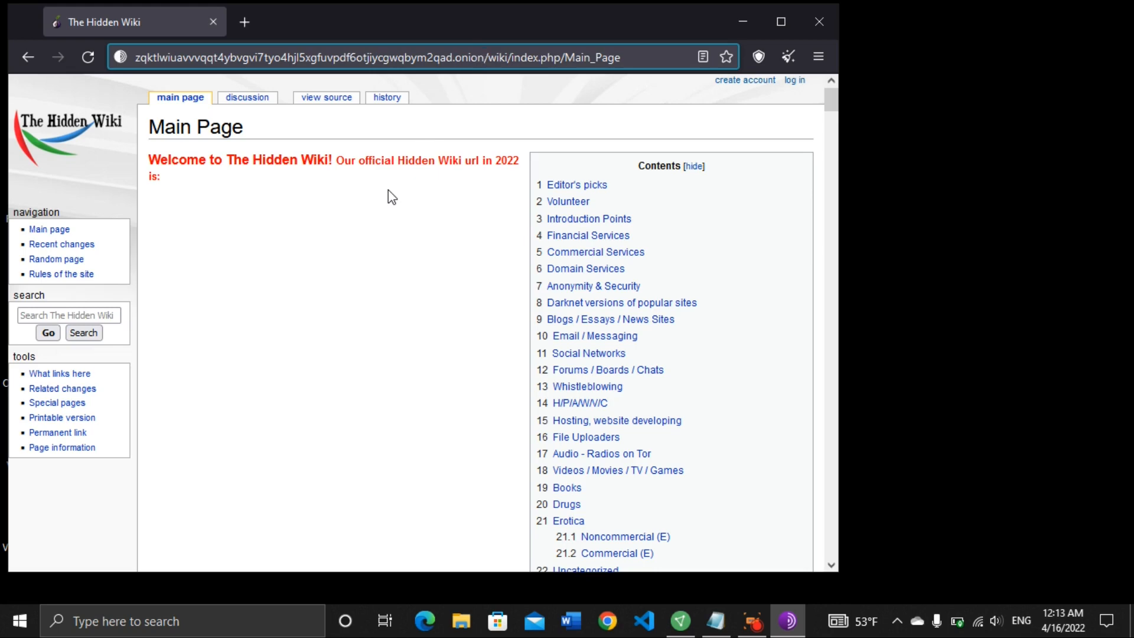
{"action": "scroll", "scroll_direction": "down", "scroll_amount": 3}
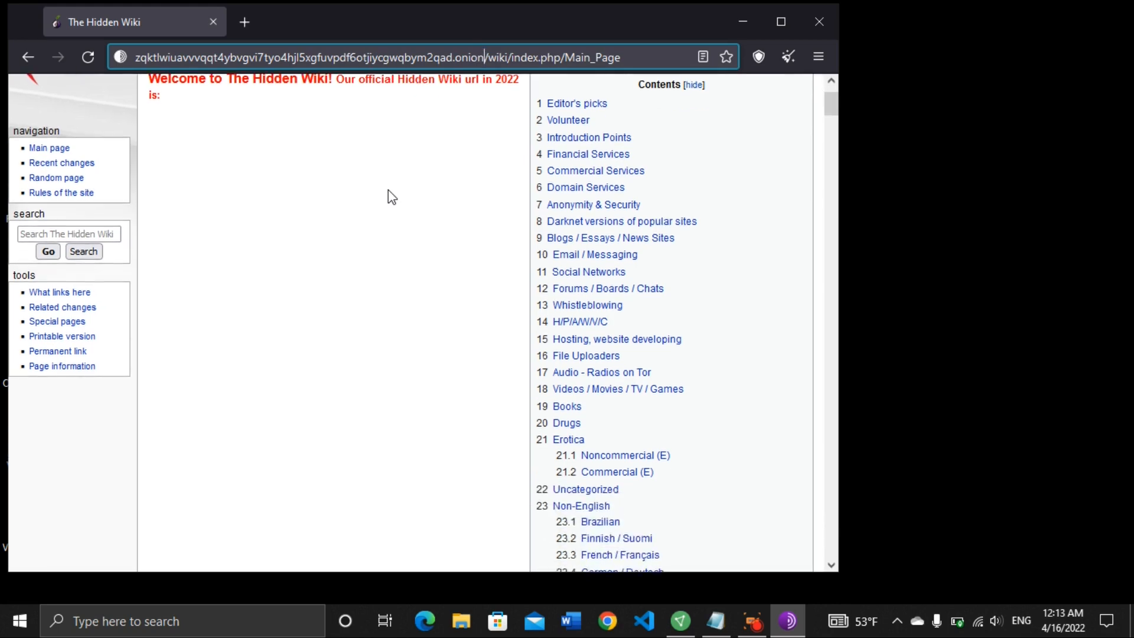
{"action": "scroll", "scroll_direction": "up", "scroll_amount": 3}
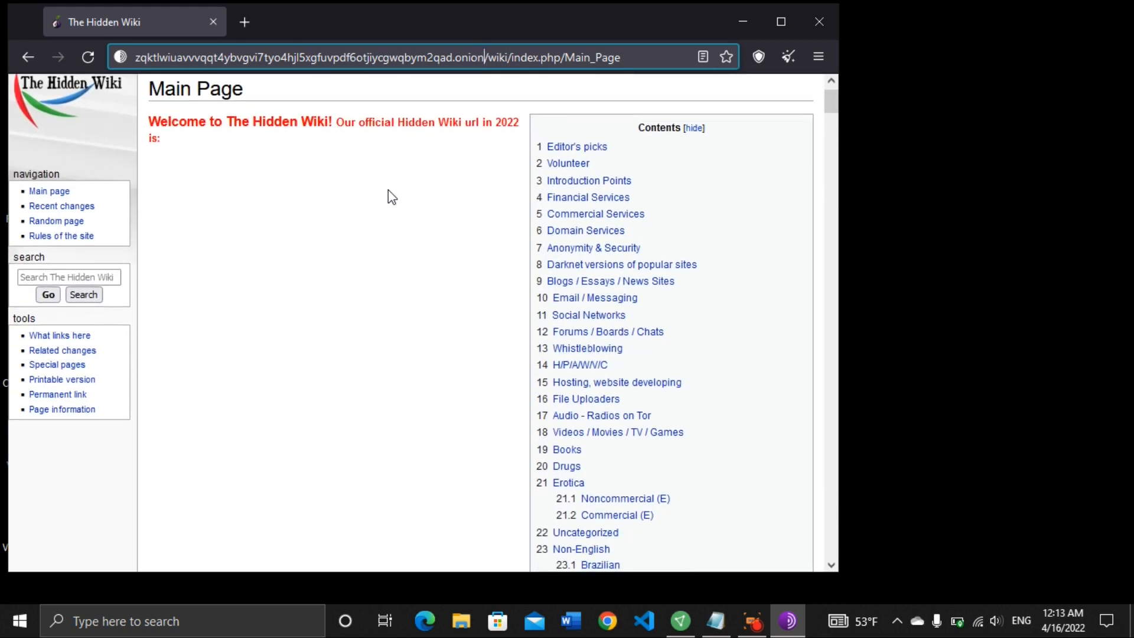
{"action": "scroll", "scroll_direction": "down", "scroll_amount": 3}
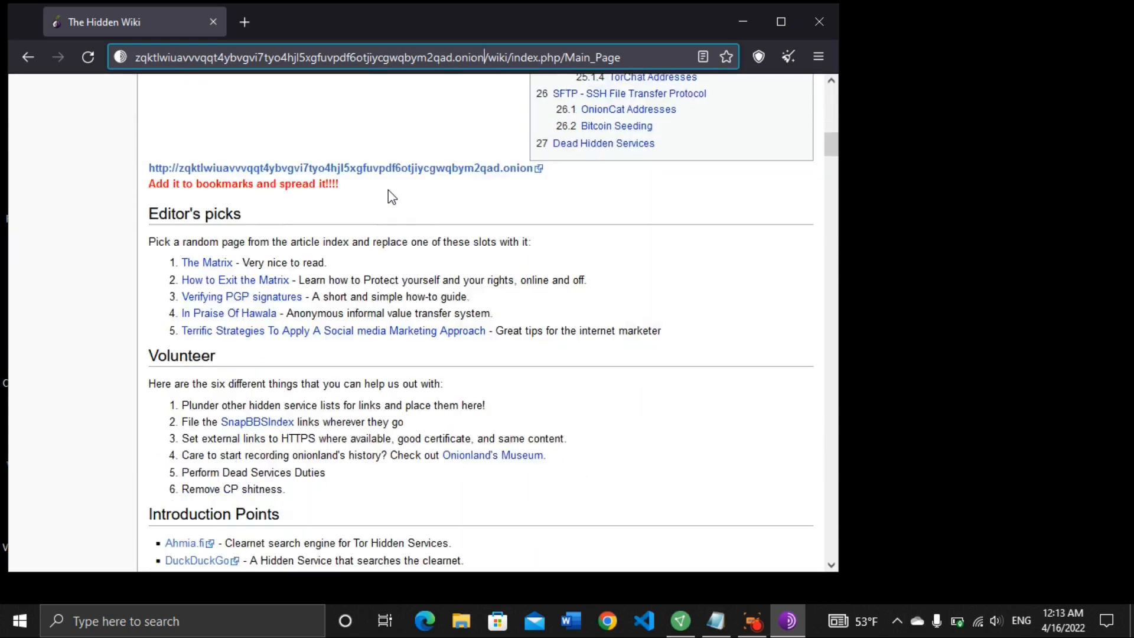
{"action": "scroll", "scroll_direction": "down", "scroll_amount": 3}
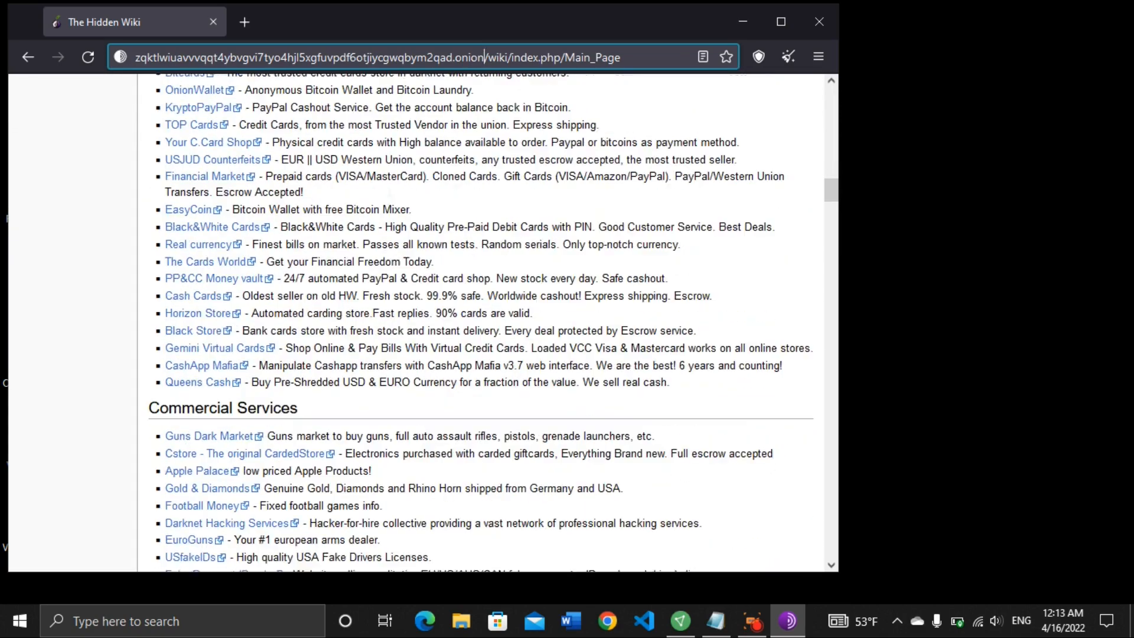
{"action": "scroll", "scroll_direction": "up", "scroll_amount": 3}
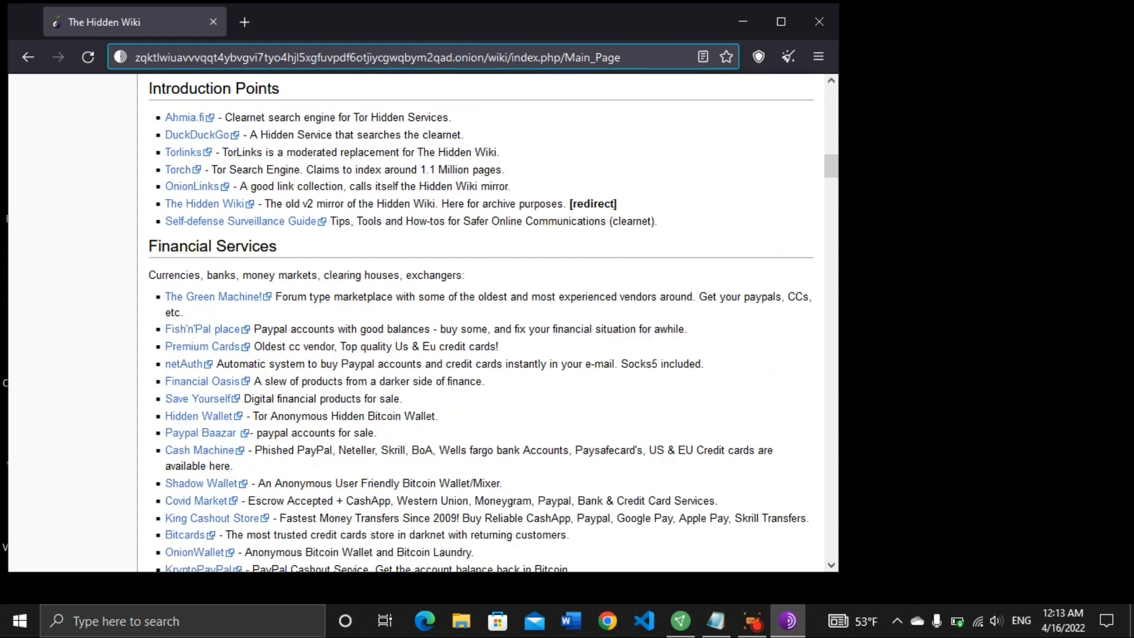
{"action": "scroll", "scroll_direction": "up", "scroll_amount": 3}
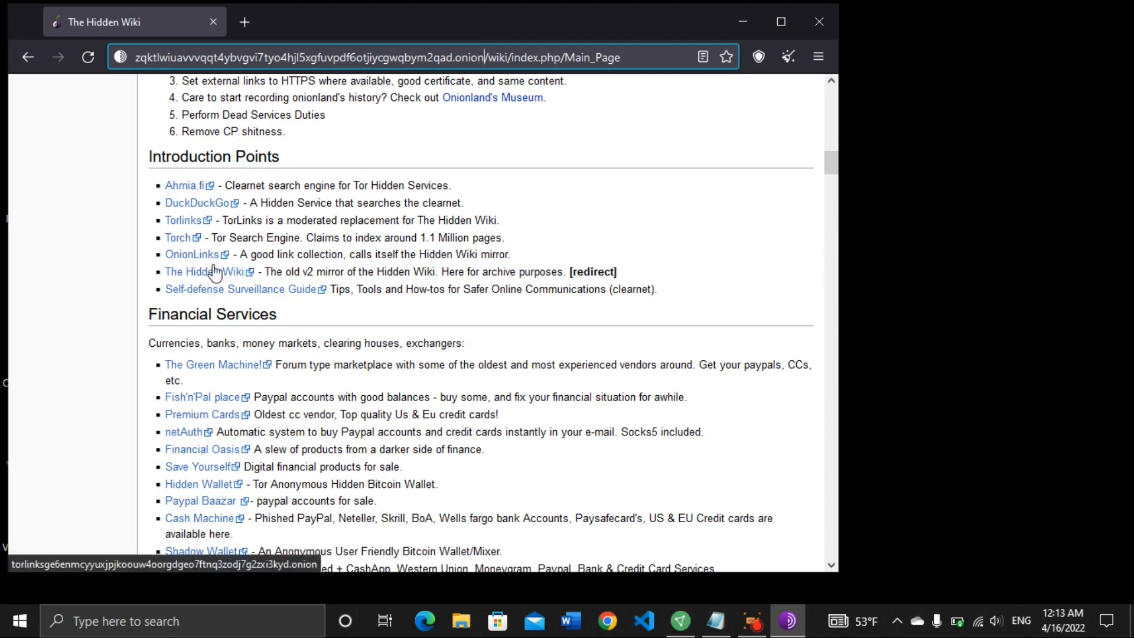
{"action": "scroll", "scroll_direction": "down", "scroll_amount": 3}
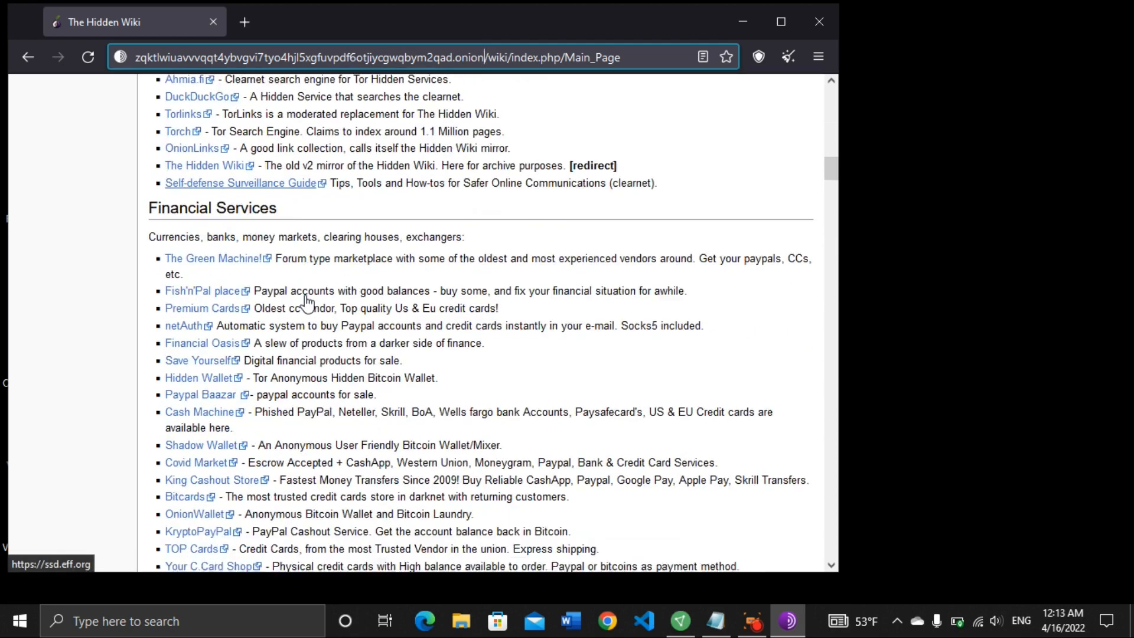
{"action": "scroll", "scroll_direction": "down", "scroll_amount": 3}
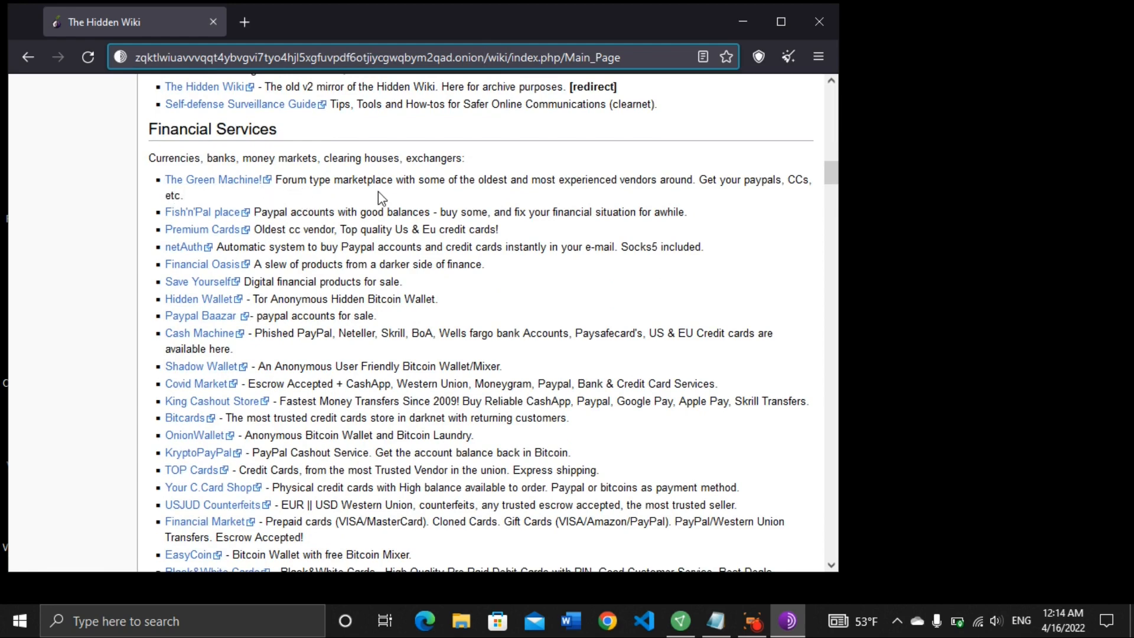
{"action": "mouse_move", "coordinate": [423, 192]}
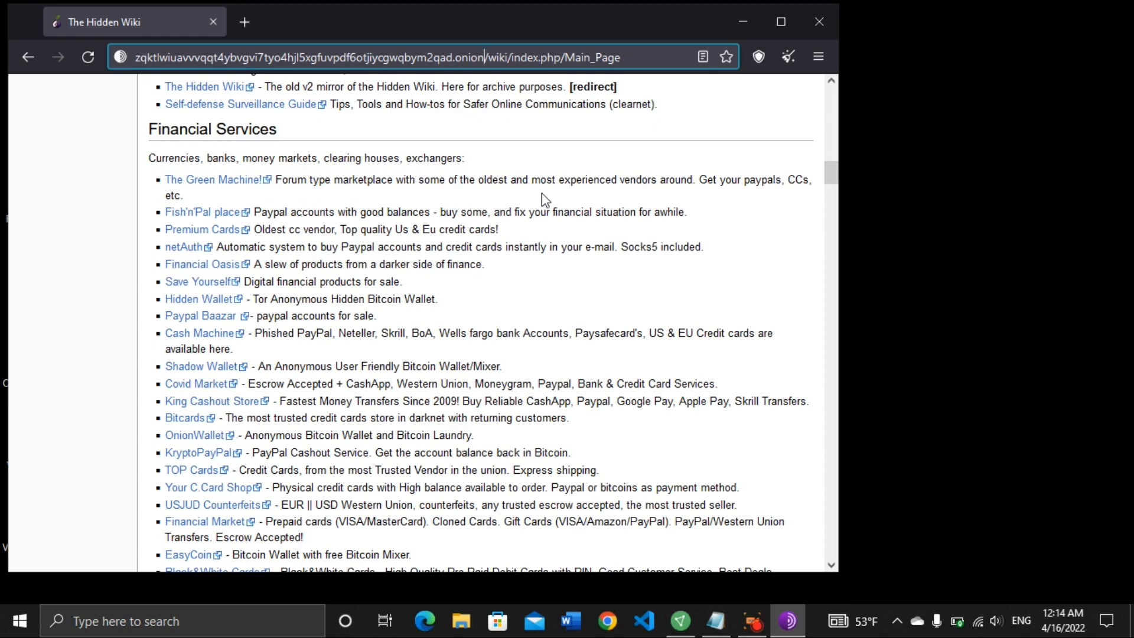
{"action": "mouse_move", "coordinate": [511, 230]}
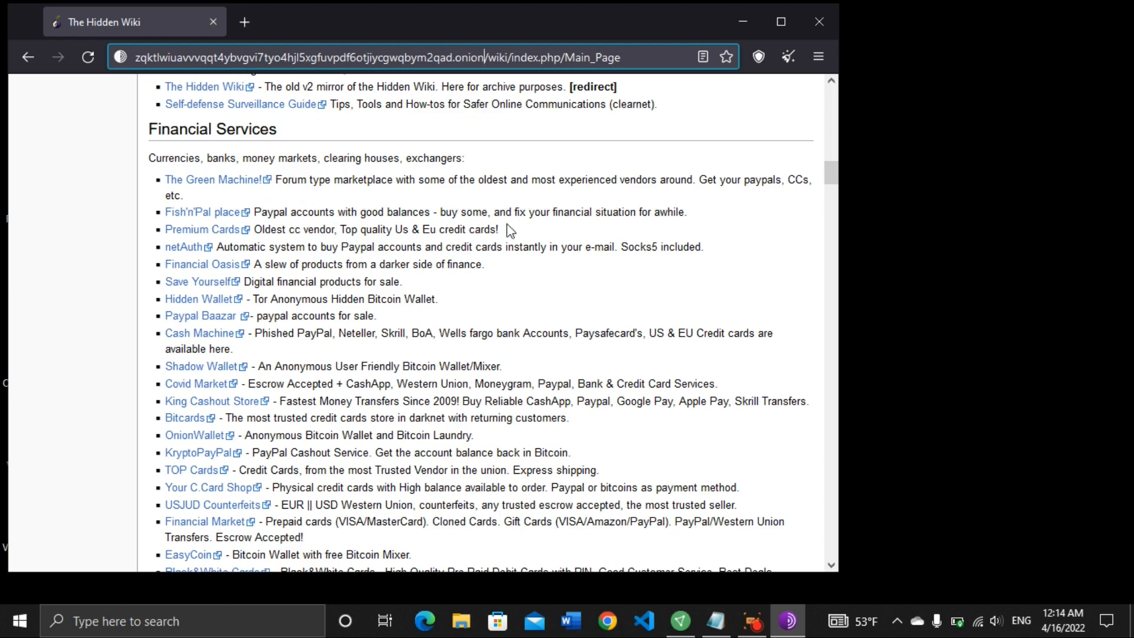
{"action": "scroll", "scroll_direction": "down", "scroll_amount": 3}
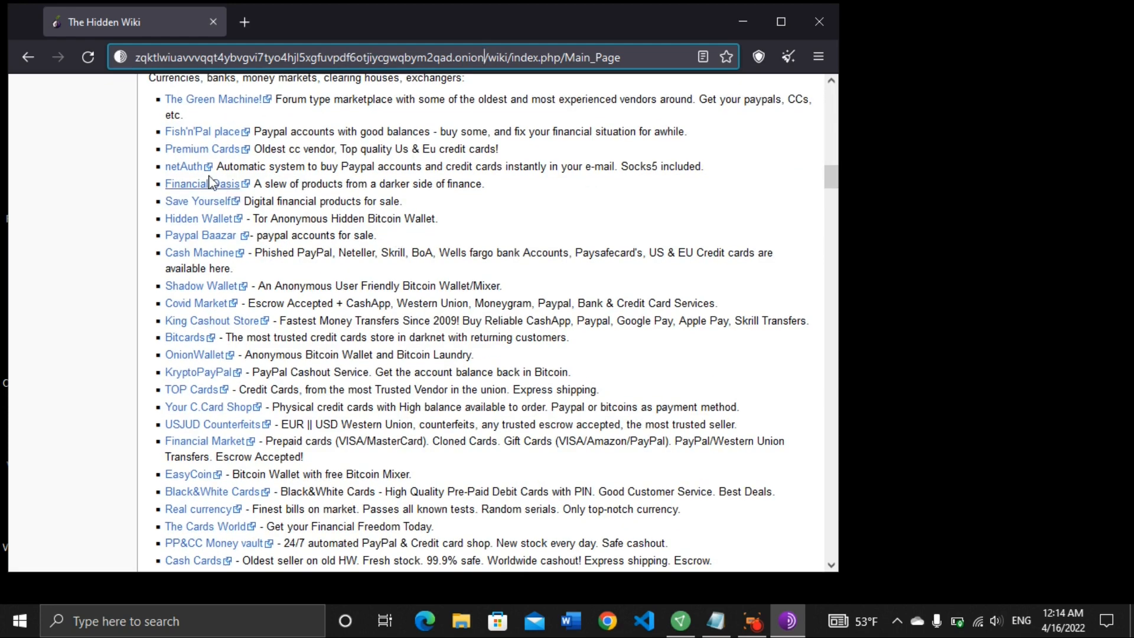
{"action": "mouse_move", "coordinate": [272, 149]}
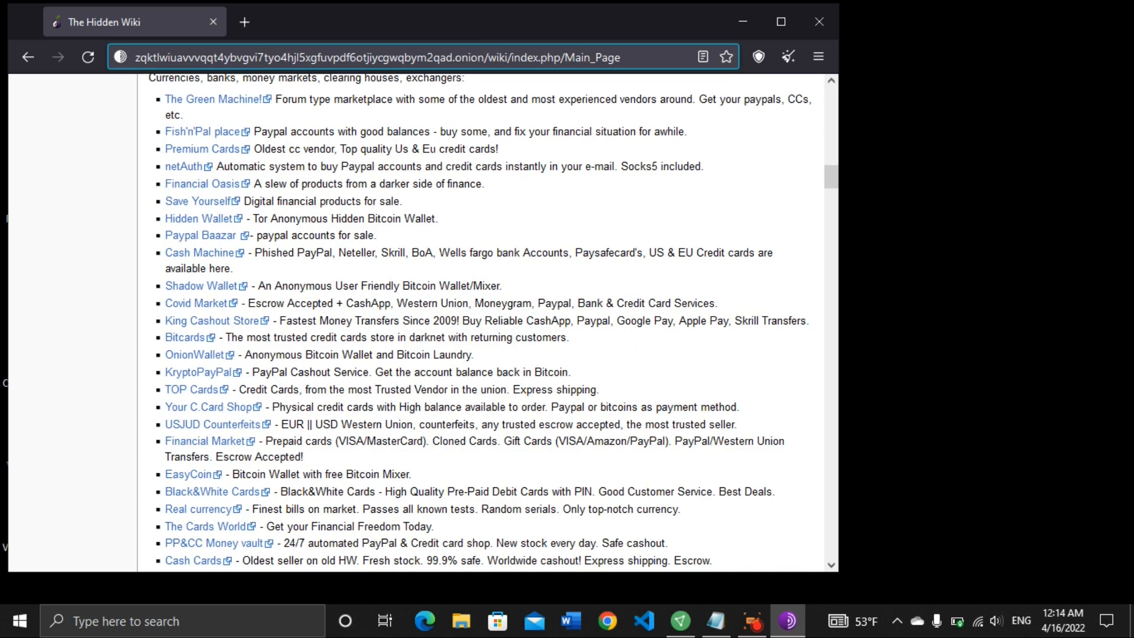
{"action": "mouse_move", "coordinate": [524, 152]}
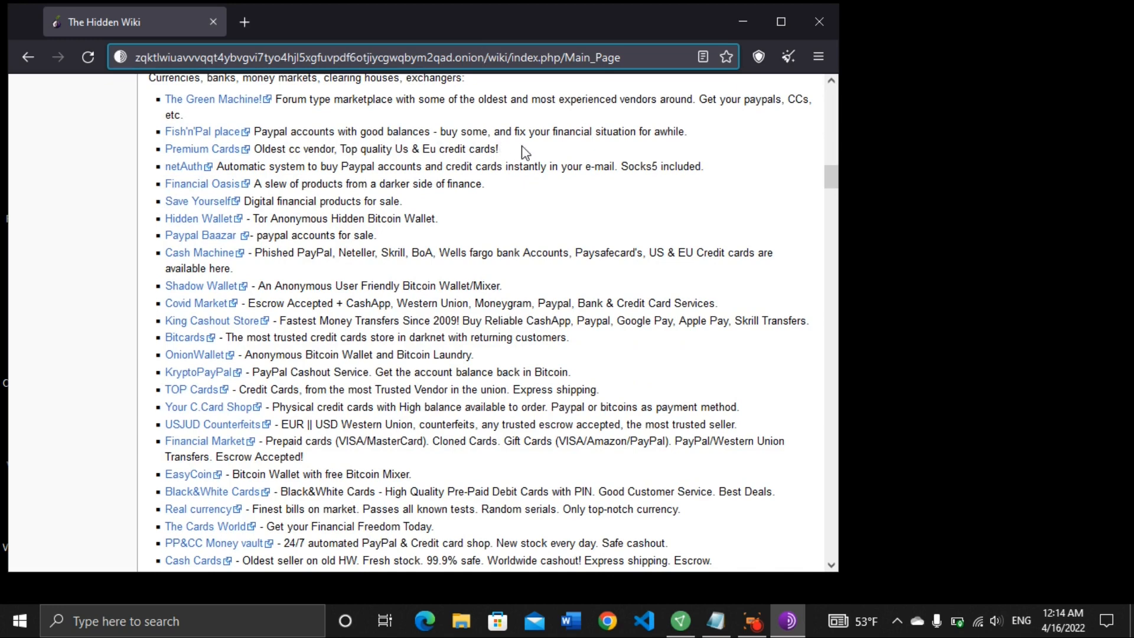
{"action": "mouse_move", "coordinate": [614, 152]}
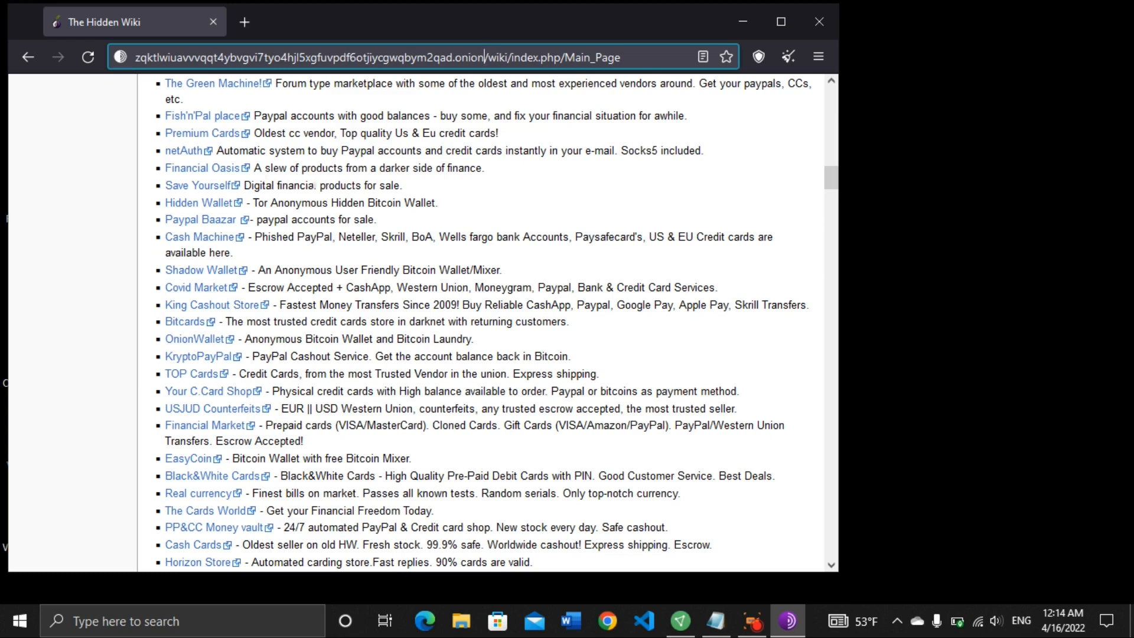
{"action": "mouse_move", "coordinate": [442, 183]}
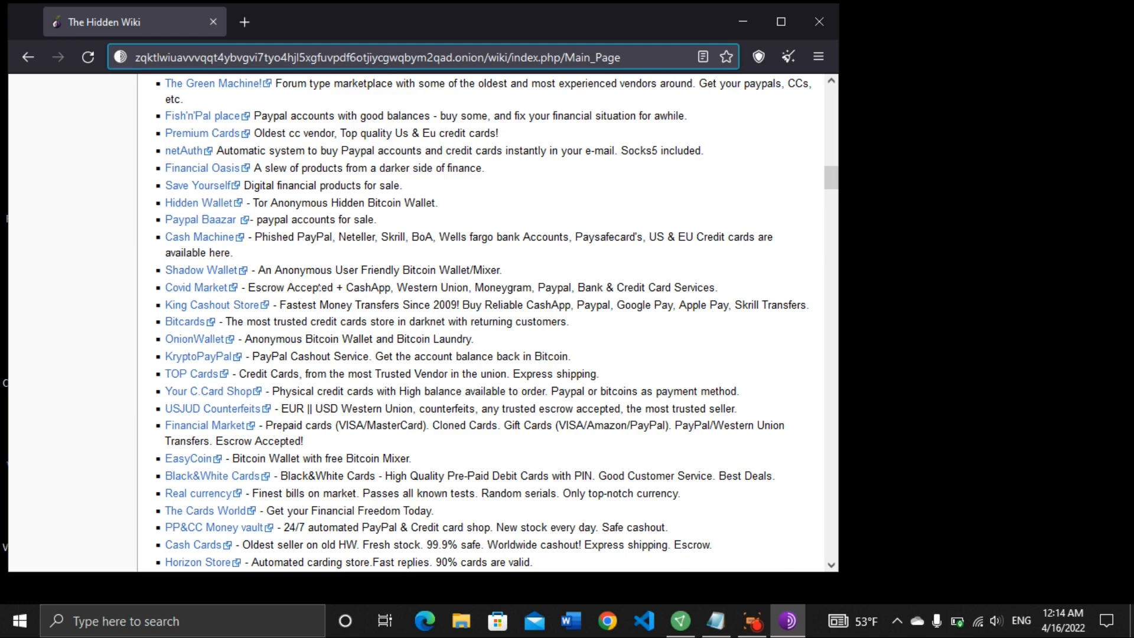
{"action": "scroll", "scroll_direction": "down", "scroll_amount": 3}
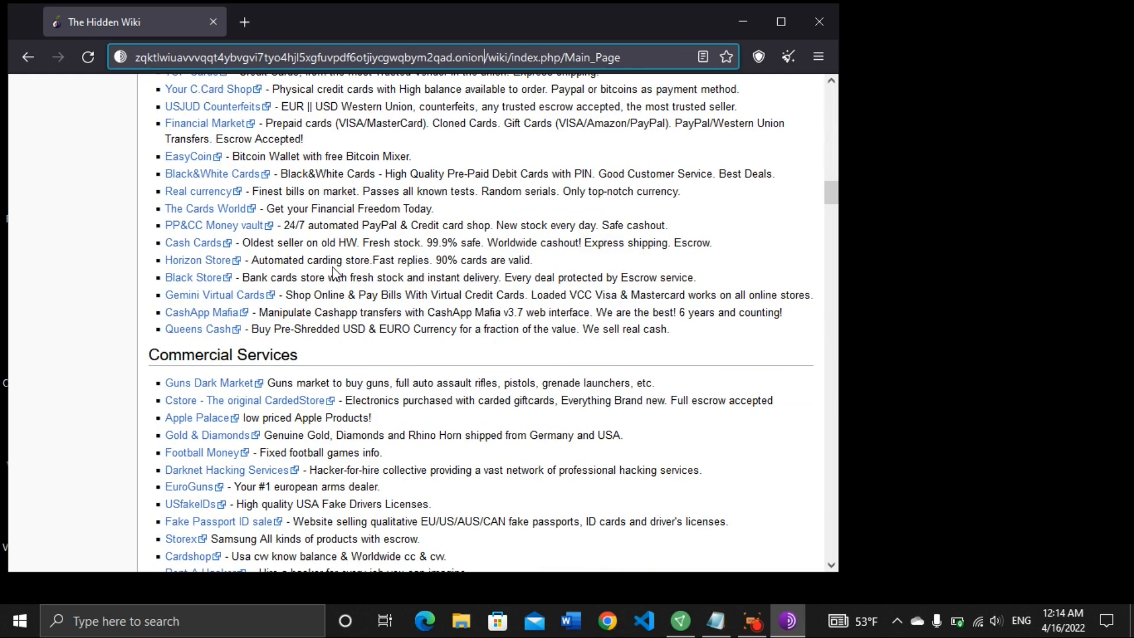
{"action": "scroll", "scroll_direction": "down", "scroll_amount": 3}
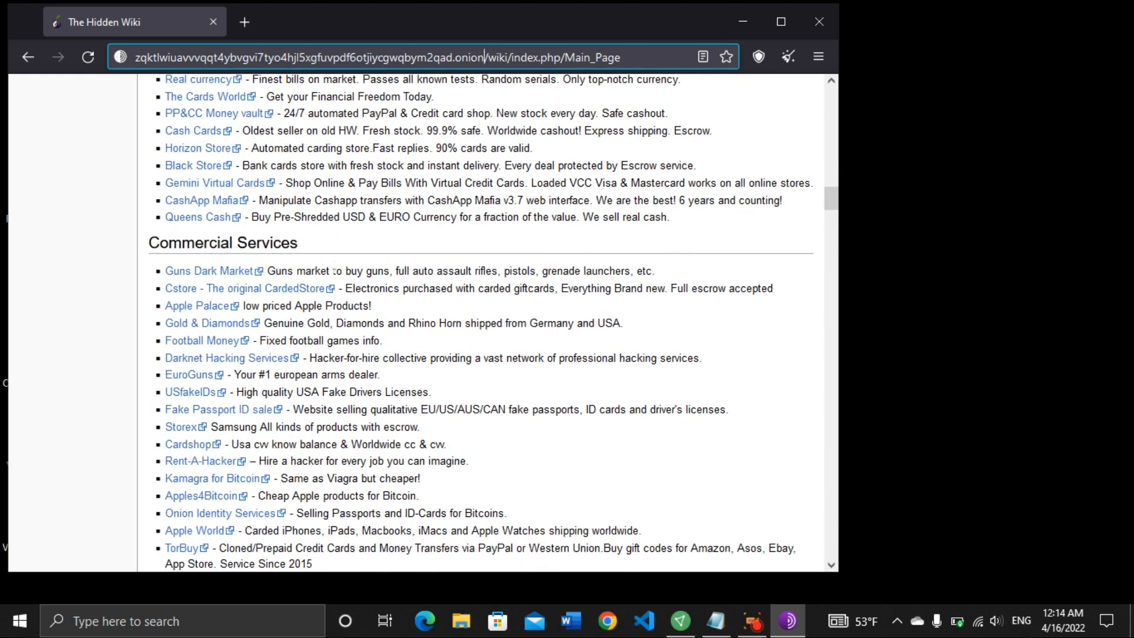
{"action": "scroll", "scroll_direction": "down", "scroll_amount": 3}
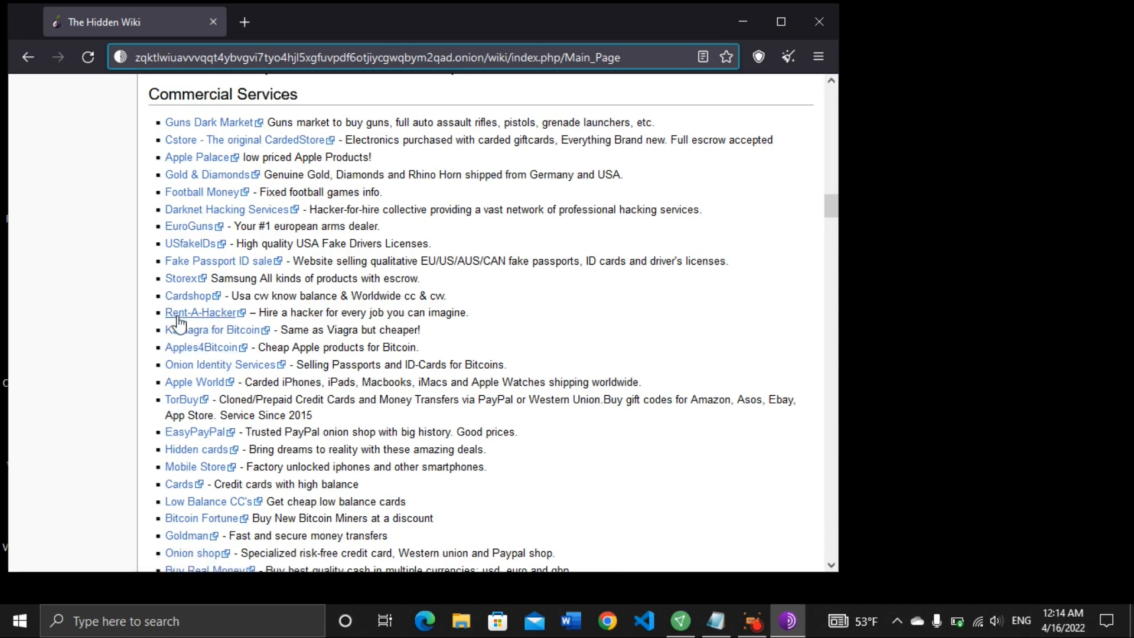
{"action": "mouse_move", "coordinate": [241, 327]}
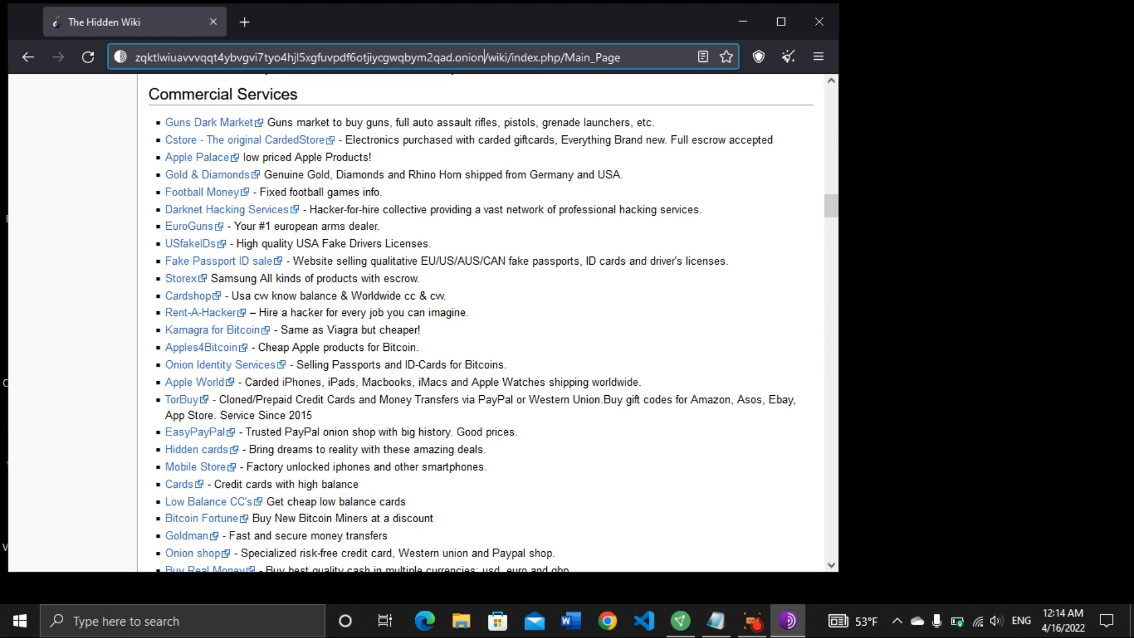
{"action": "scroll", "scroll_direction": "down", "scroll_amount": 3}
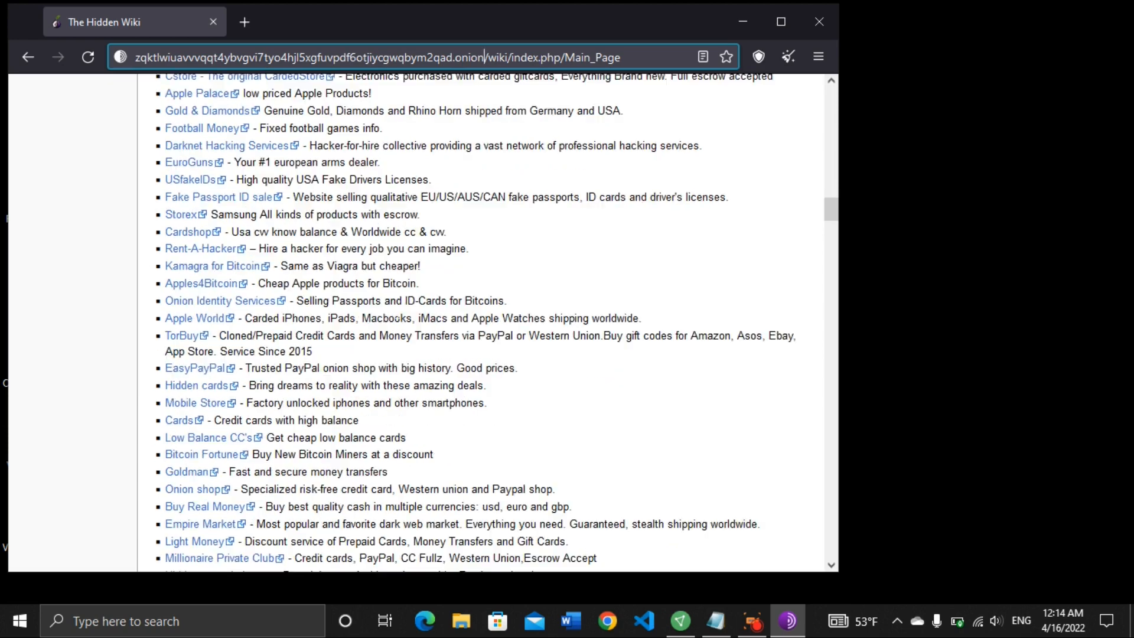
{"action": "scroll", "scroll_direction": "down", "scroll_amount": 3}
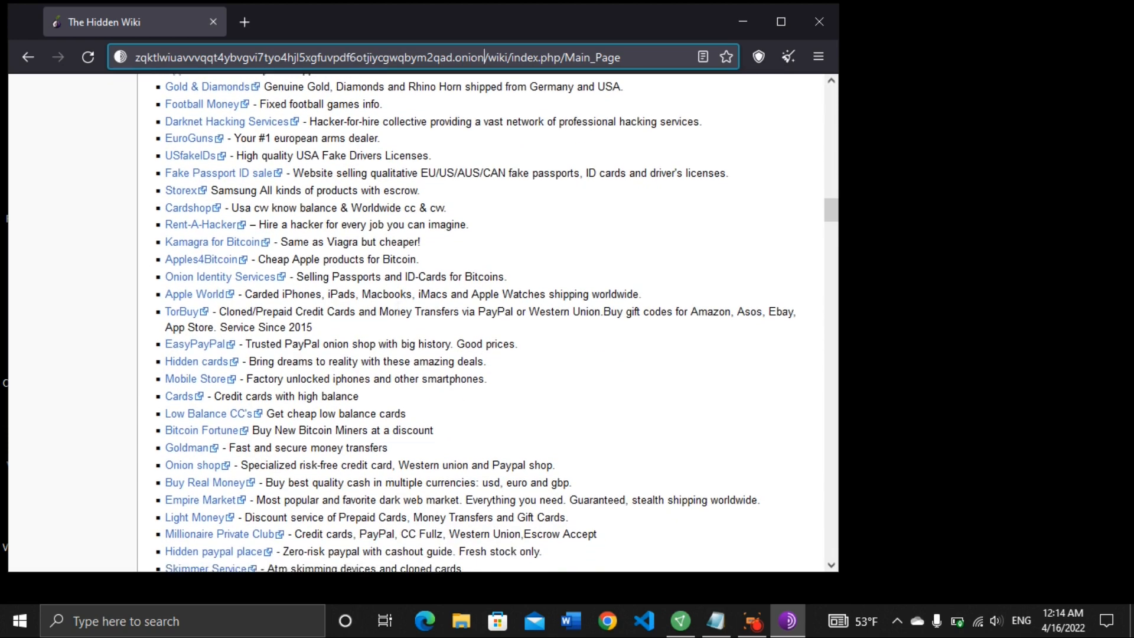
{"action": "scroll", "scroll_direction": "down", "scroll_amount": 3}
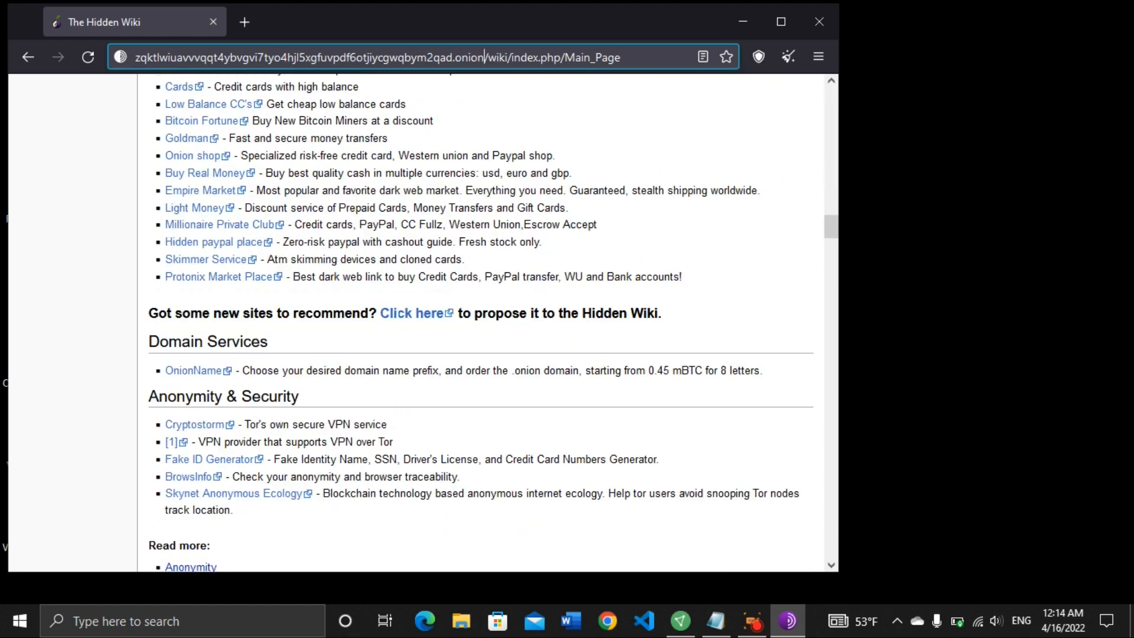
{"action": "scroll", "scroll_direction": "up", "scroll_amount": 3}
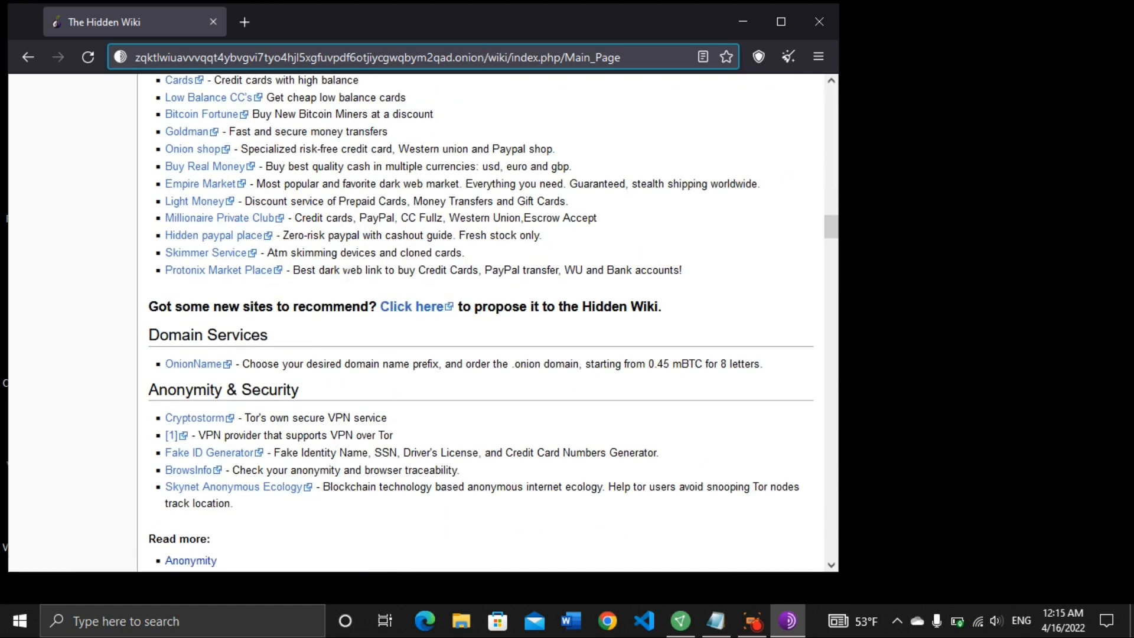
{"action": "scroll", "scroll_direction": "up", "scroll_amount": 3}
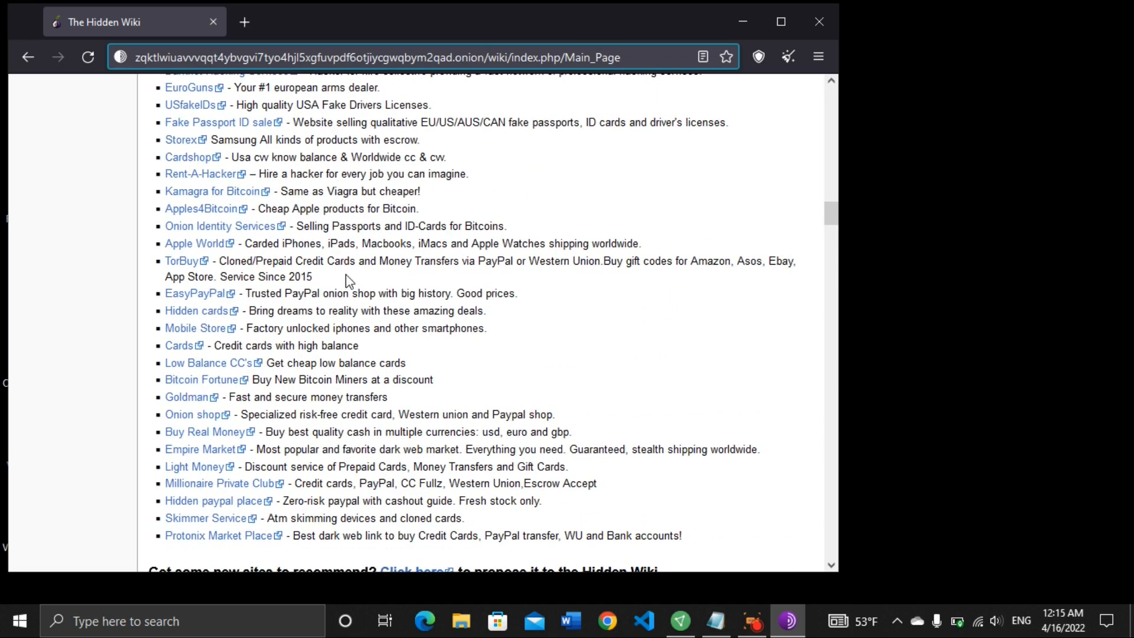
{"action": "scroll", "scroll_direction": "down", "scroll_amount": 3}
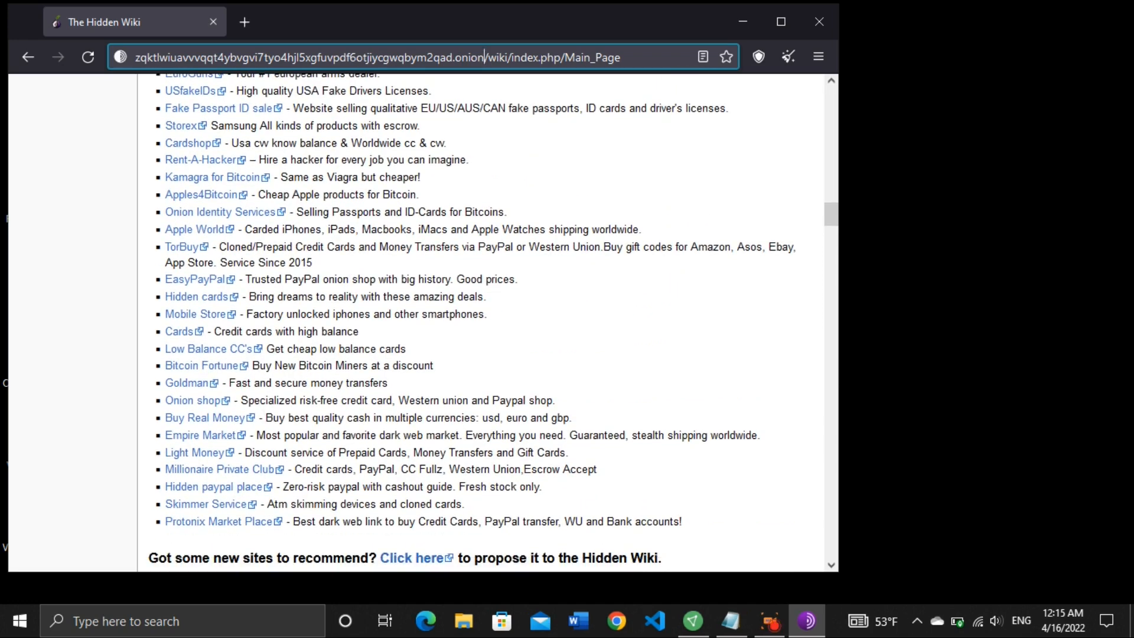
{"action": "mouse_move", "coordinate": [189, 442]}
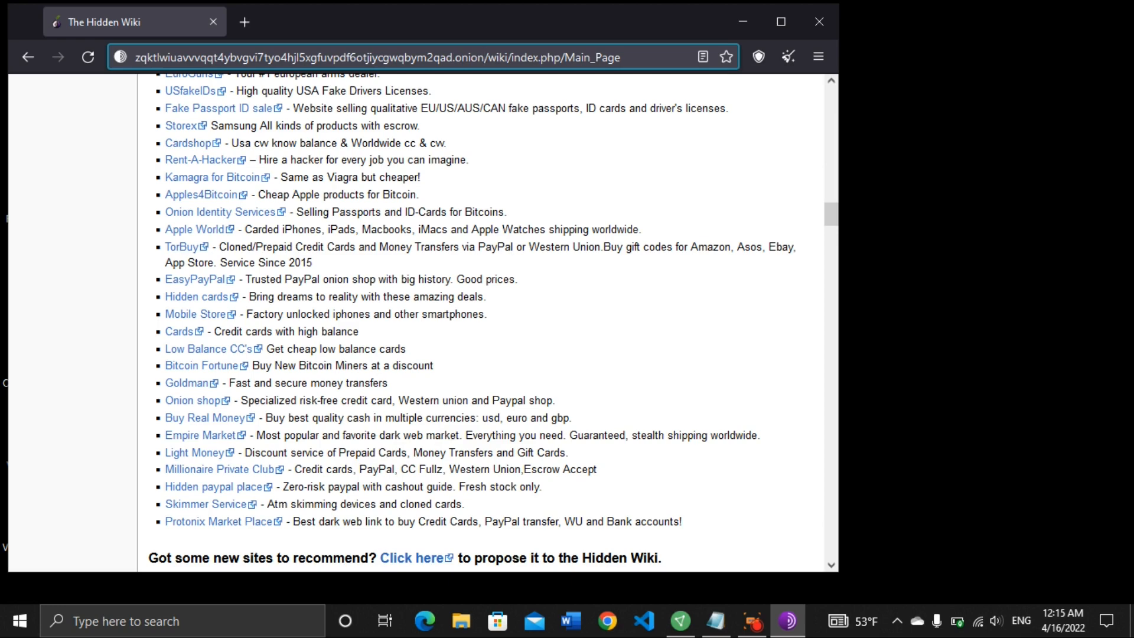
{"action": "mouse_move", "coordinate": [653, 449]}
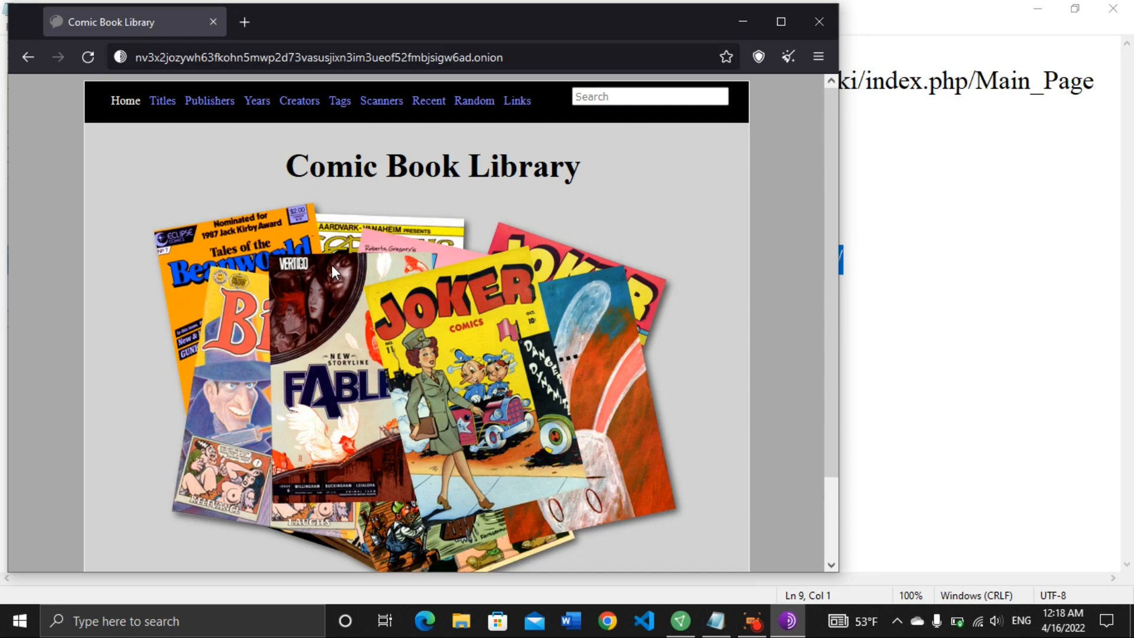
- Scroll over the Comic Book Library home page and its collage of comic covers
{"action": "scroll", "scroll_direction": "down", "scroll_amount": 3}
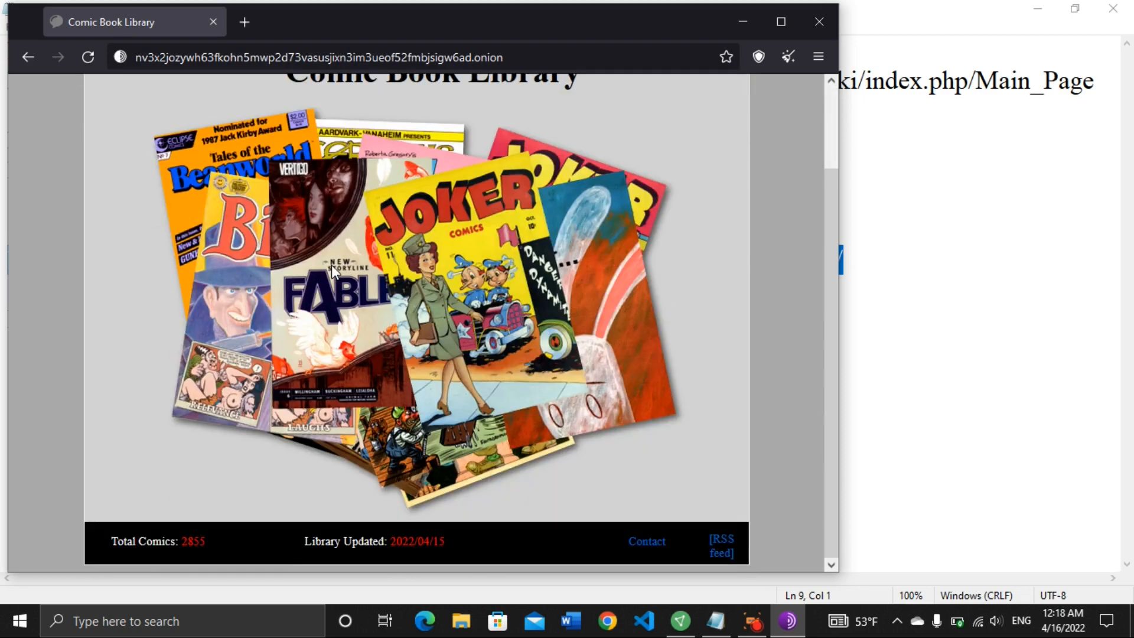
{"action": "scroll", "scroll_direction": "up", "scroll_amount": 3}
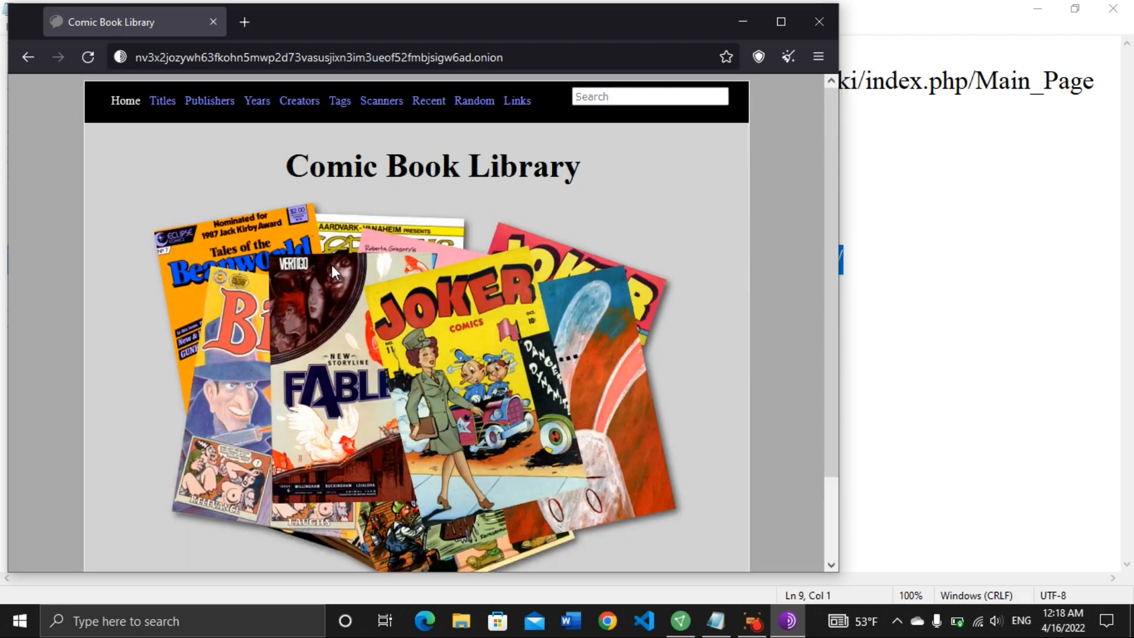
{"action": "scroll", "scroll_direction": "up", "scroll_amount": 3}
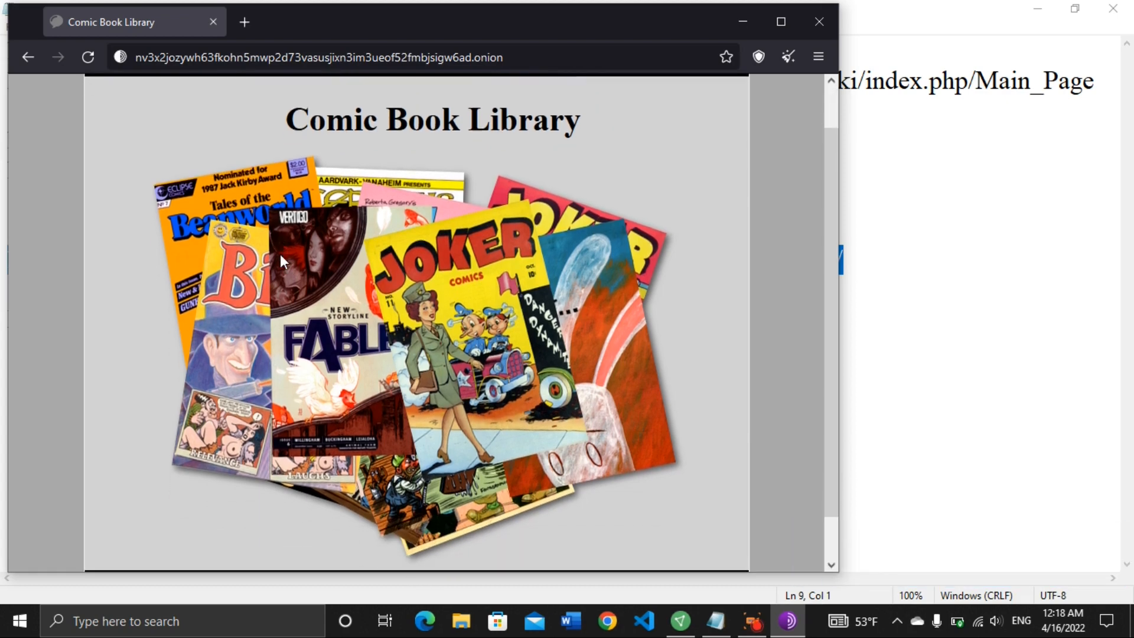
{"action": "scroll", "scroll_direction": "up", "scroll_amount": 3}
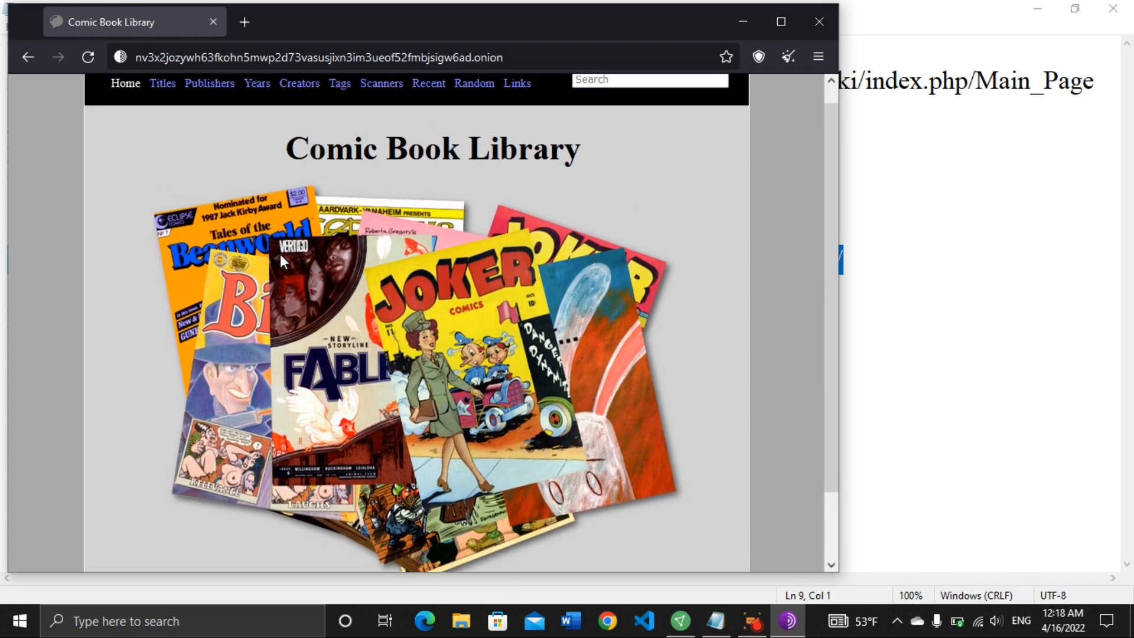
{"action": "scroll", "scroll_direction": "up", "scroll_amount": 3}
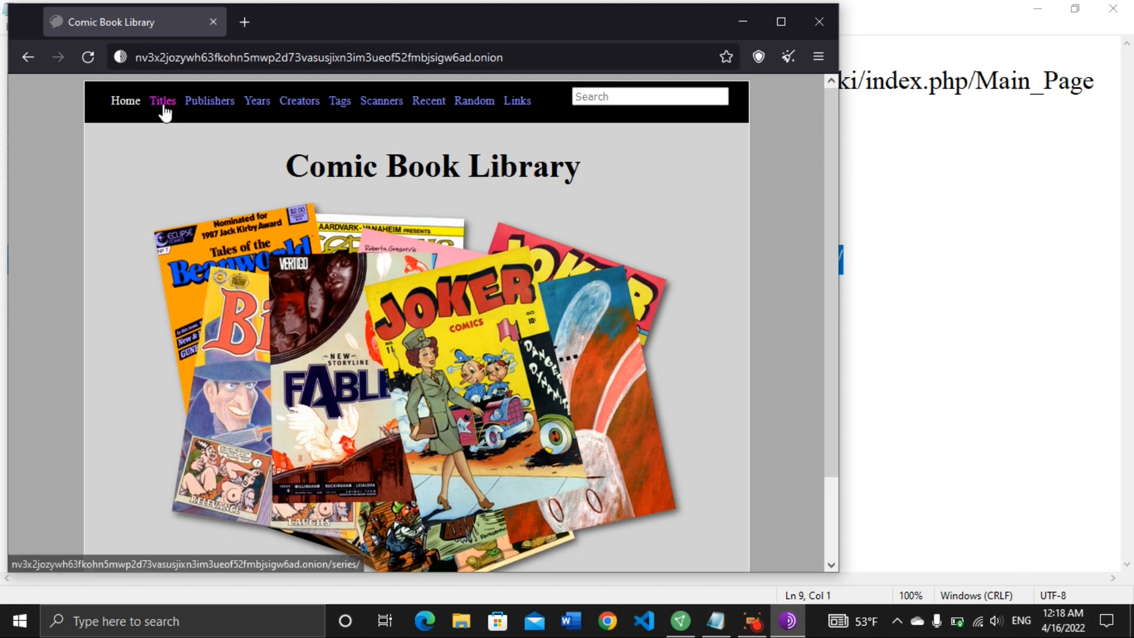
- Open the Comic Book Library's Titles list and scroll through the alphabetical comic series
{"action": "left_click", "coordinate": [161, 100]}
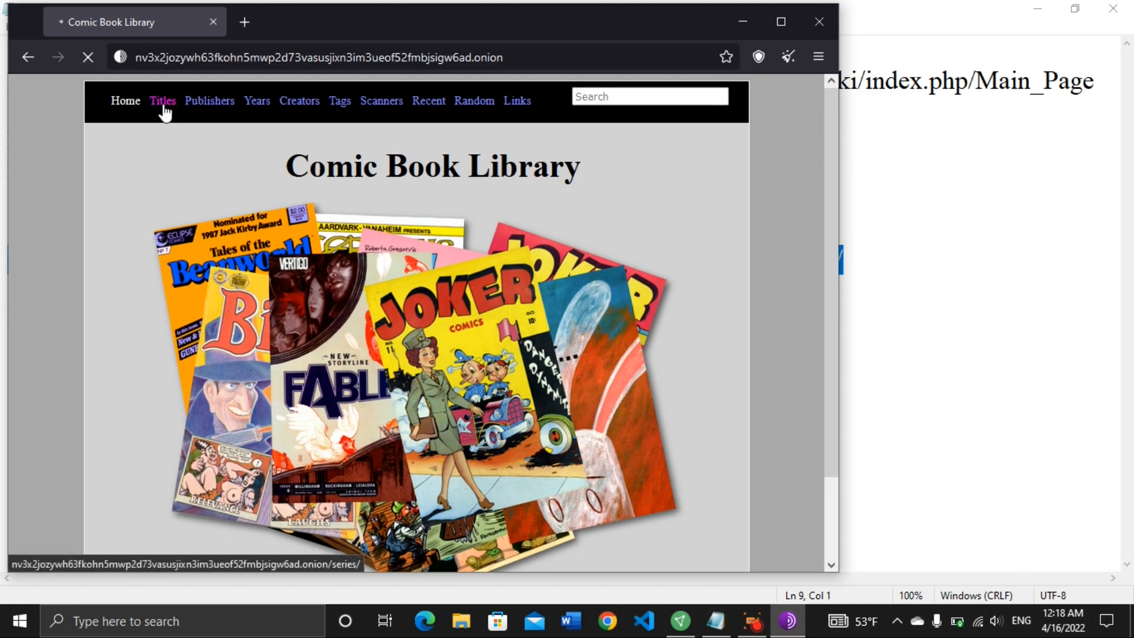
{"action": "mouse_move", "coordinate": [233, 167]}
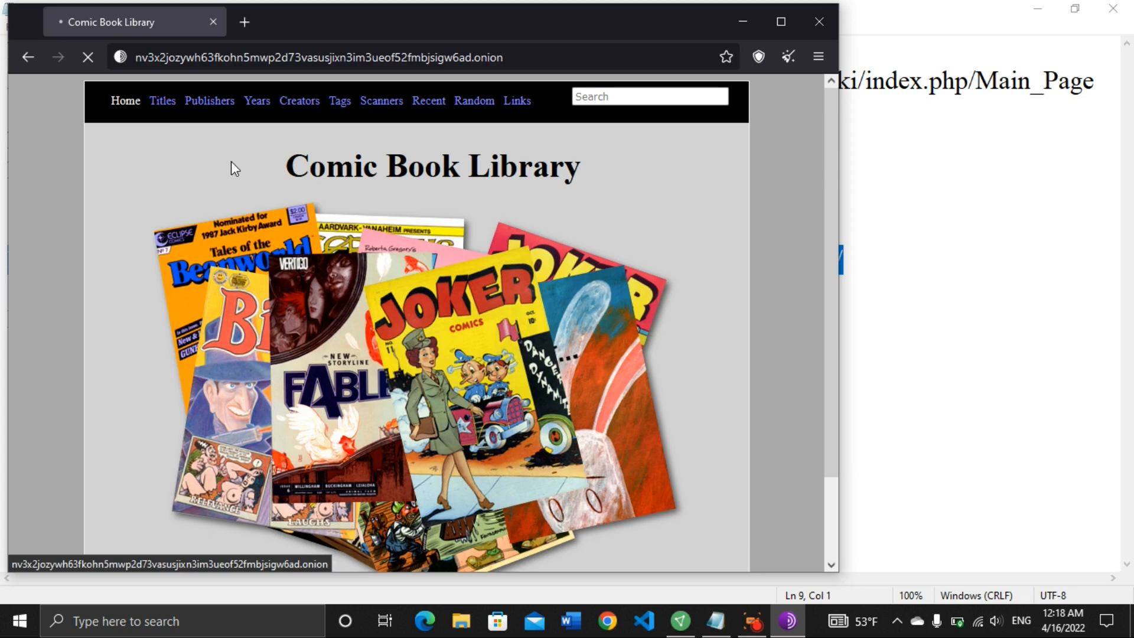
{"action": "left_click", "coordinate": [161, 100]}
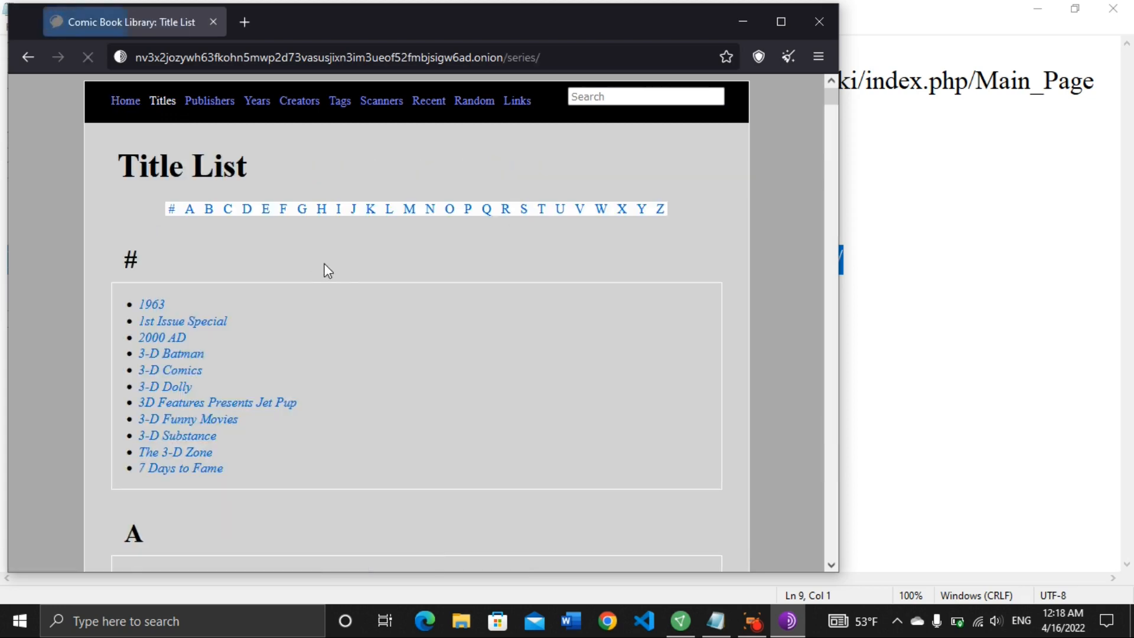
{"action": "scroll", "scroll_direction": "down", "scroll_amount": 3}
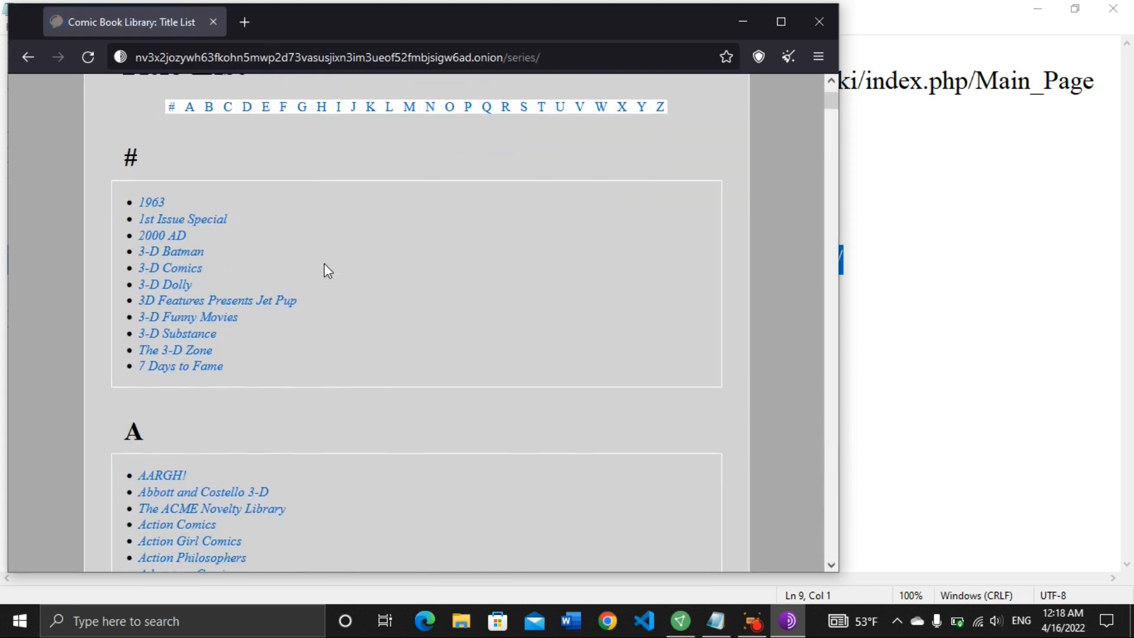
{"action": "scroll", "scroll_direction": "up", "scroll_amount": 3}
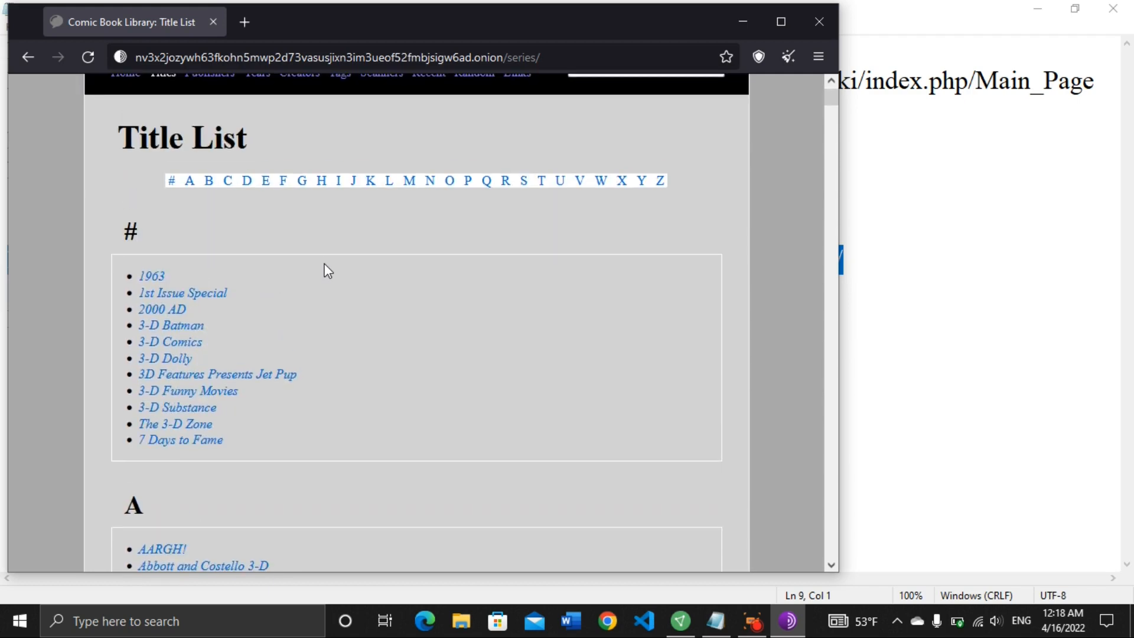
{"action": "scroll", "scroll_direction": "down", "scroll_amount": 3}
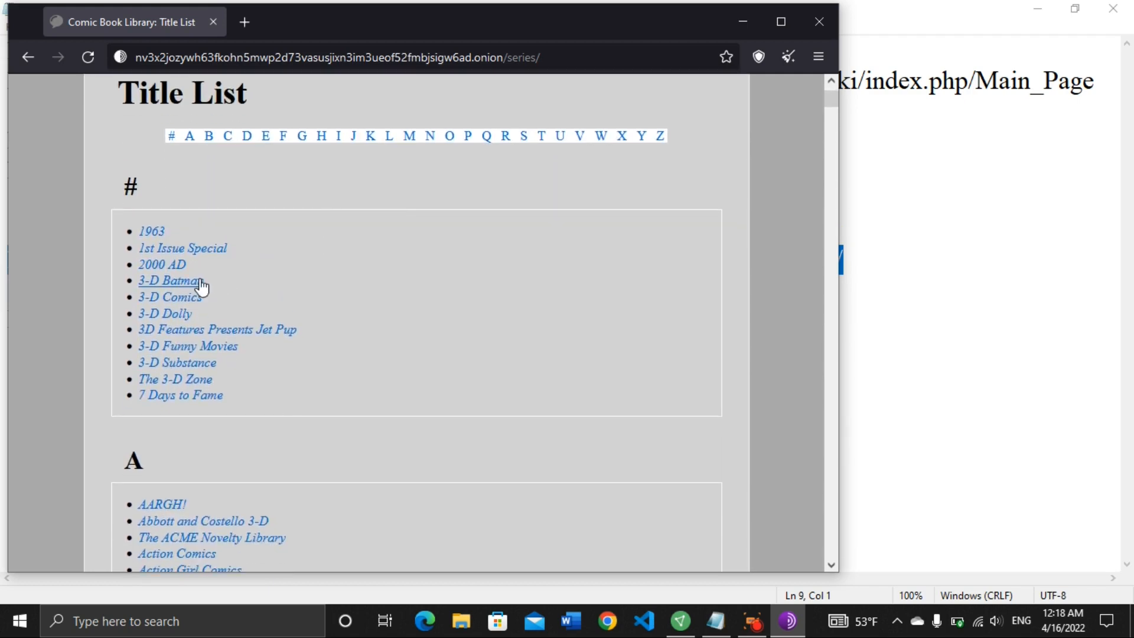
{"action": "mouse_move", "coordinate": [193, 333]}
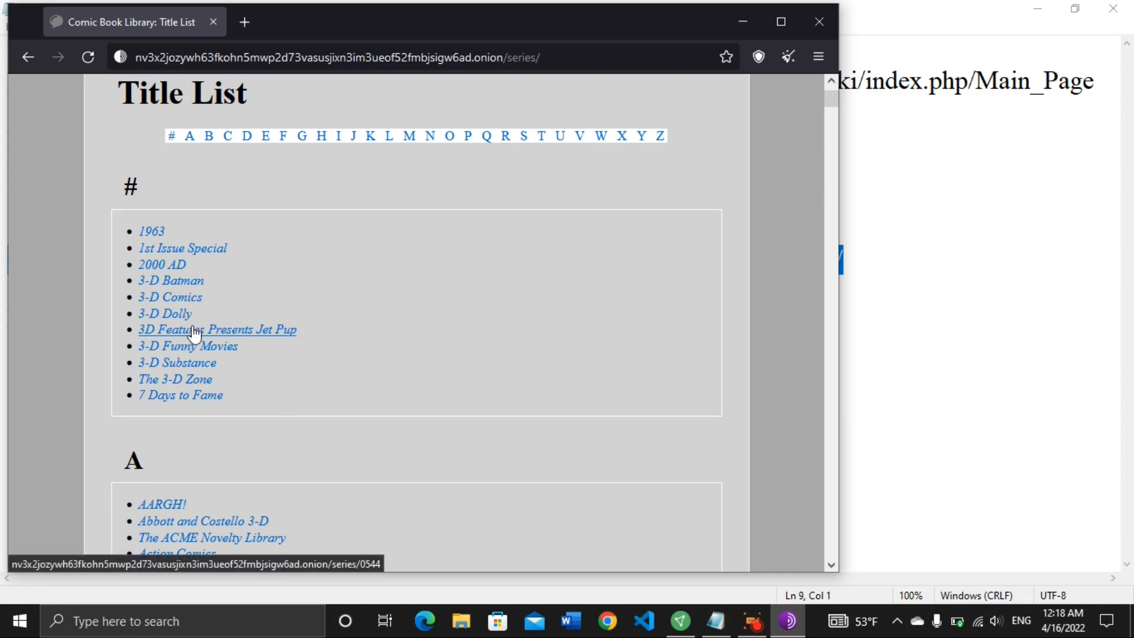
{"action": "mouse_move", "coordinate": [260, 346]}
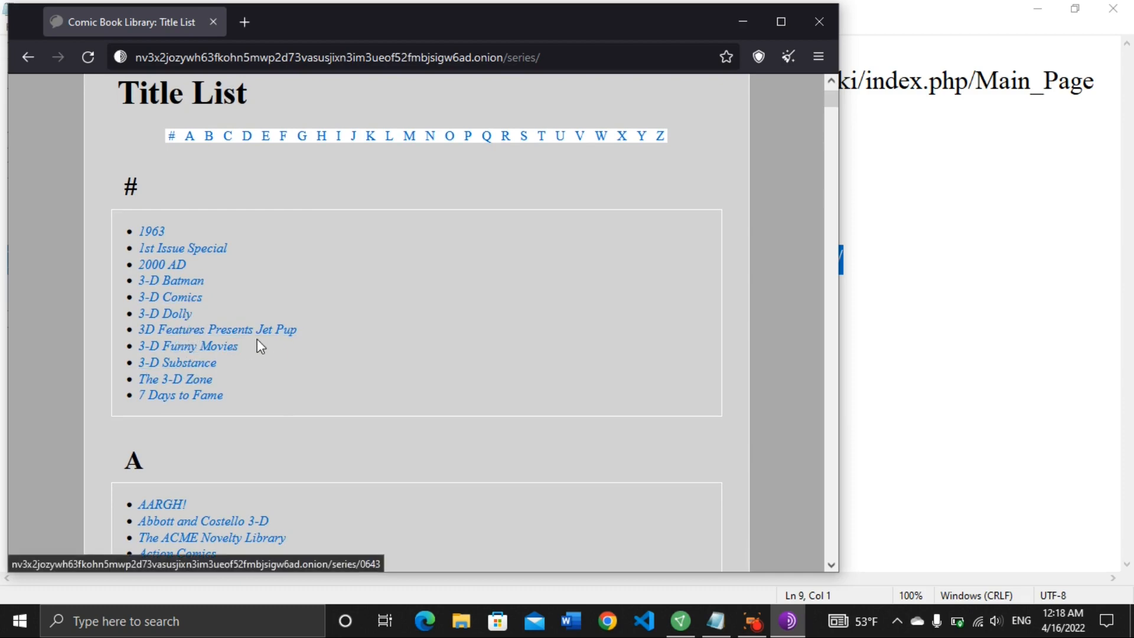
{"action": "scroll", "scroll_direction": "down", "scroll_amount": 3}
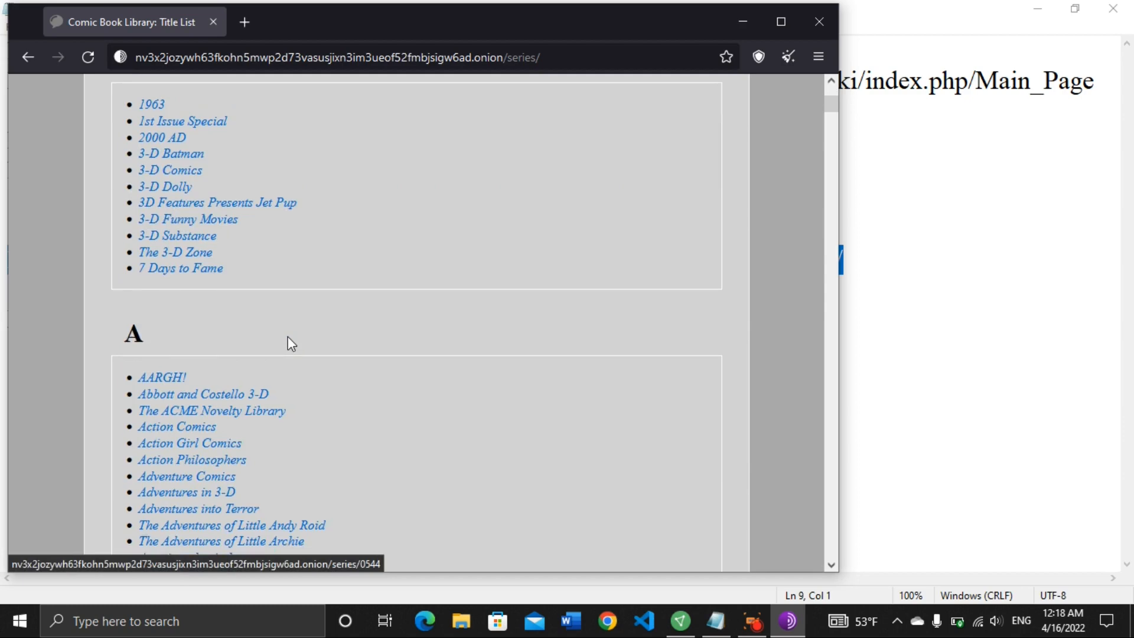
{"action": "scroll", "scroll_direction": "down", "scroll_amount": 3}
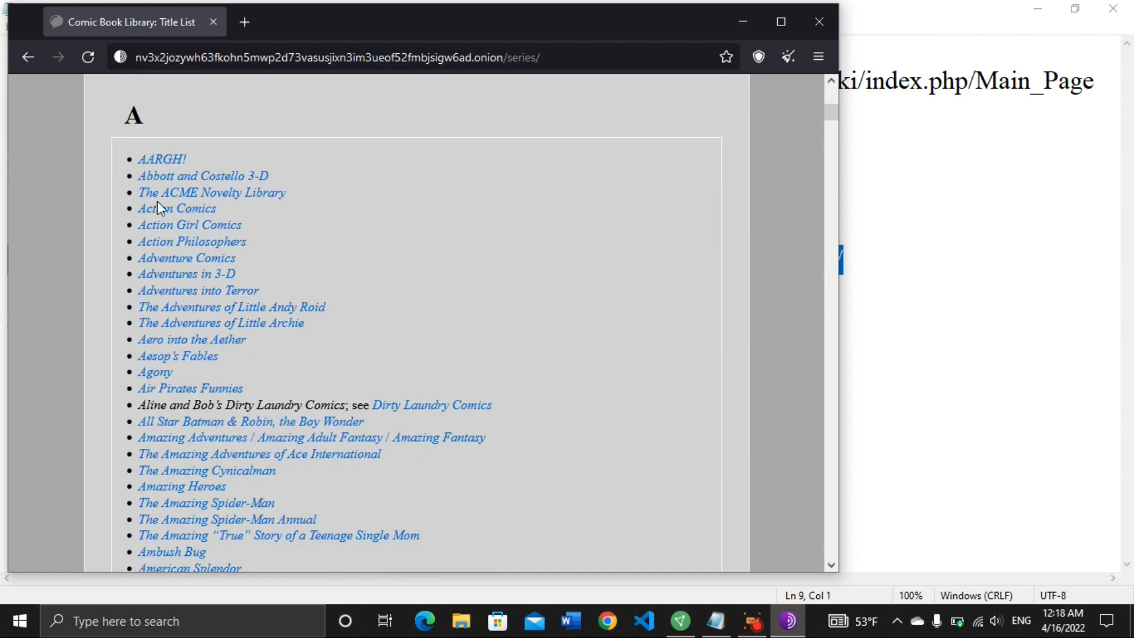
{"action": "mouse_move", "coordinate": [186, 273]}
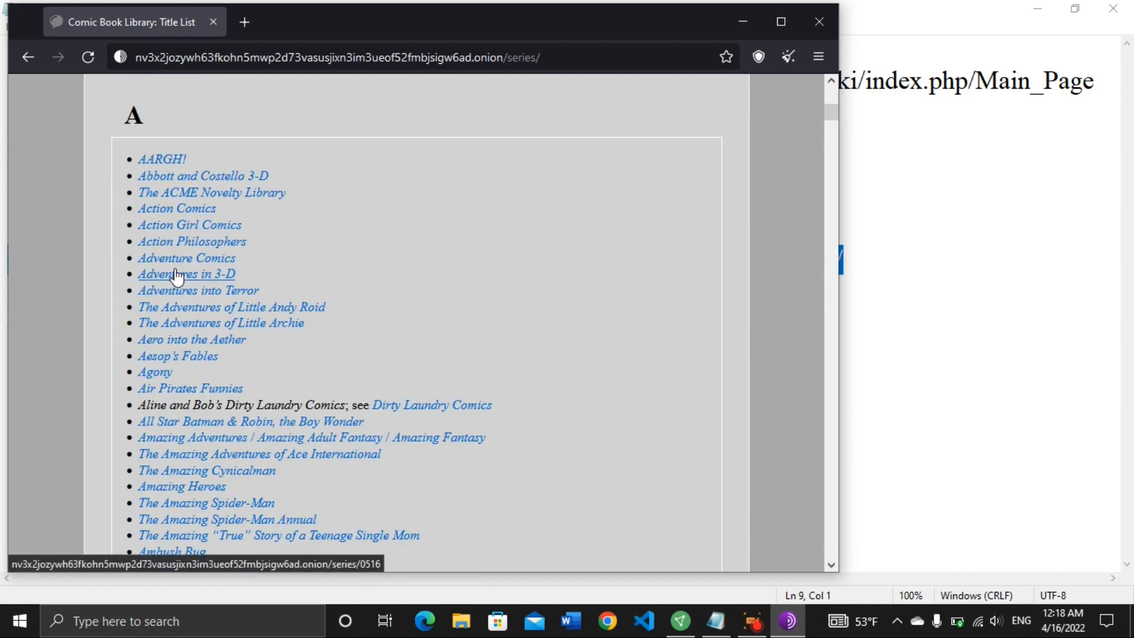
{"action": "scroll", "scroll_direction": "down", "scroll_amount": 3}
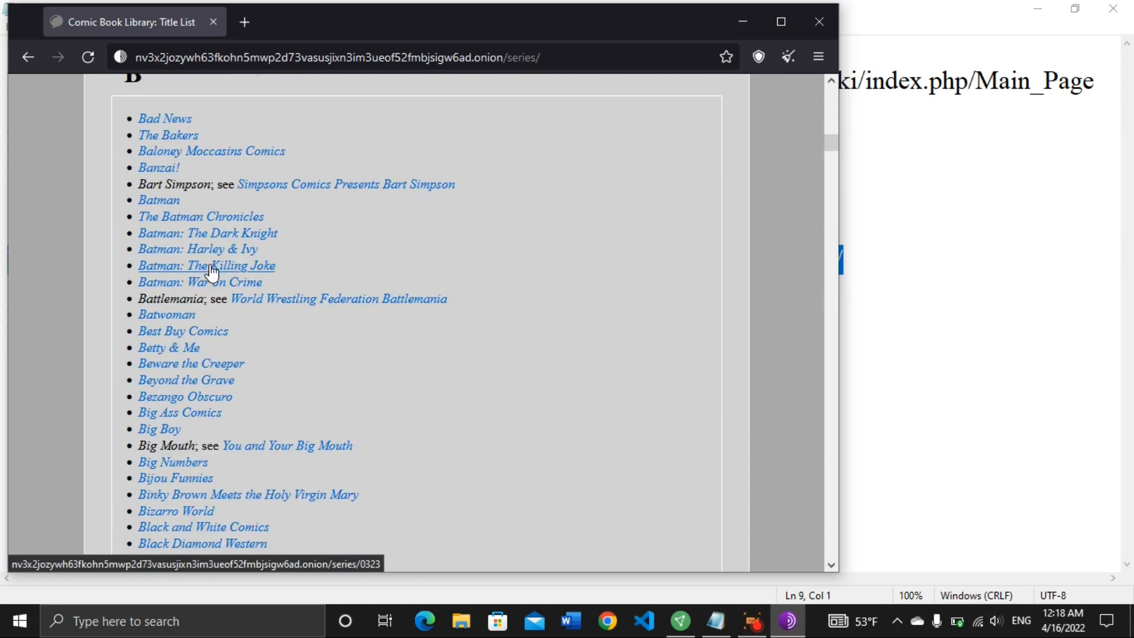
{"action": "scroll", "scroll_direction": "down", "scroll_amount": 3}
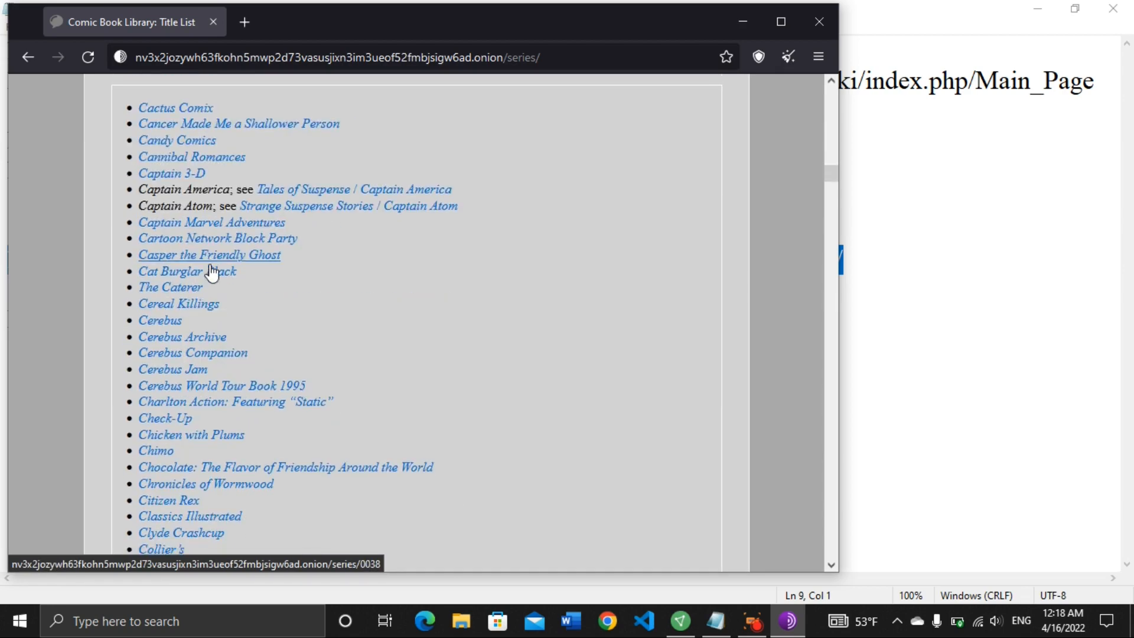
{"action": "scroll", "scroll_direction": "up", "scroll_amount": 3}
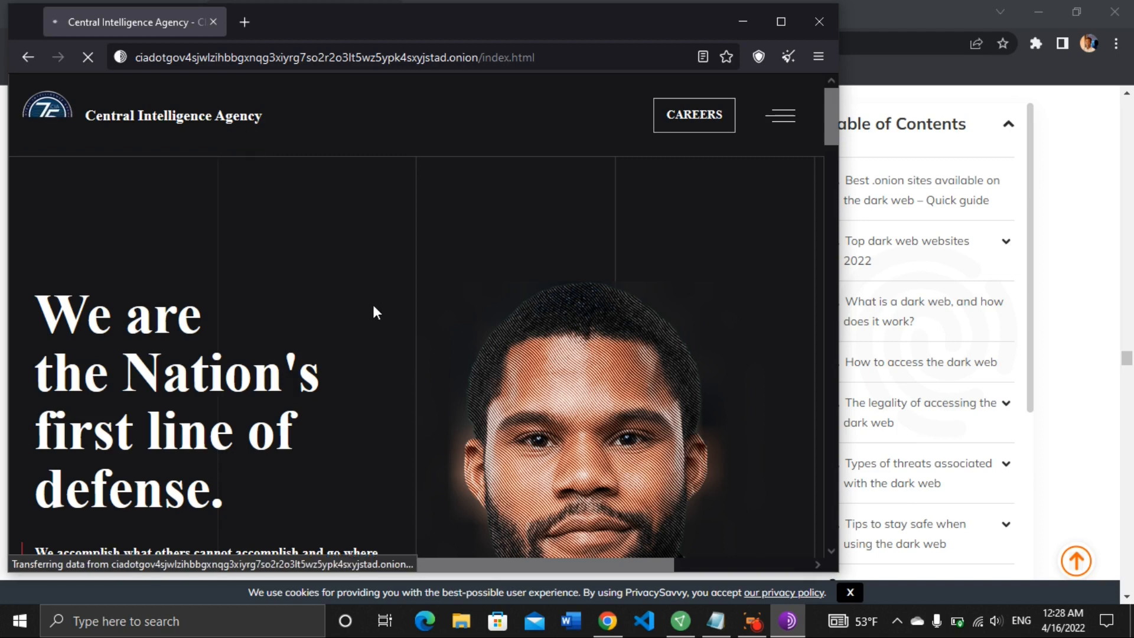
{"action": "mouse_move", "coordinate": [361, 311]}
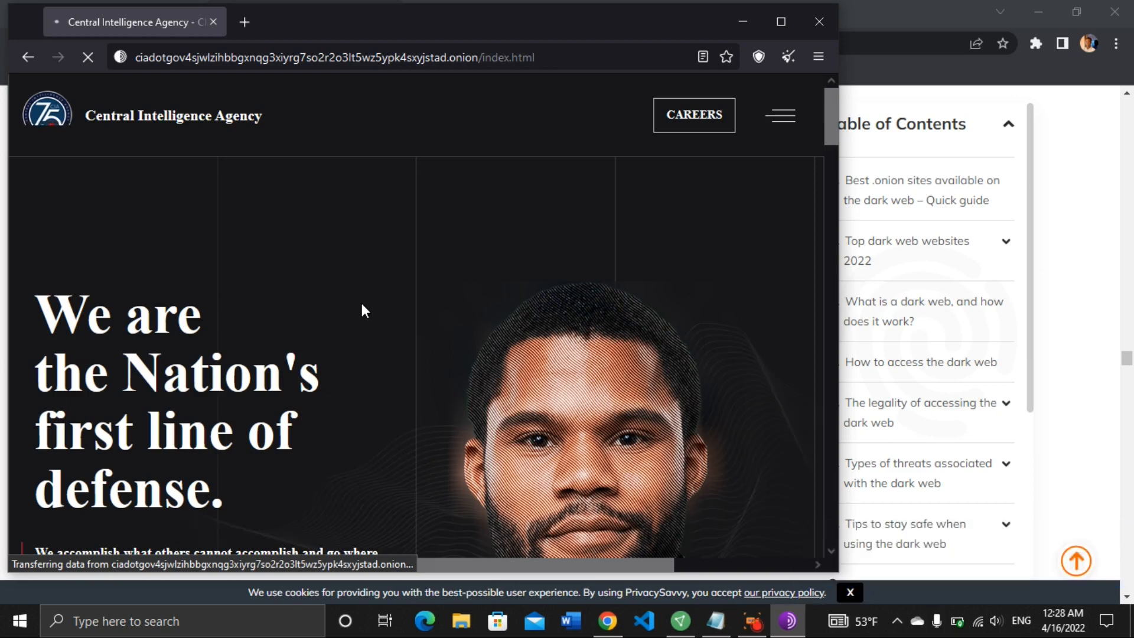
{"action": "mouse_move", "coordinate": [314, 240]}
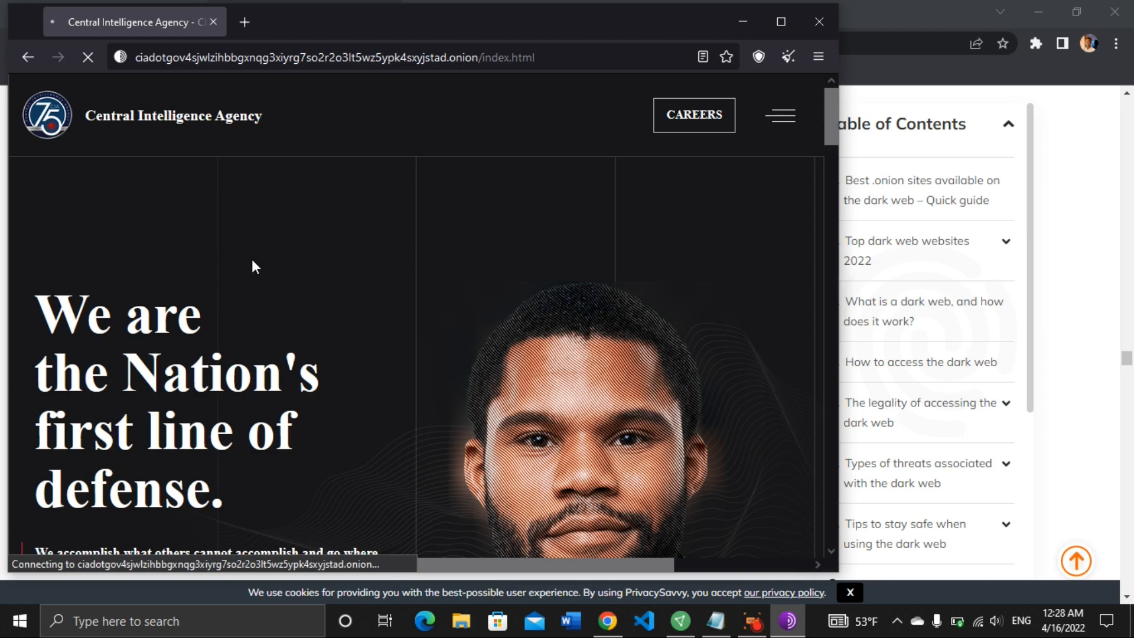
- Scroll down the CIA onion homepage past Our Stories toward The World Factbook section
{"action": "scroll", "scroll_direction": "down", "scroll_amount": 3}
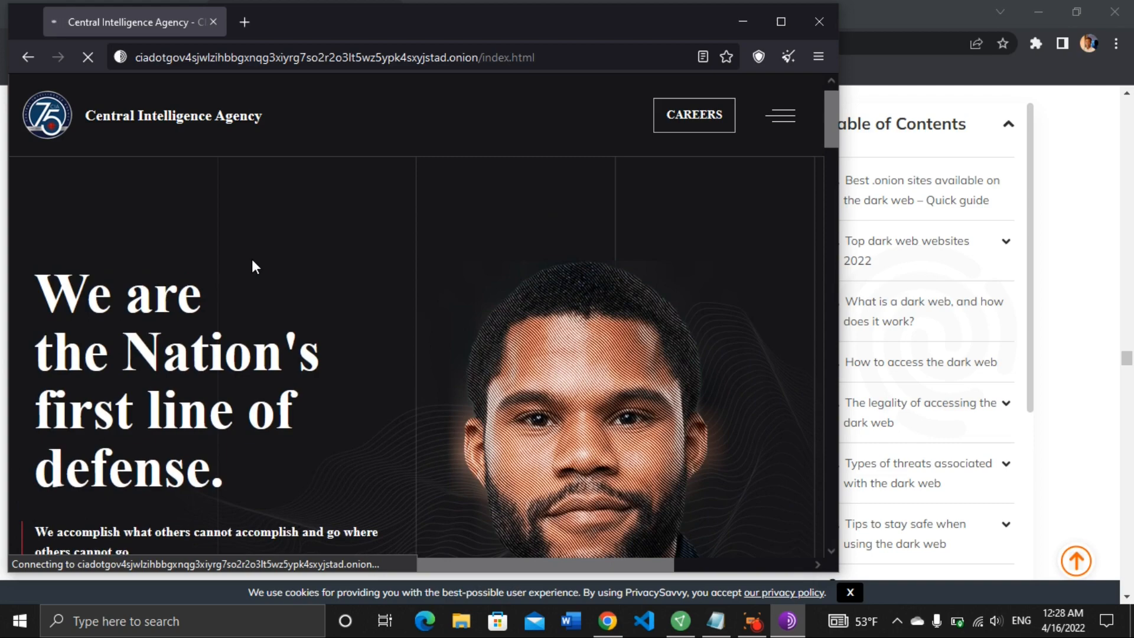
{"action": "scroll", "scroll_direction": "down", "scroll_amount": 3}
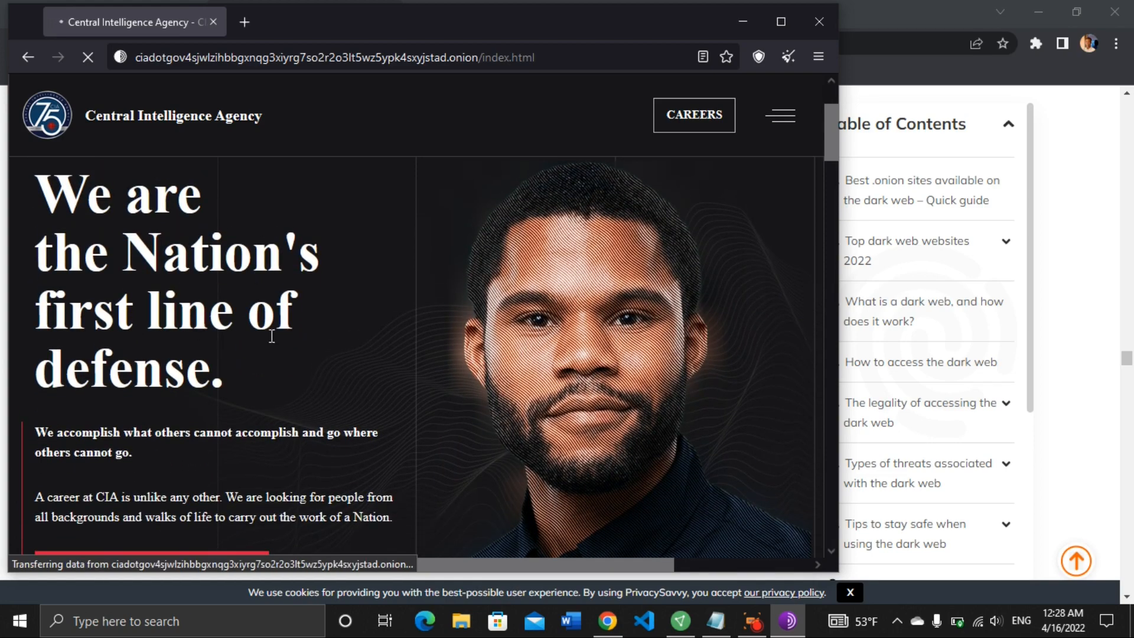
{"action": "scroll", "scroll_direction": "down", "scroll_amount": 3}
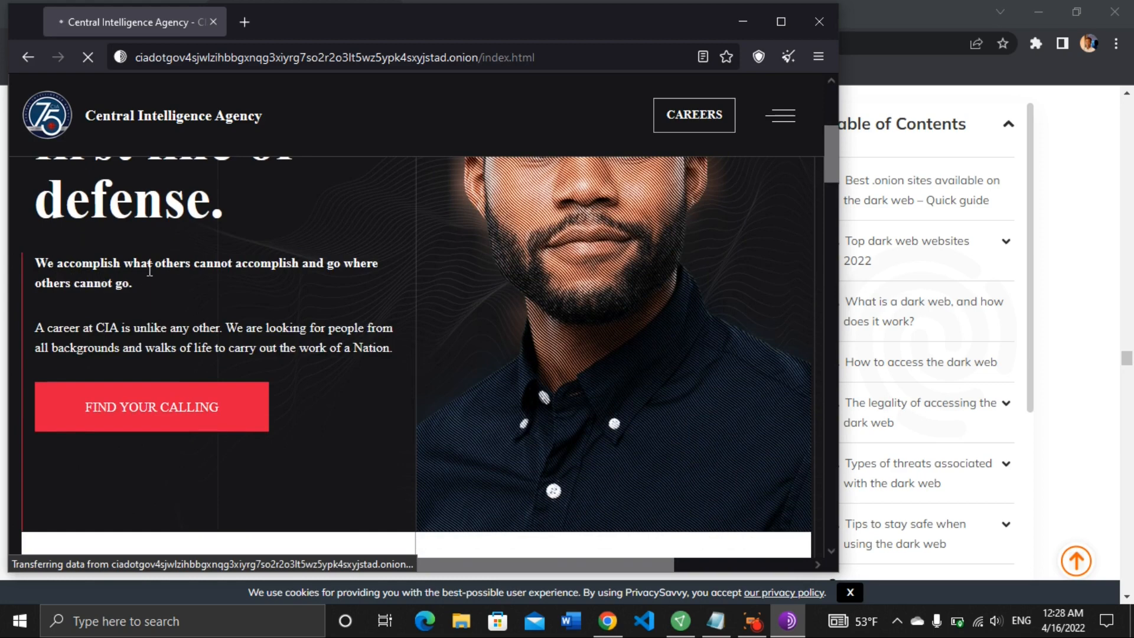
{"action": "mouse_move", "coordinate": [342, 285]}
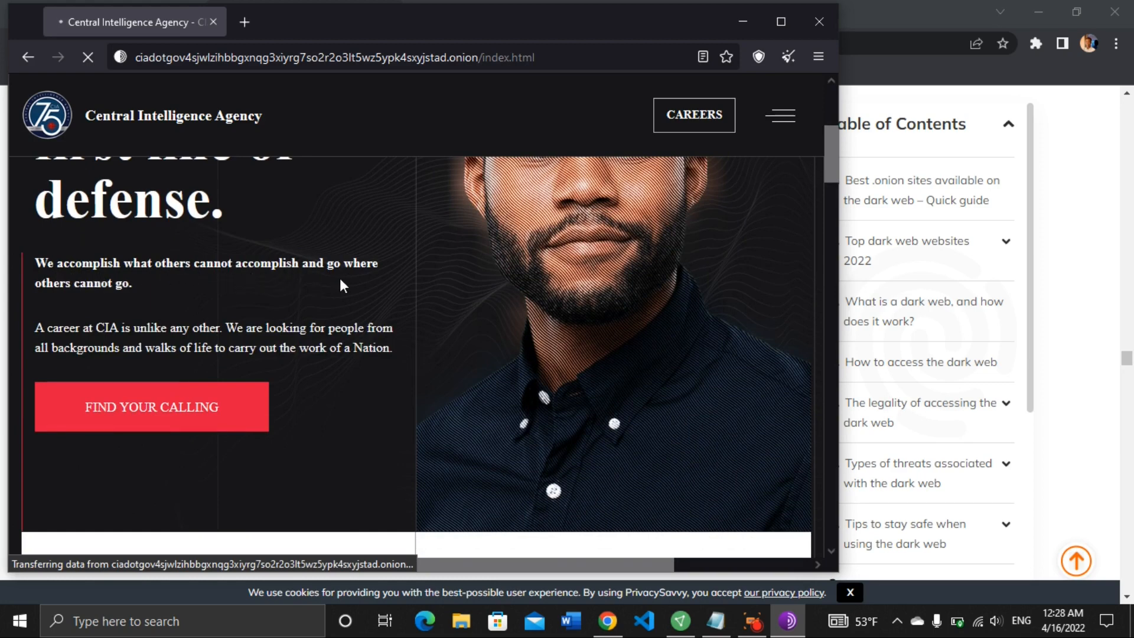
{"action": "mouse_move", "coordinate": [108, 299]}
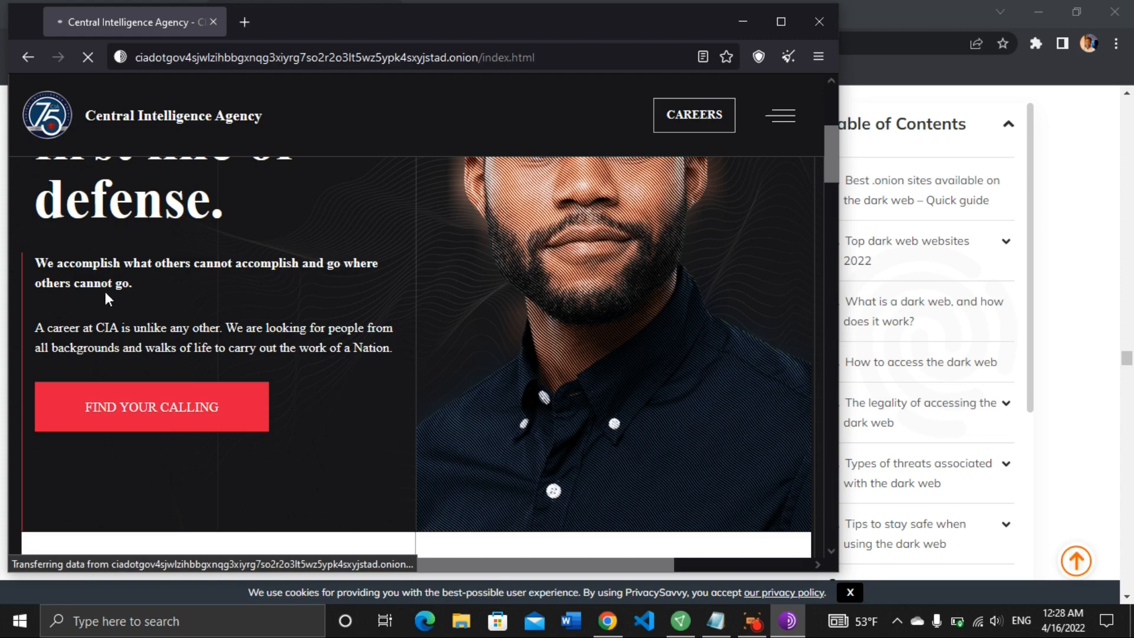
{"action": "scroll", "scroll_direction": "down", "scroll_amount": 3}
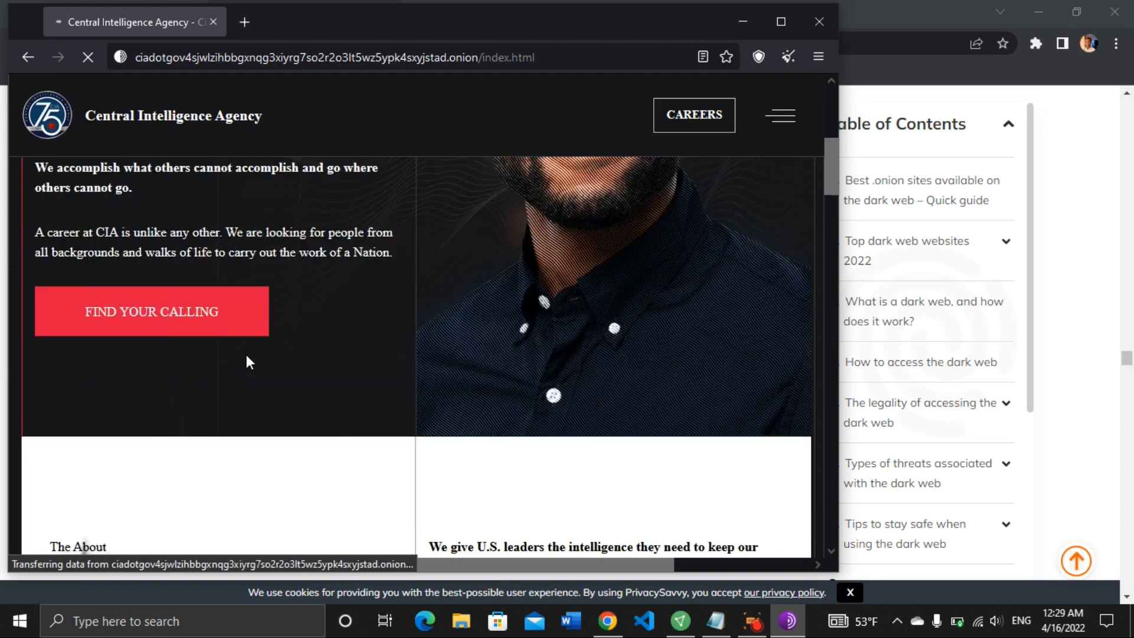
{"action": "scroll", "scroll_direction": "down", "scroll_amount": 3}
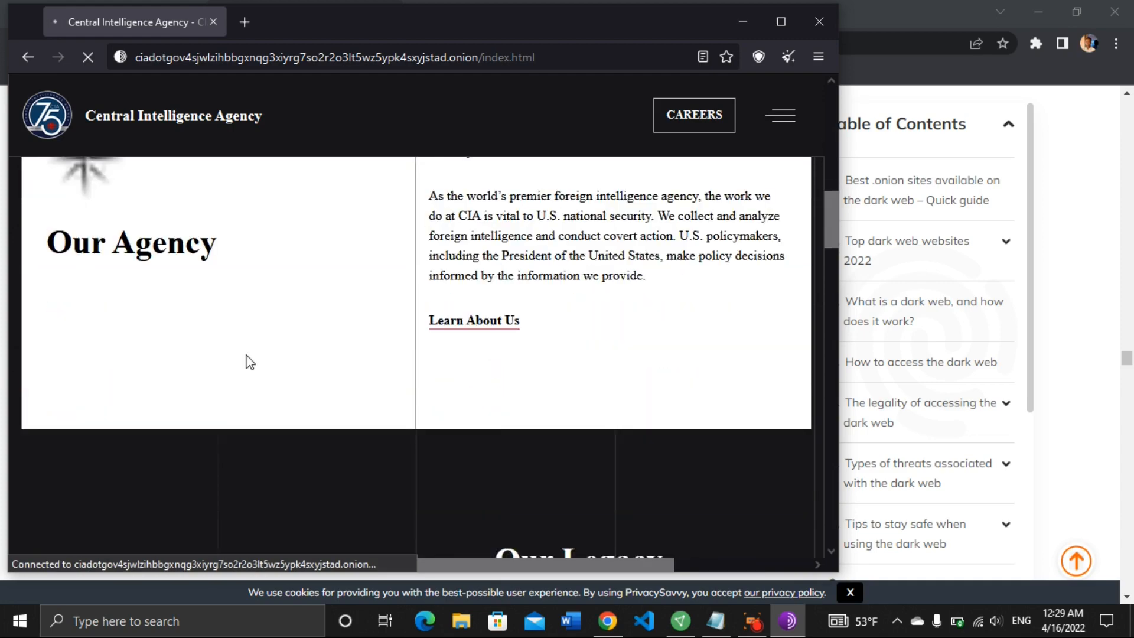
{"action": "scroll", "scroll_direction": "down", "scroll_amount": 3}
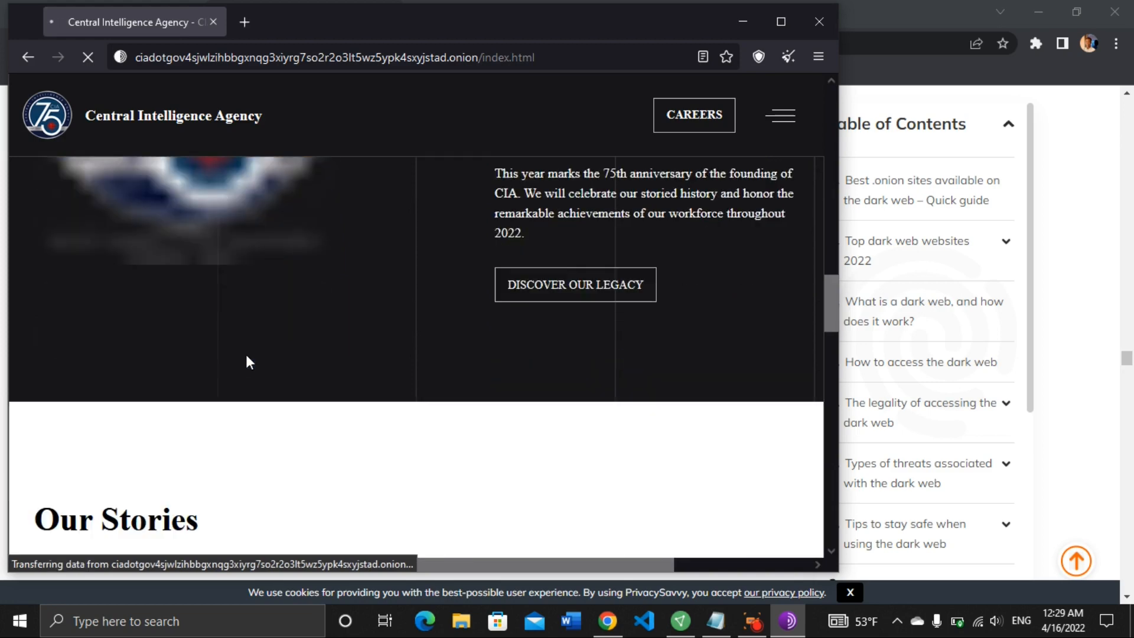
{"action": "scroll", "scroll_direction": "down", "scroll_amount": 3}
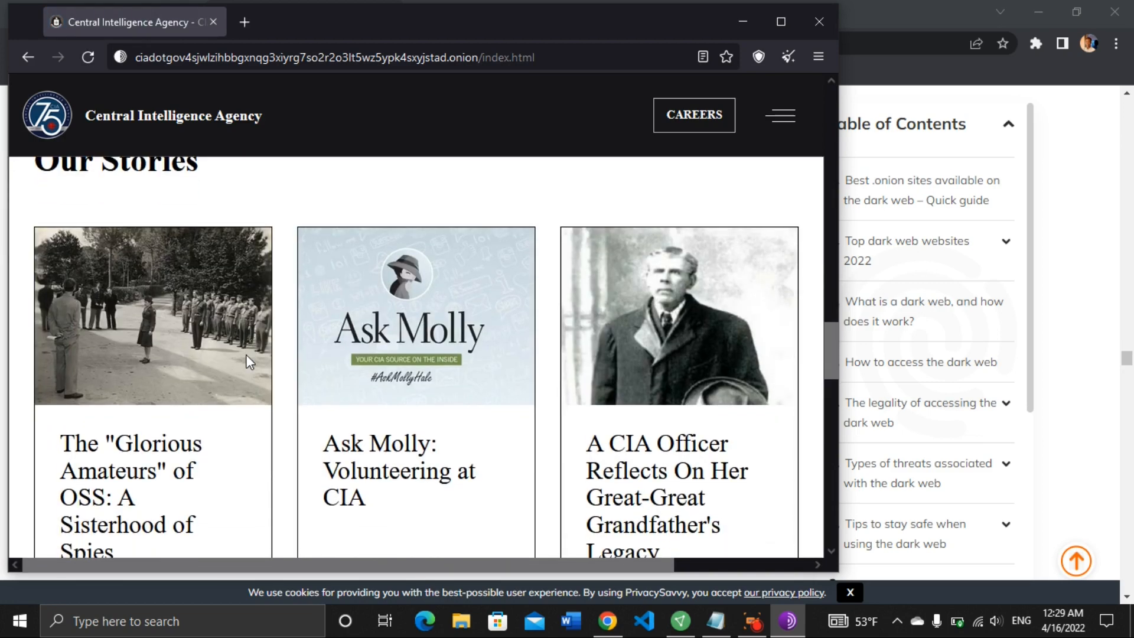
{"action": "scroll", "scroll_direction": "down", "scroll_amount": 3}
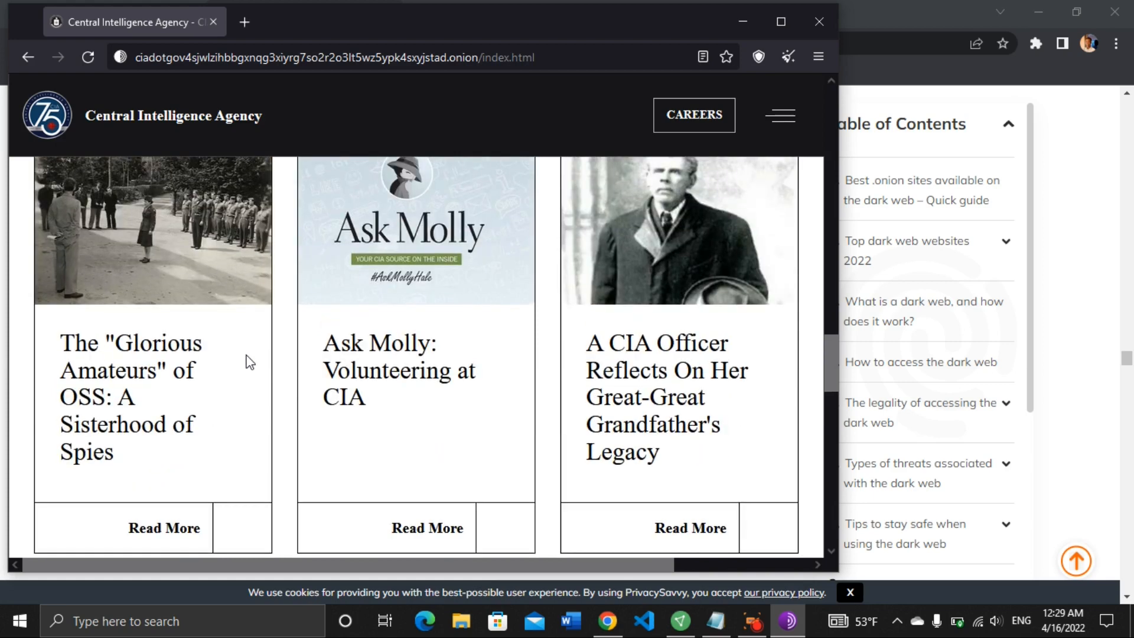
{"action": "scroll", "scroll_direction": "down", "scroll_amount": 3}
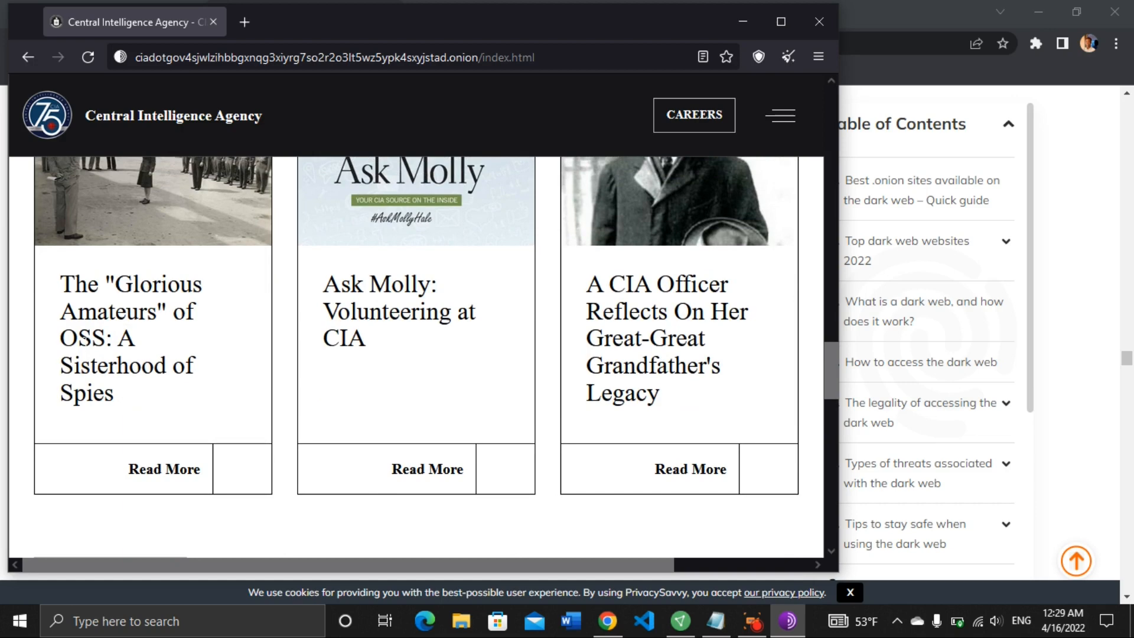
{"action": "mouse_move", "coordinate": [135, 432]}
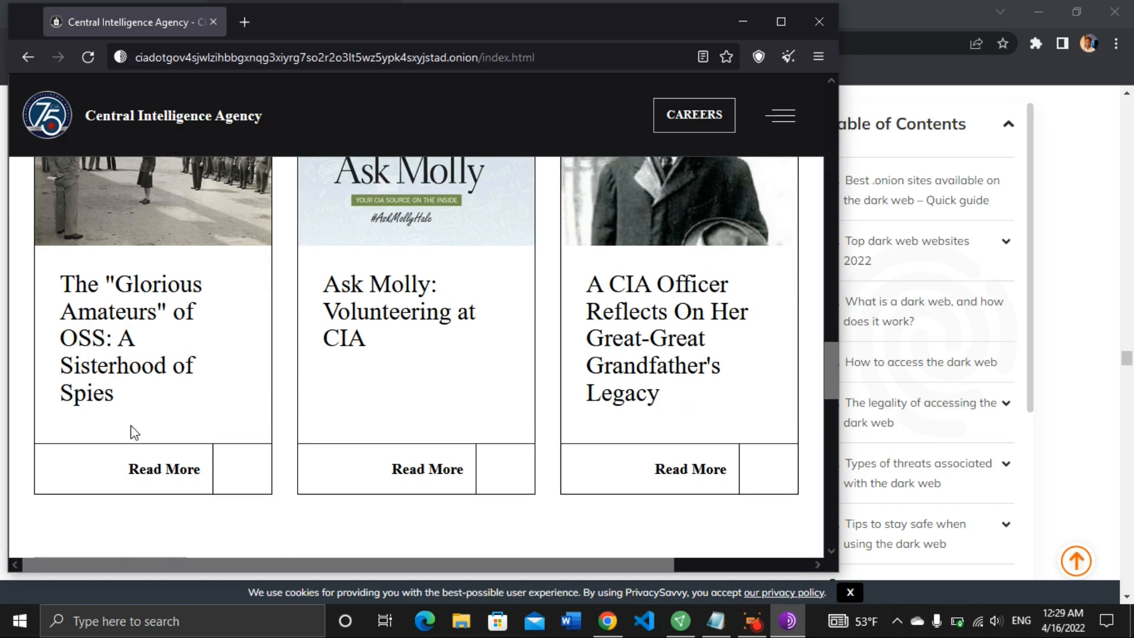
- Follow the 'Visit World Factbook' link on the CIA onion homepage
{"action": "scroll", "scroll_direction": "up", "scroll_amount": 3}
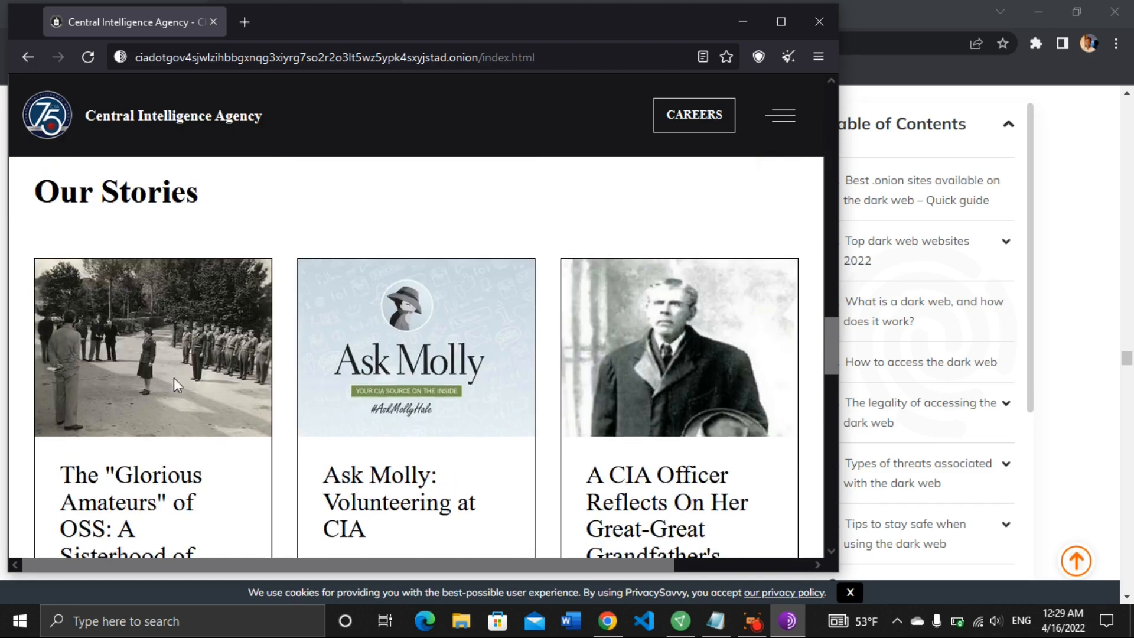
{"action": "scroll", "scroll_direction": "down", "scroll_amount": 3}
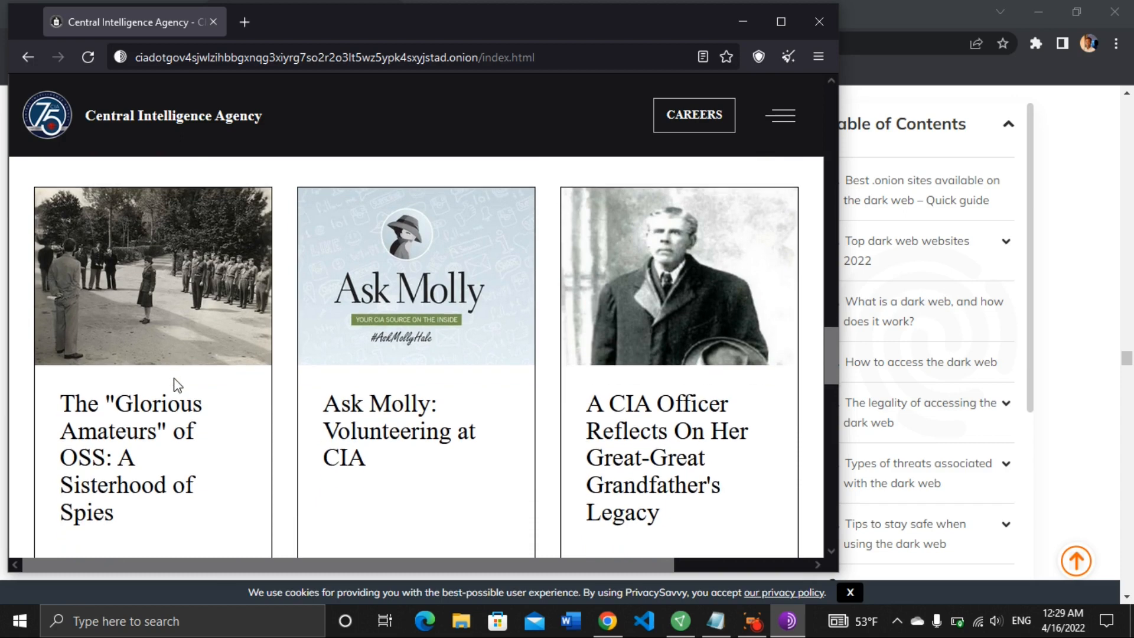
{"action": "mouse_move", "coordinate": [183, 372]}
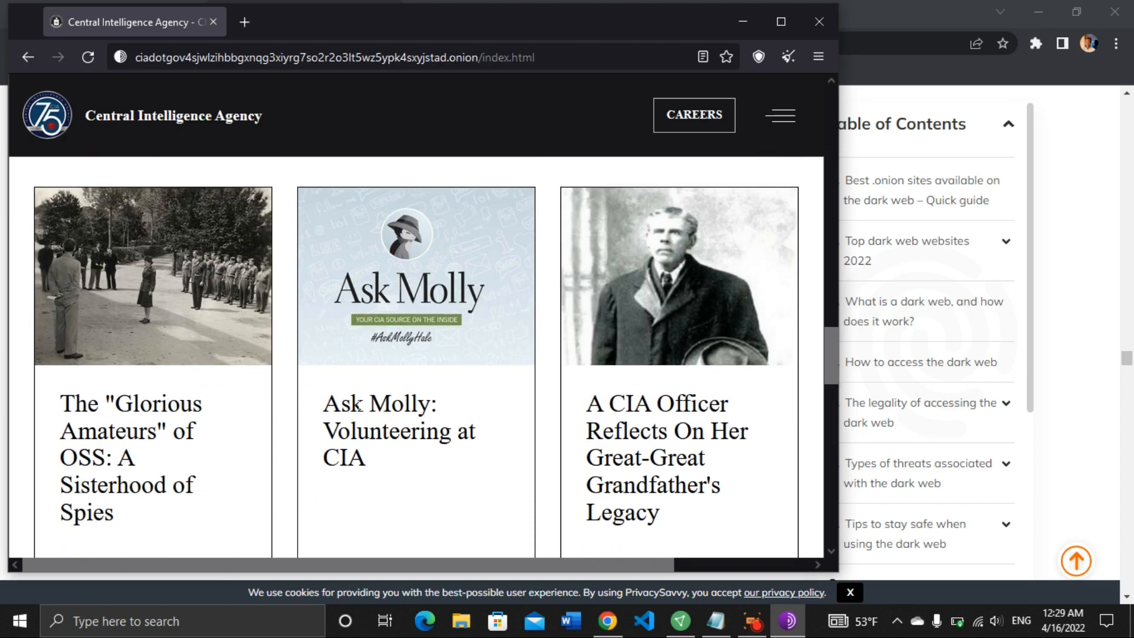
{"action": "scroll", "scroll_direction": "up", "scroll_amount": 3}
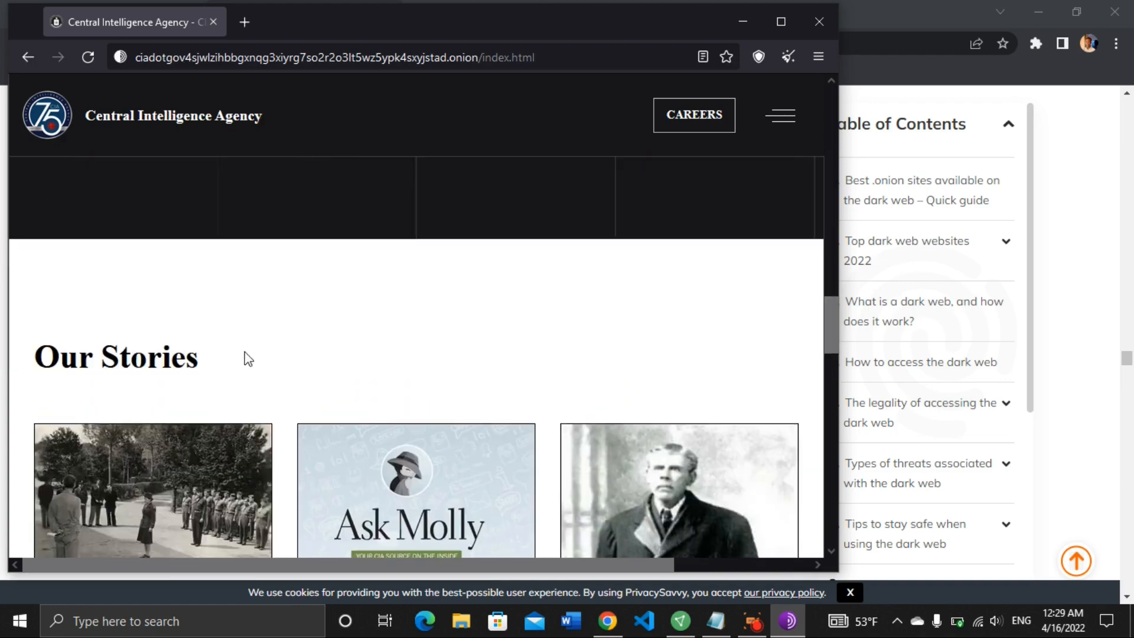
{"action": "scroll", "scroll_direction": "down", "scroll_amount": 3}
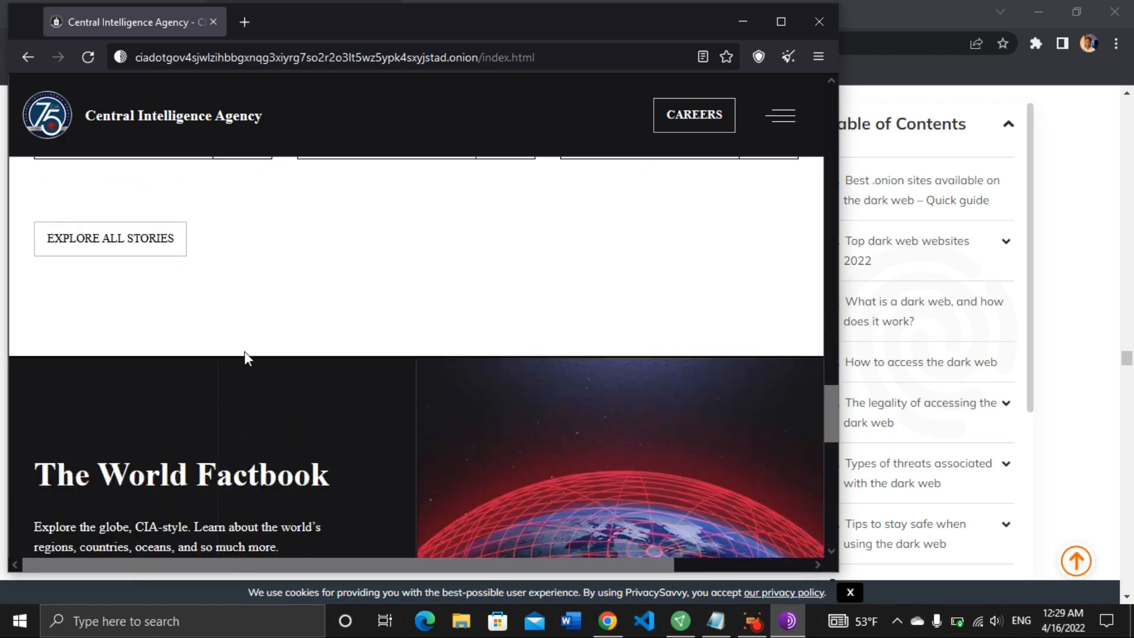
{"action": "scroll", "scroll_direction": "down", "scroll_amount": 3}
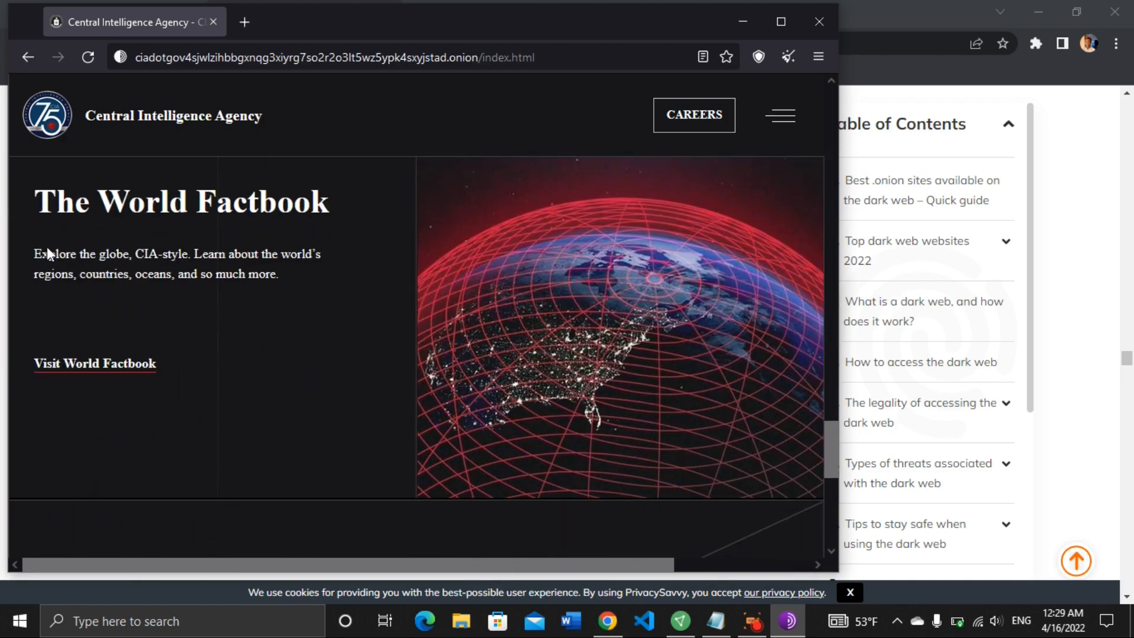
{"action": "mouse_move", "coordinate": [45, 302]}
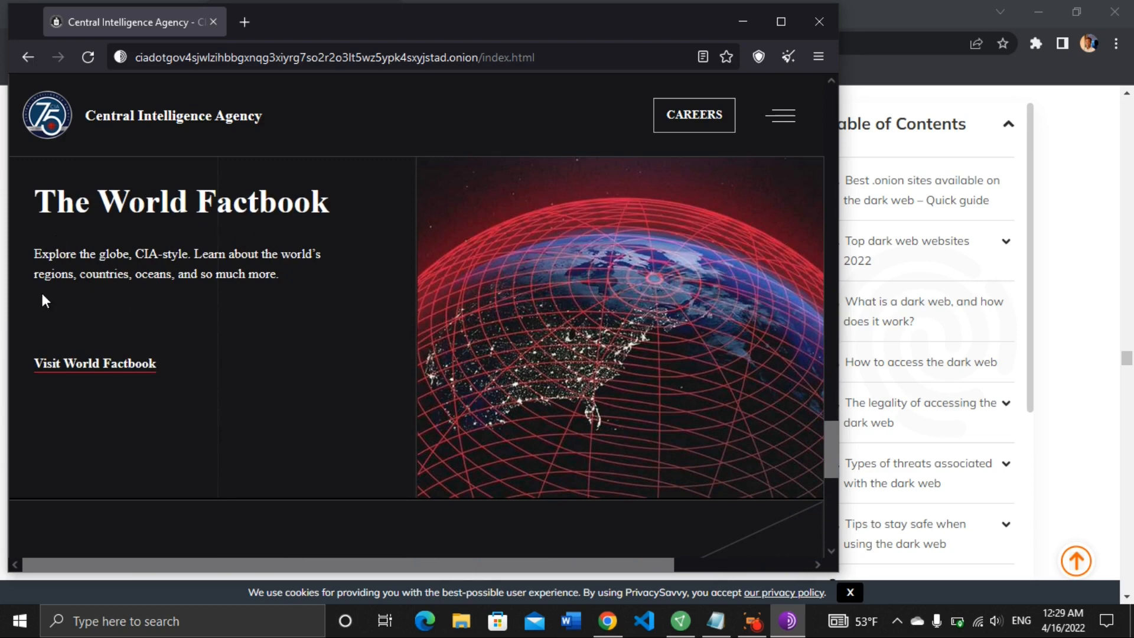
{"action": "mouse_move", "coordinate": [258, 290]}
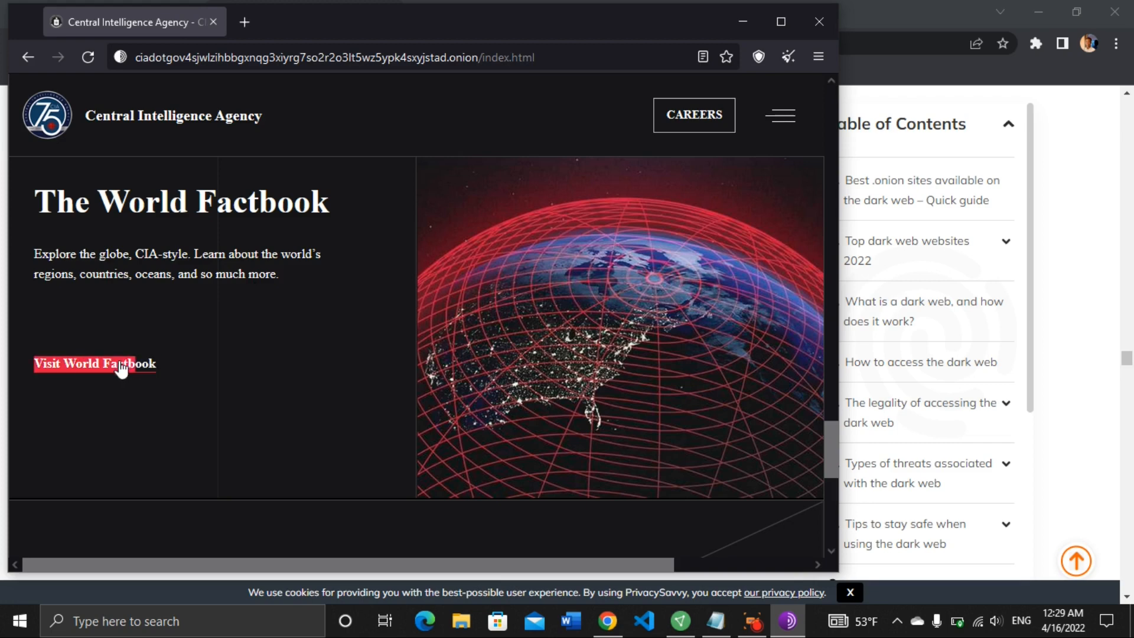
{"action": "left_click", "coordinate": [94, 362]}
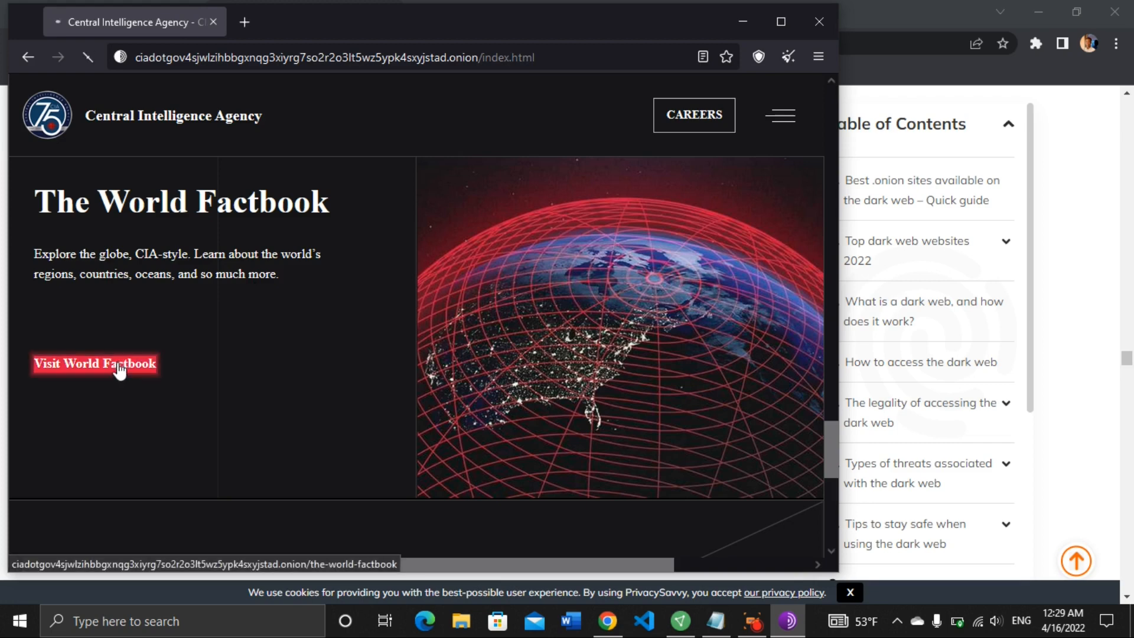
- Load the World Factbook onion page and scroll down past its regions and oceans lists
{"action": "left_click", "coordinate": [94, 363]}
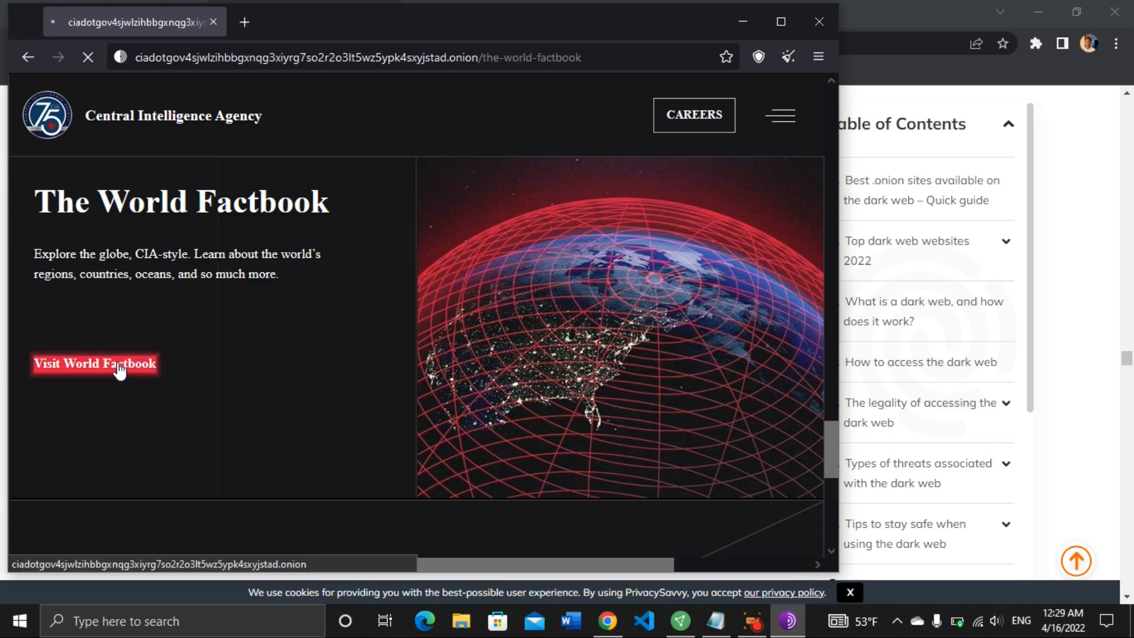
{"action": "left_click", "coordinate": [94, 362]}
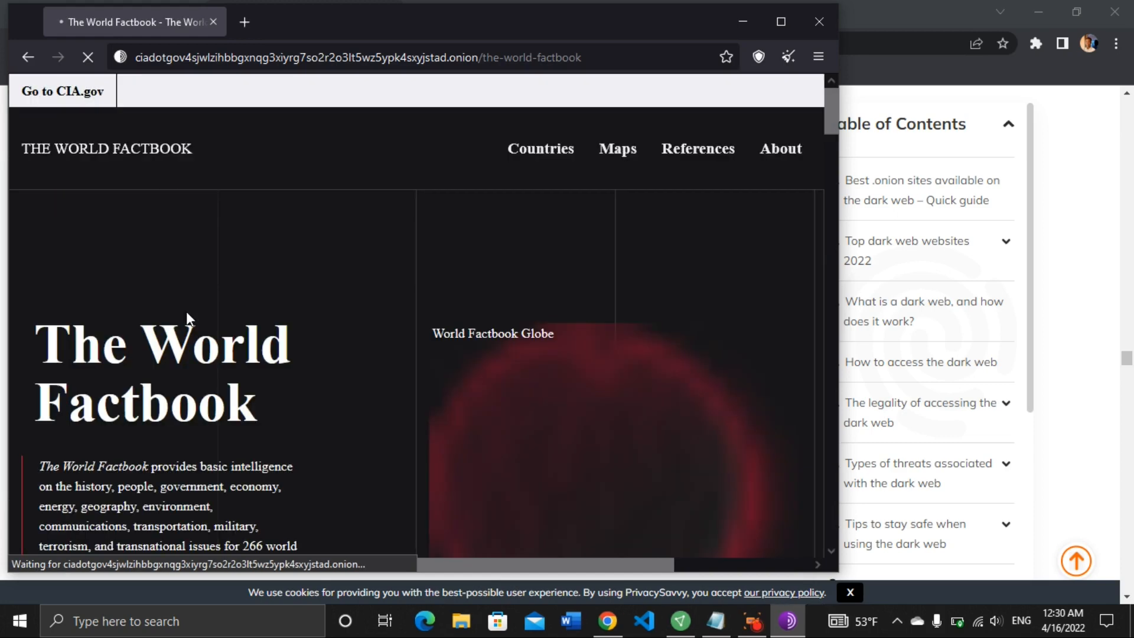
{"action": "mouse_move", "coordinate": [185, 347]}
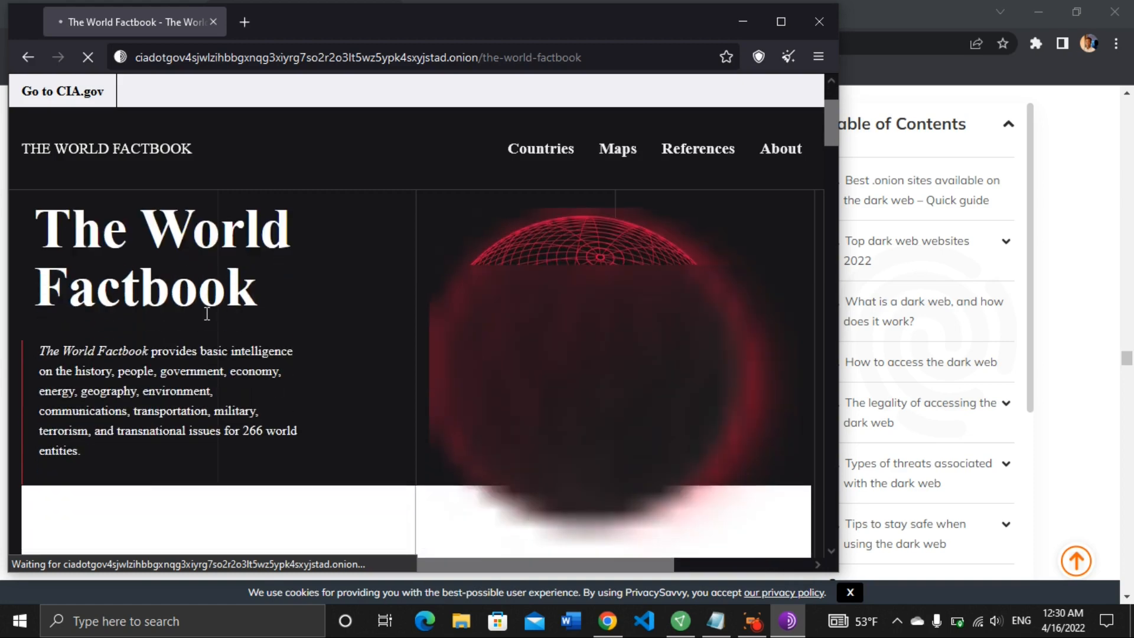
{"action": "scroll", "scroll_direction": "down", "scroll_amount": 3}
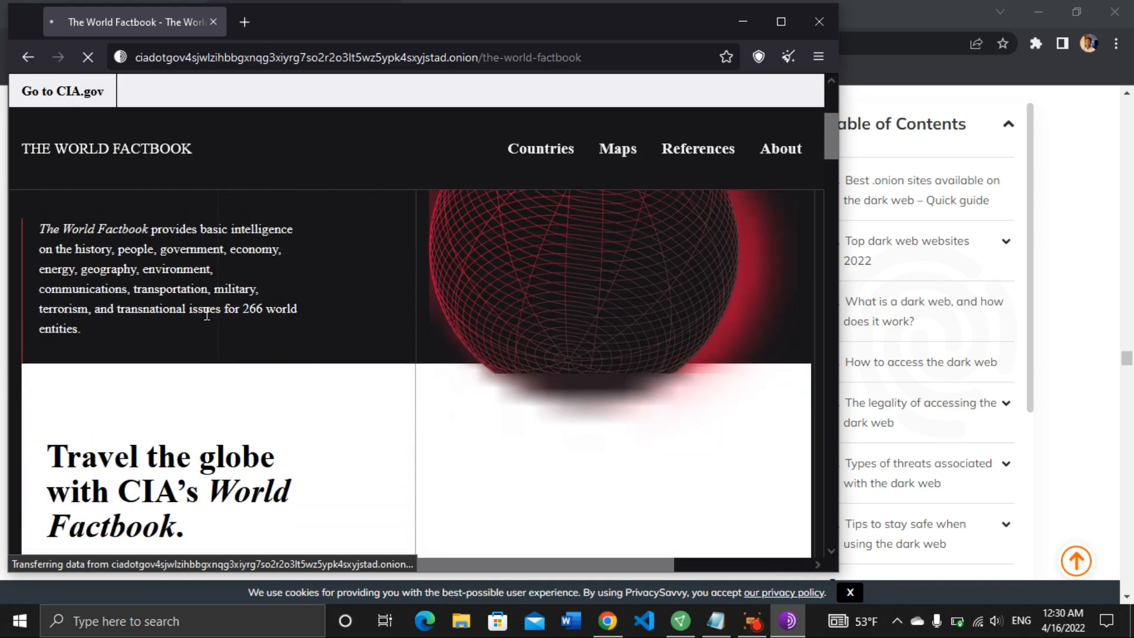
{"action": "scroll", "scroll_direction": "down", "scroll_amount": 3}
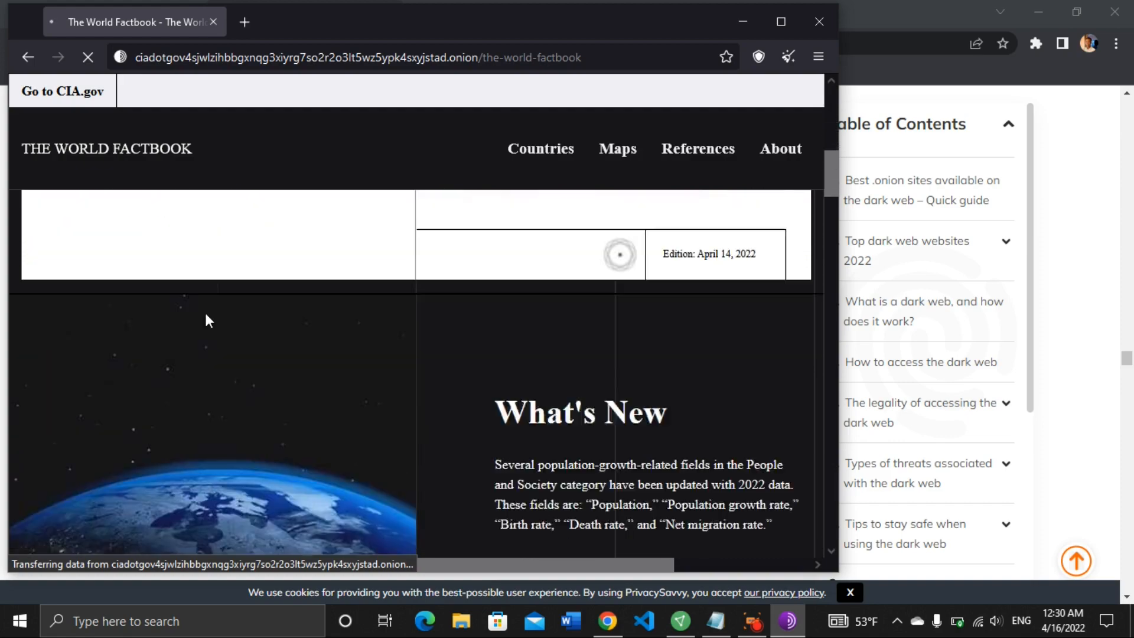
{"action": "scroll", "scroll_direction": "down", "scroll_amount": 3}
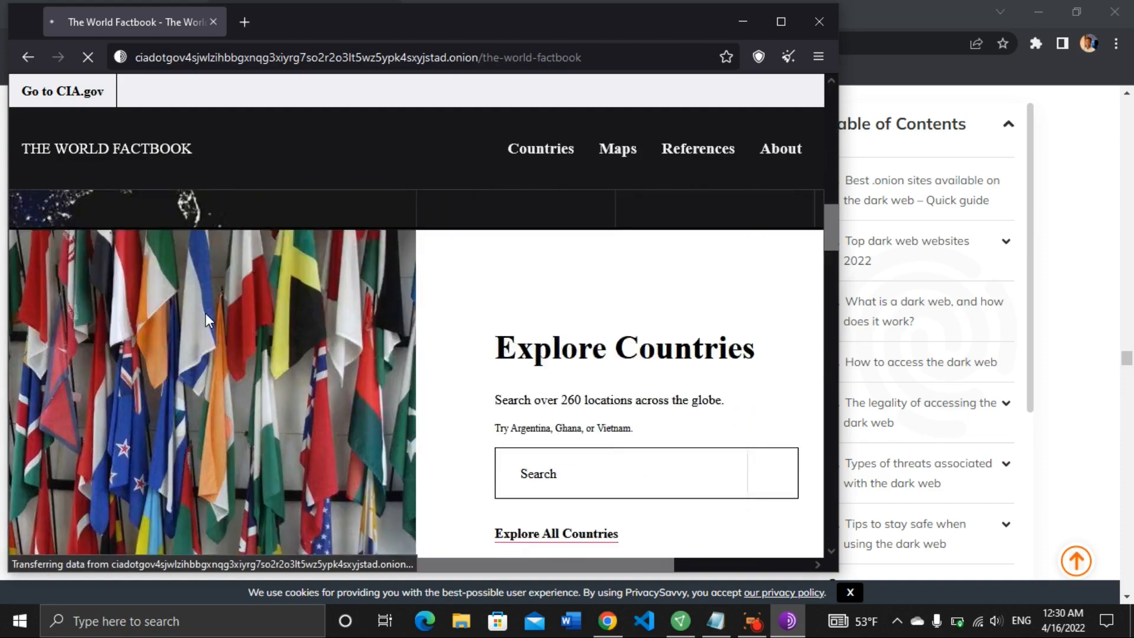
{"action": "scroll", "scroll_direction": "down", "scroll_amount": 3}
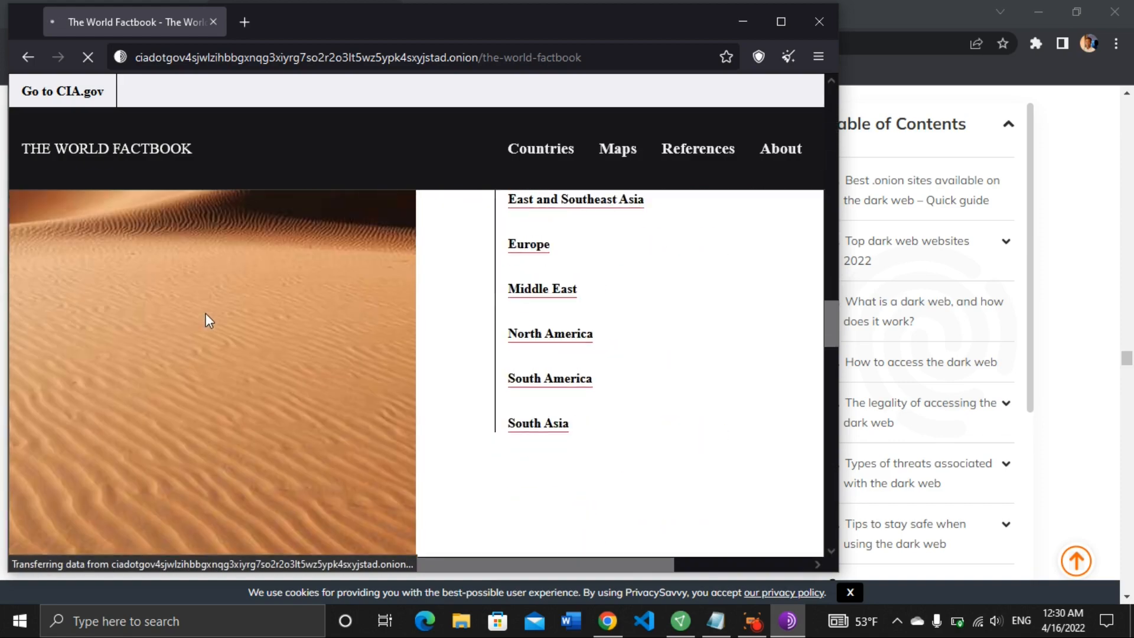
{"action": "scroll", "scroll_direction": "up", "scroll_amount": 3}
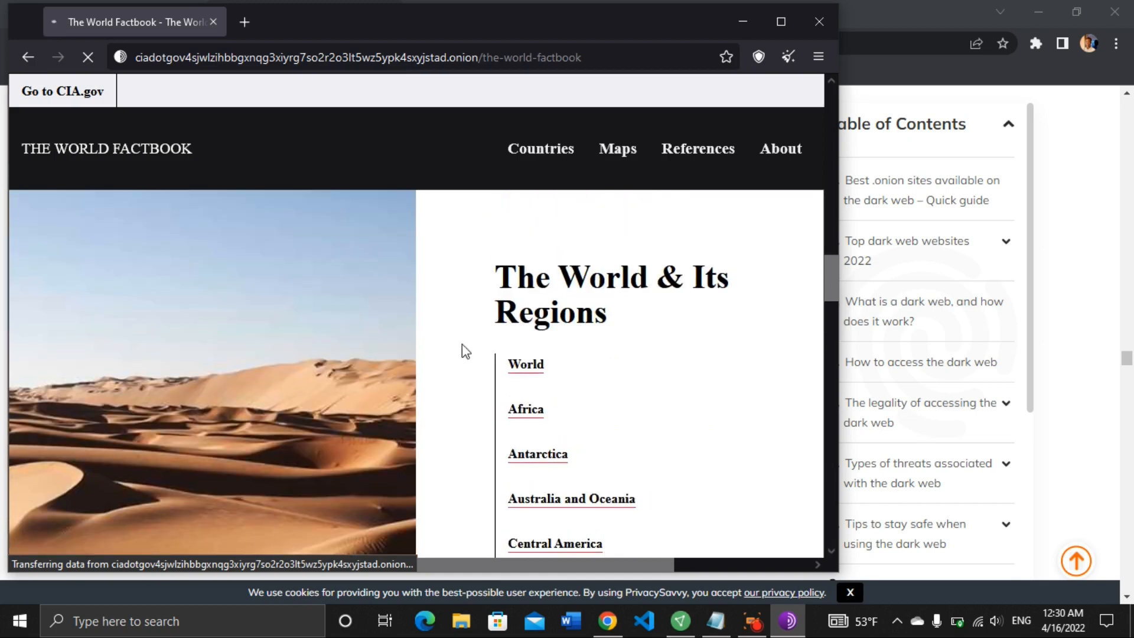
- Continue down the World Factbook page through the job ad and feature sections
{"action": "scroll", "scroll_direction": "down", "scroll_amount": 3}
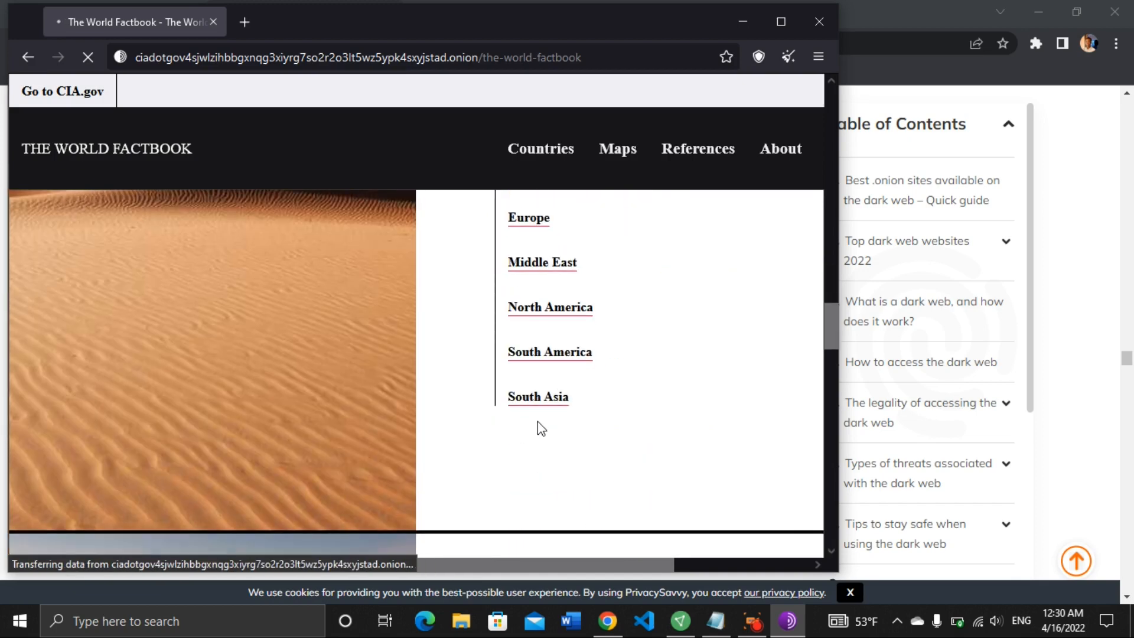
{"action": "scroll", "scroll_direction": "down", "scroll_amount": 3}
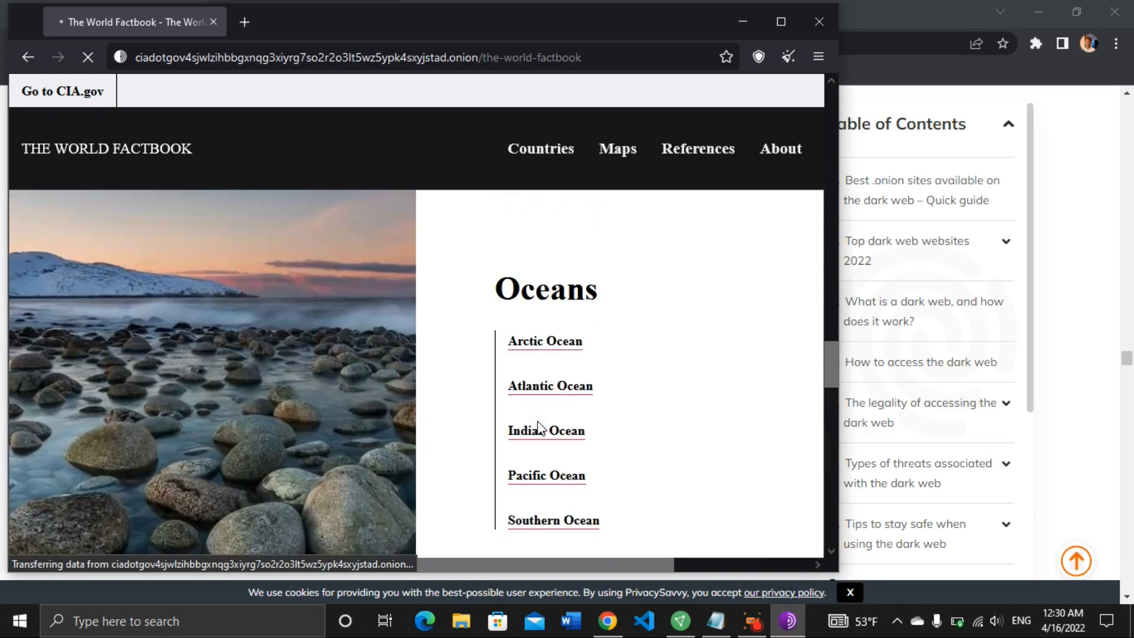
{"action": "scroll", "scroll_direction": "down", "scroll_amount": 3}
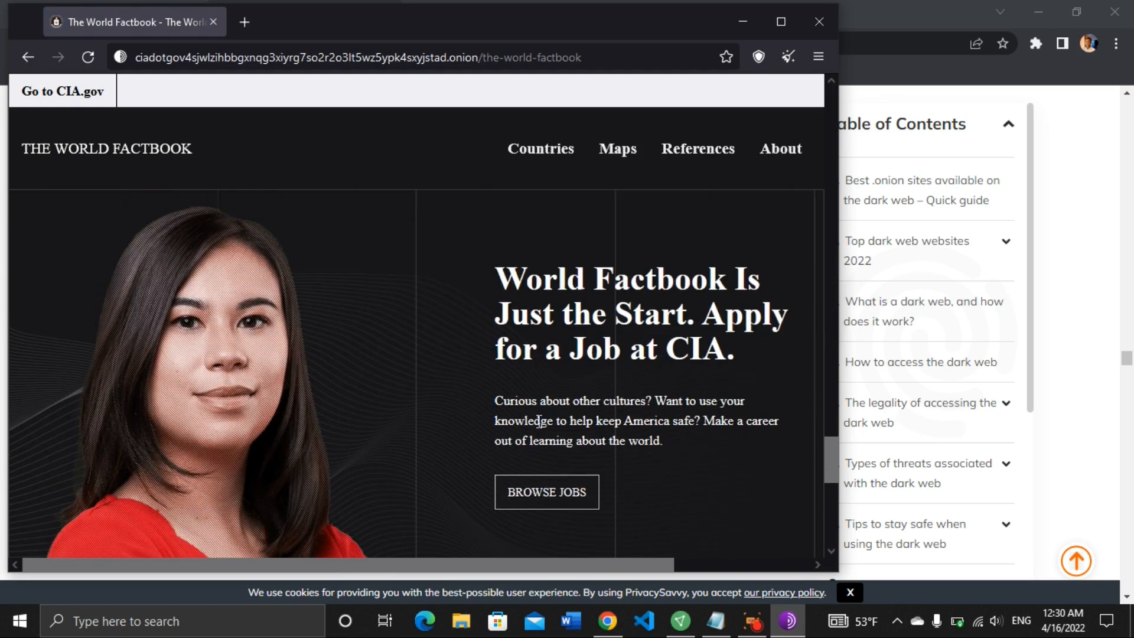
{"action": "scroll", "scroll_direction": "down", "scroll_amount": 3}
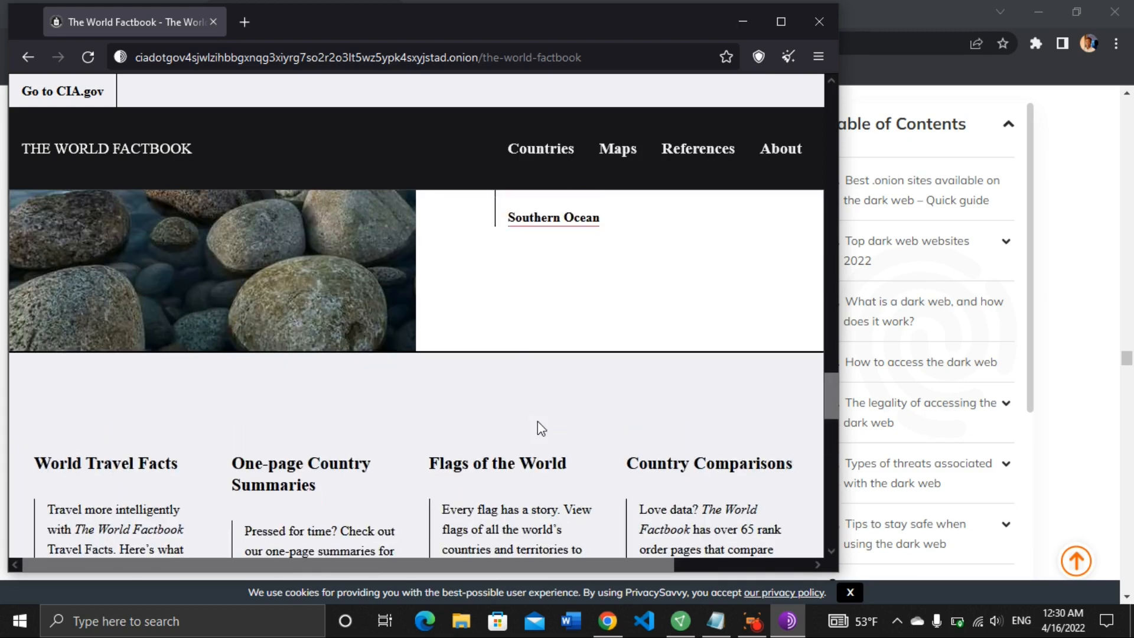
{"action": "scroll", "scroll_direction": "up", "scroll_amount": 3}
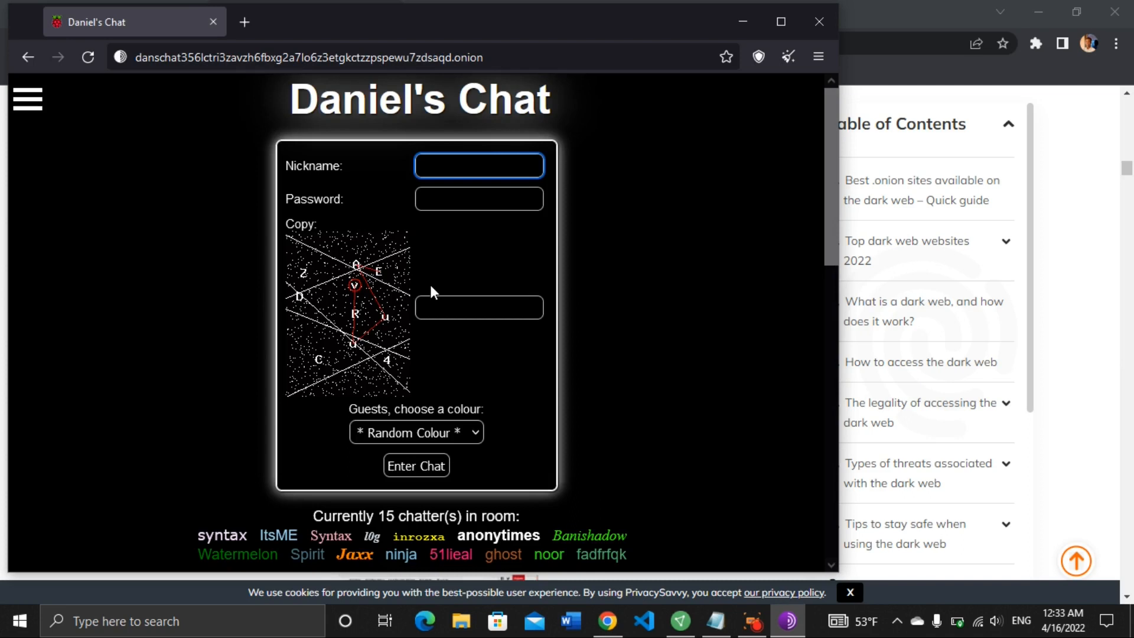
{"action": "mouse_move", "coordinate": [354, 238]}
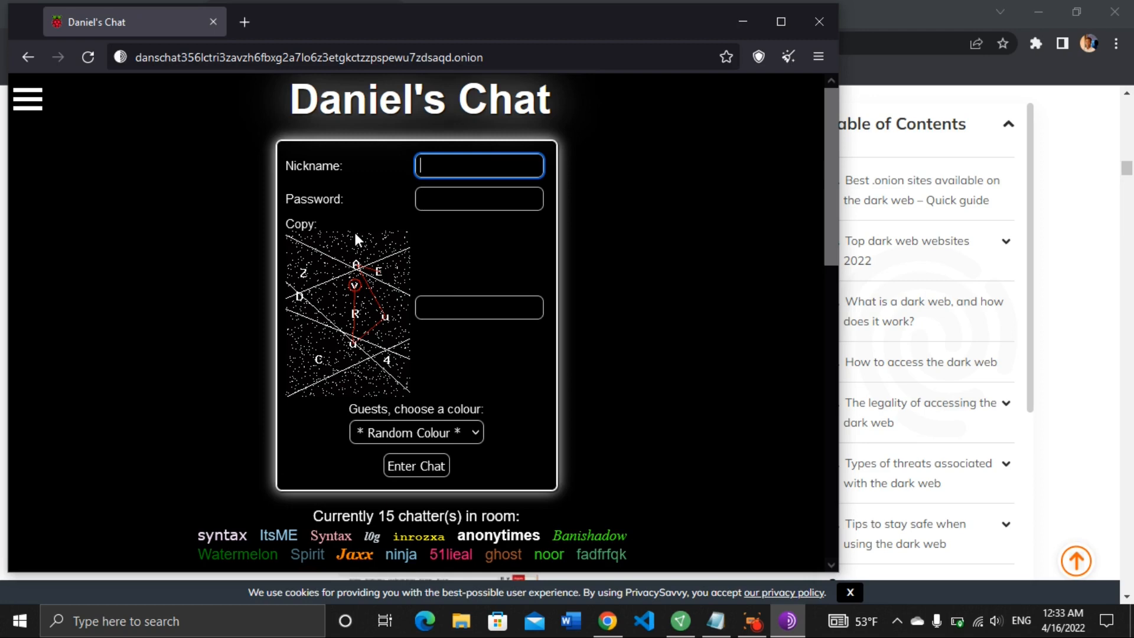
{"action": "mouse_move", "coordinate": [329, 257]}
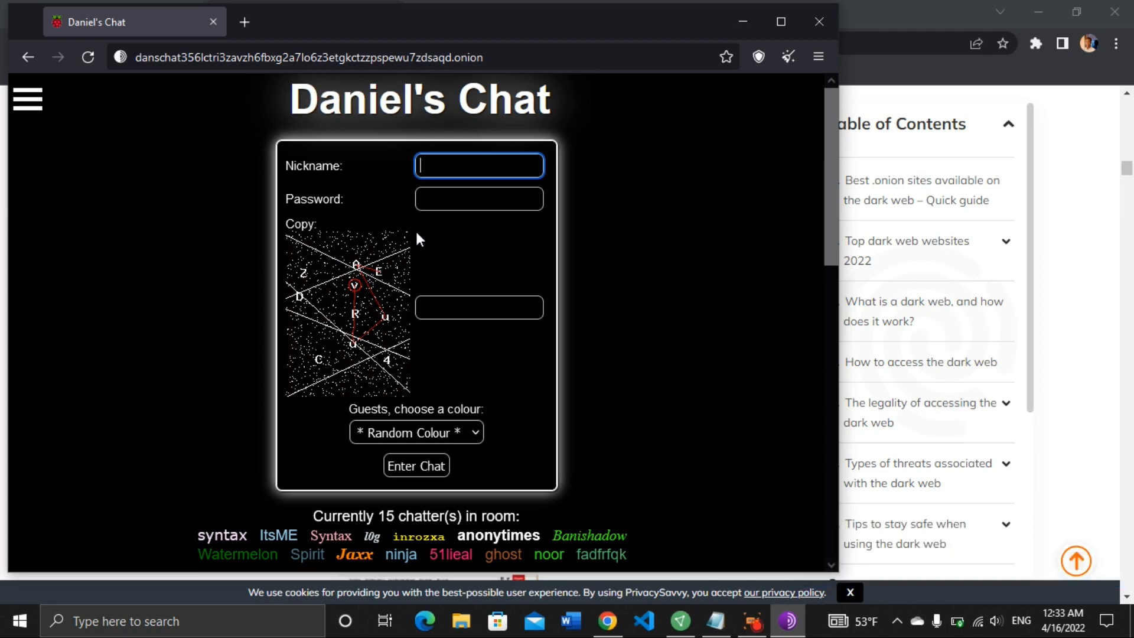
{"action": "mouse_move", "coordinate": [430, 221]}
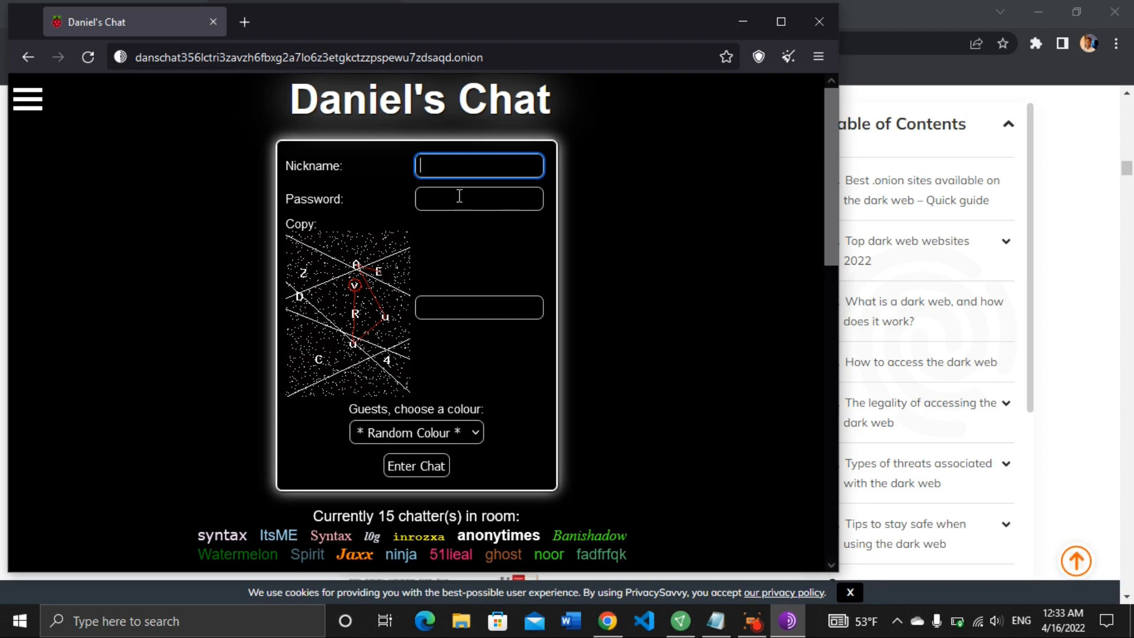
- Fill in nickname trojan and a password on the Daniel's Chat login form
{"action": "type", "text": "trojan"}
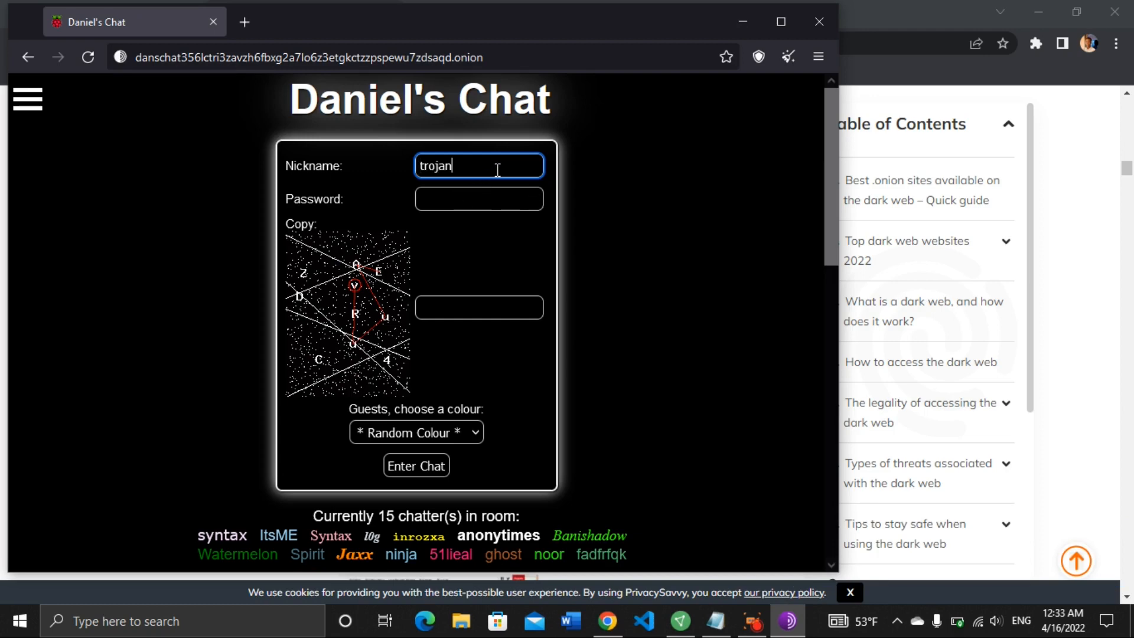
{"action": "left_click", "coordinate": [478, 198]}
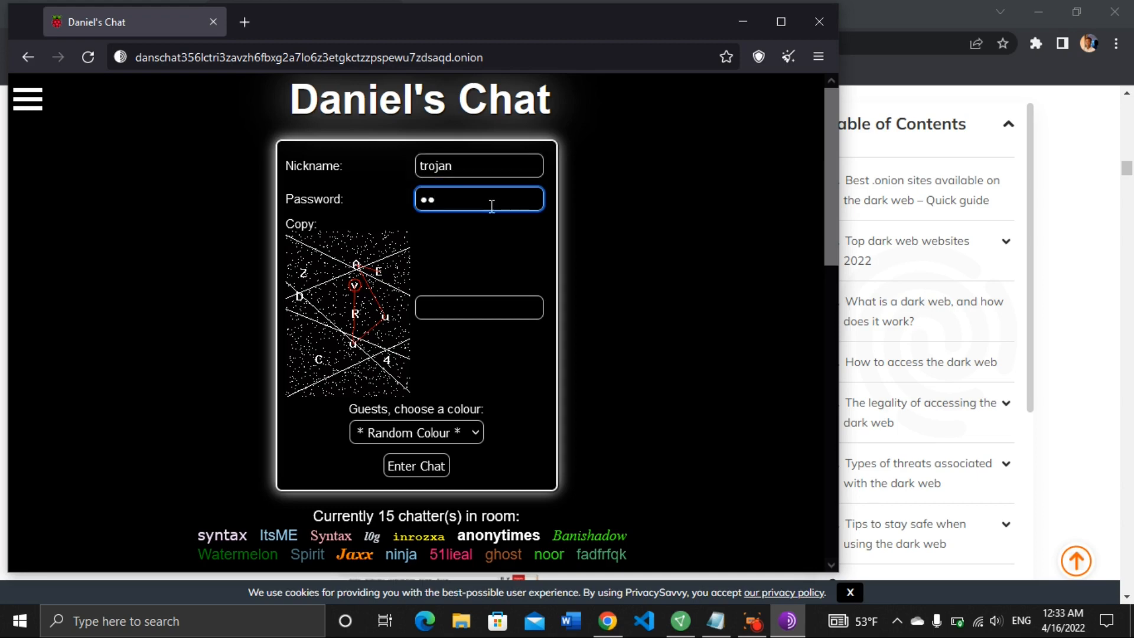
{"action": "type", "text": "••"}
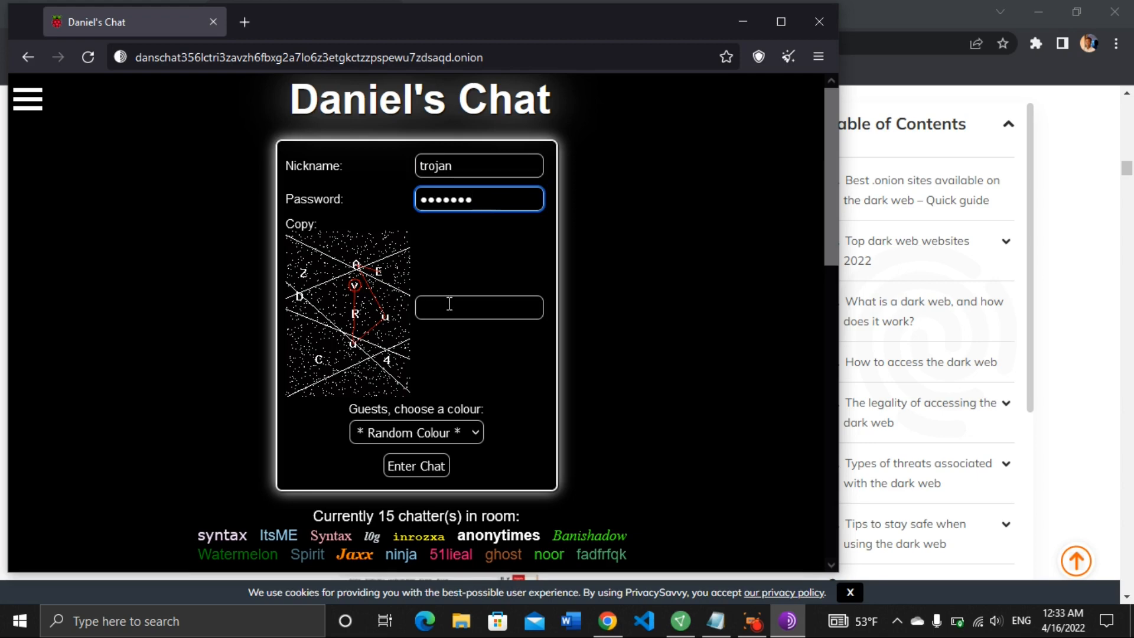
- Answer the captcha with AEVRuu and submit the login with Enter Chat
{"action": "left_click", "coordinate": [478, 307]}
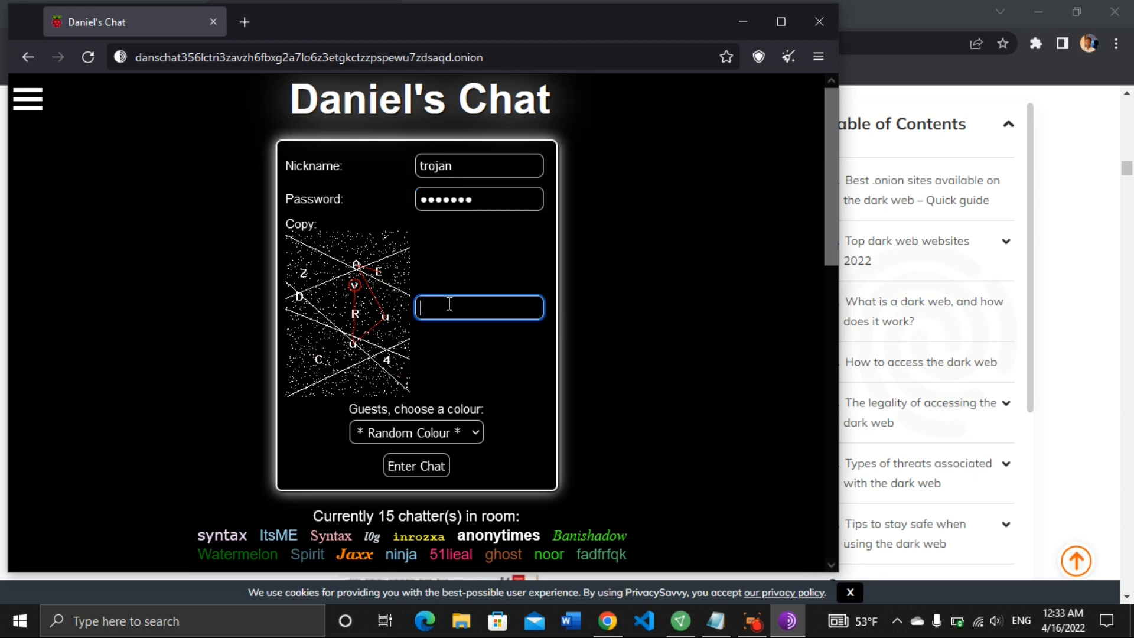
{"action": "mouse_move", "coordinate": [351, 347]}
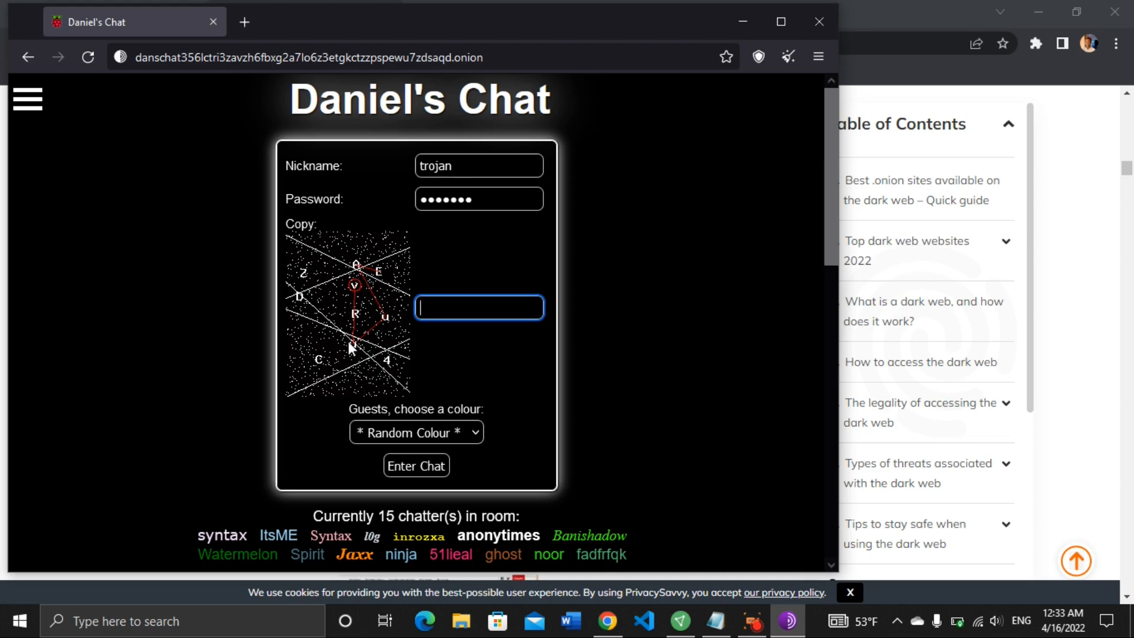
{"action": "mouse_move", "coordinate": [354, 273]}
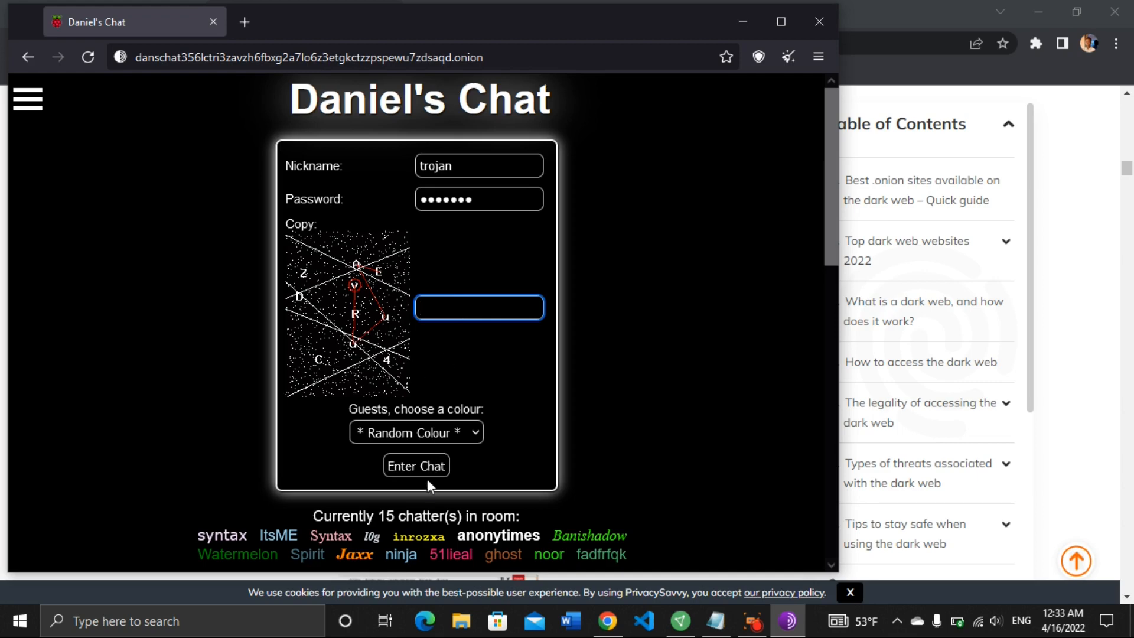
{"action": "mouse_move", "coordinate": [381, 290]}
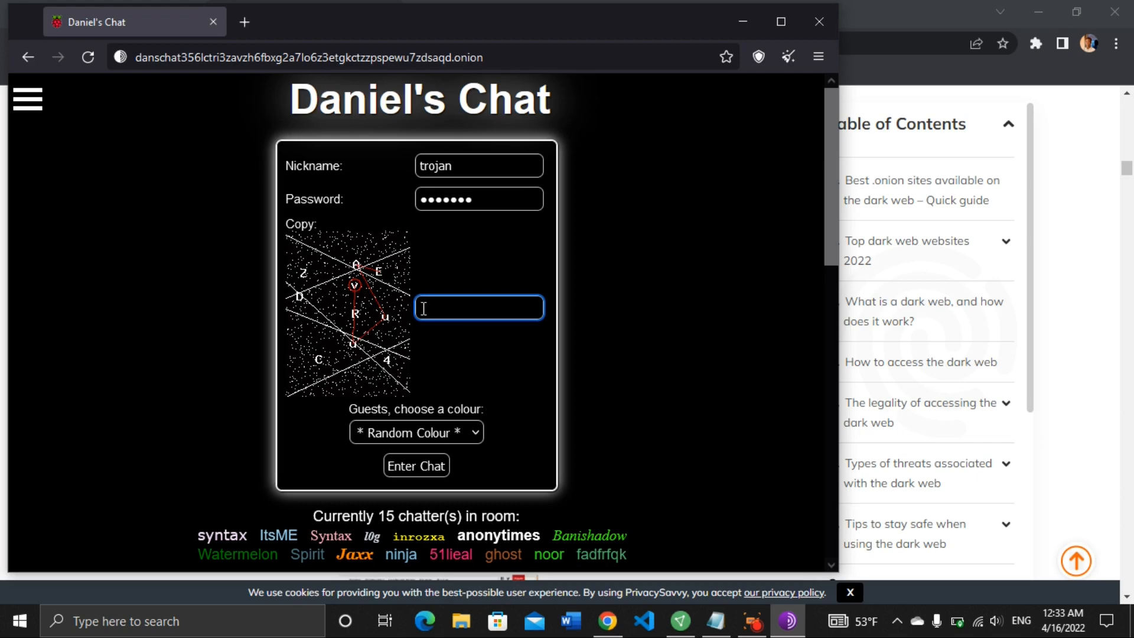
{"action": "type", "text": "A"}
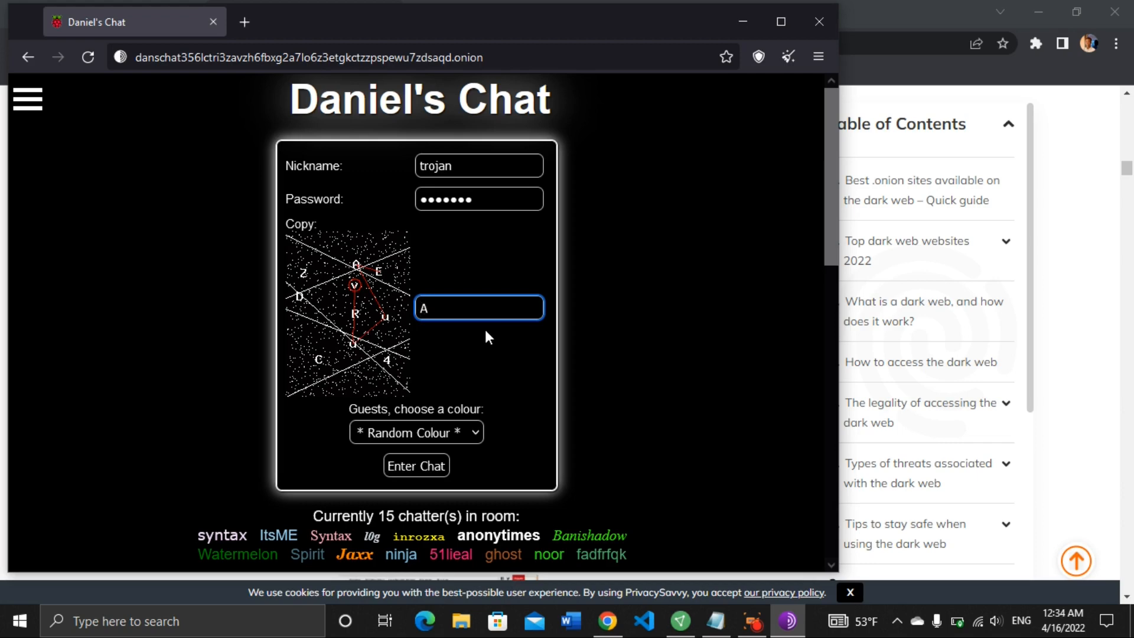
{"action": "type", "text": "EV"}
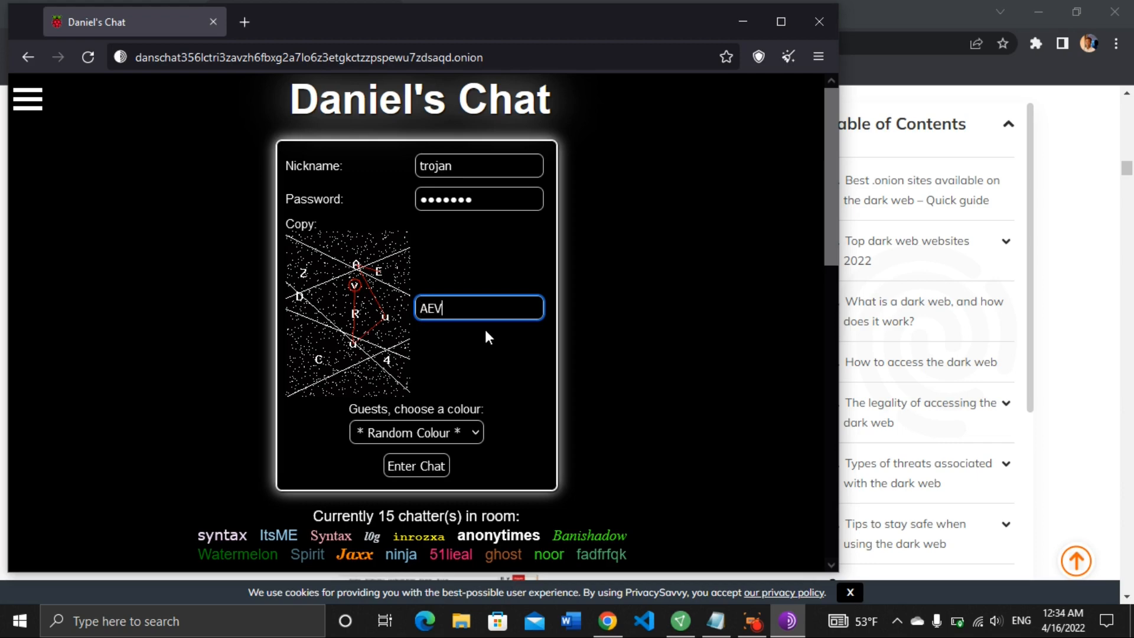
{"action": "type", "text": "R"}
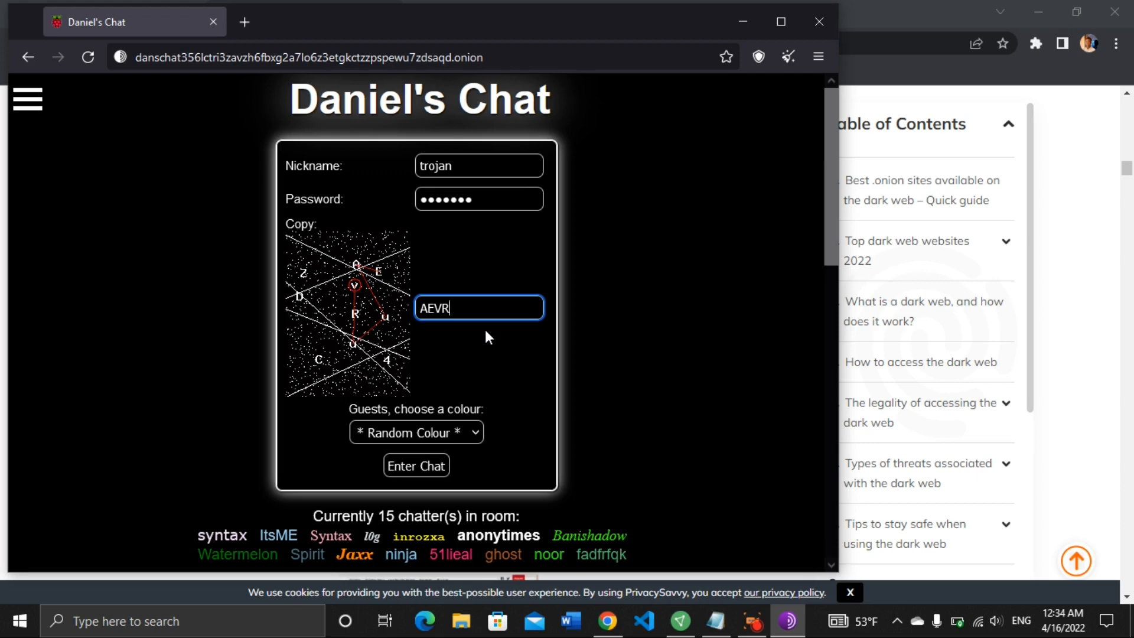
{"action": "type", "text": "uu"}
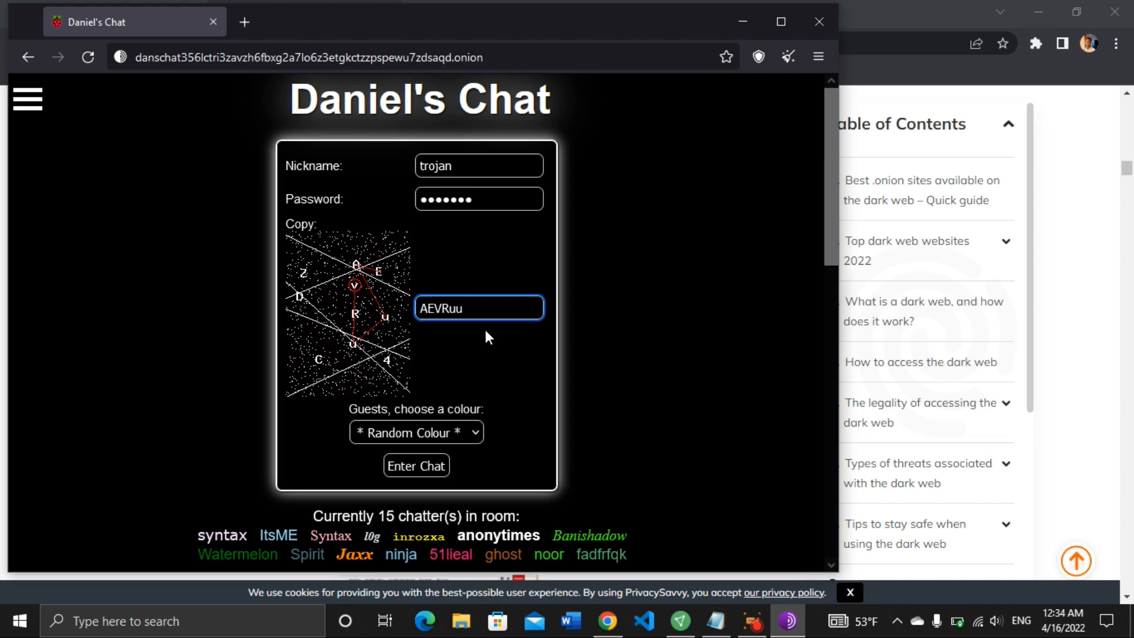
{"action": "mouse_move", "coordinate": [429, 437]}
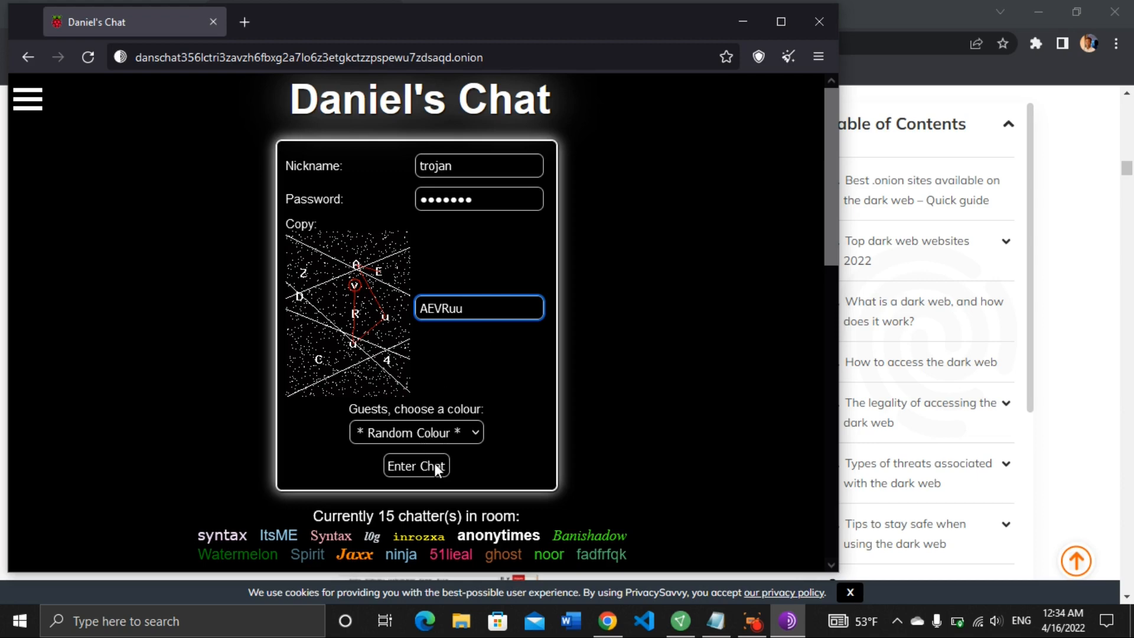
{"action": "left_click", "coordinate": [416, 465]}
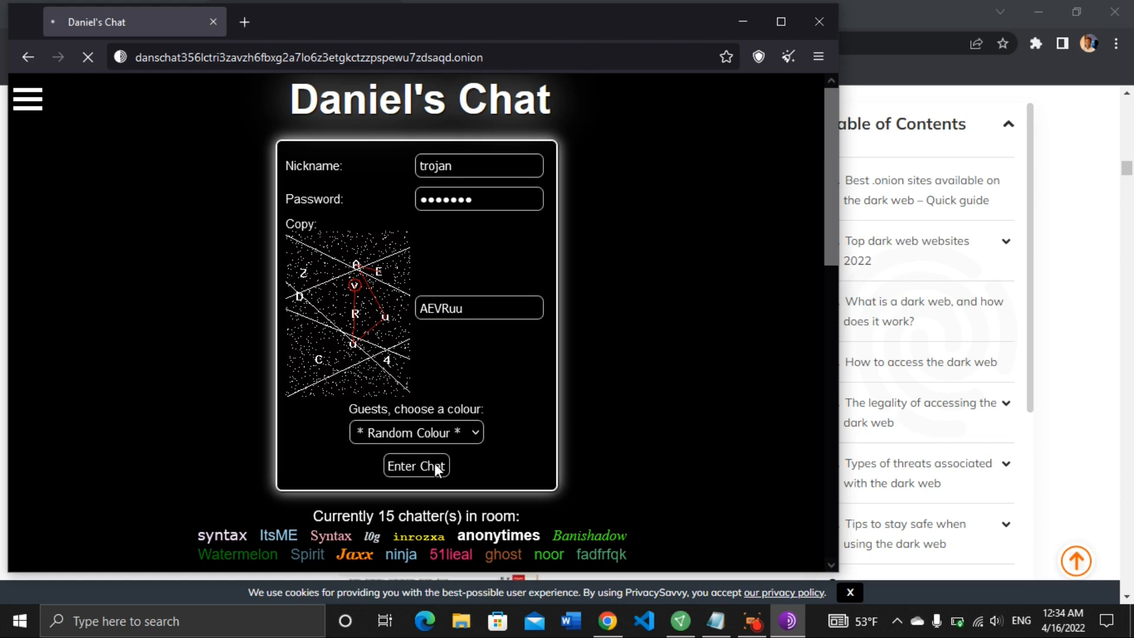
- Answer the newly shown captcha and resubmit the trojan login with Enter Chat
{"action": "left_click", "coordinate": [416, 465]}
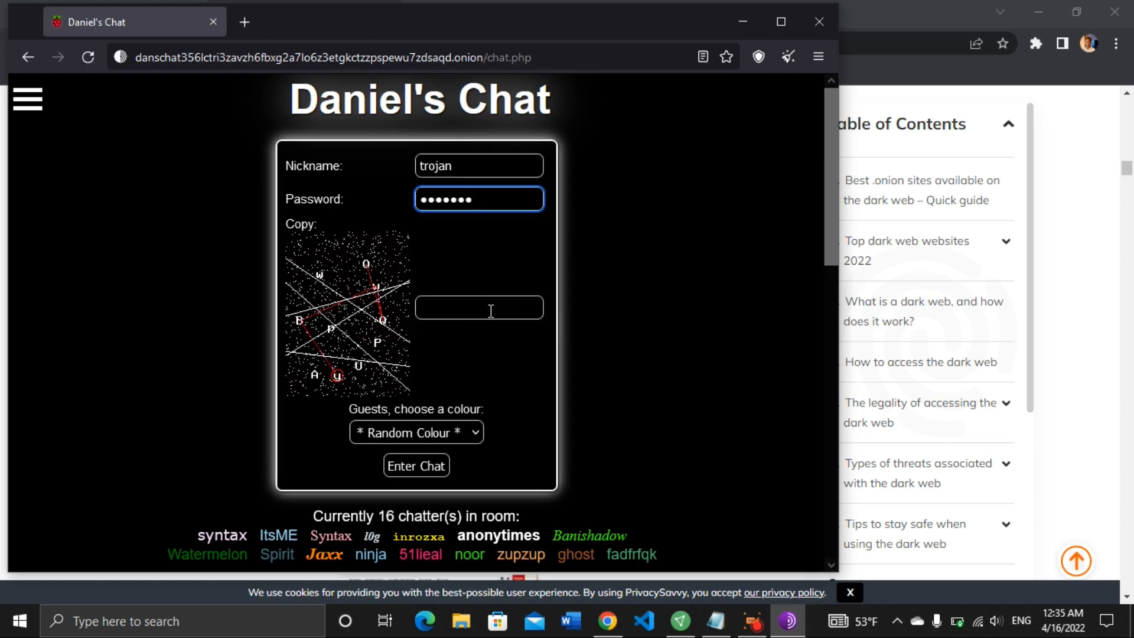
{"action": "mouse_move", "coordinate": [374, 289]}
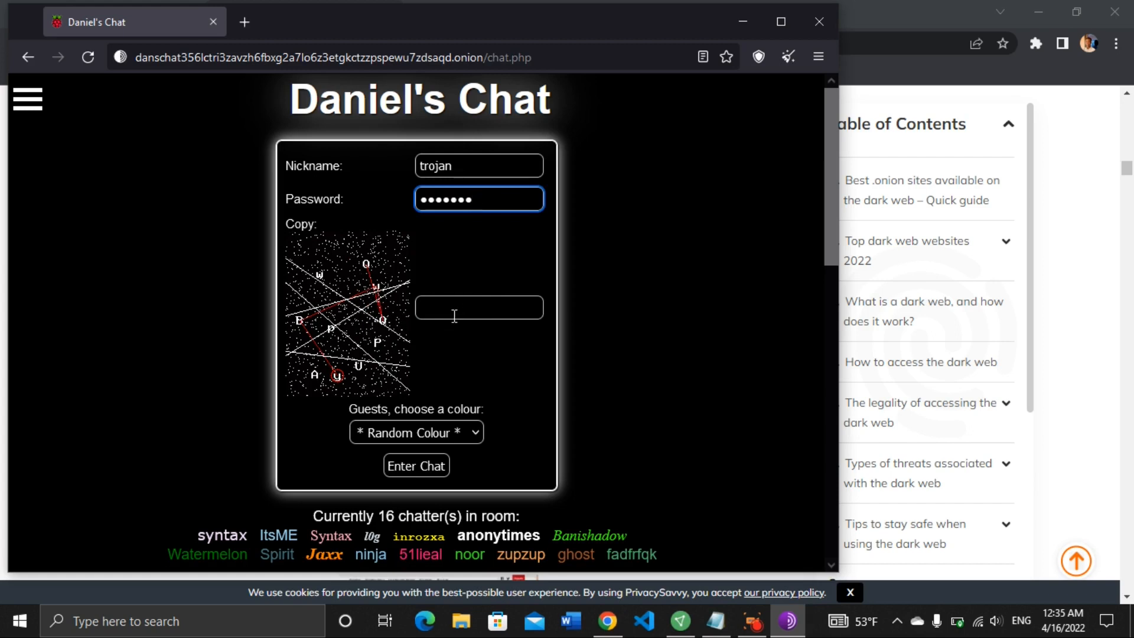
{"action": "left_click", "coordinate": [415, 465]}
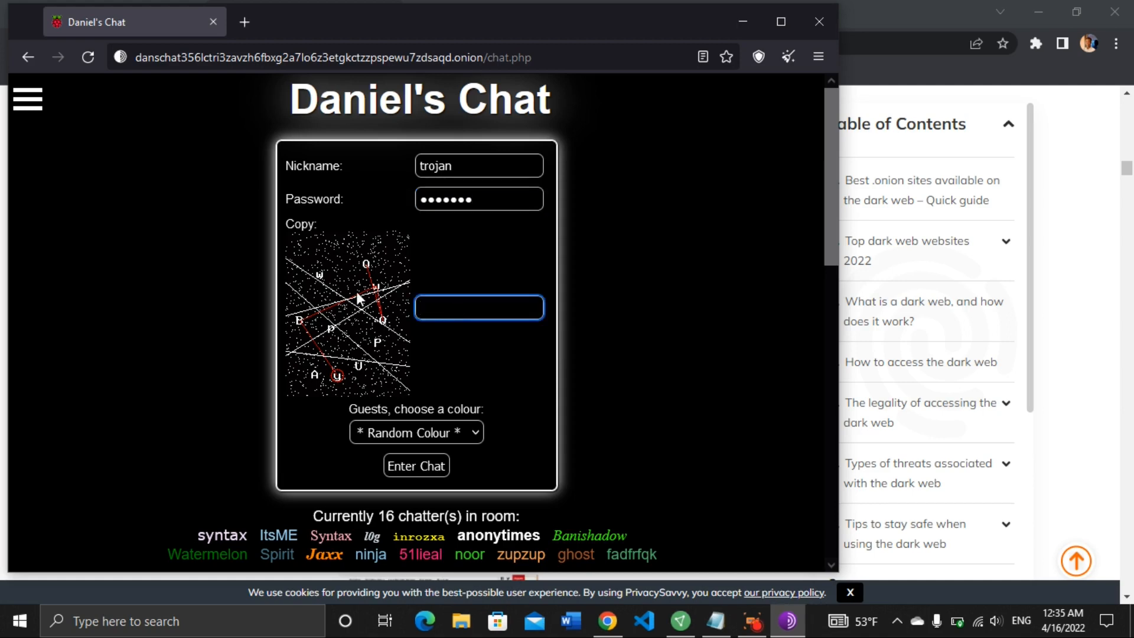
{"action": "mouse_move", "coordinate": [303, 249]}
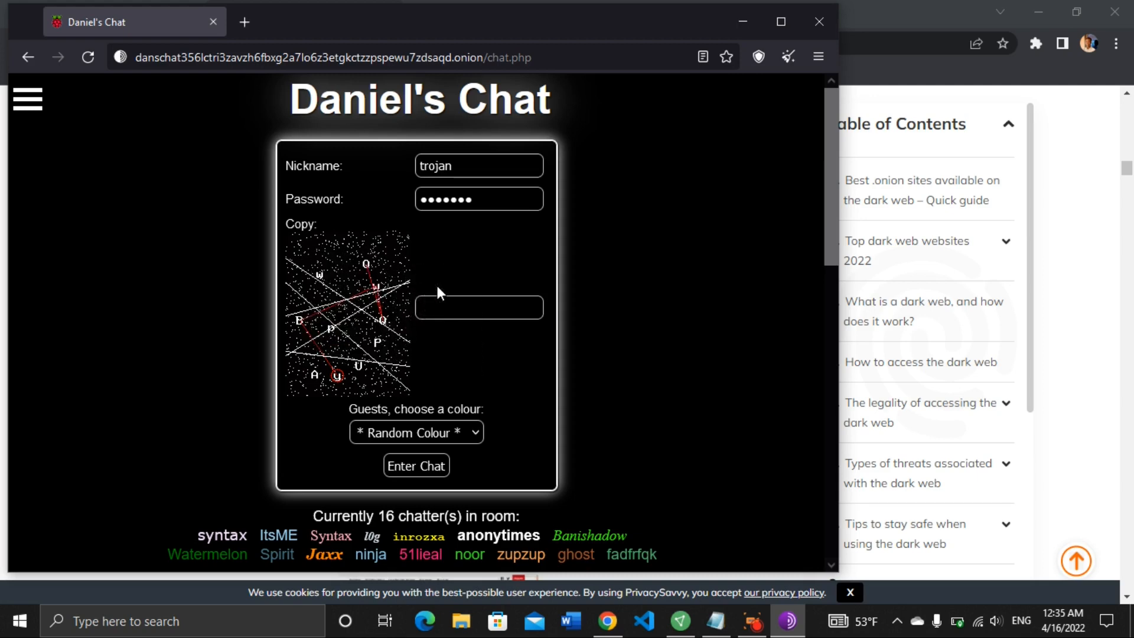
{"action": "mouse_move", "coordinate": [320, 262]}
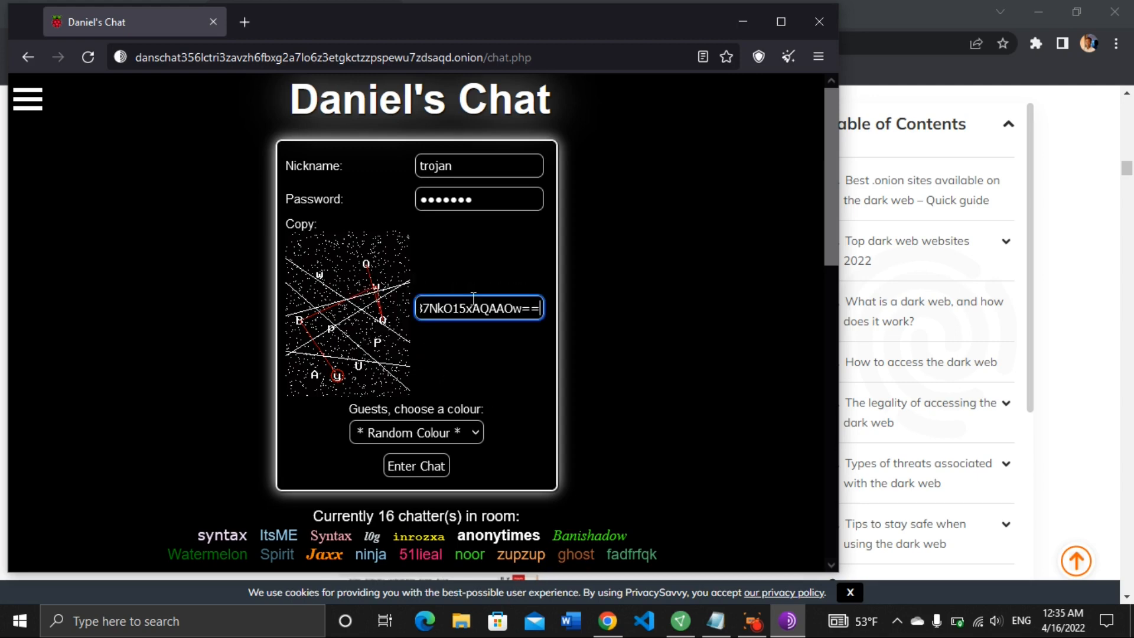
{"action": "mouse_move", "coordinate": [445, 353]}
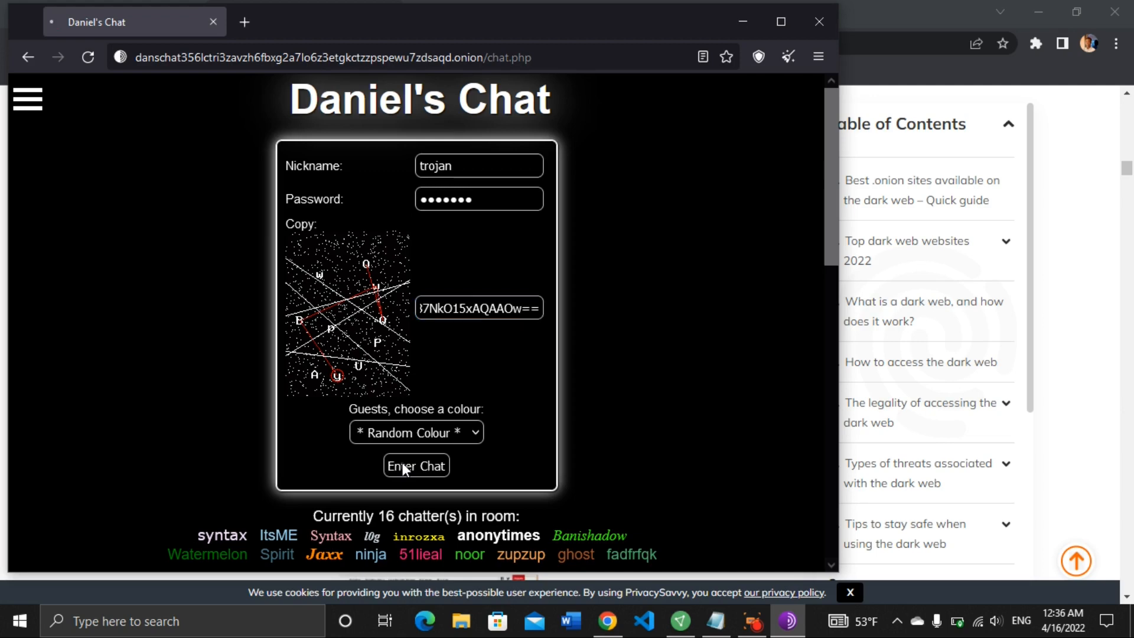
{"action": "left_click", "coordinate": [416, 465]}
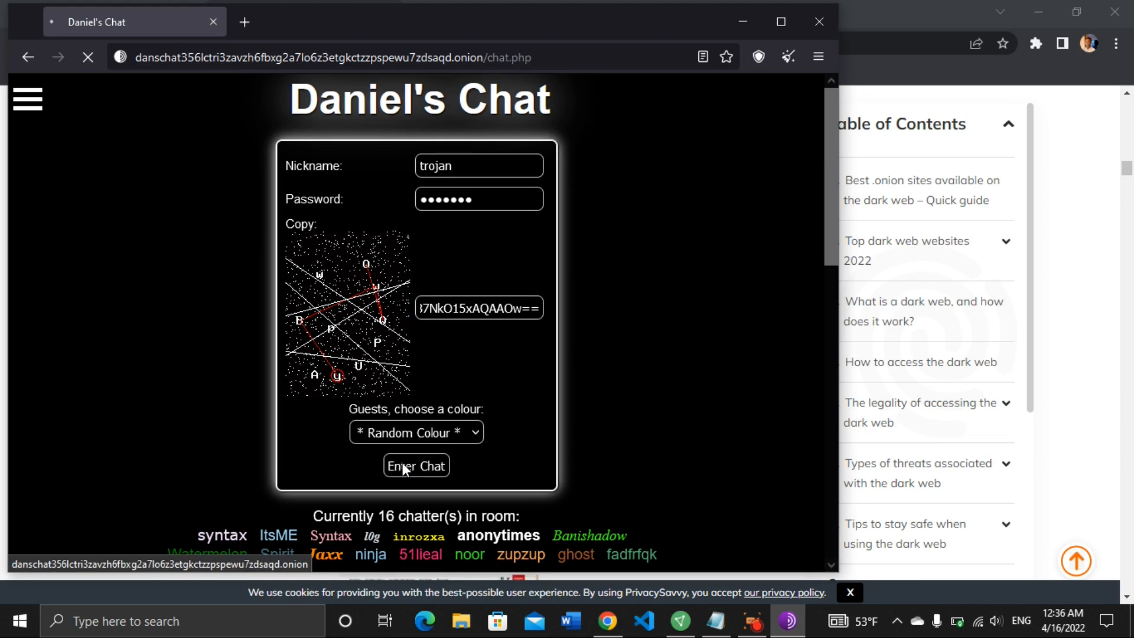
- Dismiss the low battery notification and return from the Wrong Captcha error to the login page
{"action": "left_click", "coordinate": [416, 466]}
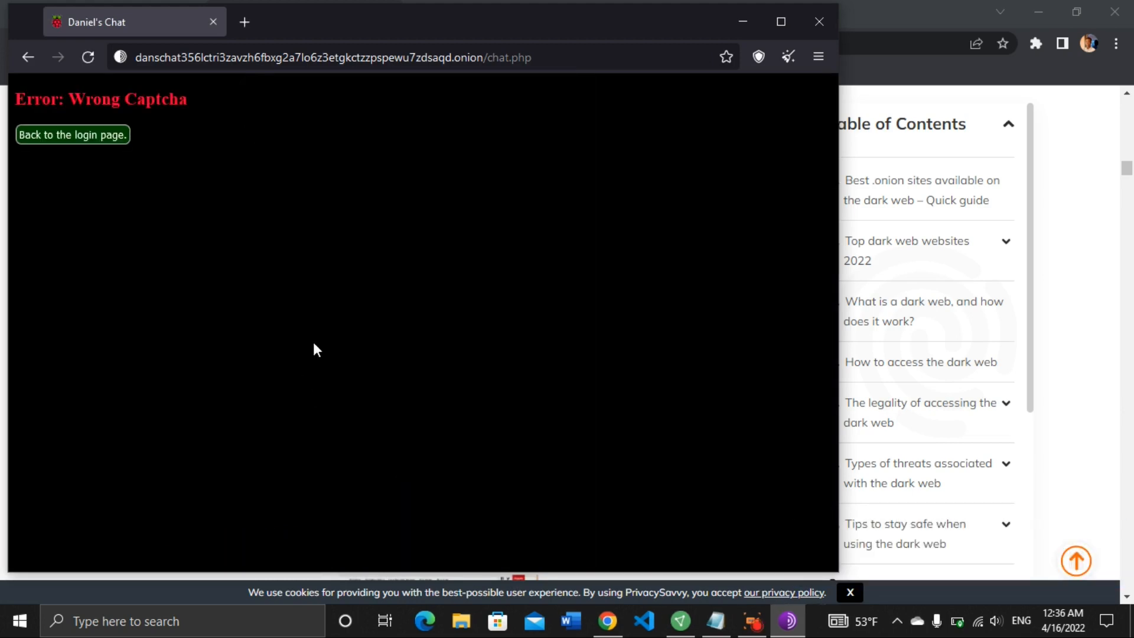
{"action": "mouse_move", "coordinate": [173, 105]}
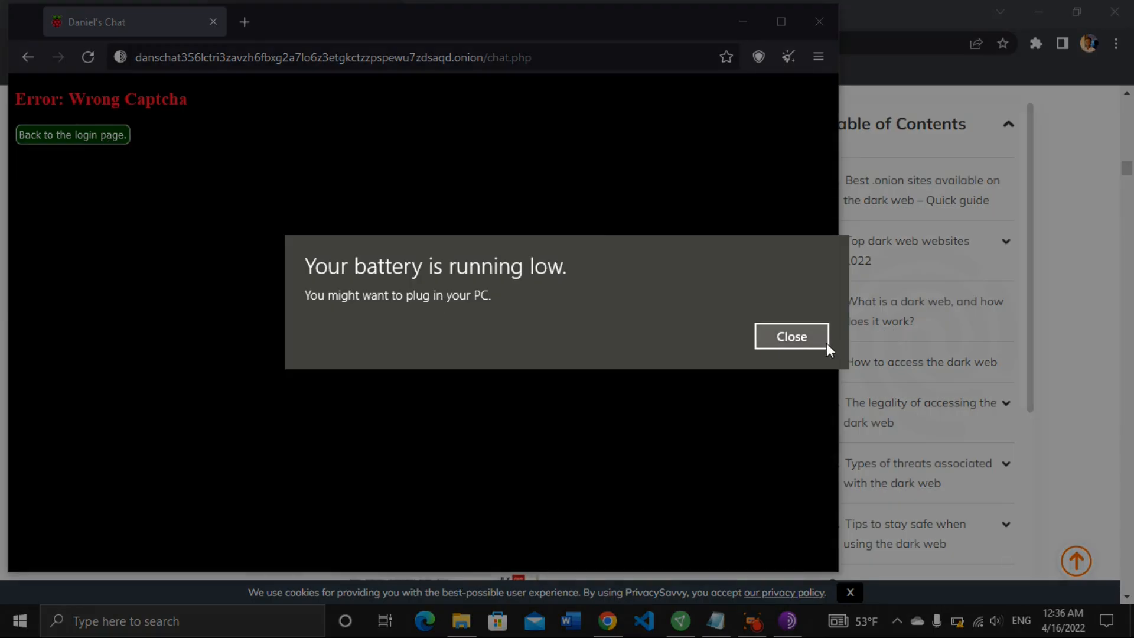
{"action": "left_click", "coordinate": [791, 337]}
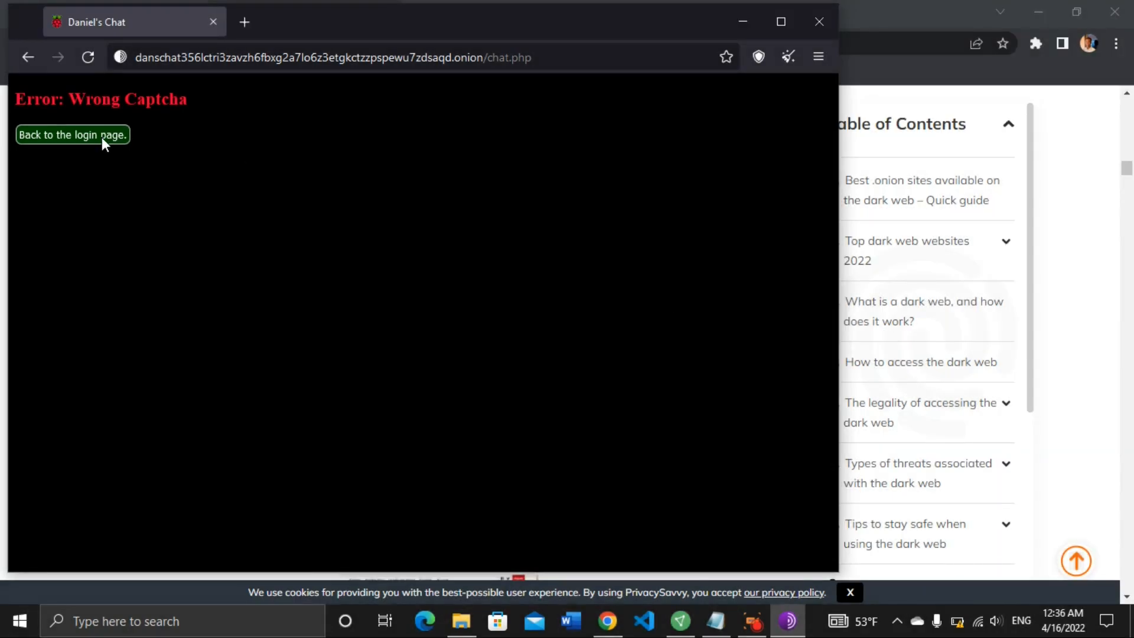
{"action": "left_click", "coordinate": [73, 135]}
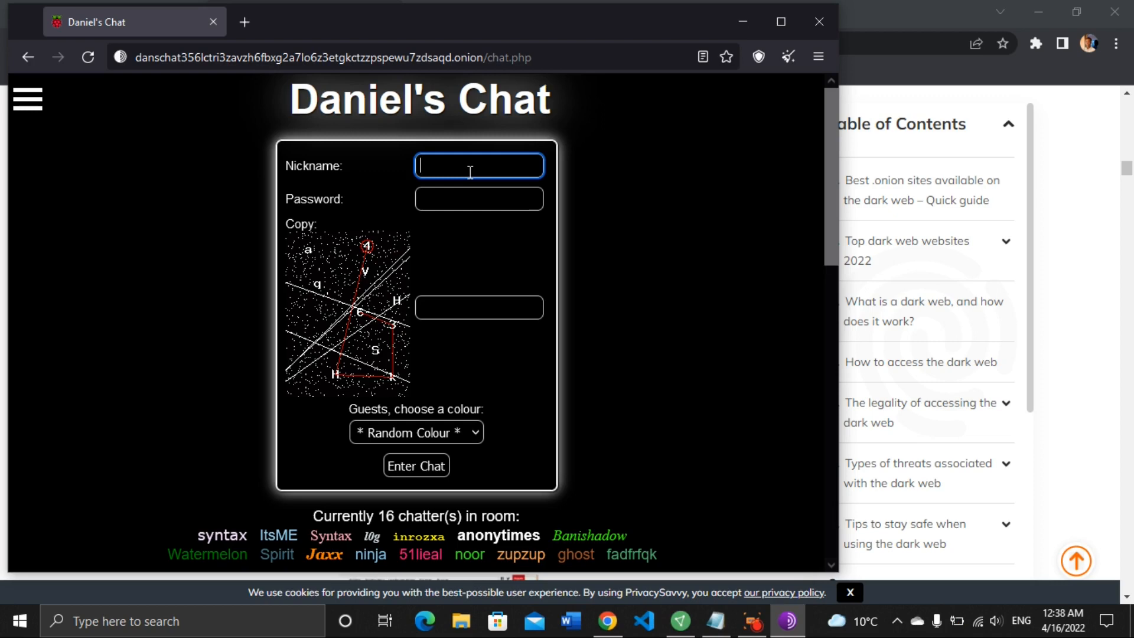
- Fill in nickname trojan and a password on the fresh login form
{"action": "type", "text": "tro"}
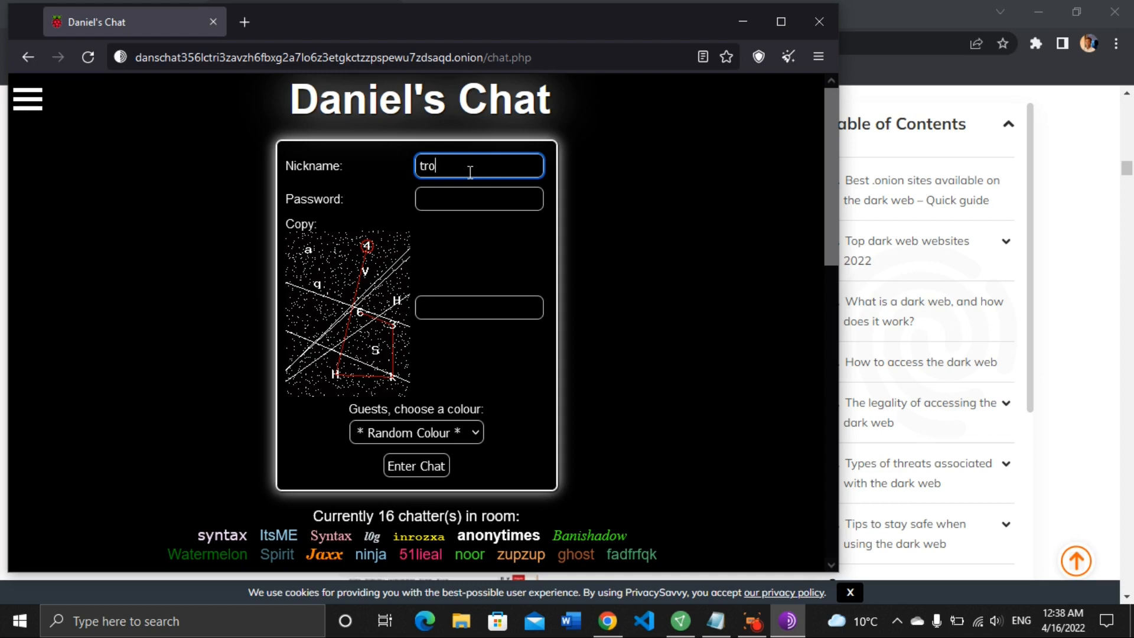
{"action": "type", "text": "jan"}
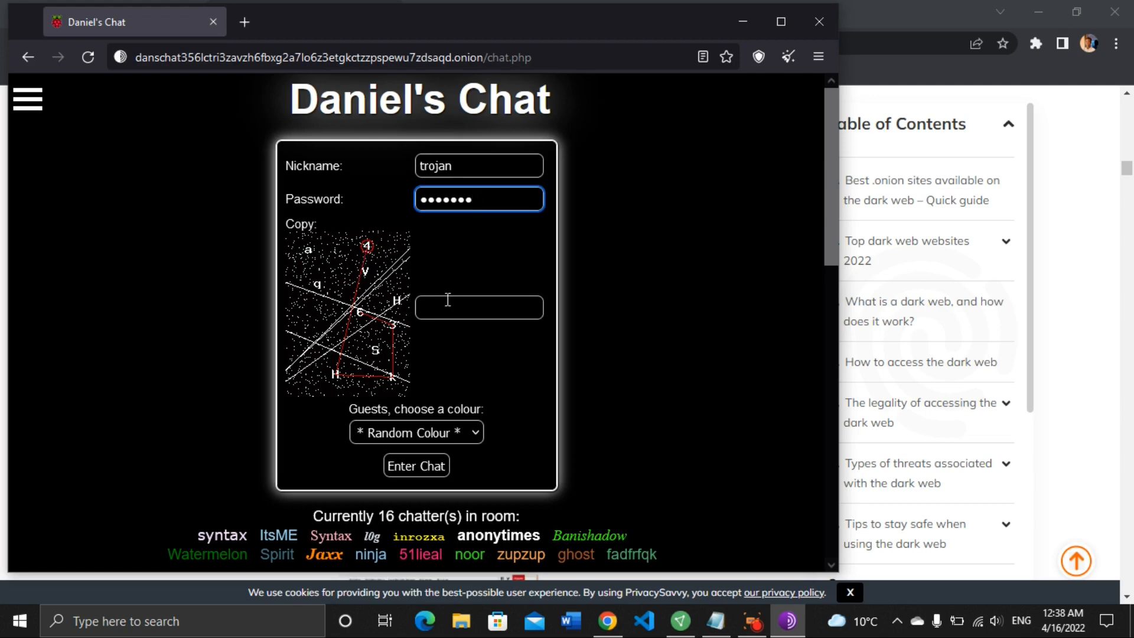
- Answer the captcha with 4Hk36 and submit the login with Enter Chat
{"action": "left_click", "coordinate": [479, 307]}
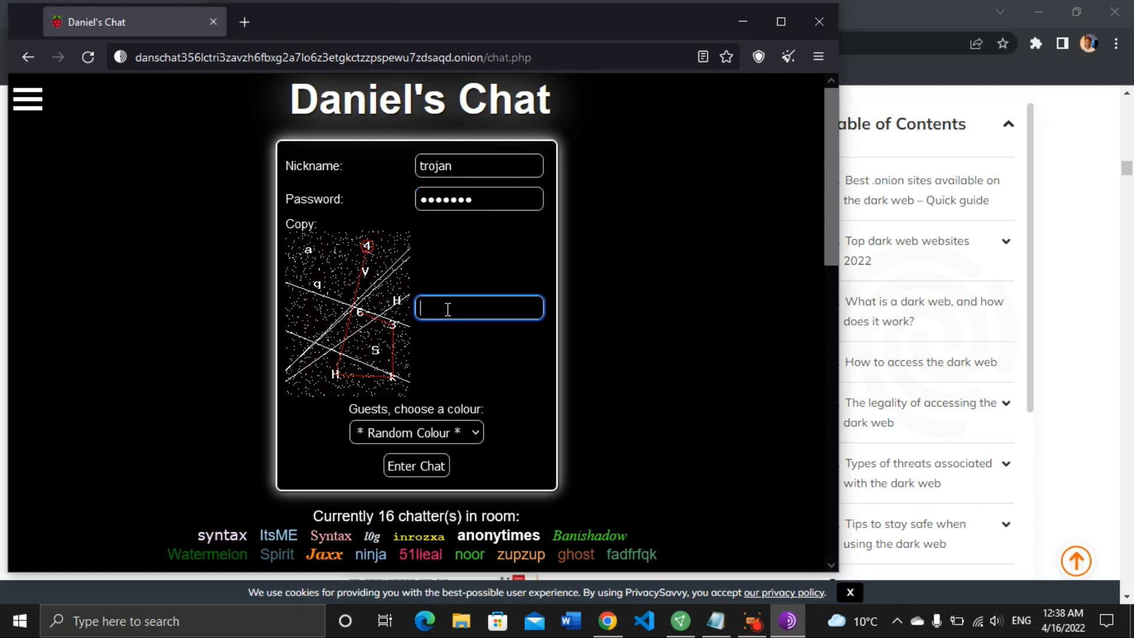
{"action": "type", "text": "4"}
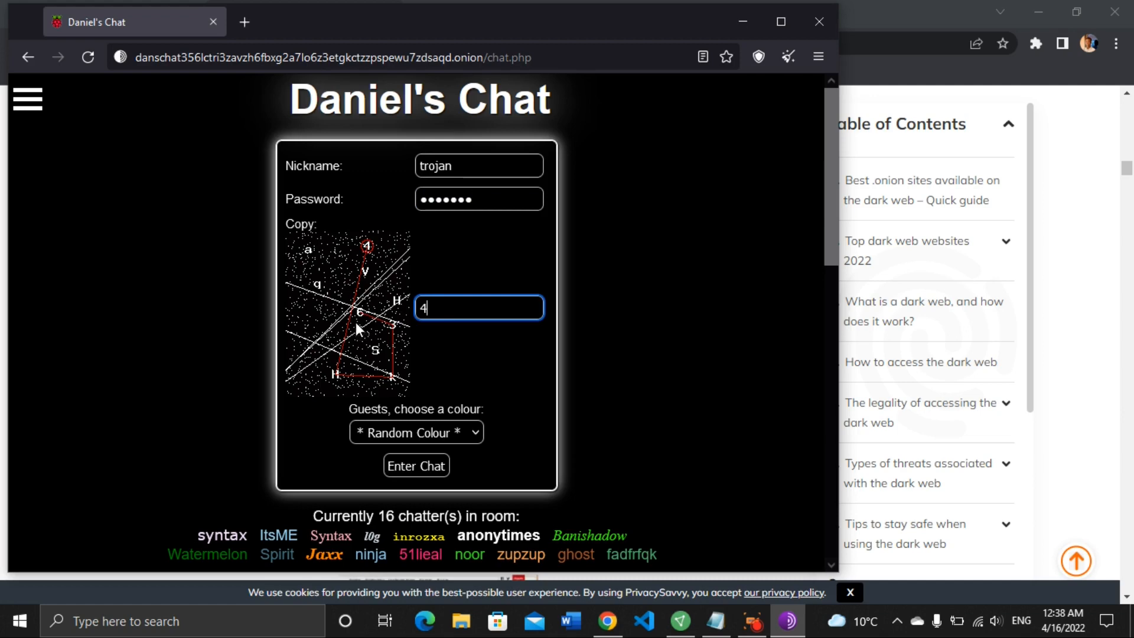
{"action": "mouse_move", "coordinate": [339, 383]}
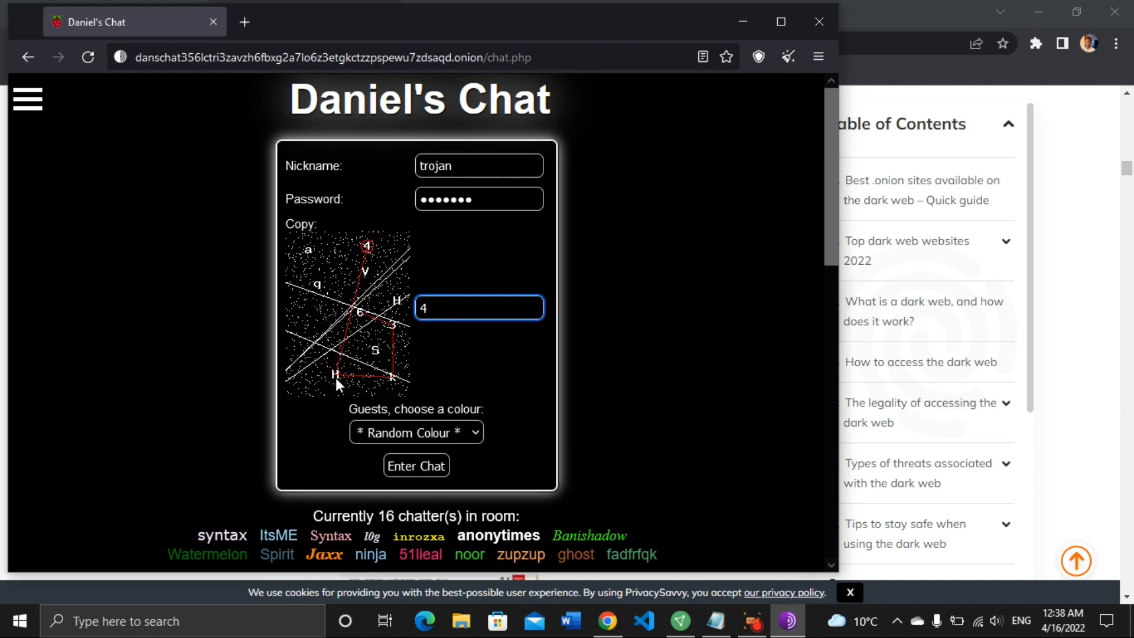
{"action": "mouse_move", "coordinate": [466, 383]}
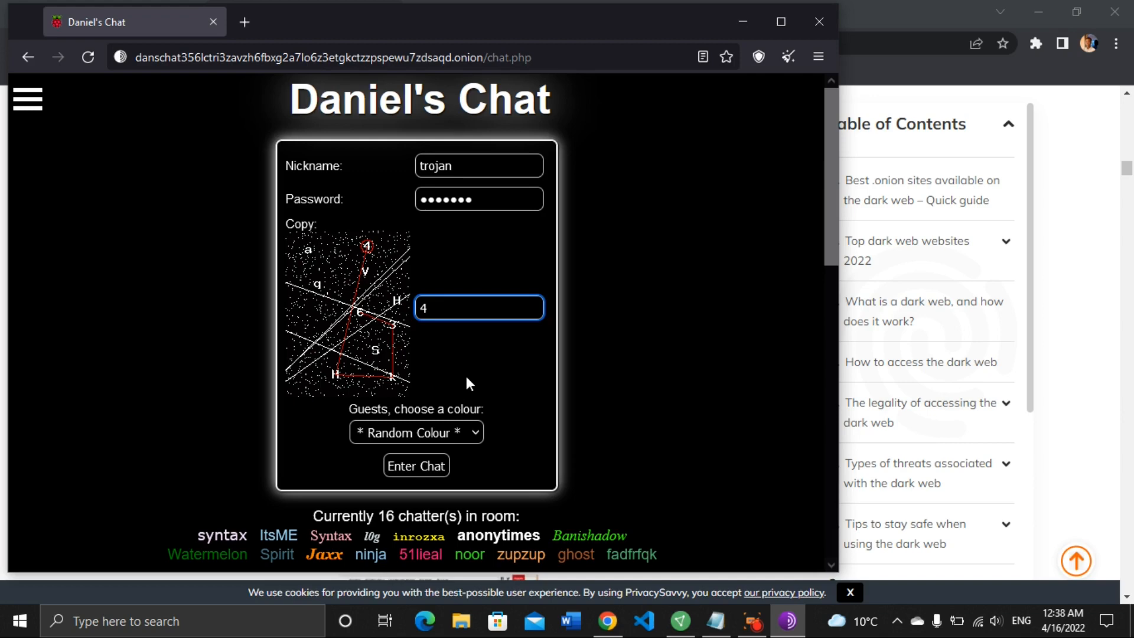
{"action": "type", "text": "H"}
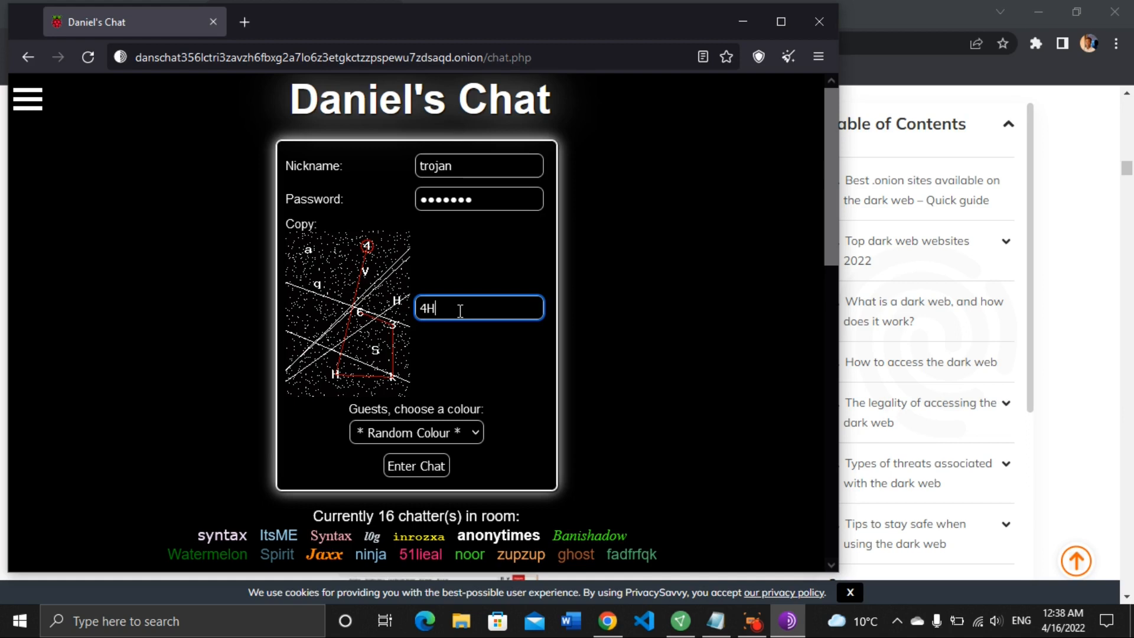
{"action": "type", "text": "k"}
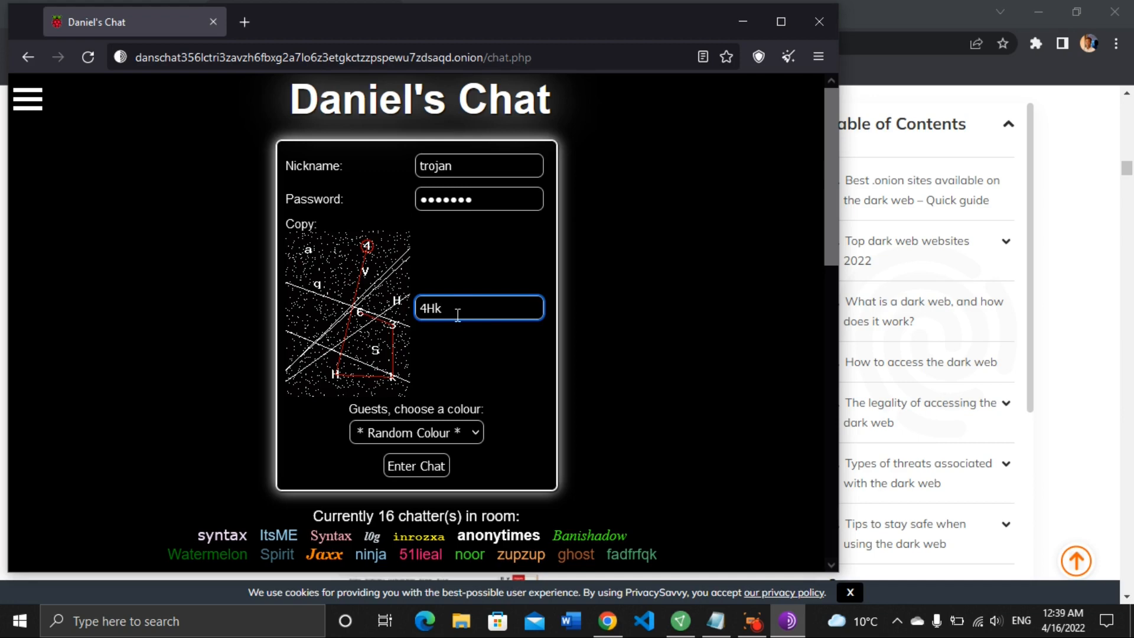
{"action": "type", "text": "3"}
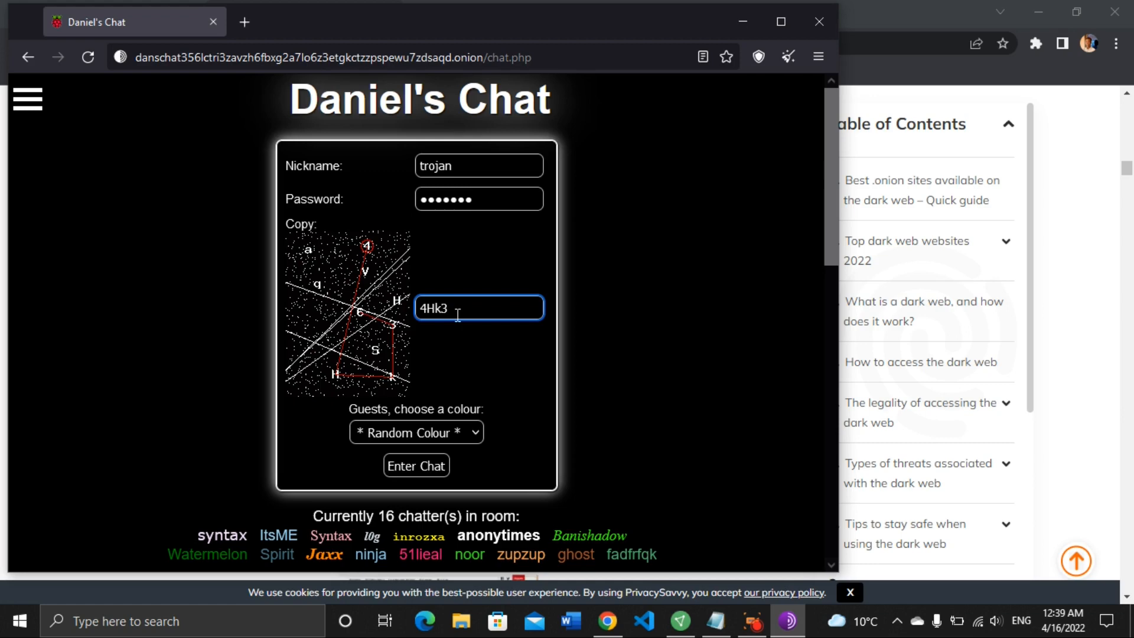
{"action": "type", "text": "6"}
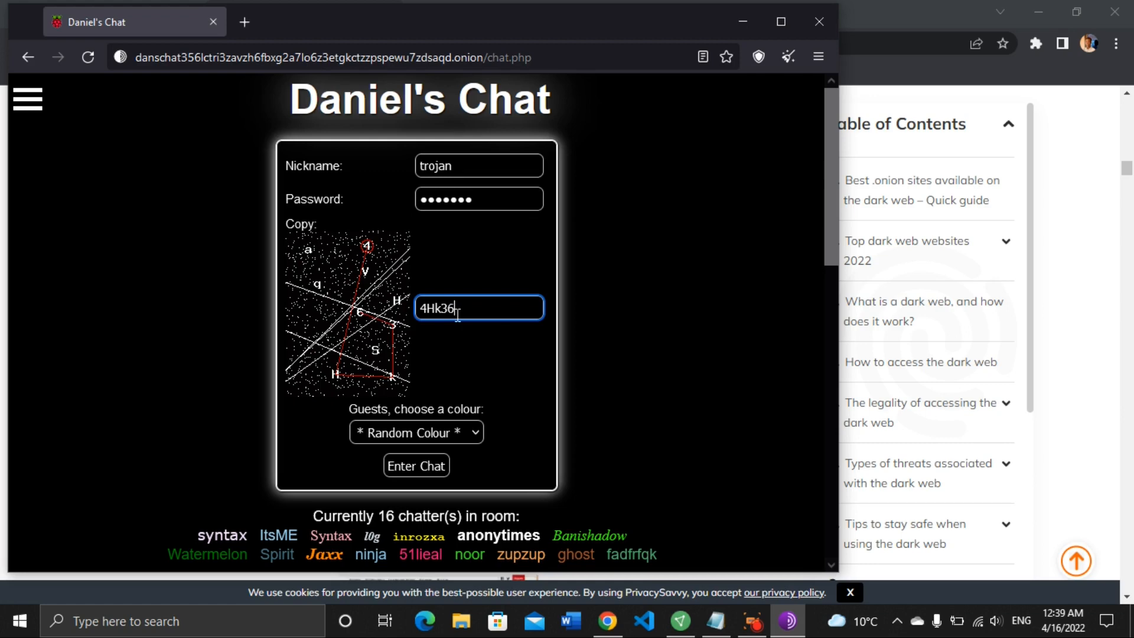
{"action": "mouse_move", "coordinate": [425, 449]}
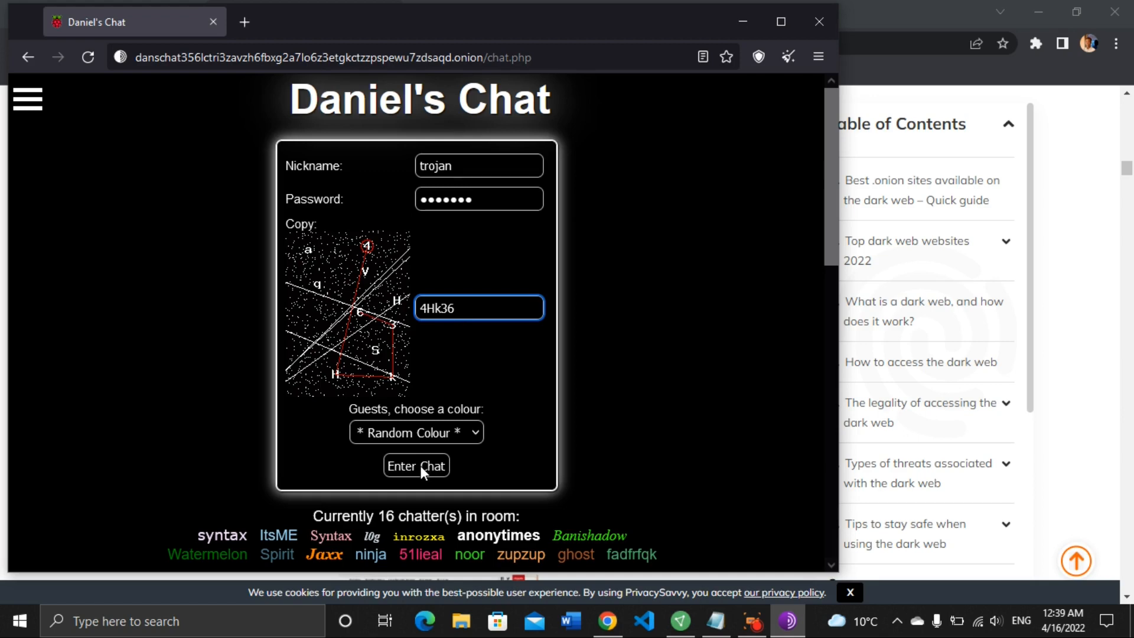
{"action": "left_click", "coordinate": [416, 465]}
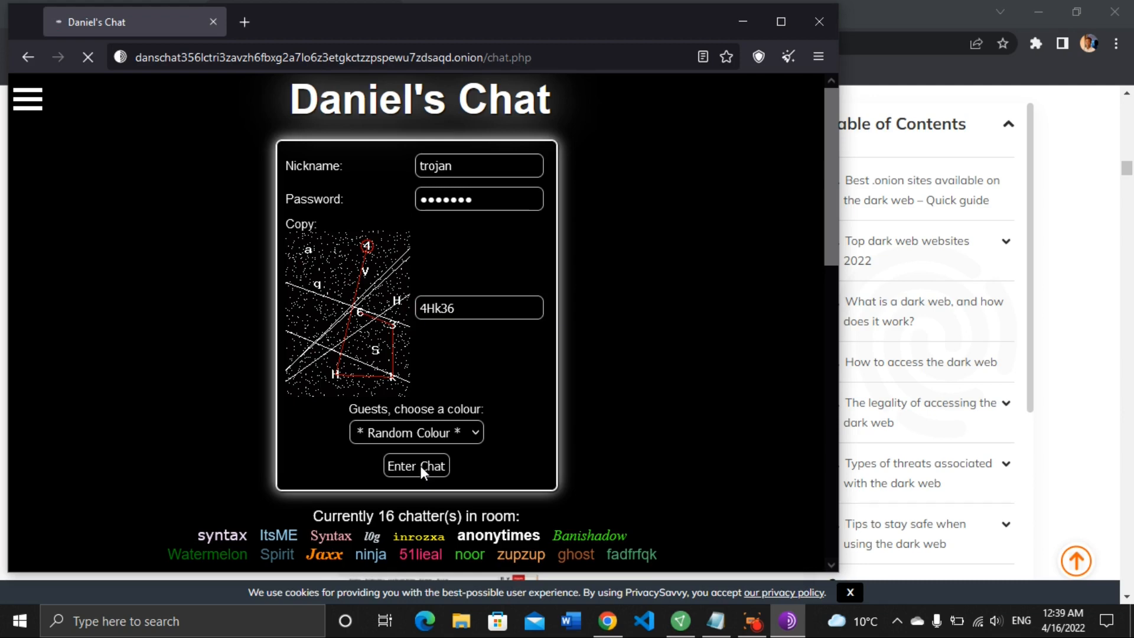
- Return from the Invalid password error to the login page, ending on a Wrong Captcha error
{"action": "left_click", "coordinate": [415, 466]}
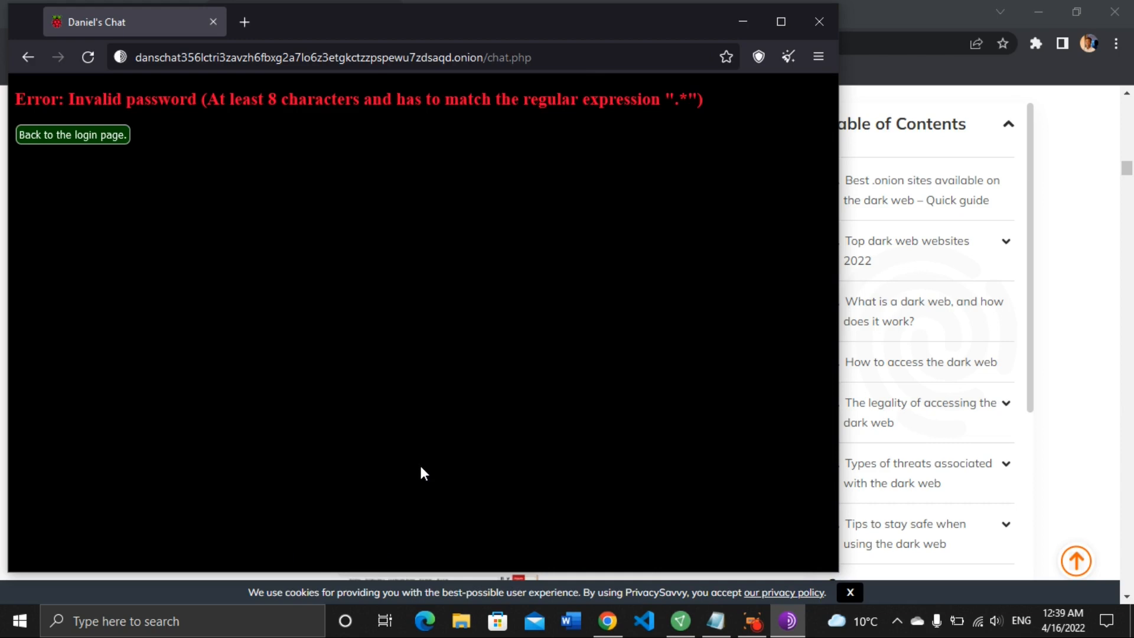
{"action": "mouse_move", "coordinate": [126, 72]}
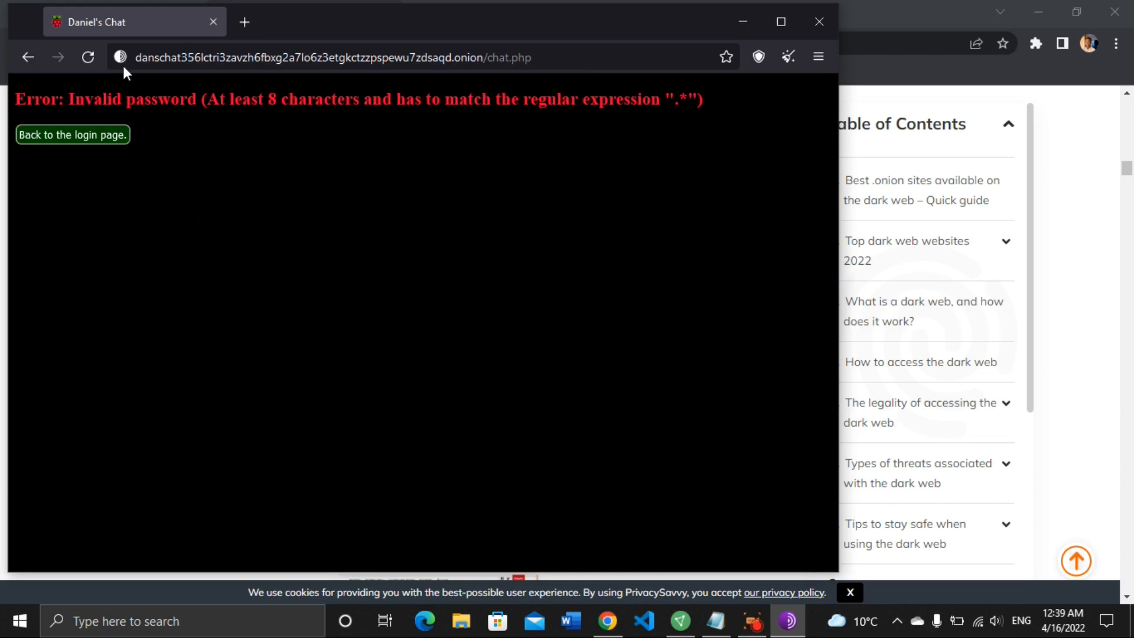
{"action": "mouse_move", "coordinate": [288, 119]}
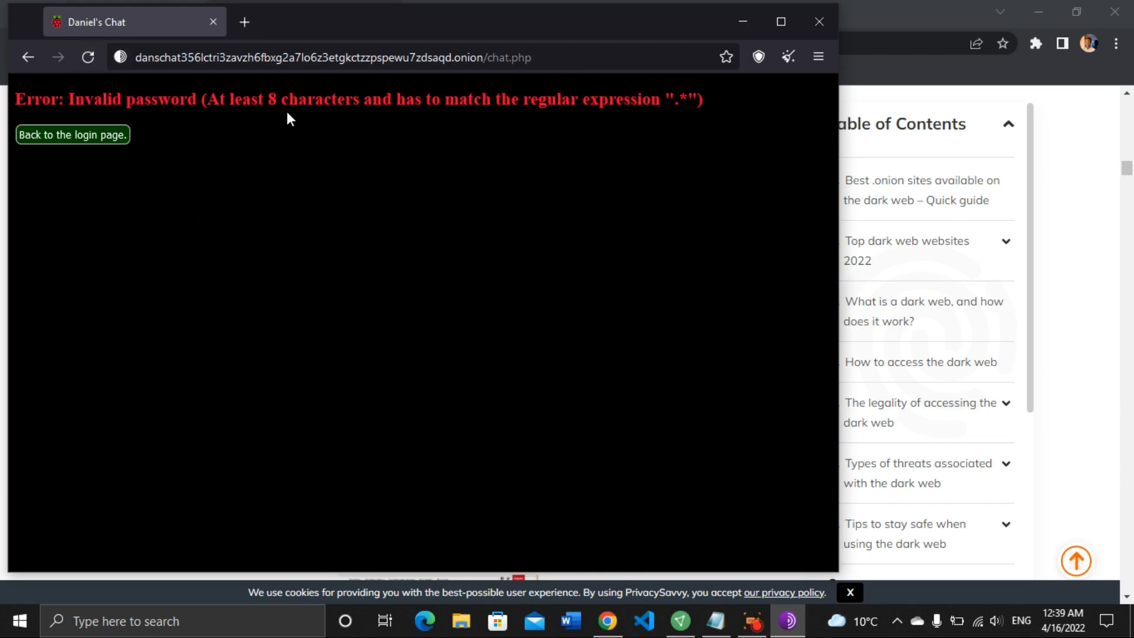
{"action": "mouse_move", "coordinate": [234, 186]}
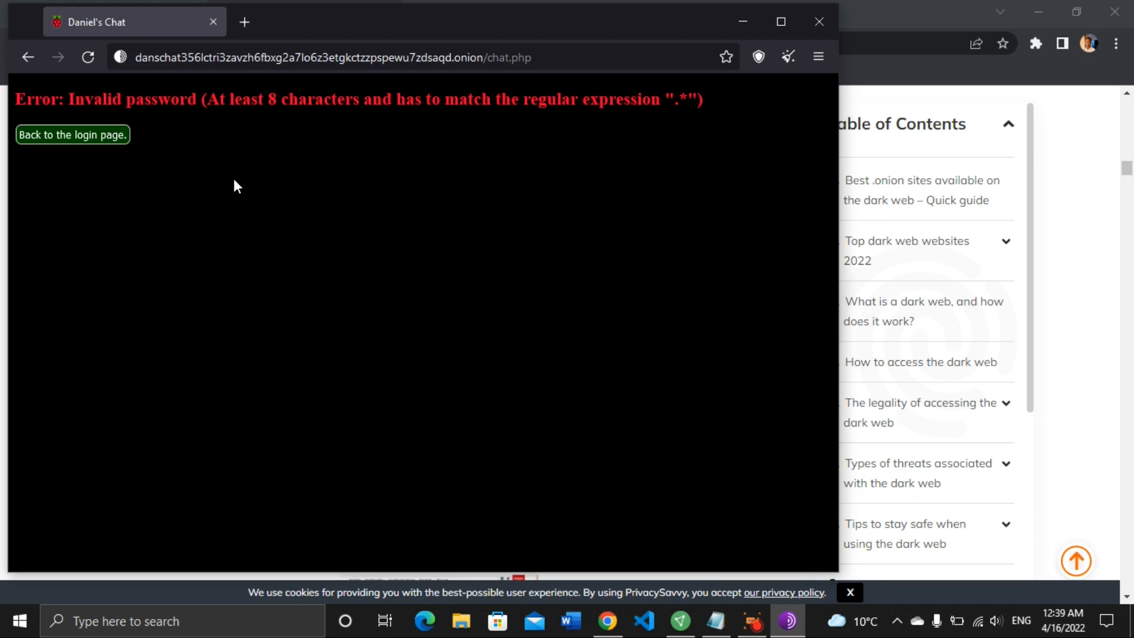
{"action": "mouse_move", "coordinate": [100, 139]}
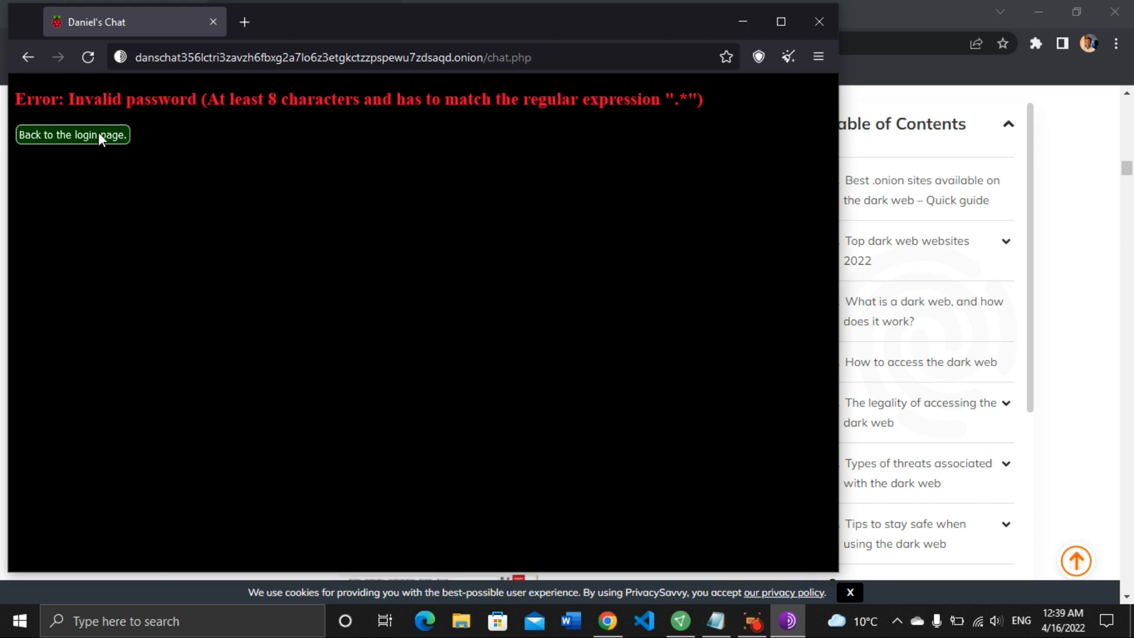
{"action": "left_click", "coordinate": [72, 134]}
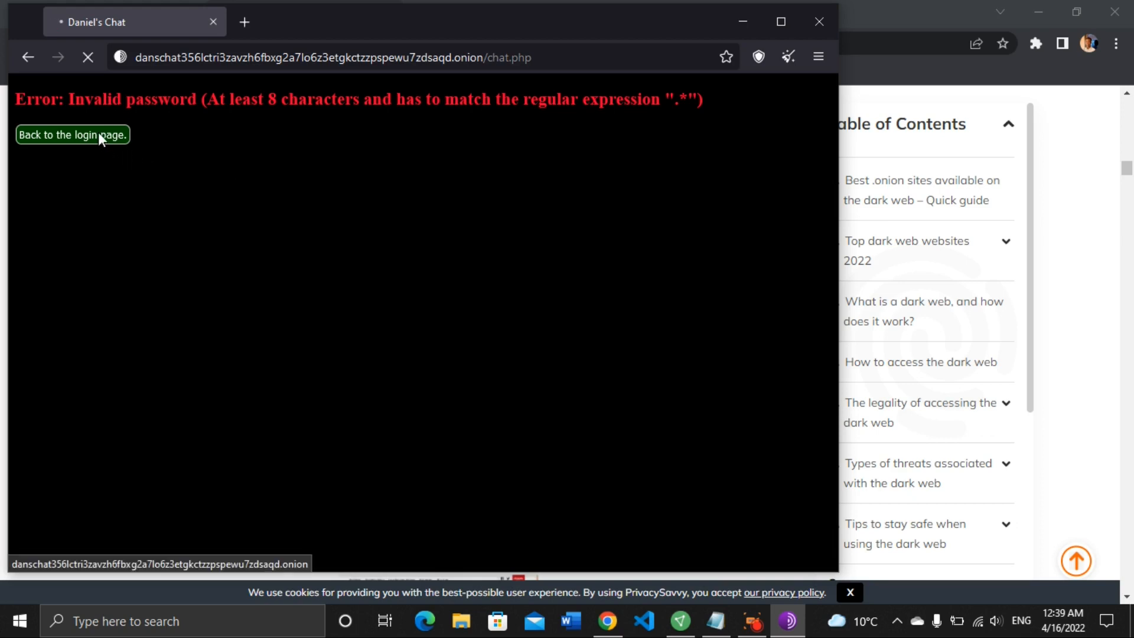
{"action": "left_click", "coordinate": [72, 135]}
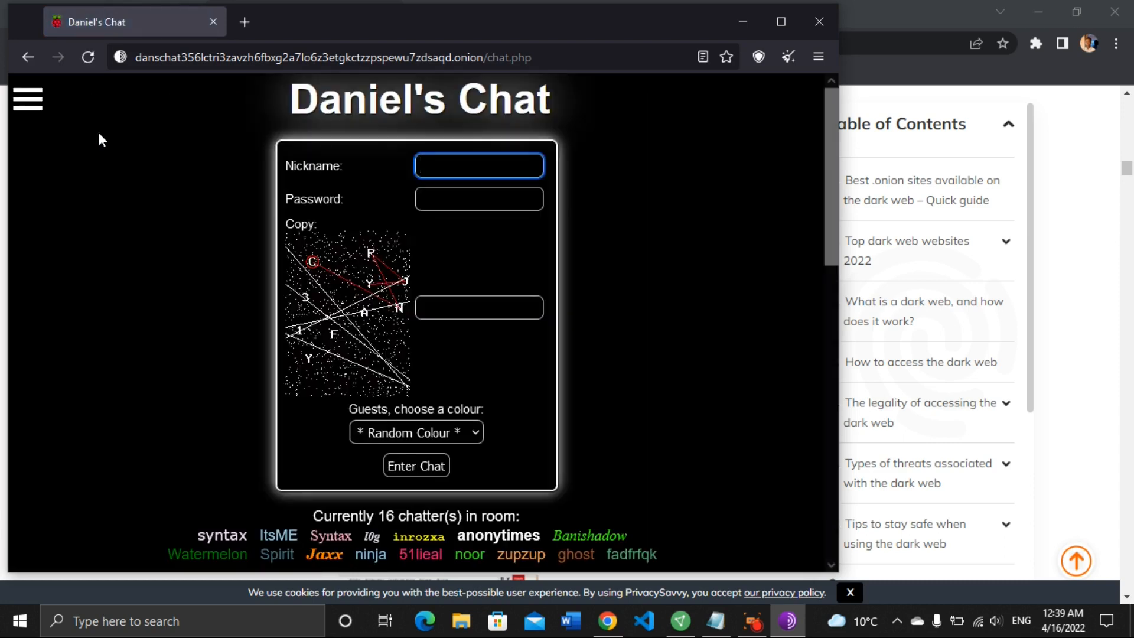
{"action": "left_click", "coordinate": [416, 466]}
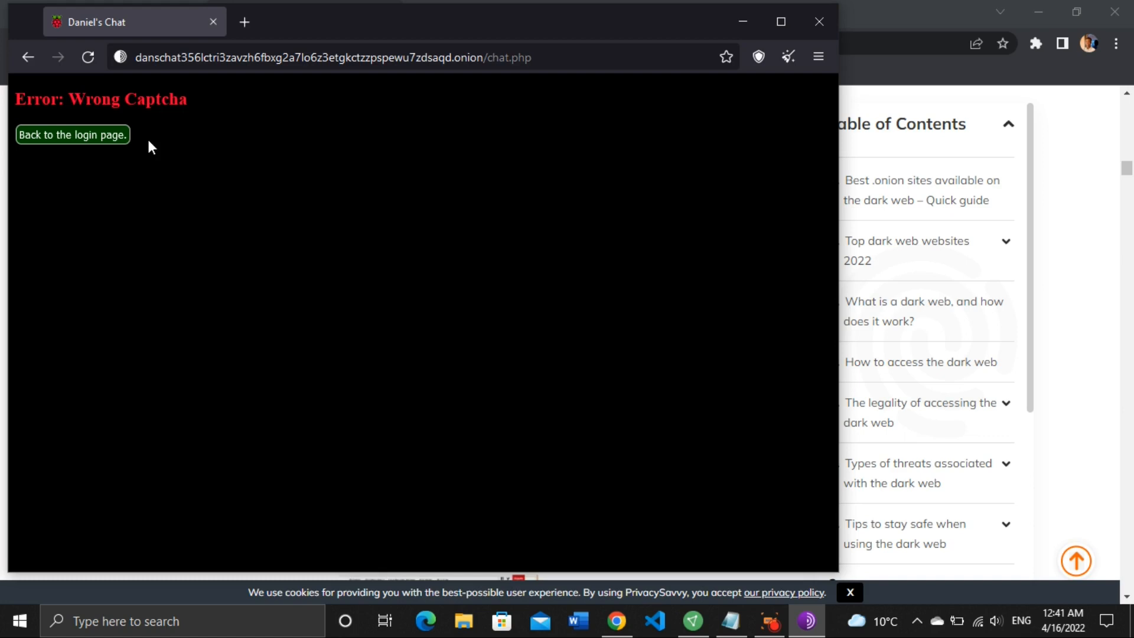
{"action": "mouse_move", "coordinate": [147, 158]}
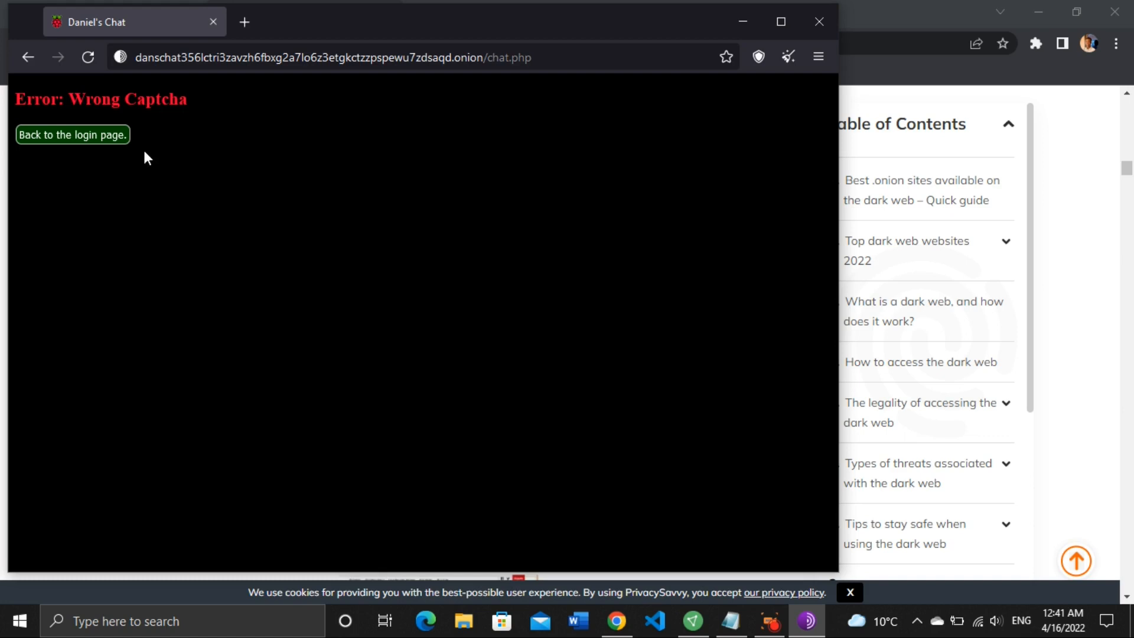
{"action": "mouse_move", "coordinate": [29, 57]}
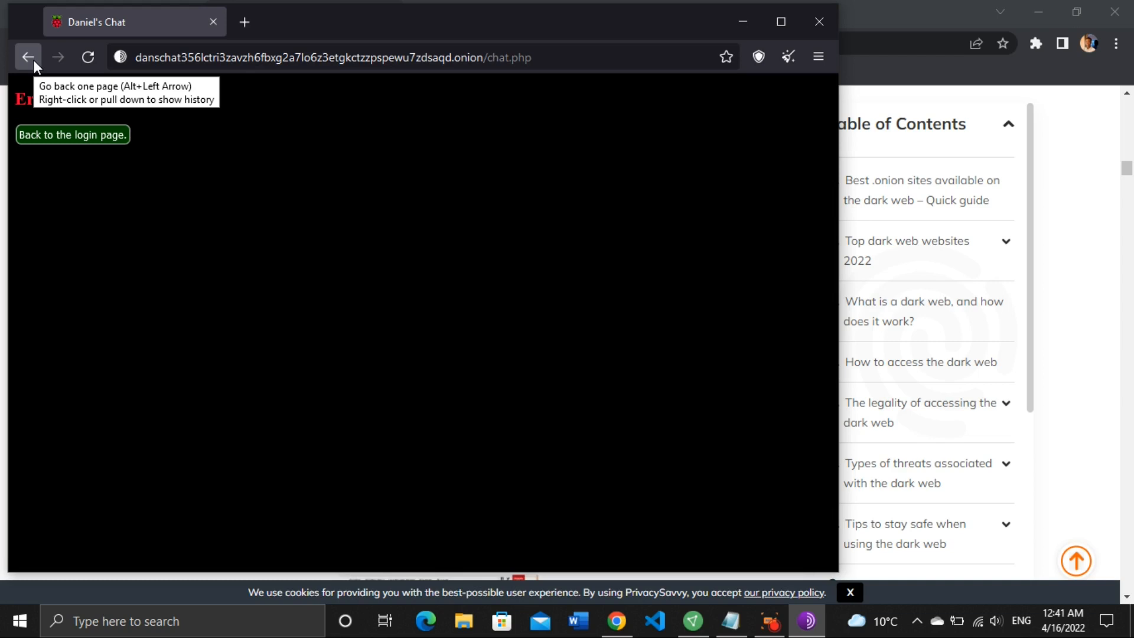
- Go back from the Wrong Captcha error, landing on a Document Expired page
{"action": "left_click", "coordinate": [27, 57]}
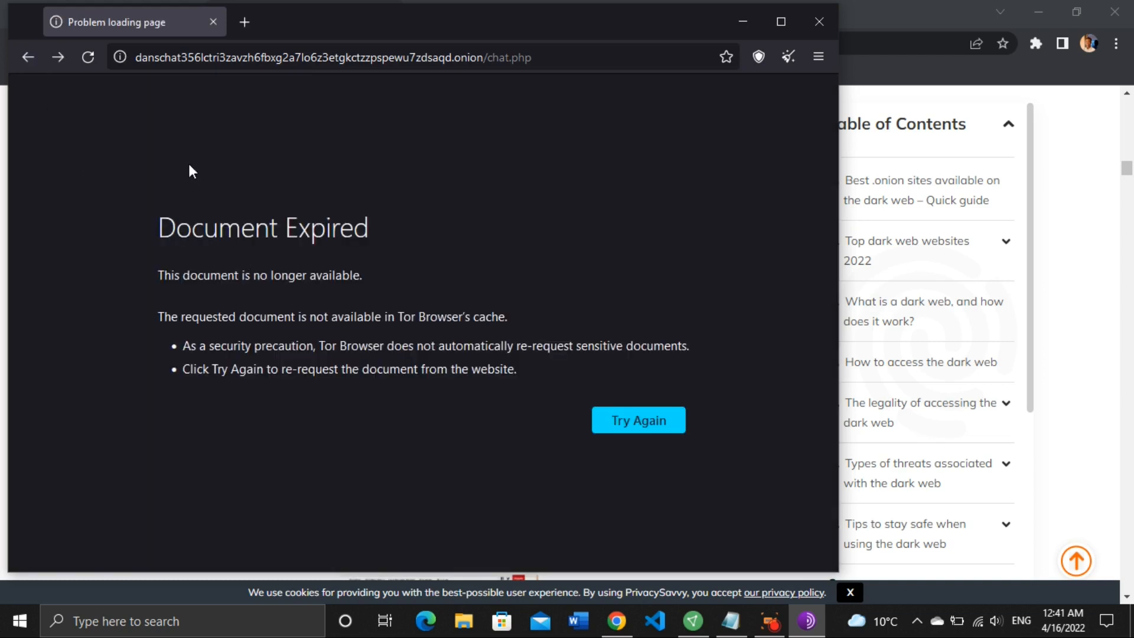